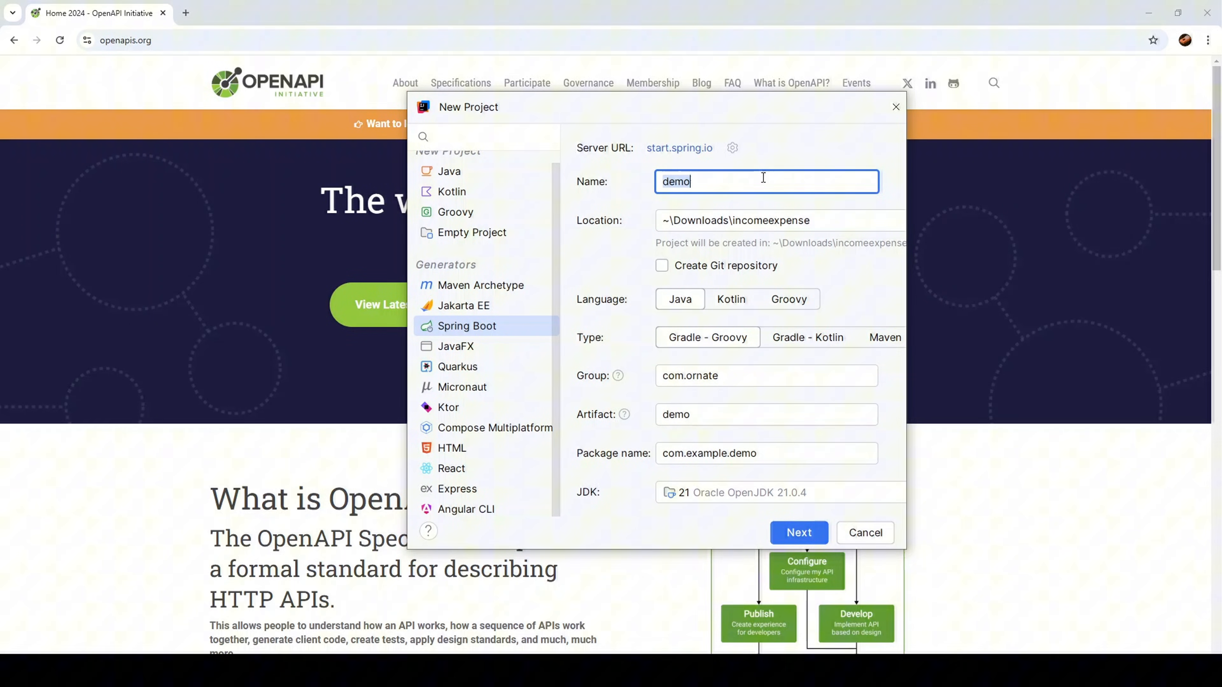
Name the new Spring Boot project swagger-api and confirm its location path
type("S")
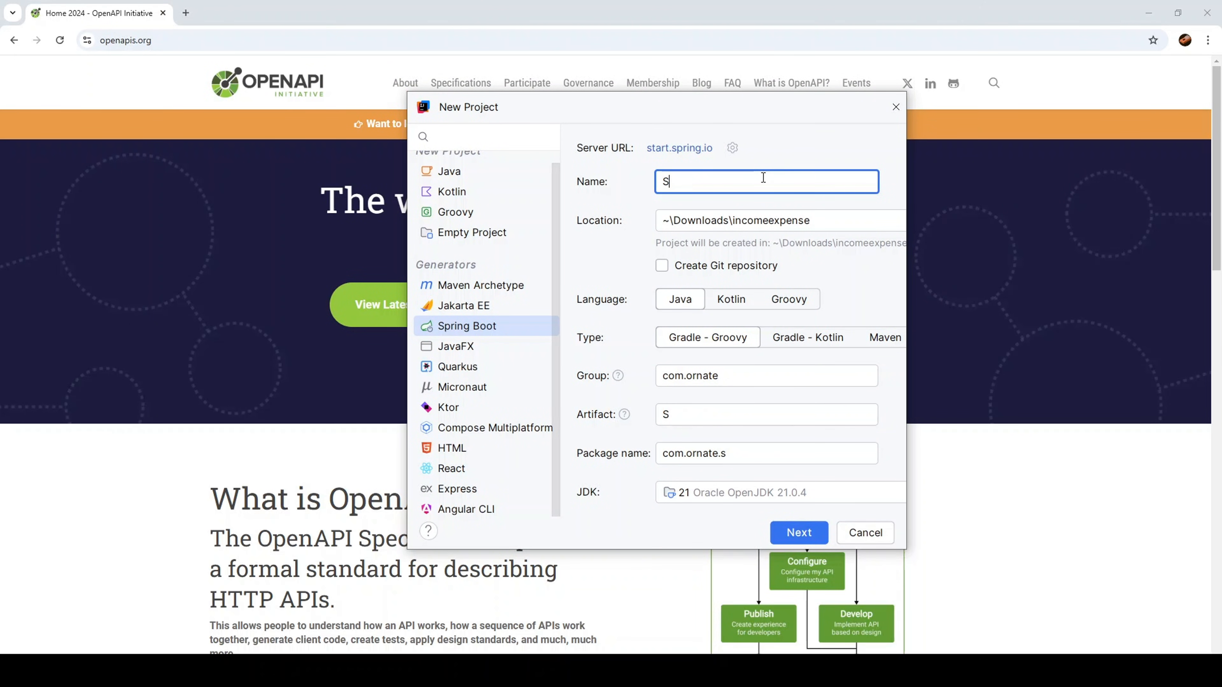
key("Backspace")
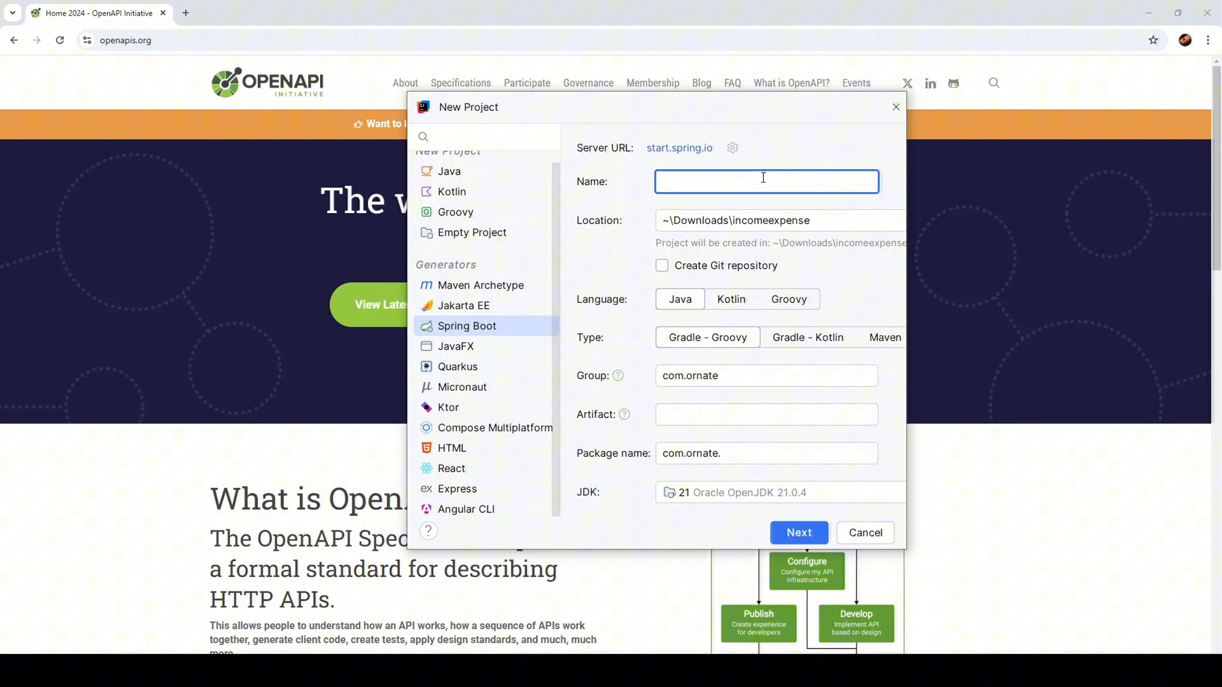
type("swagger")
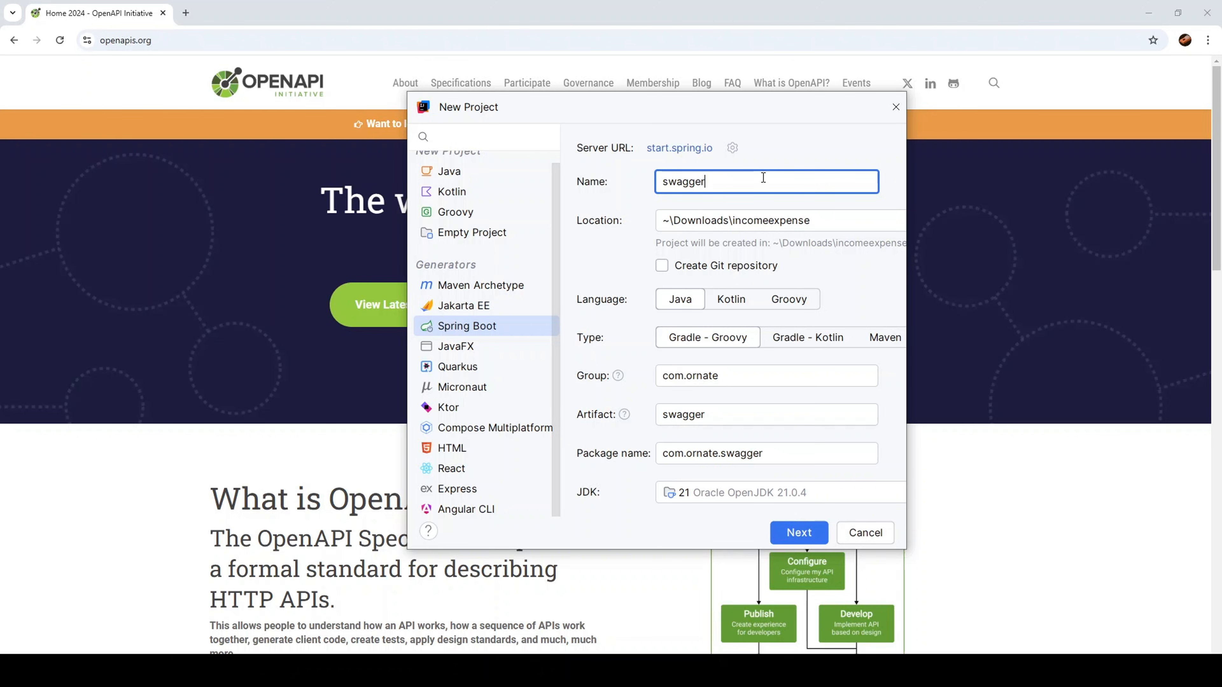
type("-api")
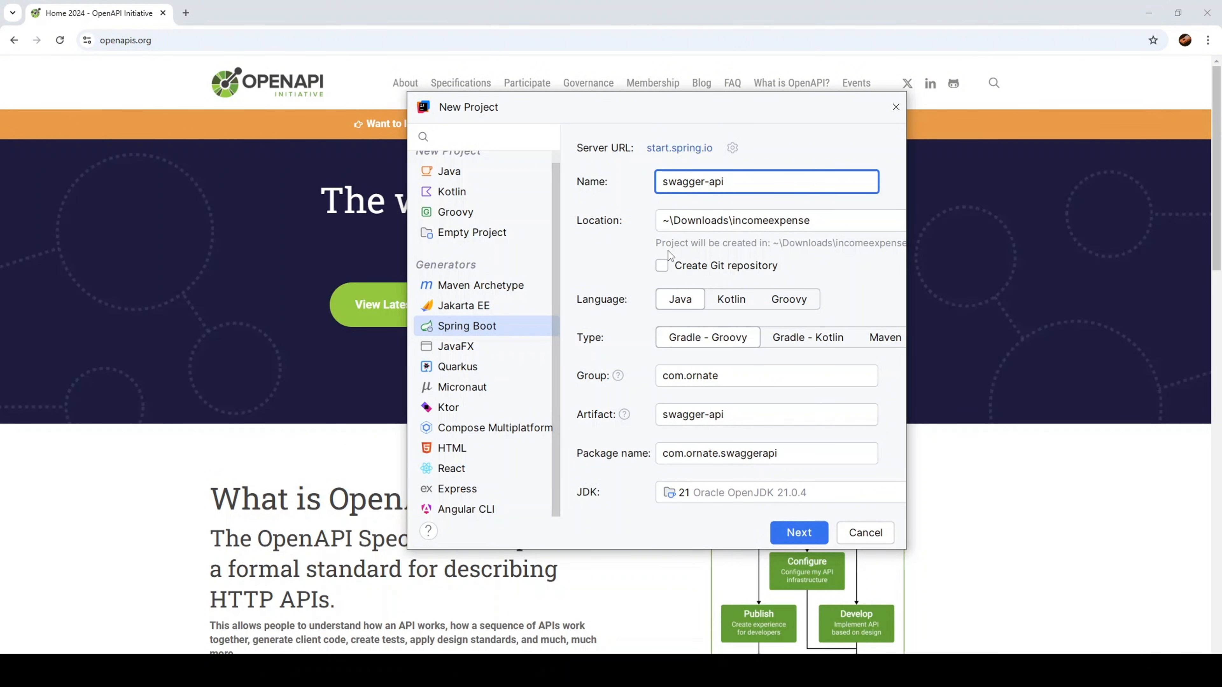
left_click(779, 221)
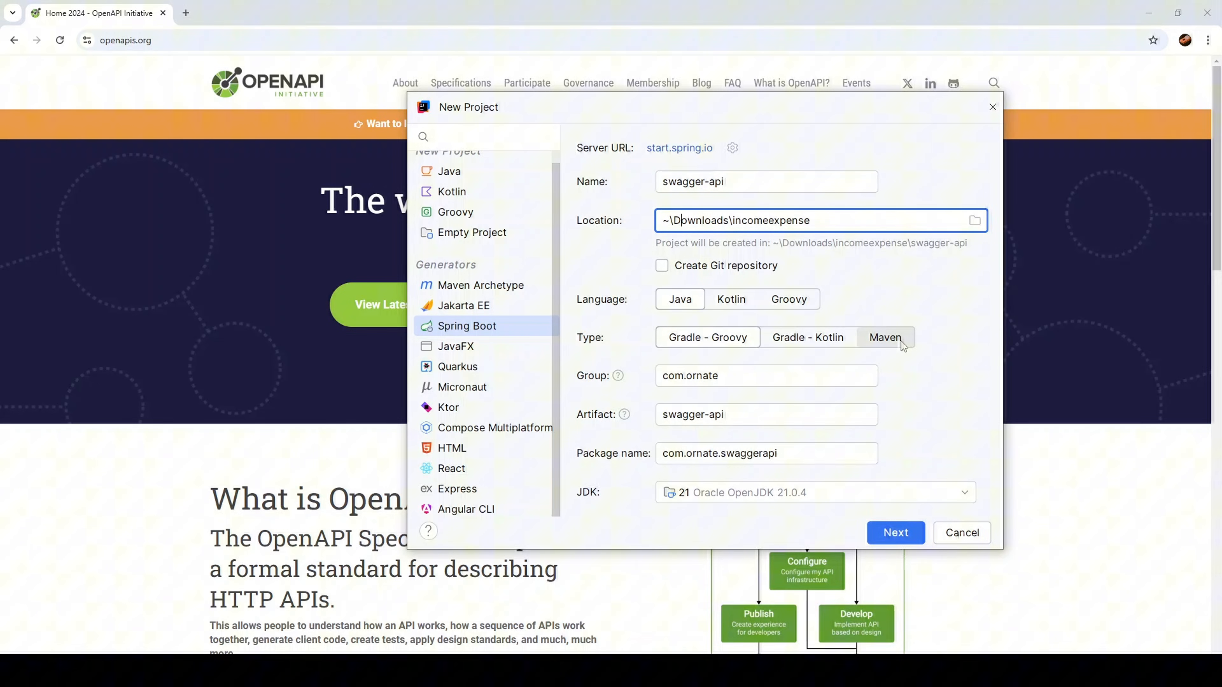
Choose Maven as the build type and openjdk-23 as the JDK, then continue
left_click(884, 337)
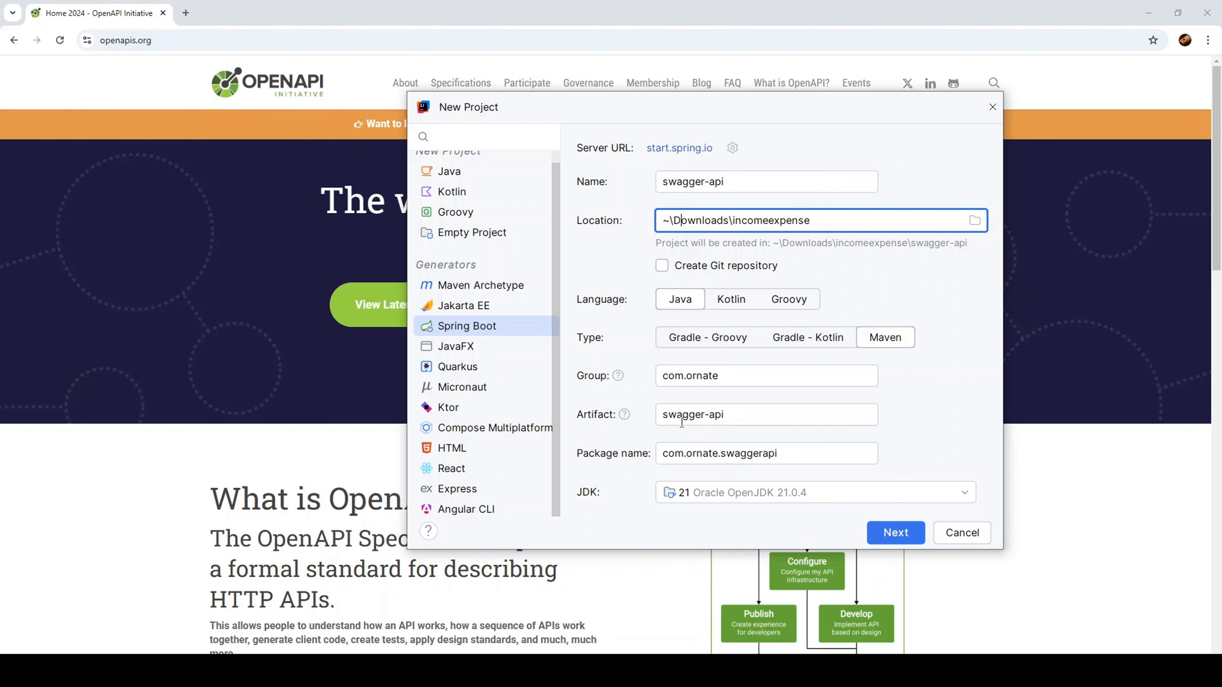
left_click(812, 492)
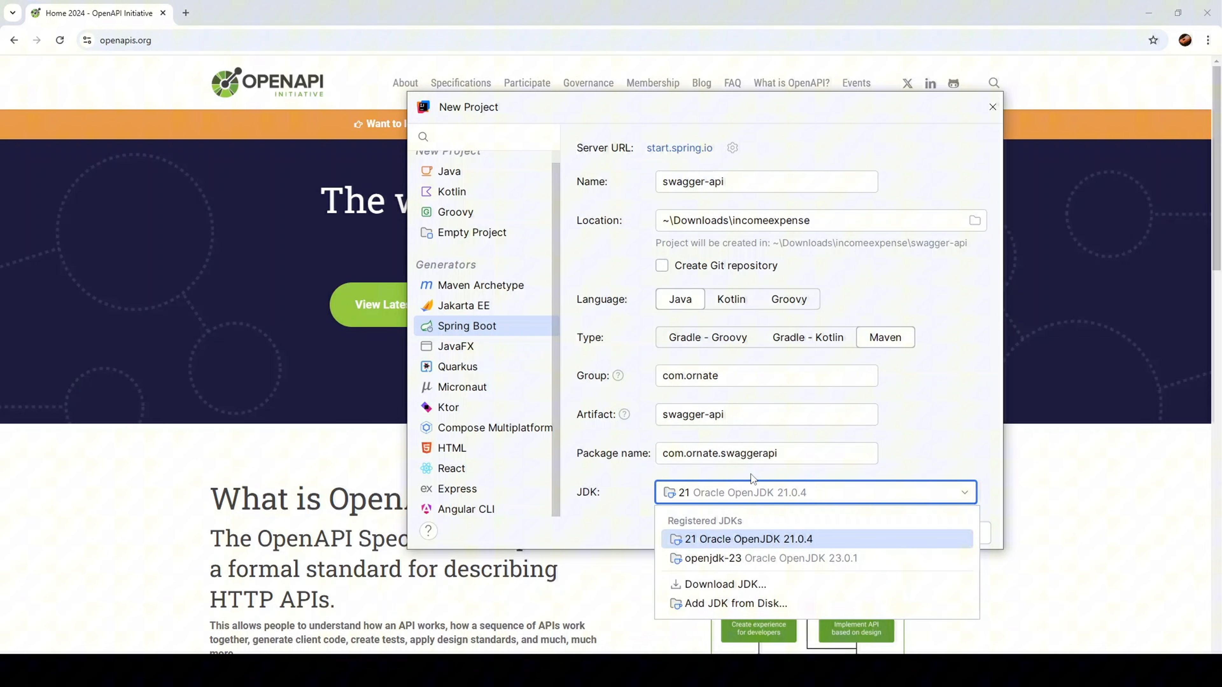
mouse_move(768, 558)
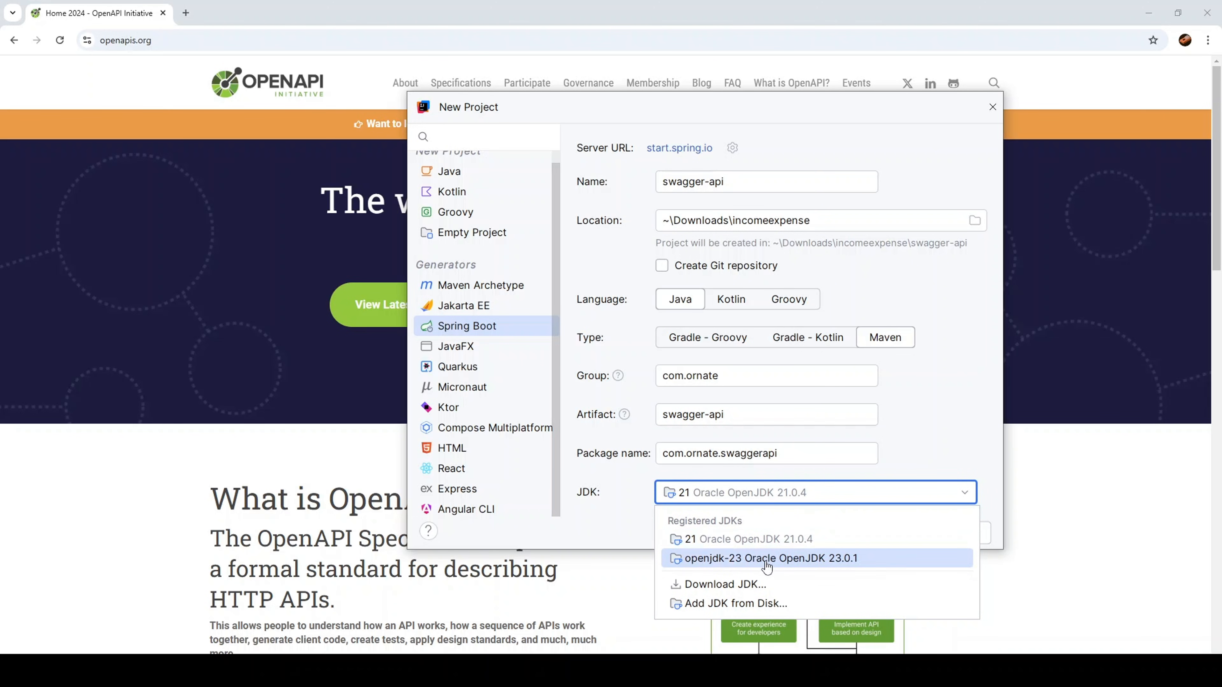
left_click(769, 558)
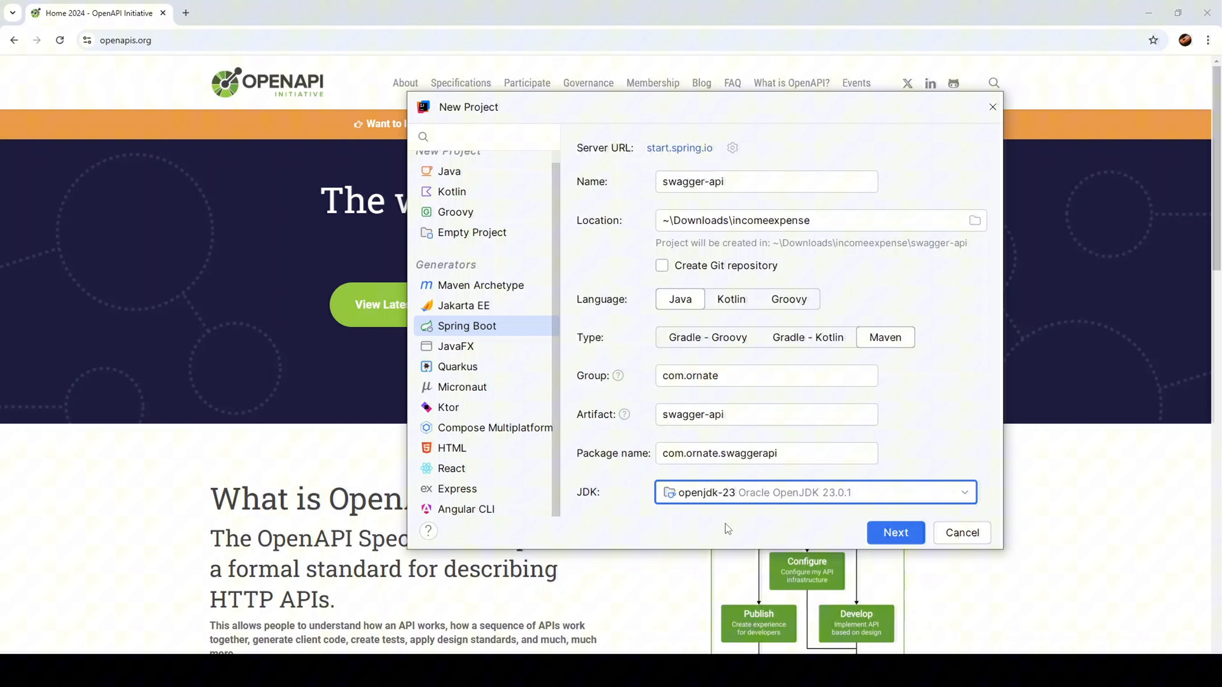
left_click(894, 531)
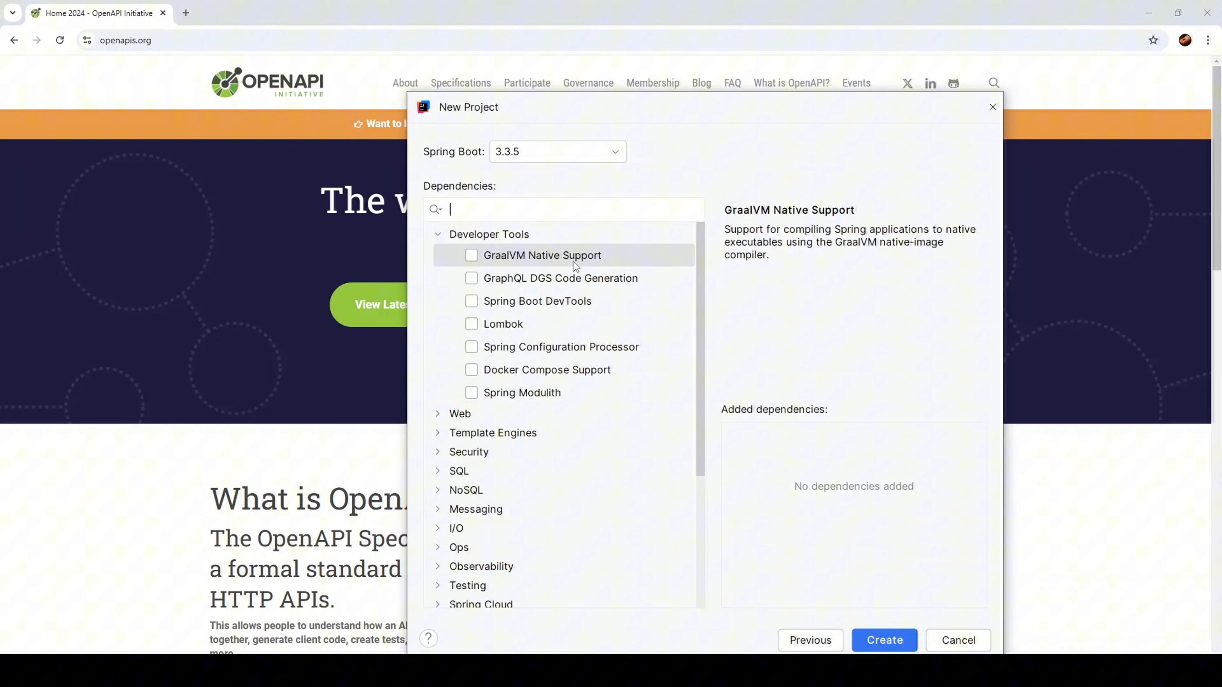
mouse_move(569, 237)
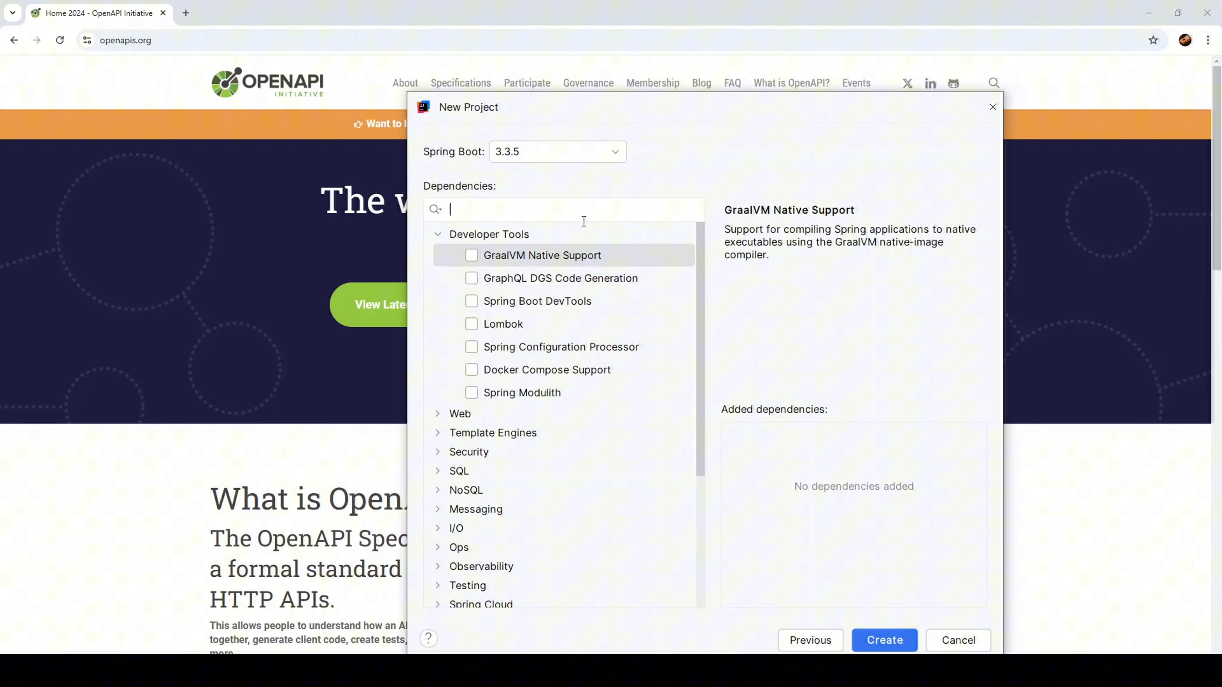
Tick Spring Web and Spring Security as dependencies and create the project
type("w")
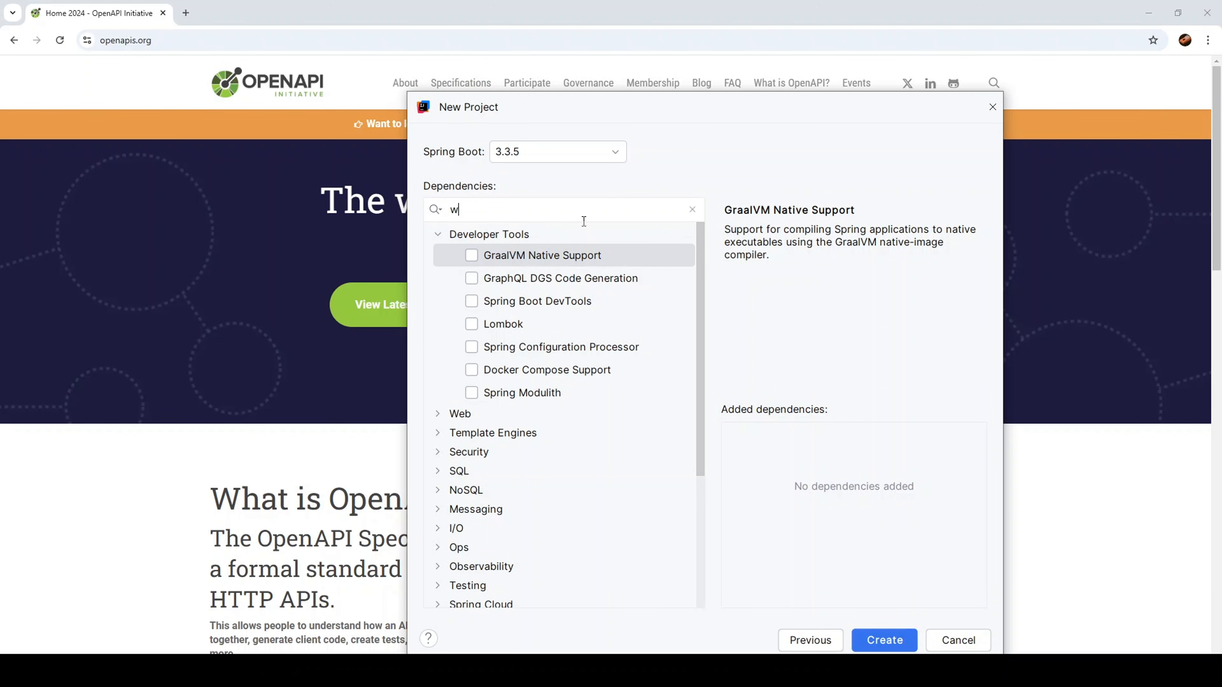
type("eb")
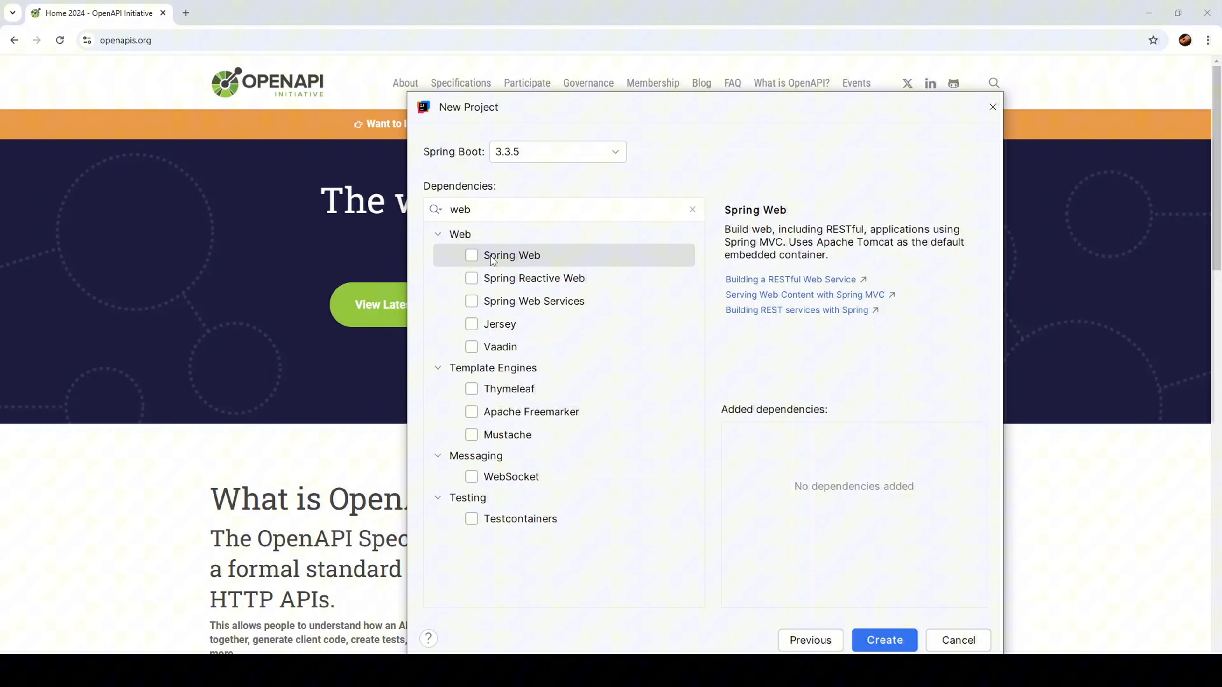
left_click(471, 255)
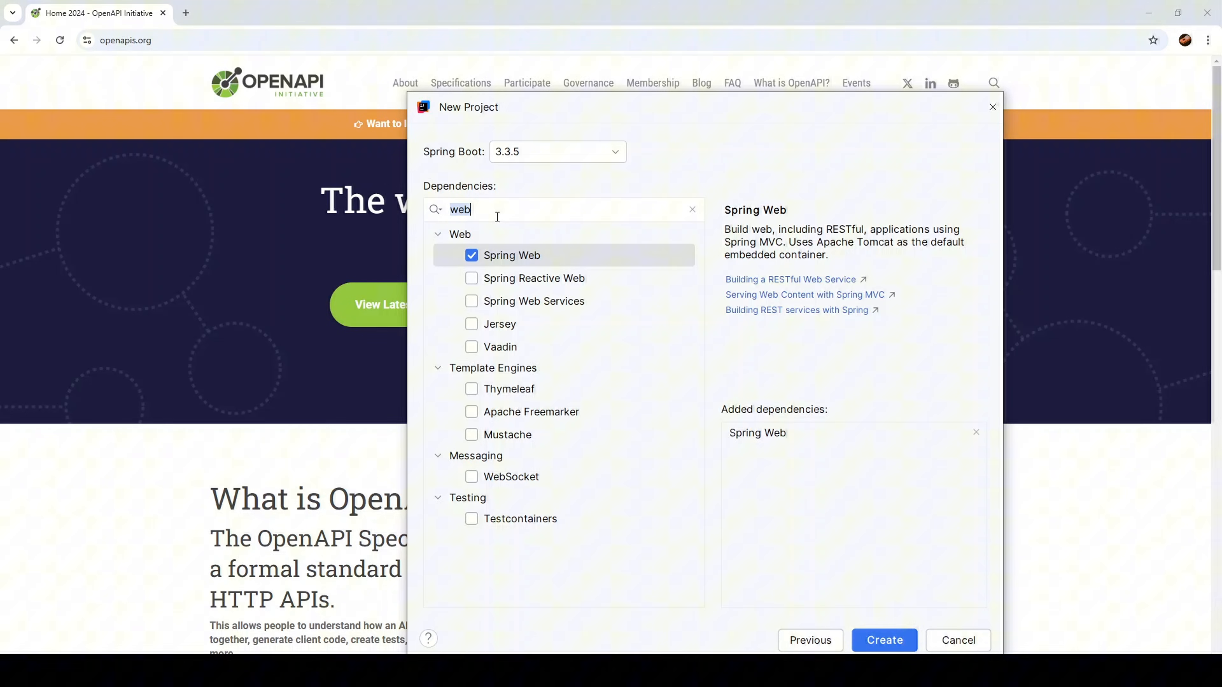
type("secu")
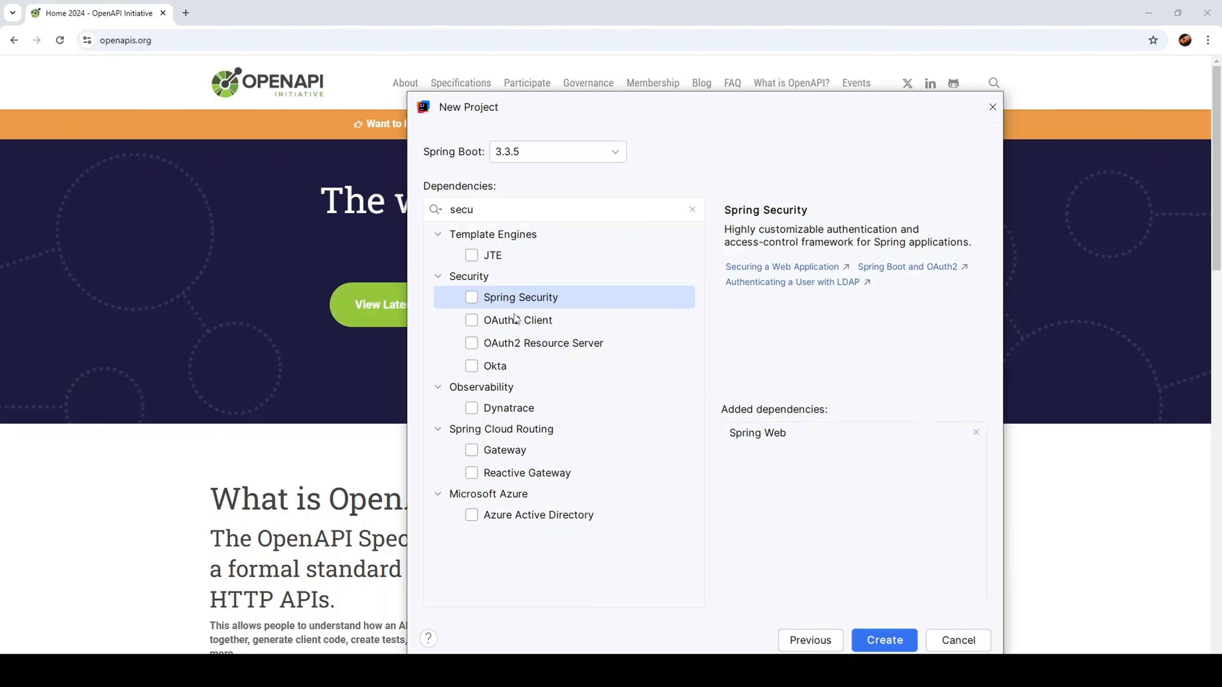
left_click(471, 297)
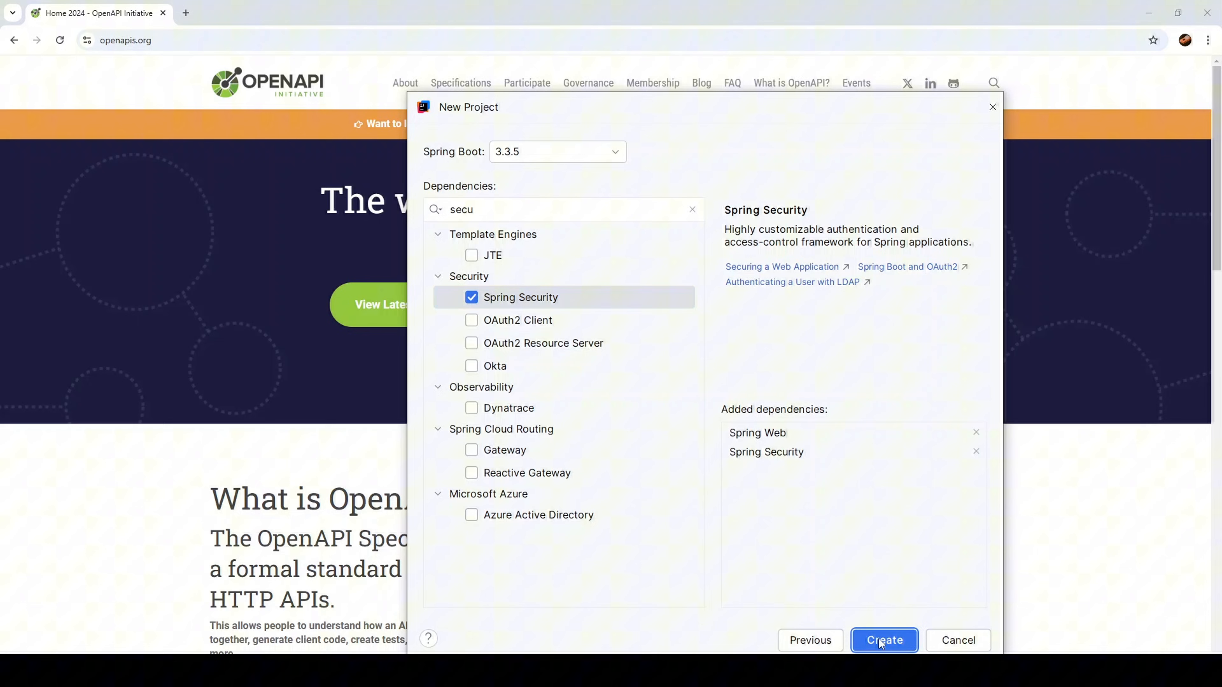
left_click(884, 639)
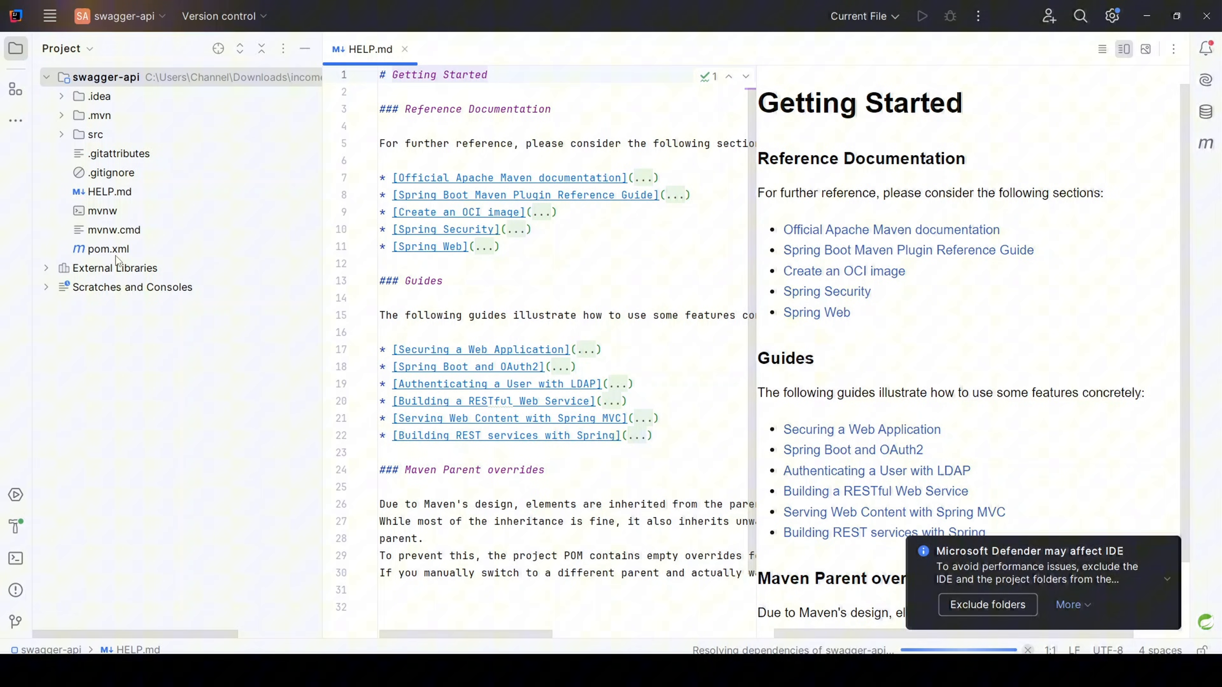
Add the org.springdoc springdoc-openapi-starter-webmvc-ui 2.3.0 dependency block to pom.xml
double_click(104, 249)
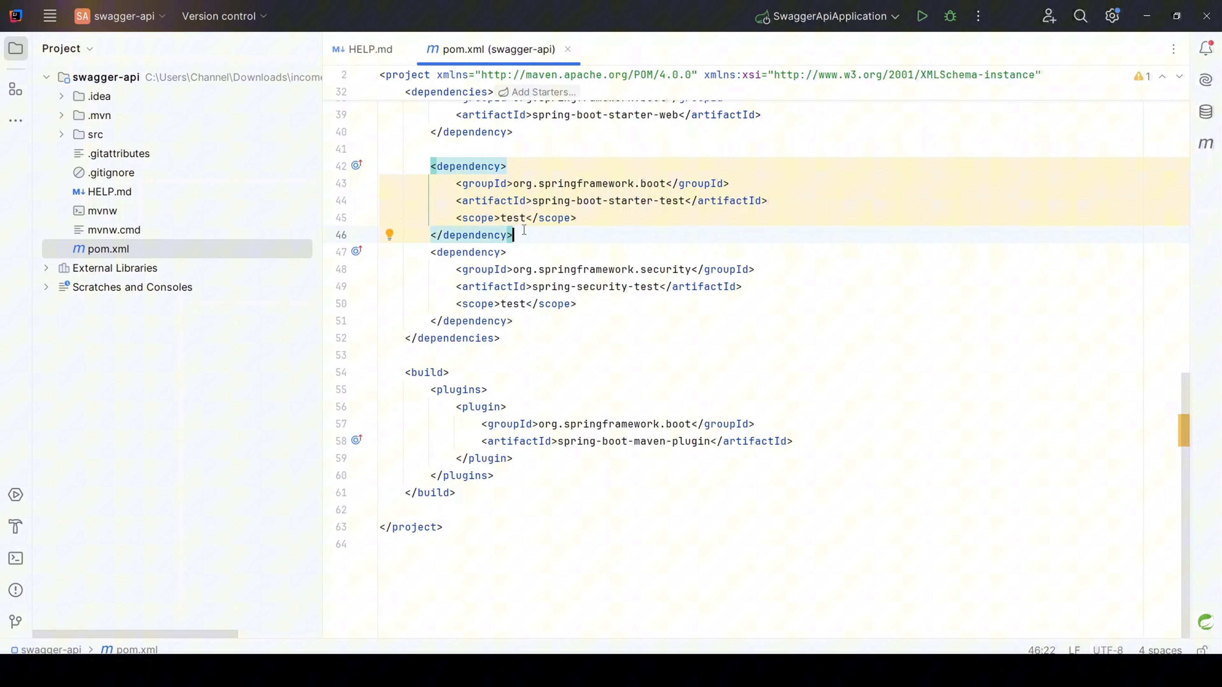
type("<dependency>")
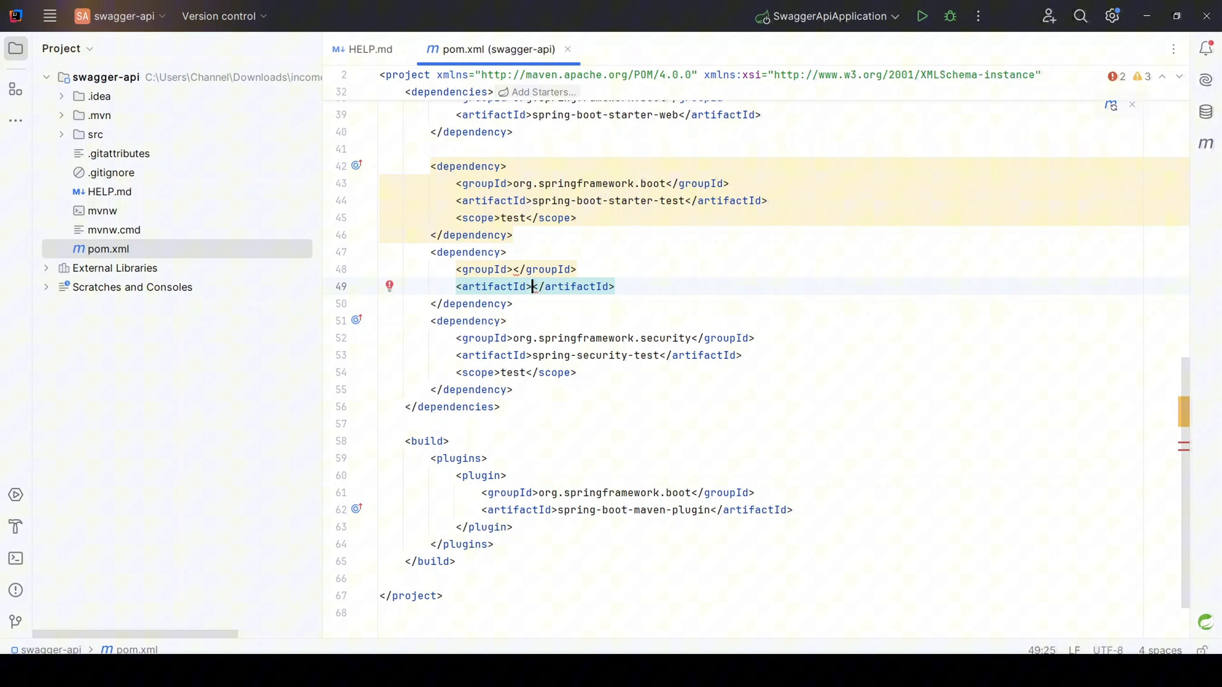
type("springdoc-openapi-starter-webmvc-ui")
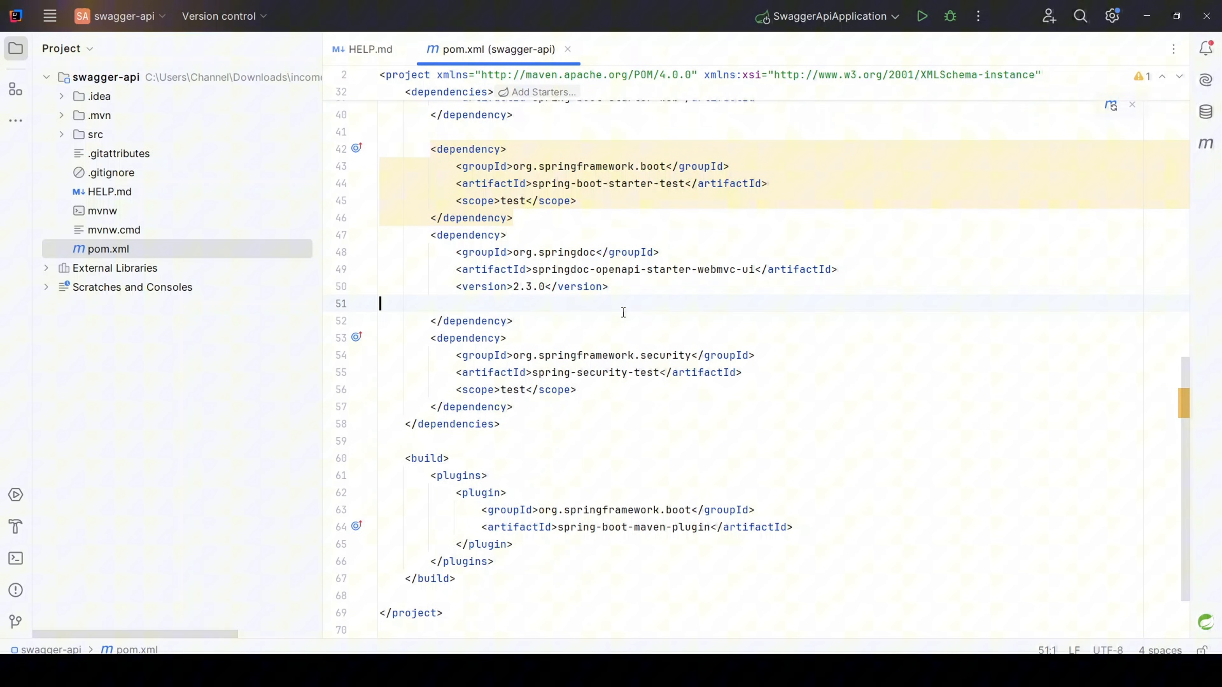
left_click(15, 558)
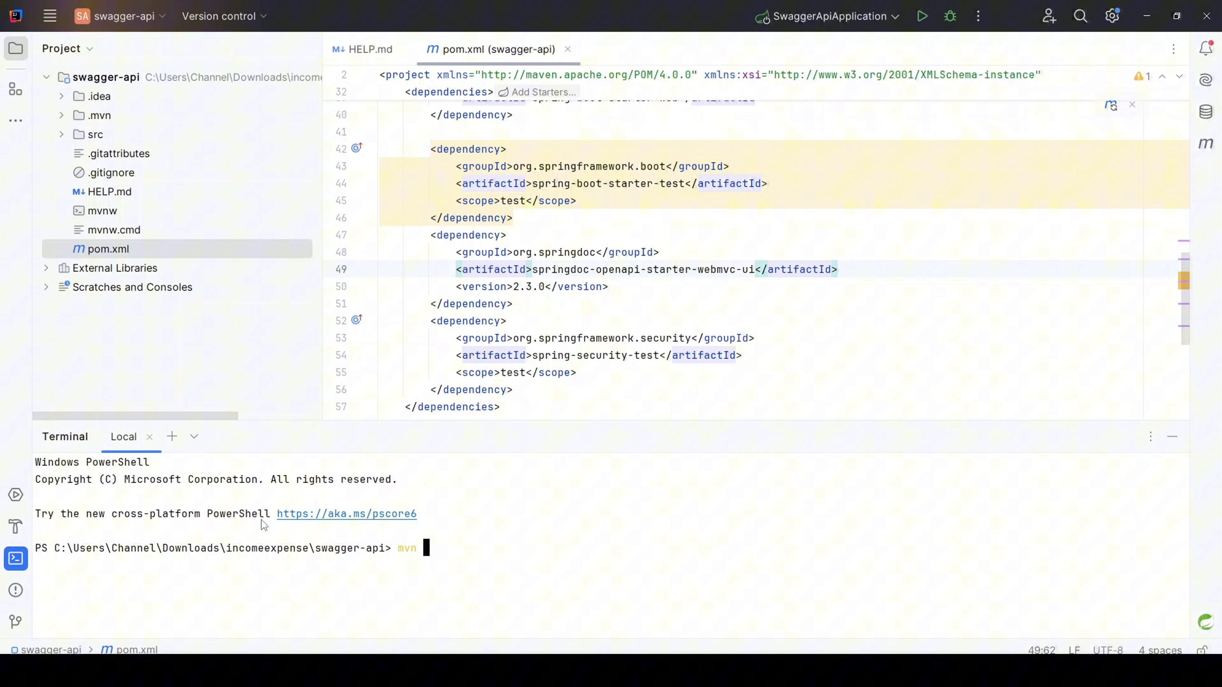
Run 'mvn clean install' in the terminal until BUILD SUCCESS
type("clean insta")
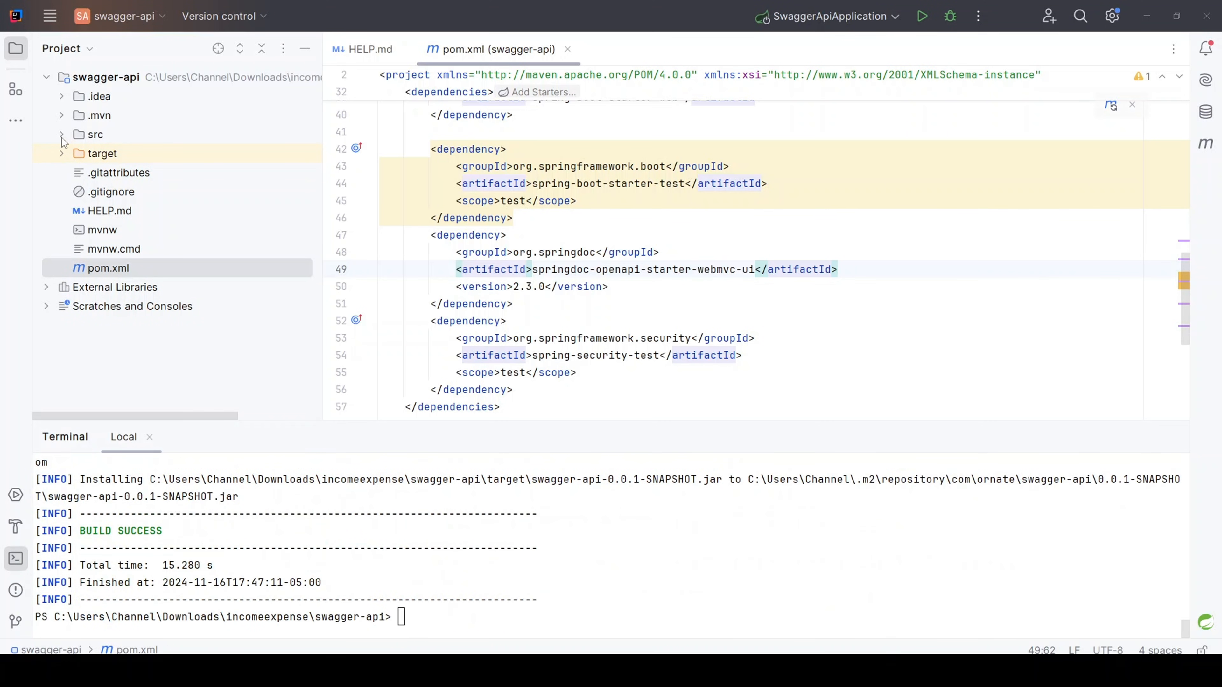
Create a controller package under com.ornate.swaggerapi with a new ApiControllers class
right_click(161, 191)
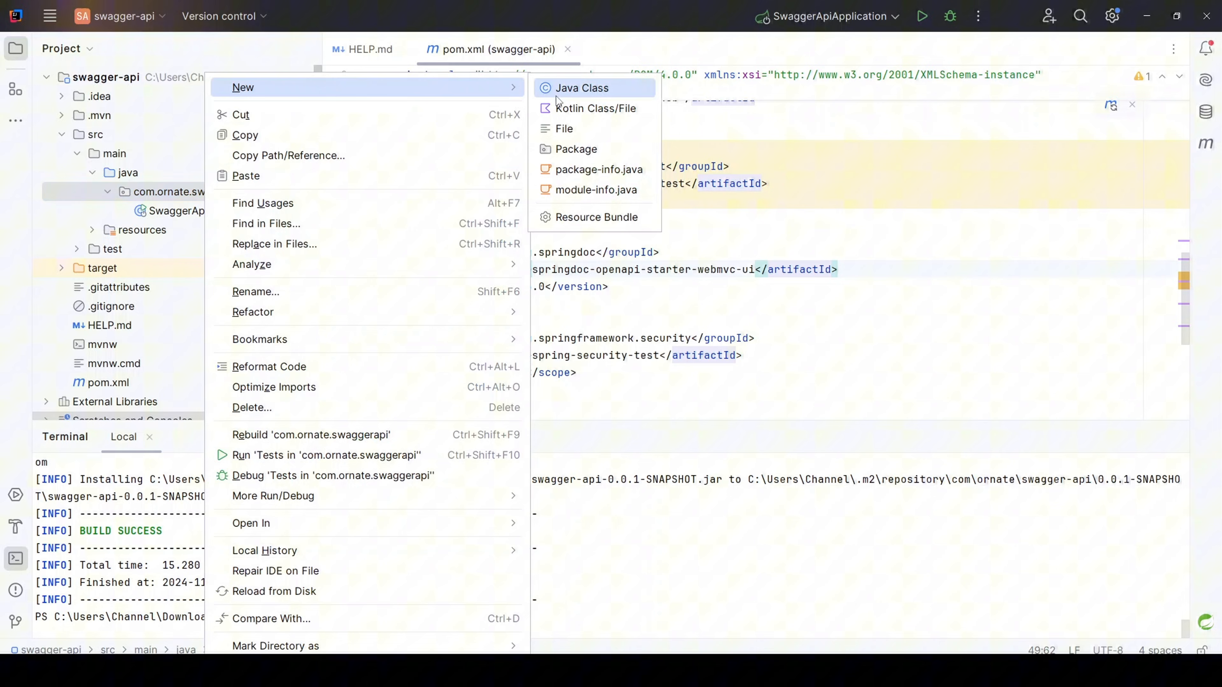
left_click(575, 149)
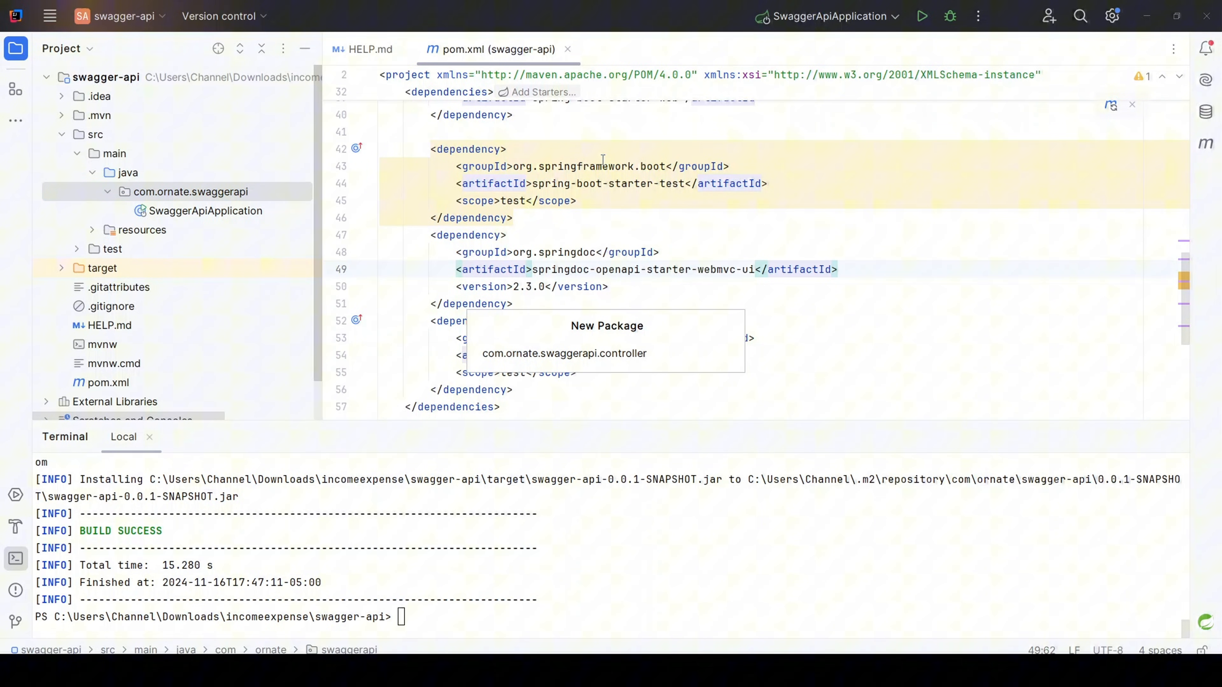
right_click(164, 211)
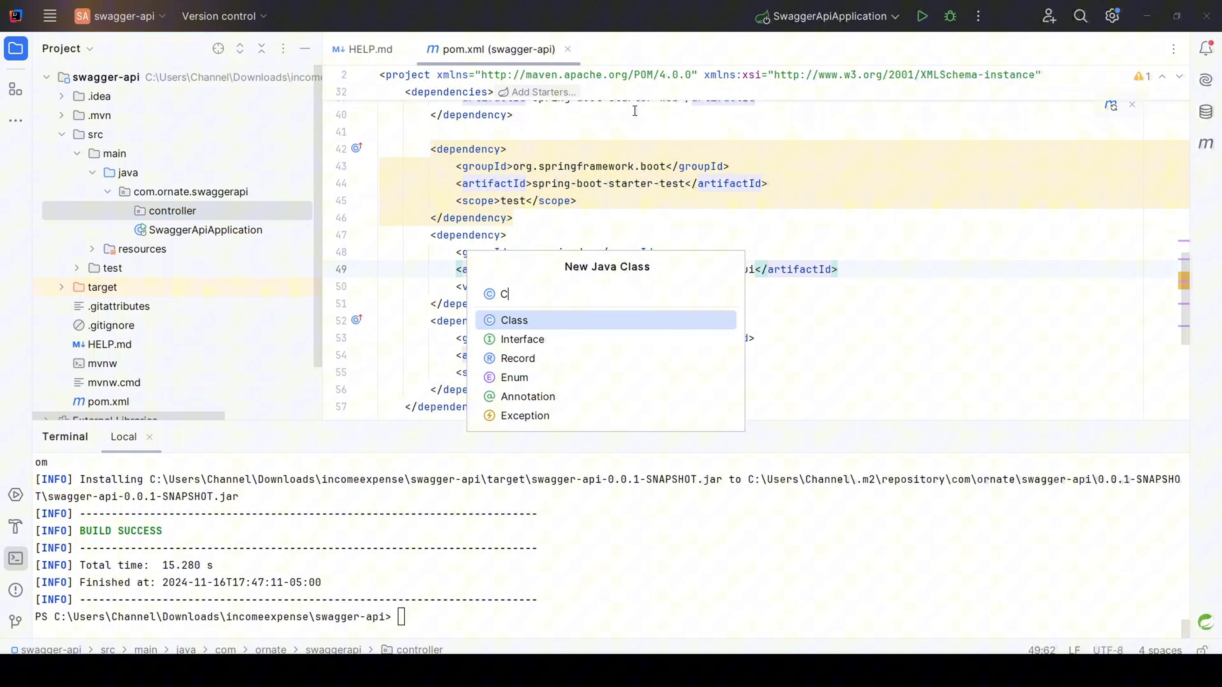
type("ontrol")
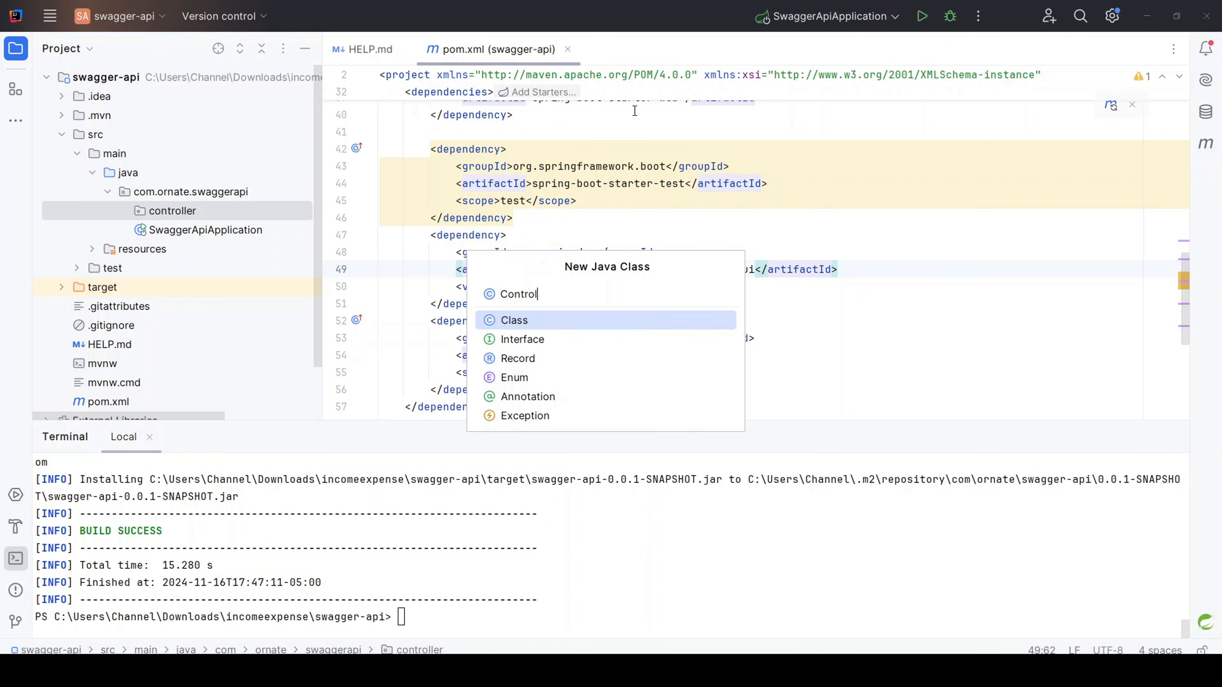
type("ler")
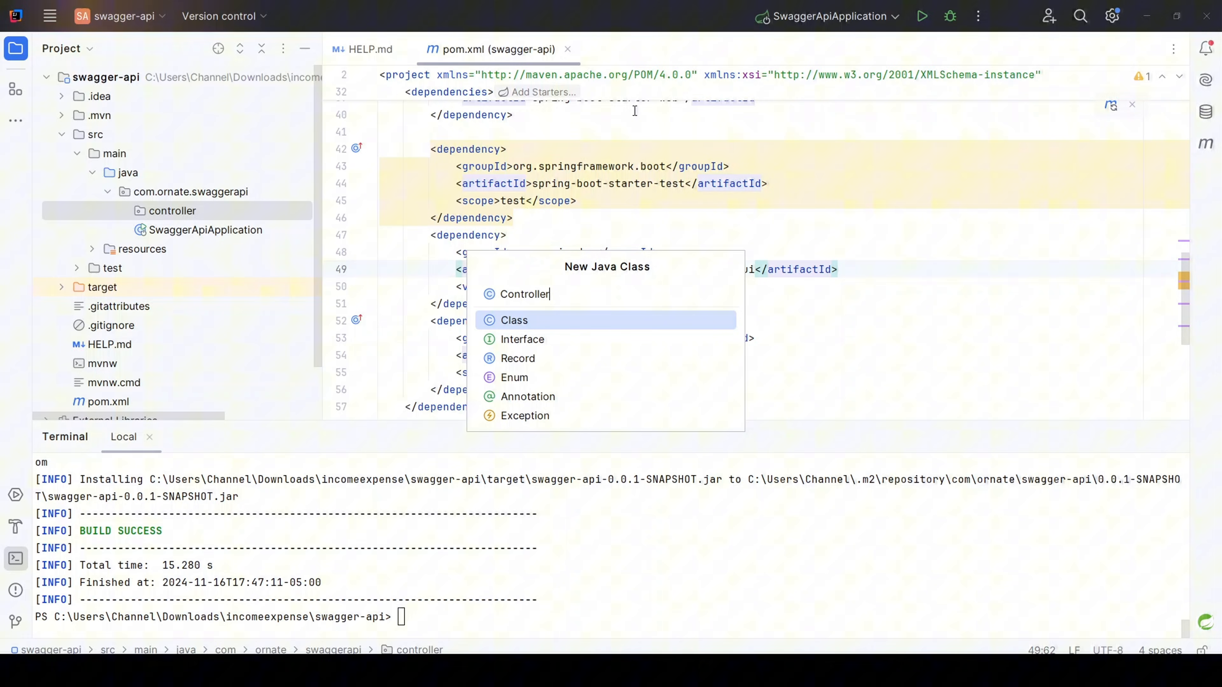
type("s")
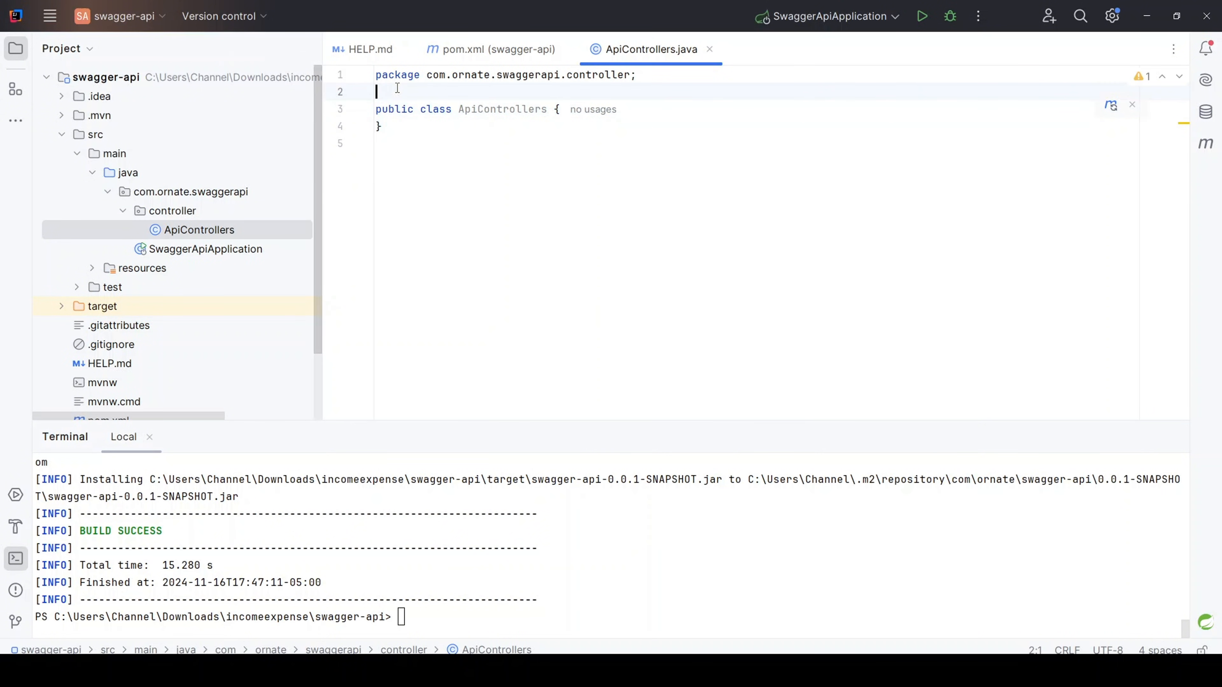
type("@")
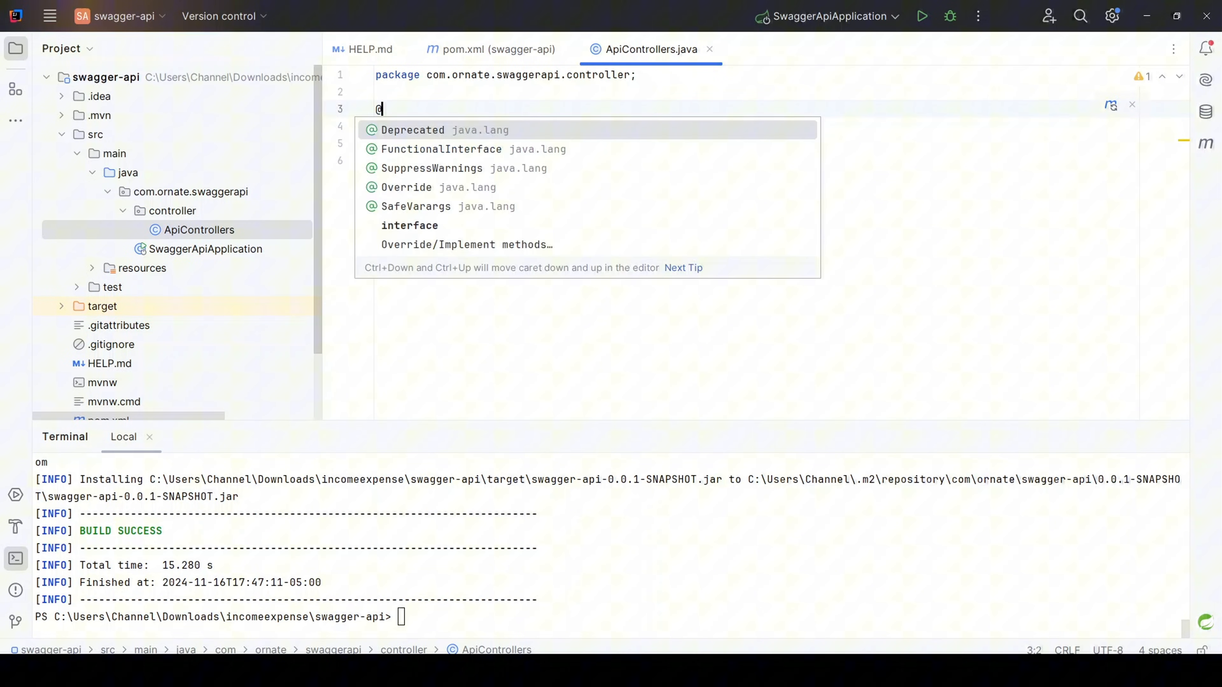
type("RestController")
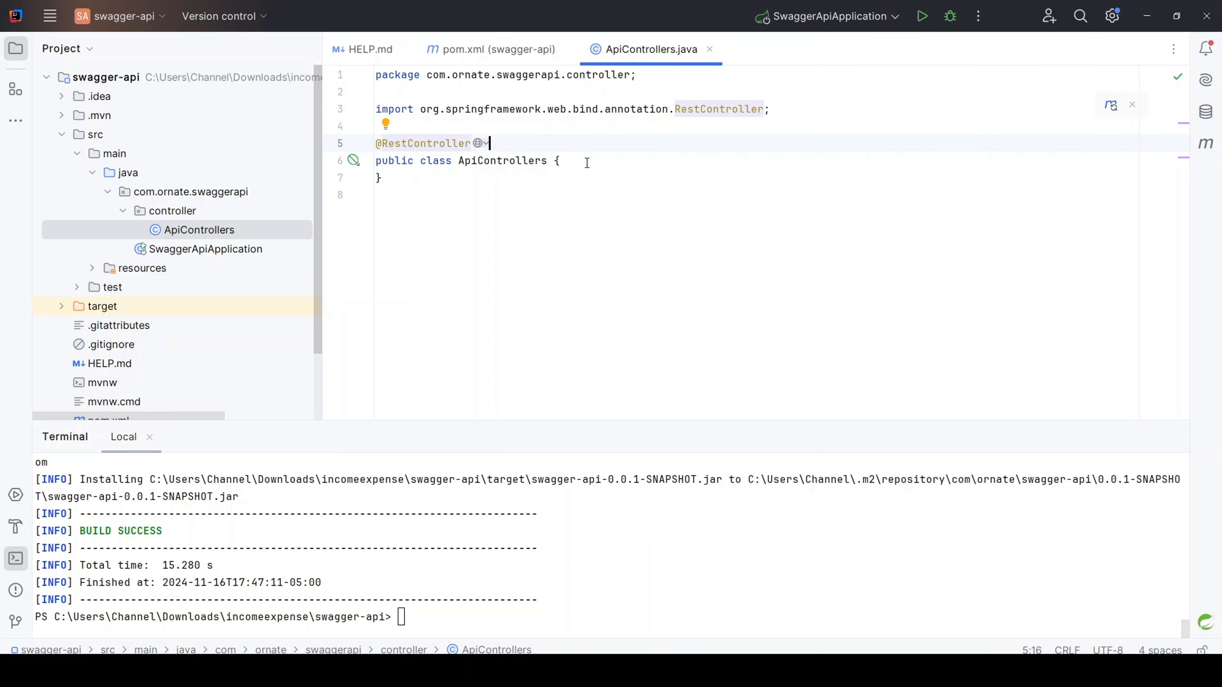
key("Enter")
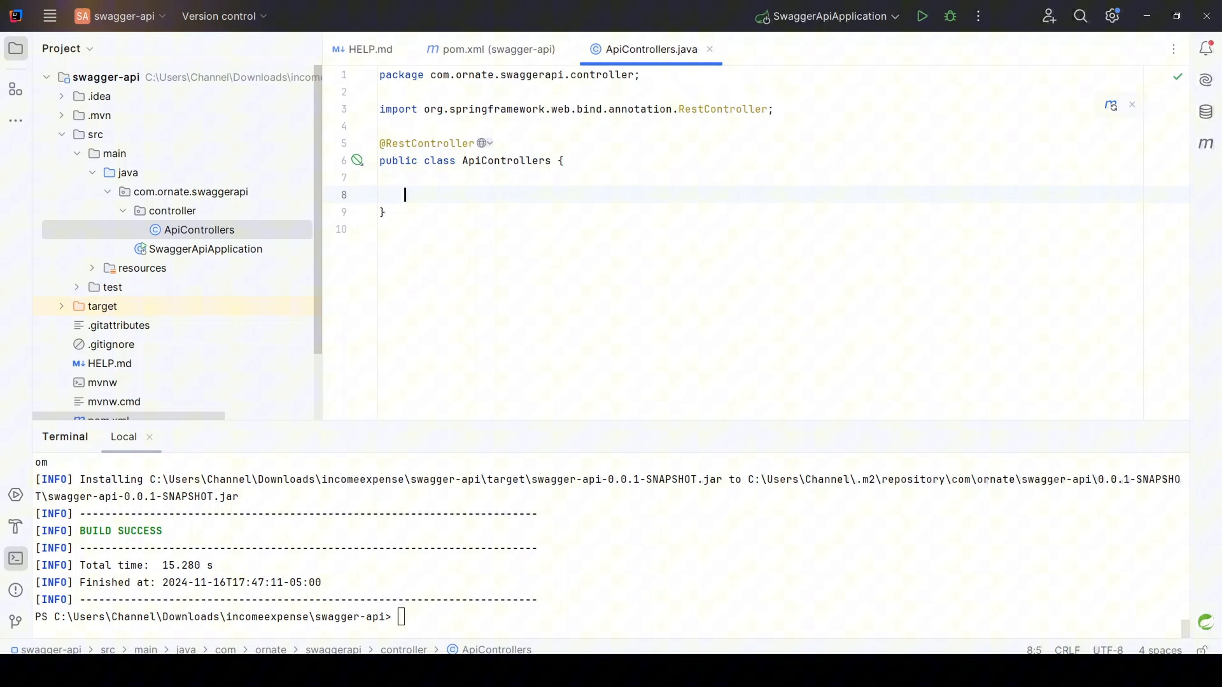
type("@")
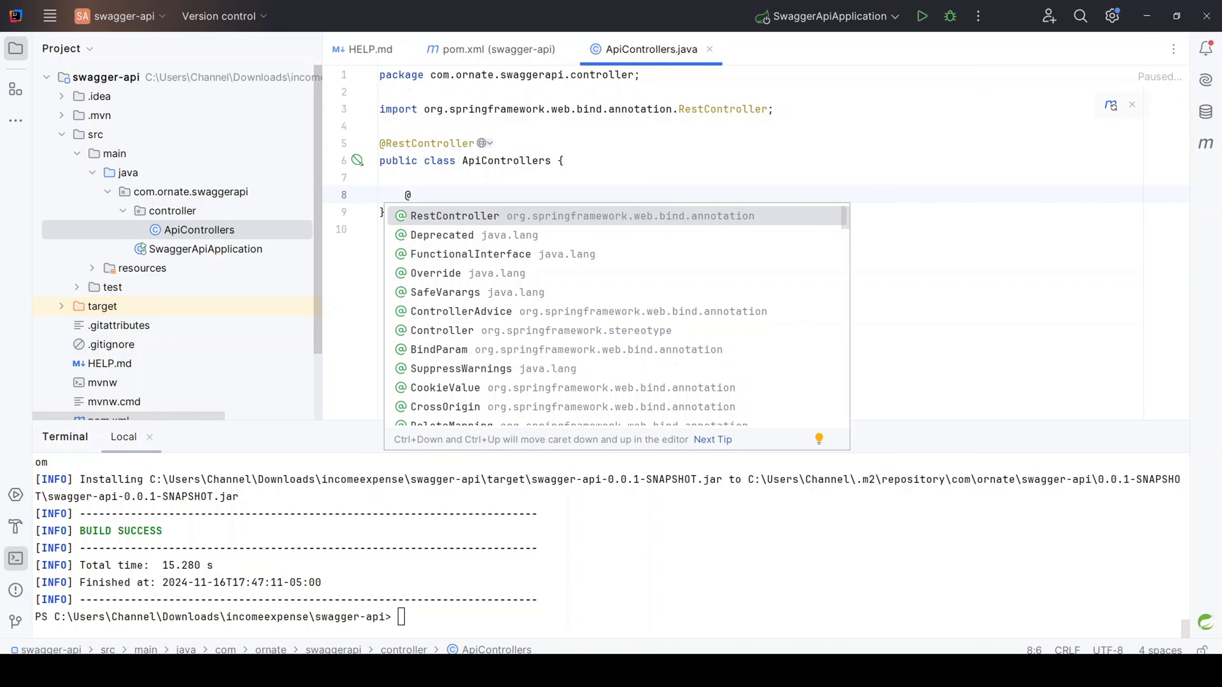
type("GetMapping")
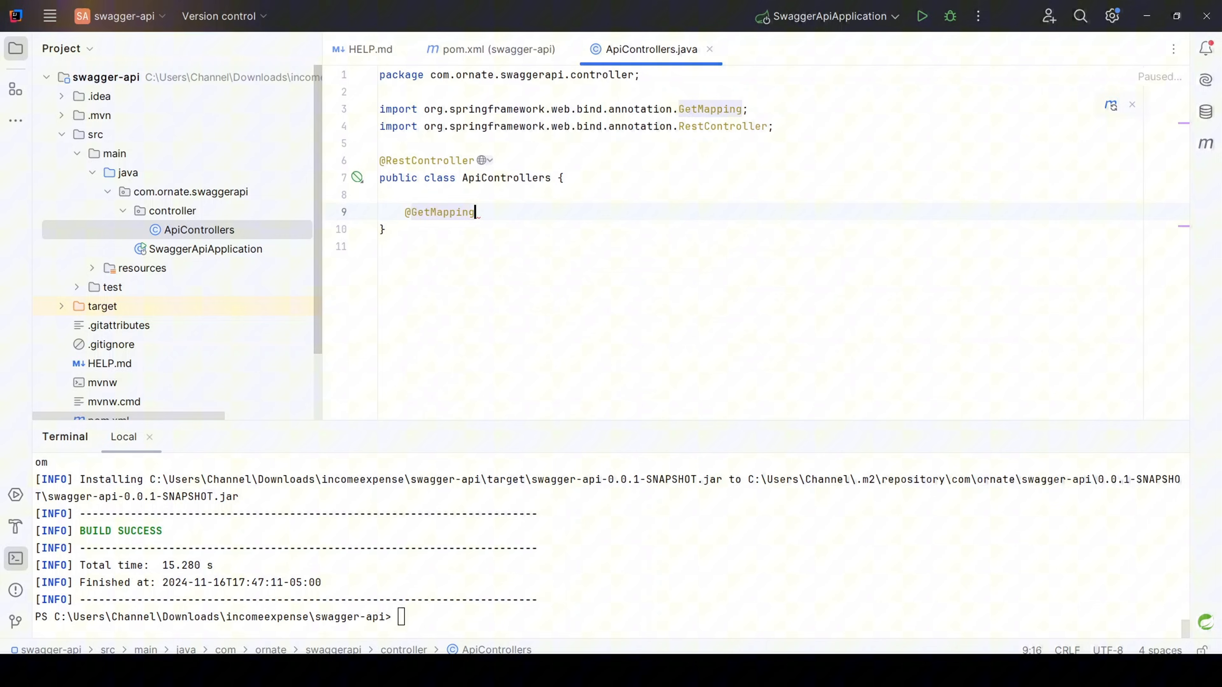
type("()")
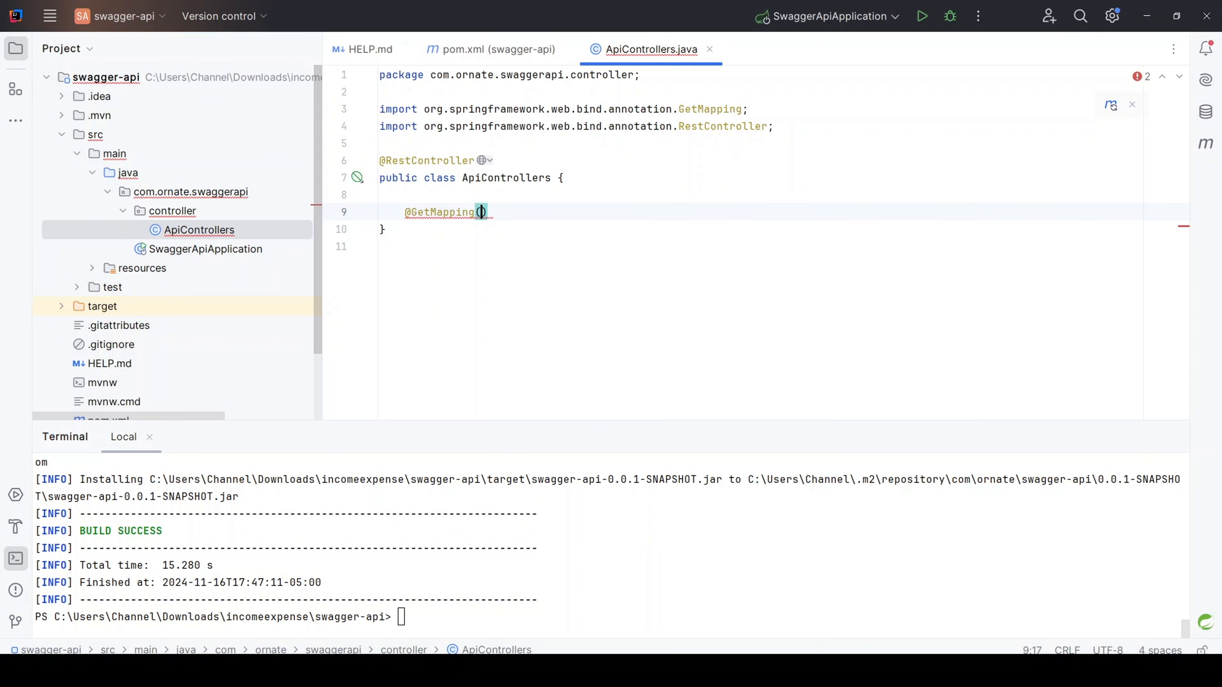
type("\"")
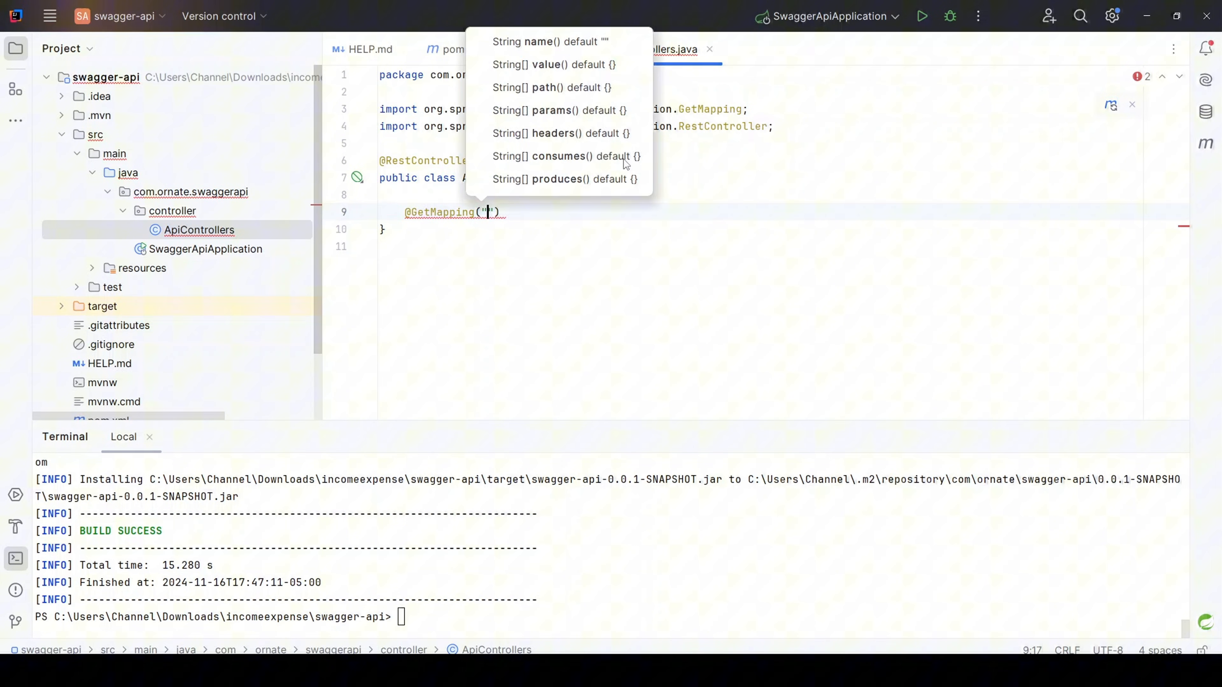
type("api")
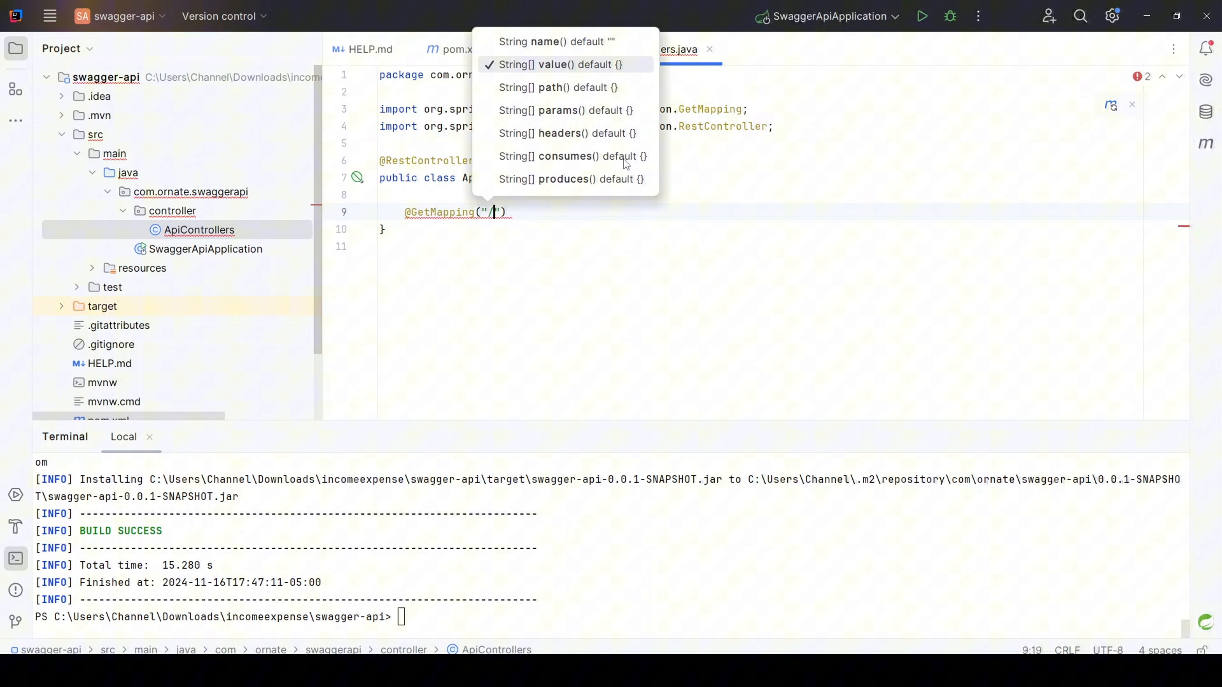
type("api/")
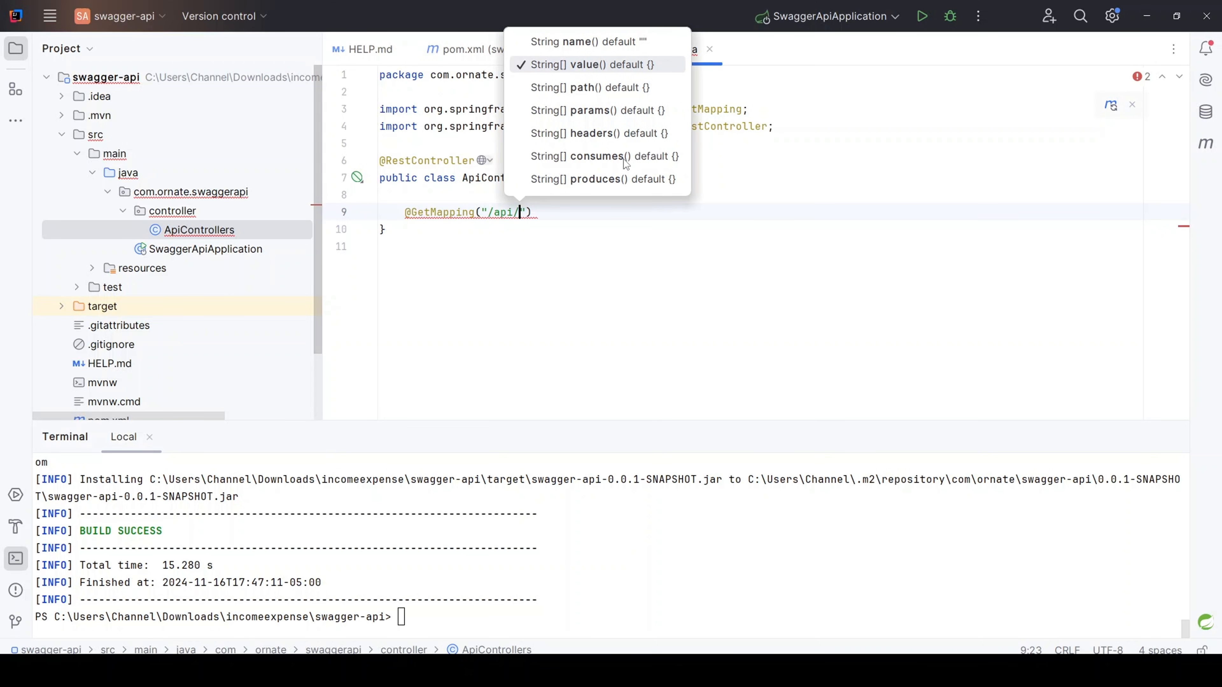
type("publ")
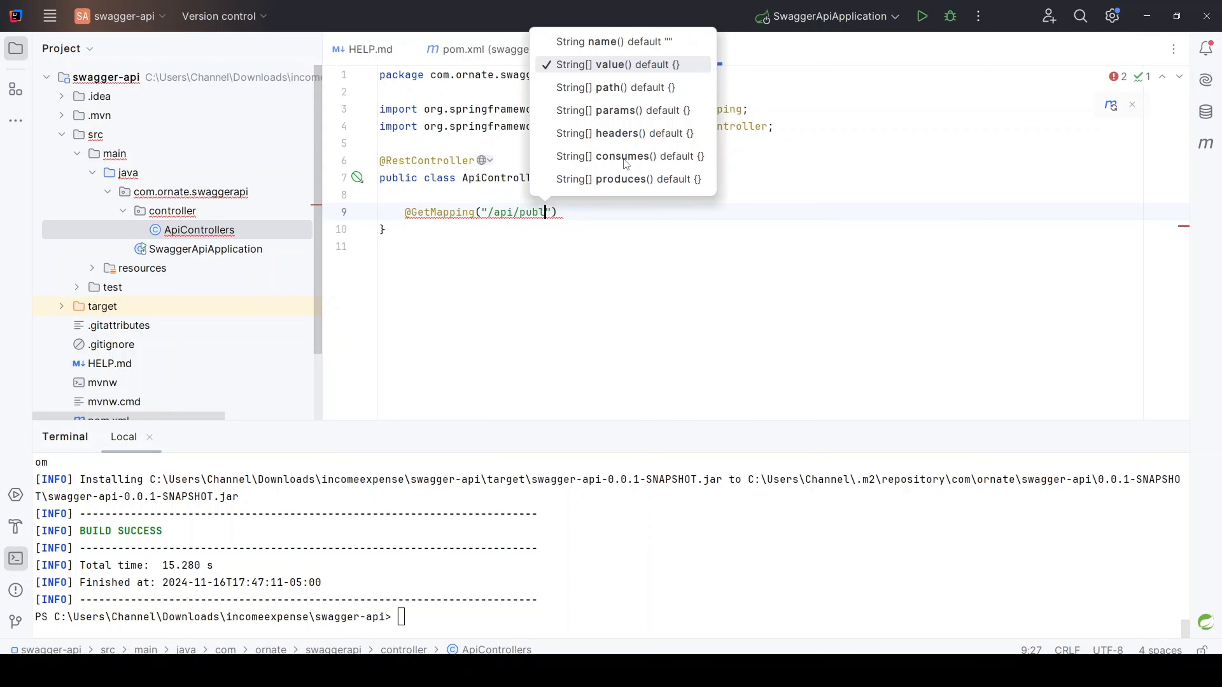
type("ic")
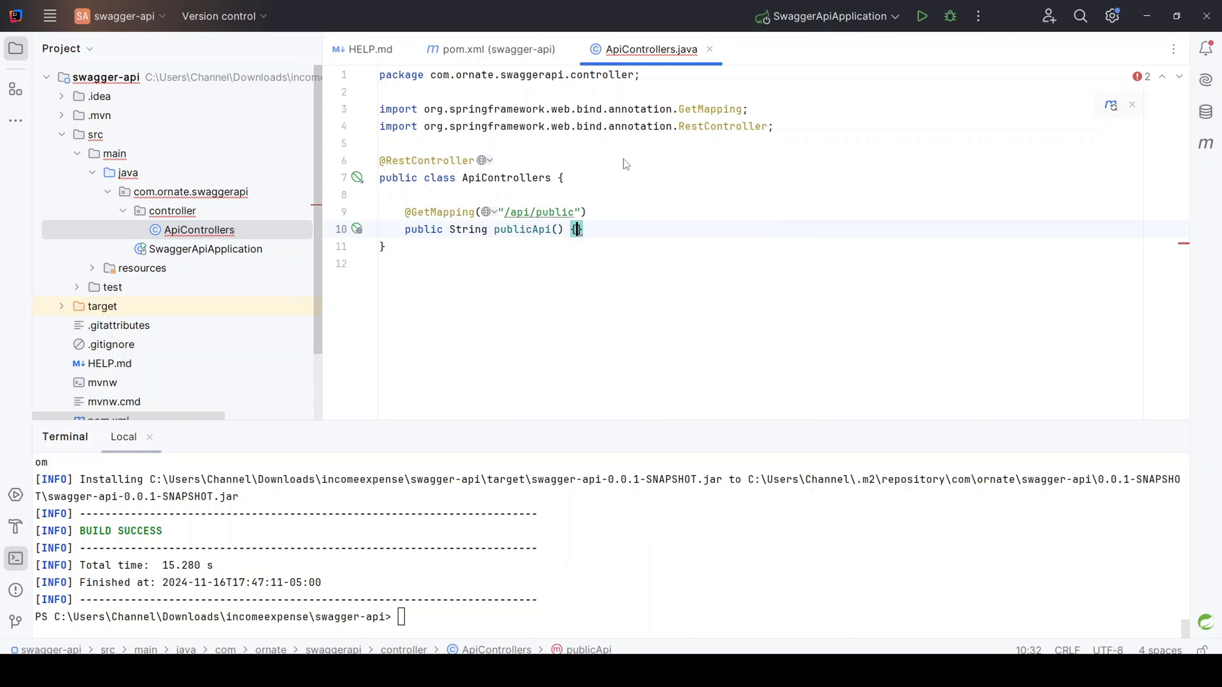
Make publicApi() return "This is a public API" and launch the application
type("return \"public\";")
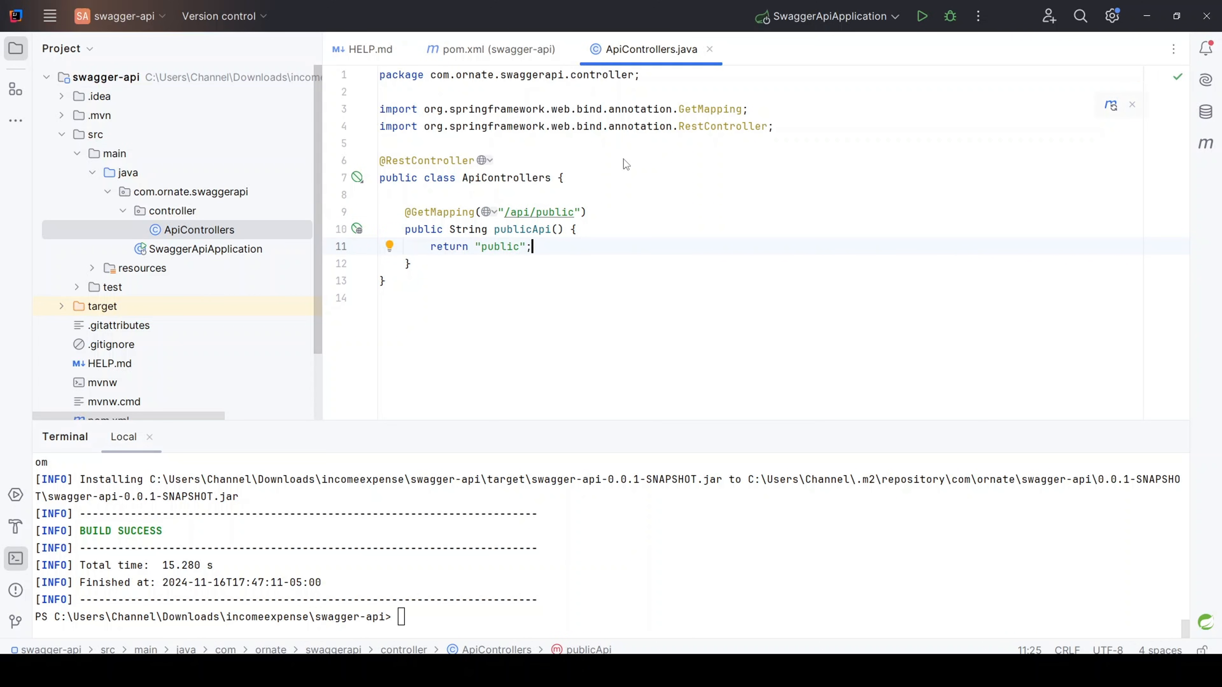
left_click(479, 246)
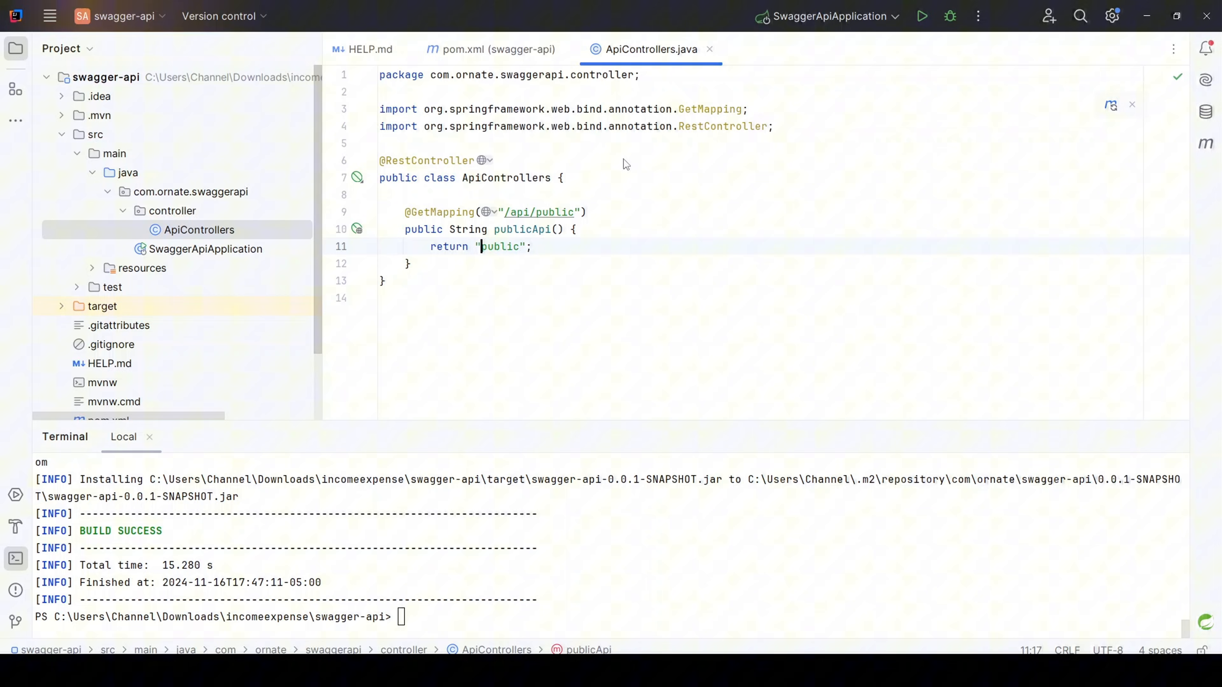
type("This is a")
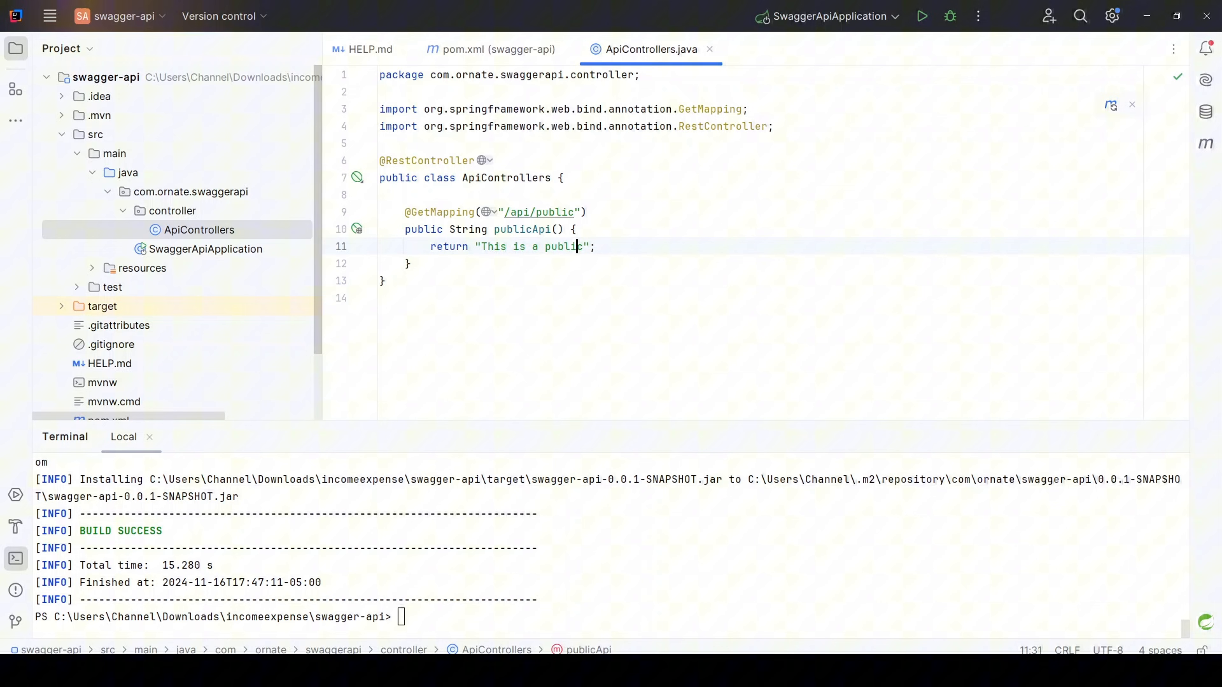
type("API")
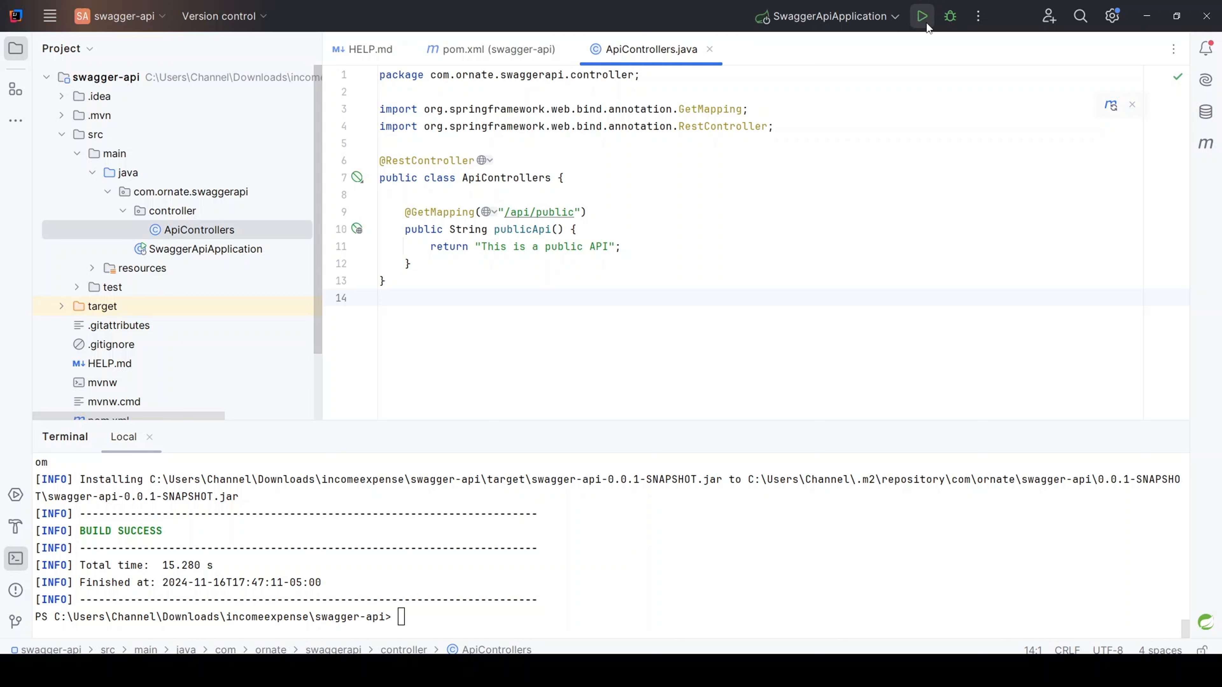
left_click(921, 15)
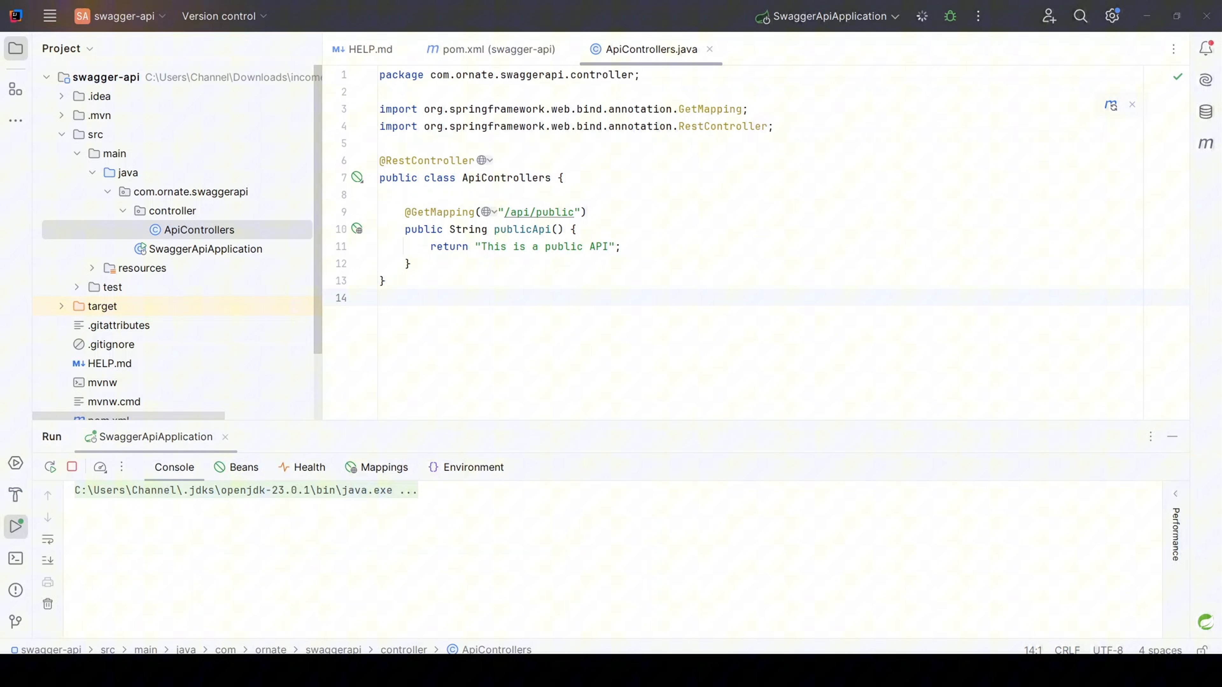
View the Run console showing the port 8080 already in use error
left_click(15, 526)
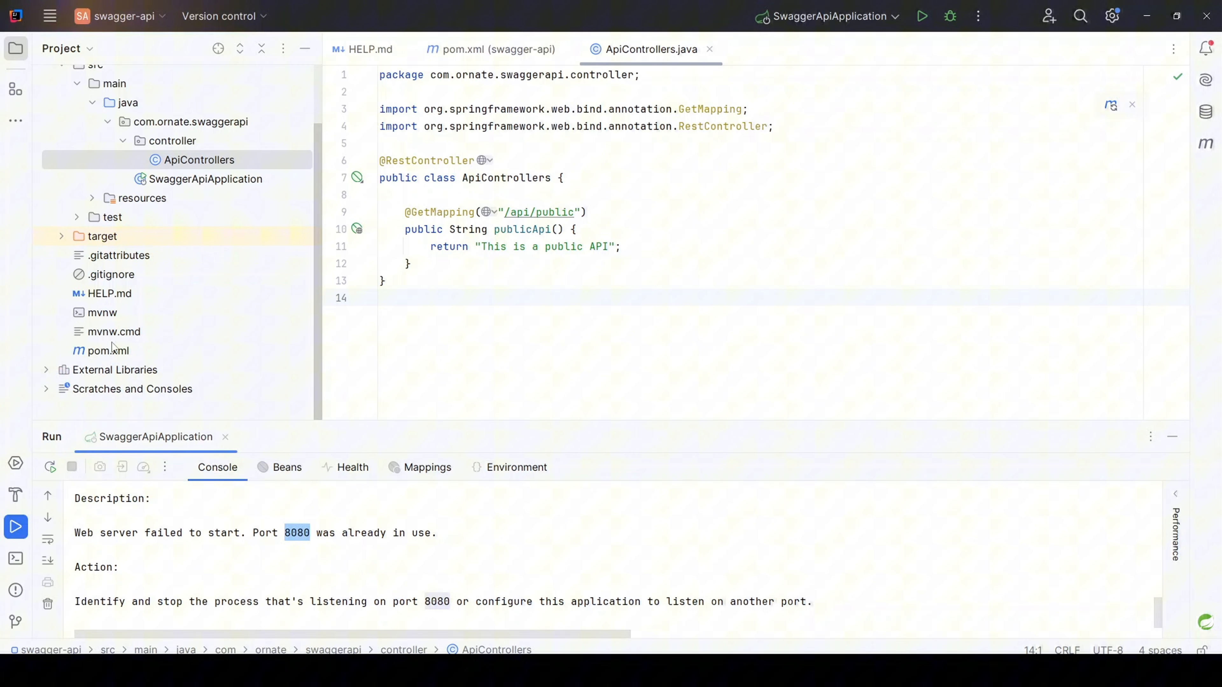
Add server.port=9090 to application.properties
left_click(142, 198)
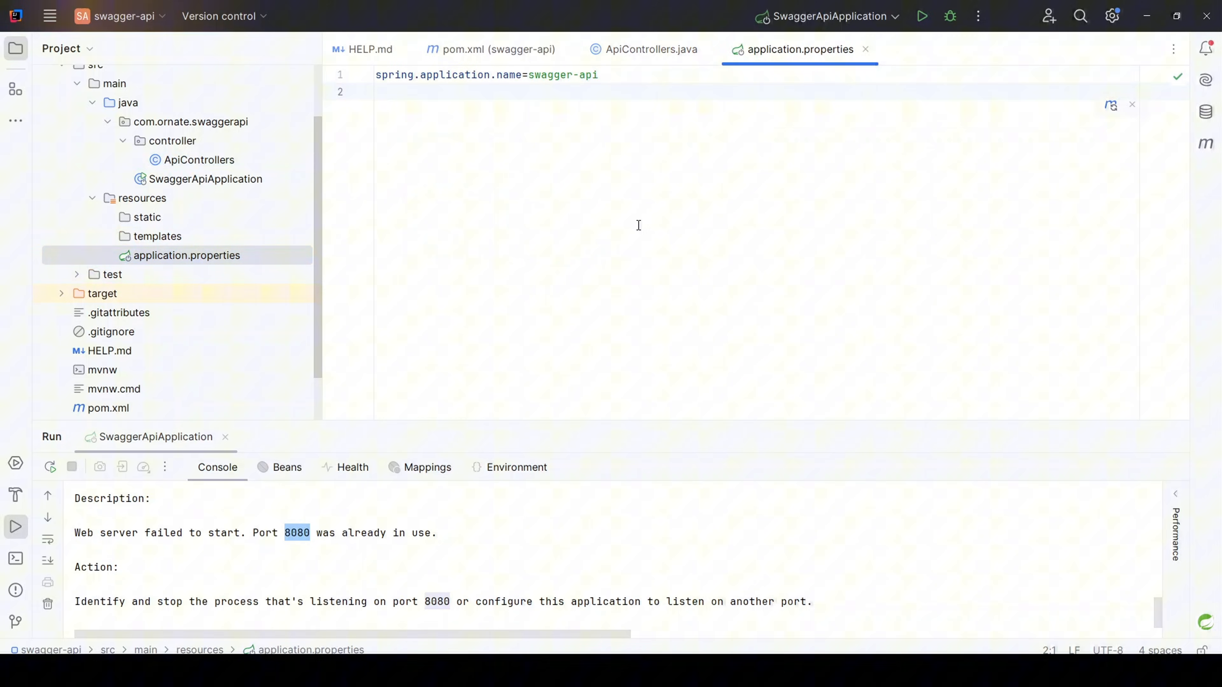
type("server.port=")
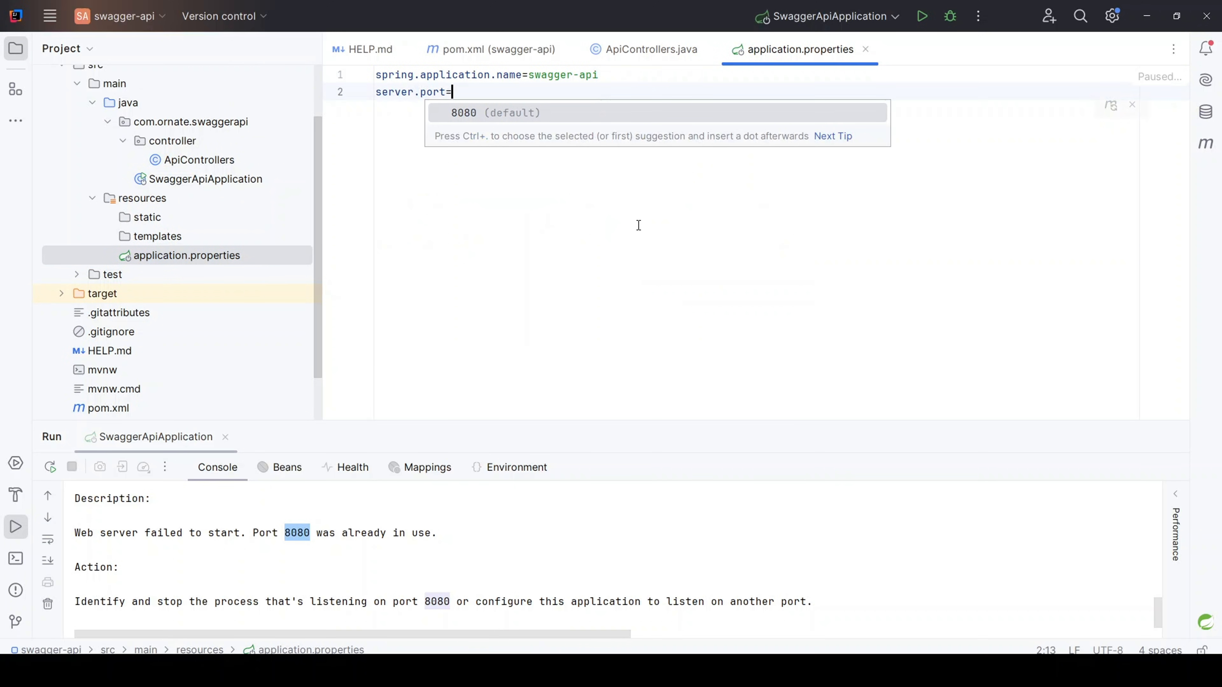
type("9090")
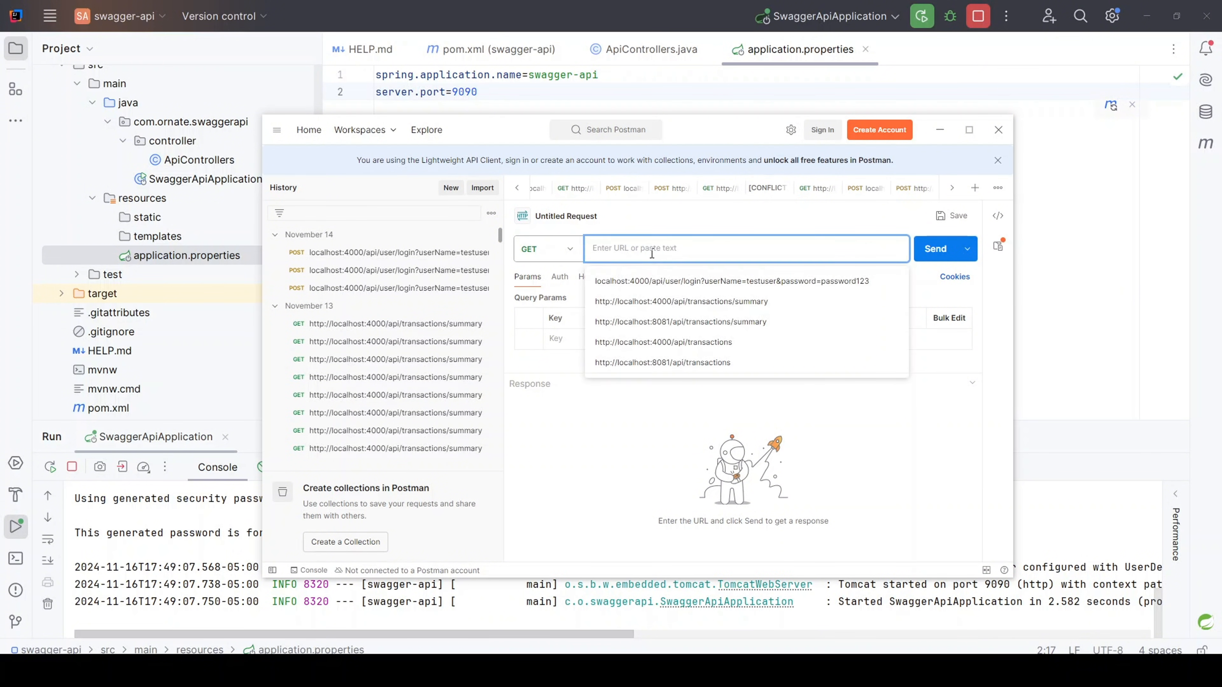
type("localhost:9090")
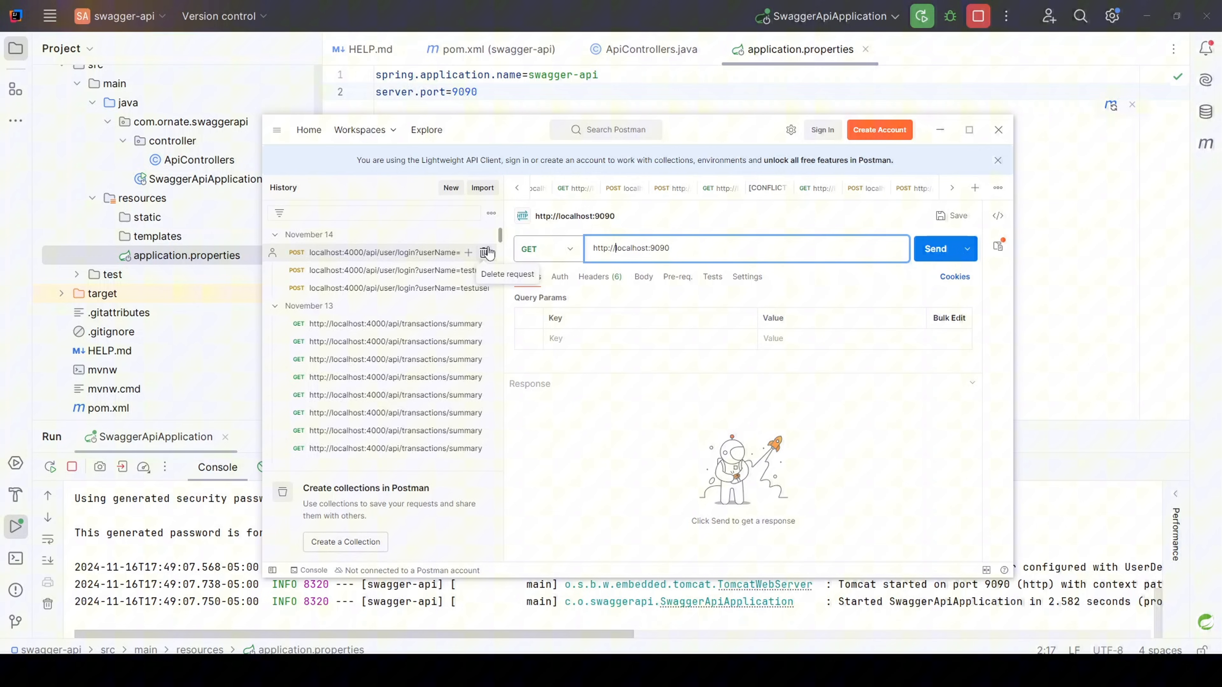
left_click_drag(631, 129, 530, 288)
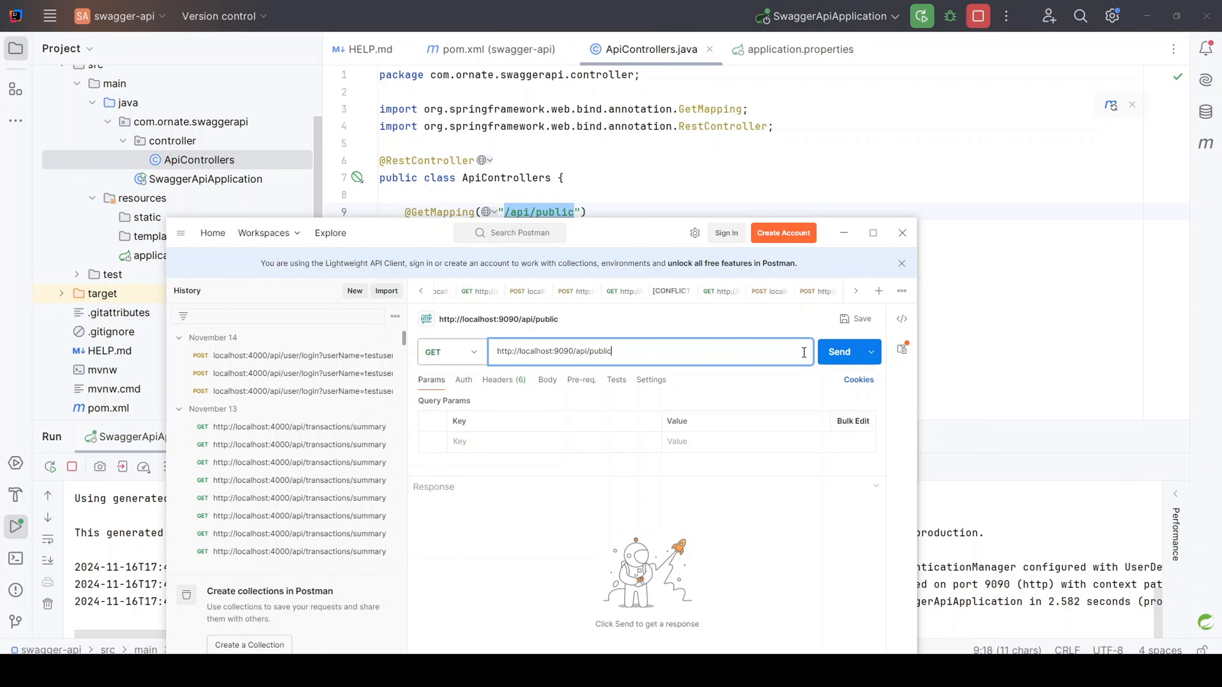
left_click(839, 351)
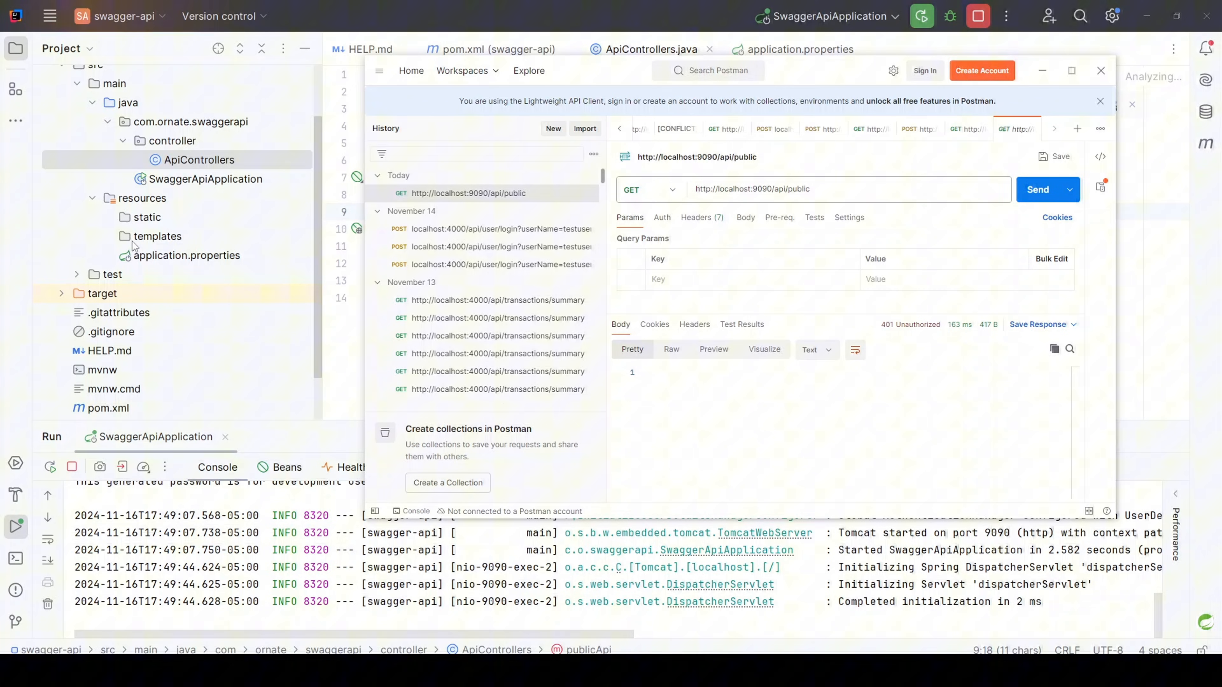
Create a security package under com.ornate.swaggerapi
right_click(170, 141)
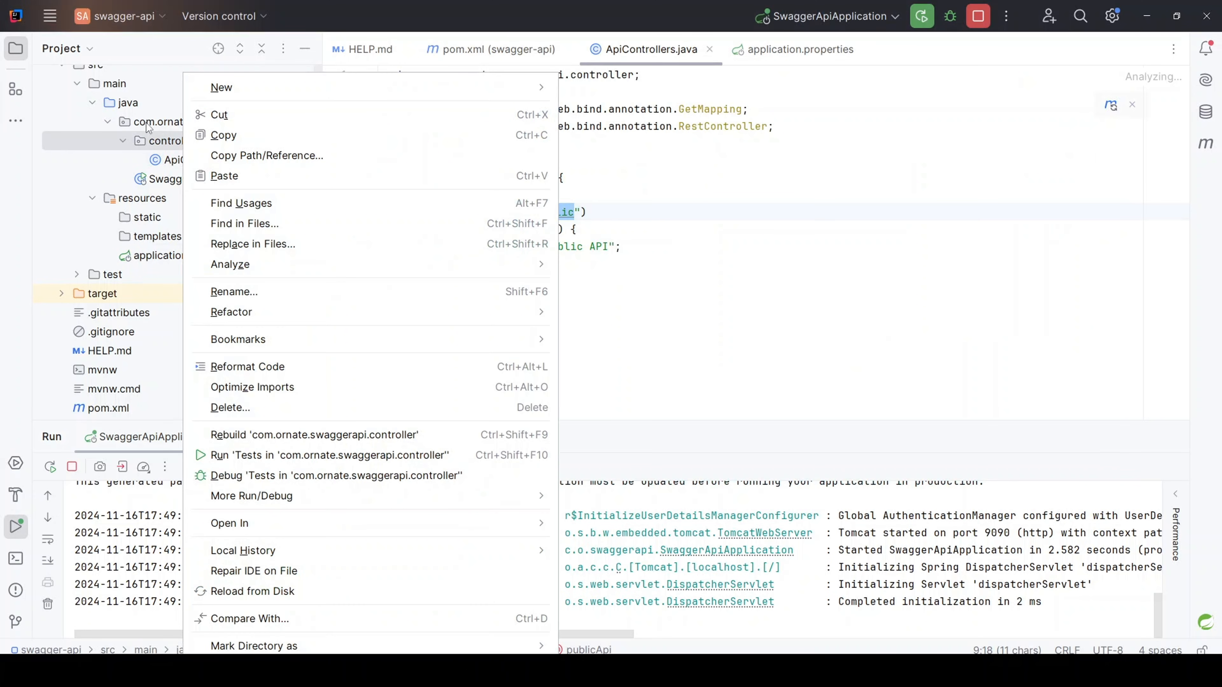
left_click(222, 87)
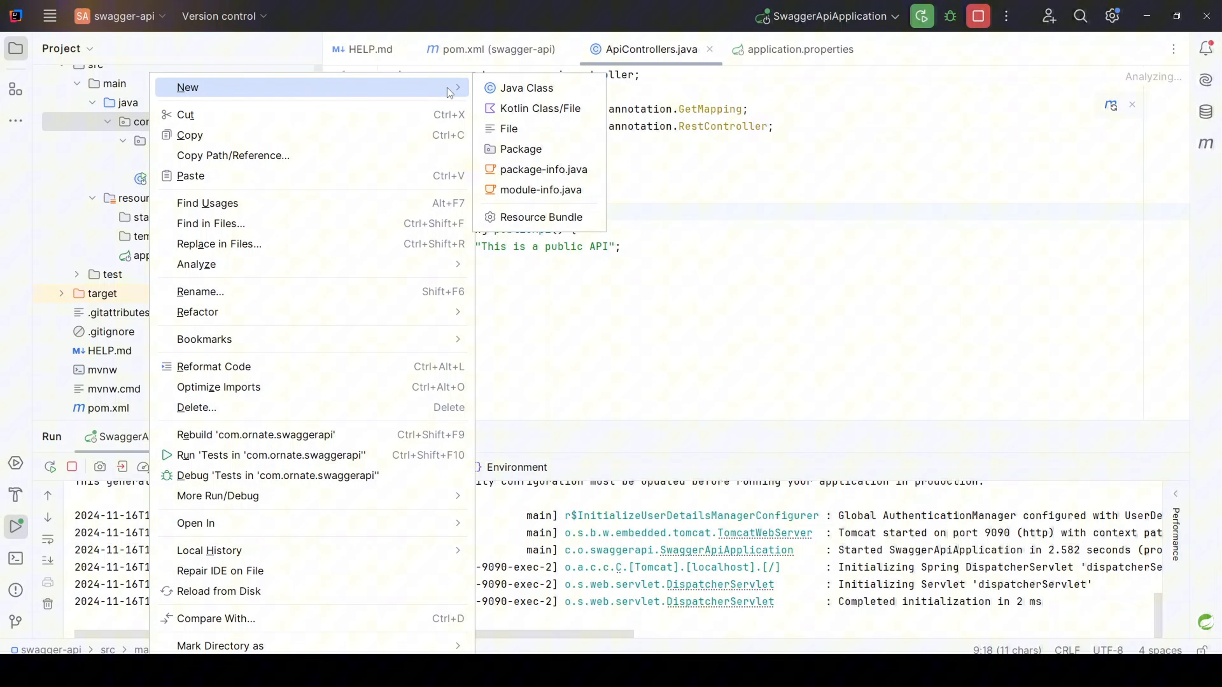
left_click(520, 149)
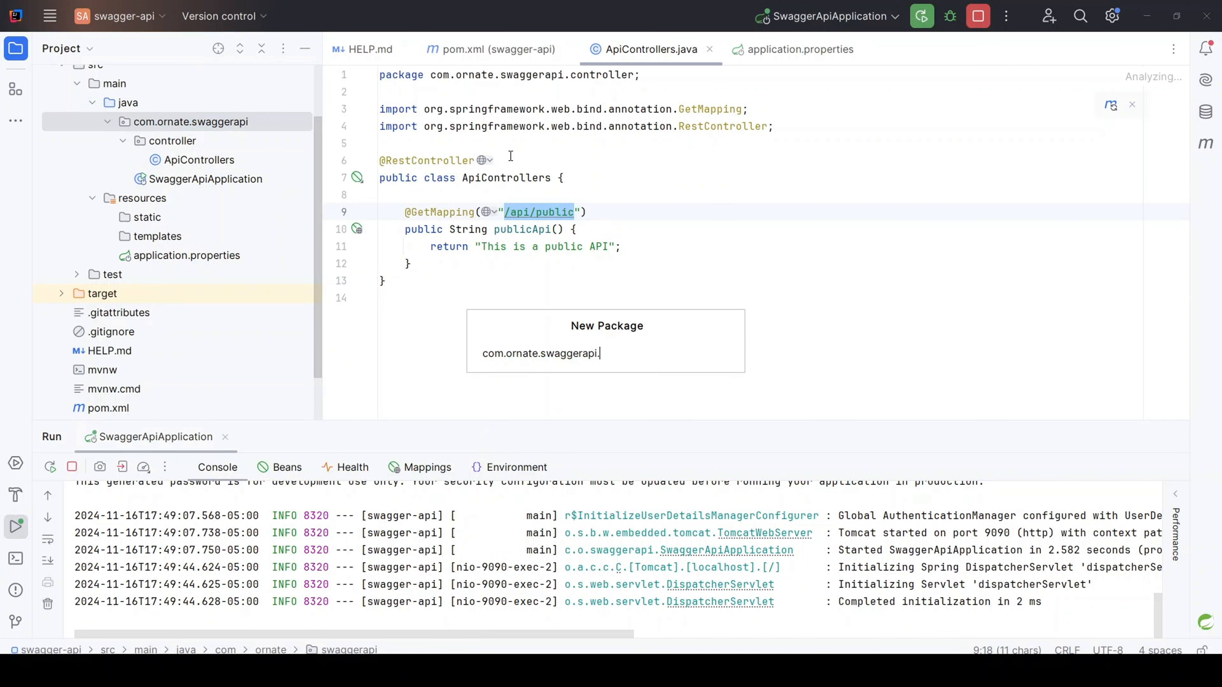
type("con")
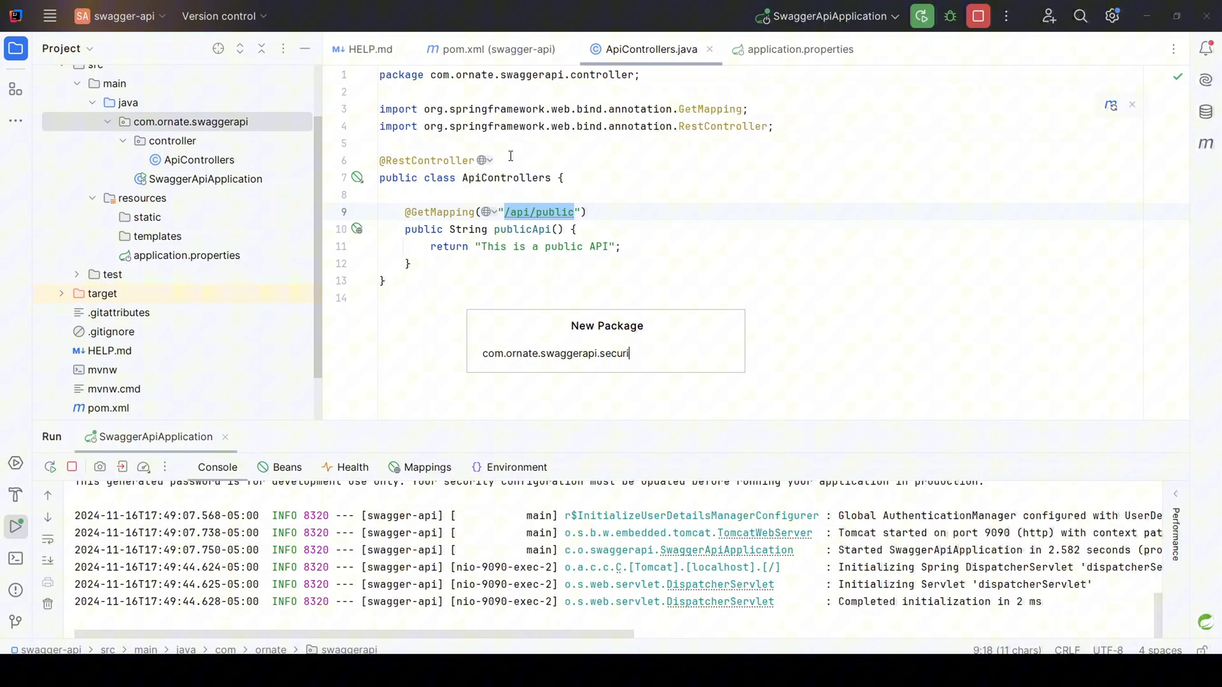
key("Enter")
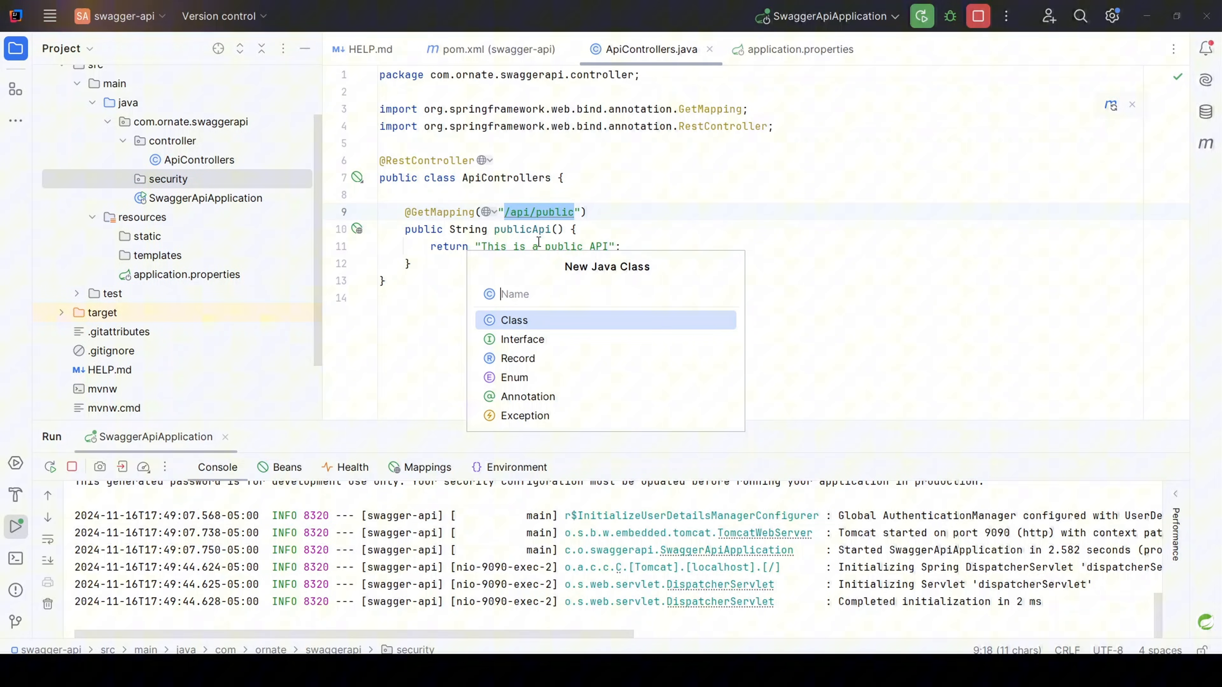
Create a Security class inside the security package
type("Security")
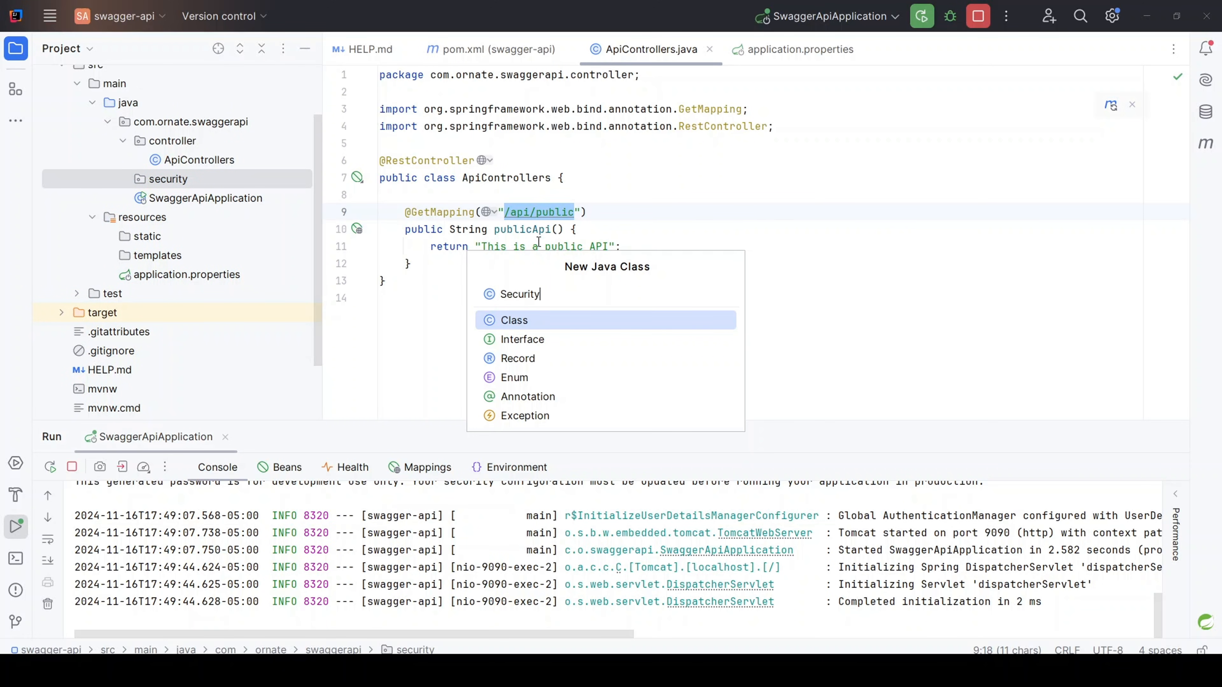
left_click(514, 320)
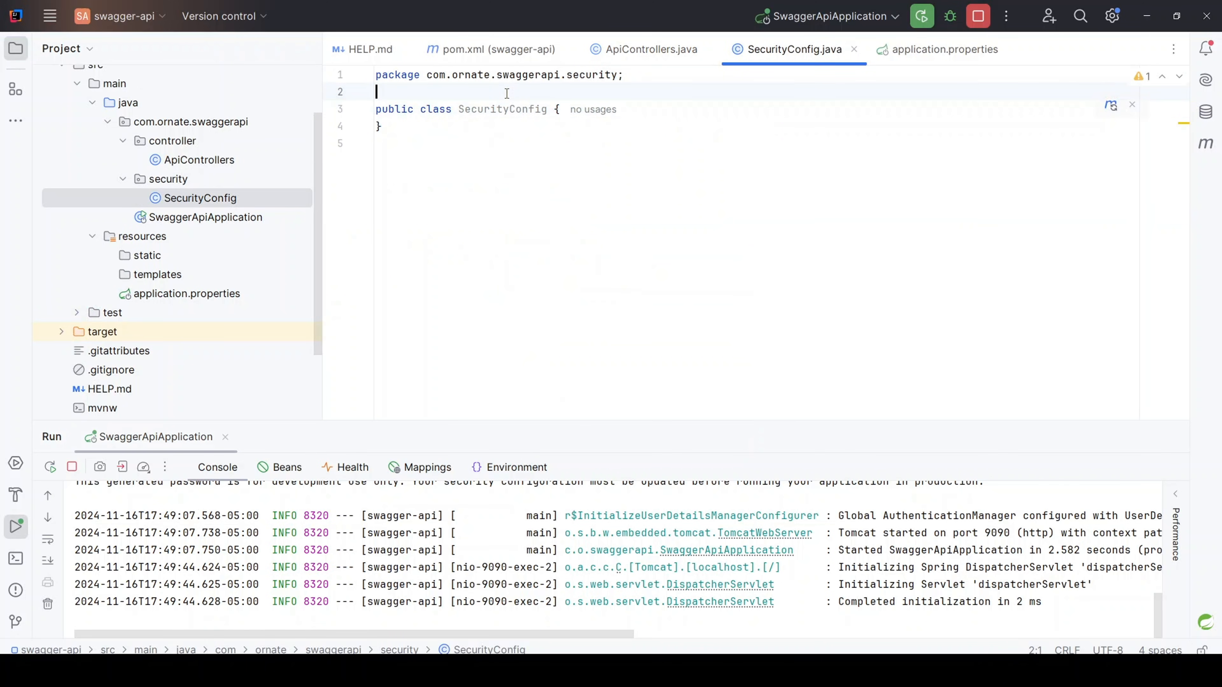
type("@Con")
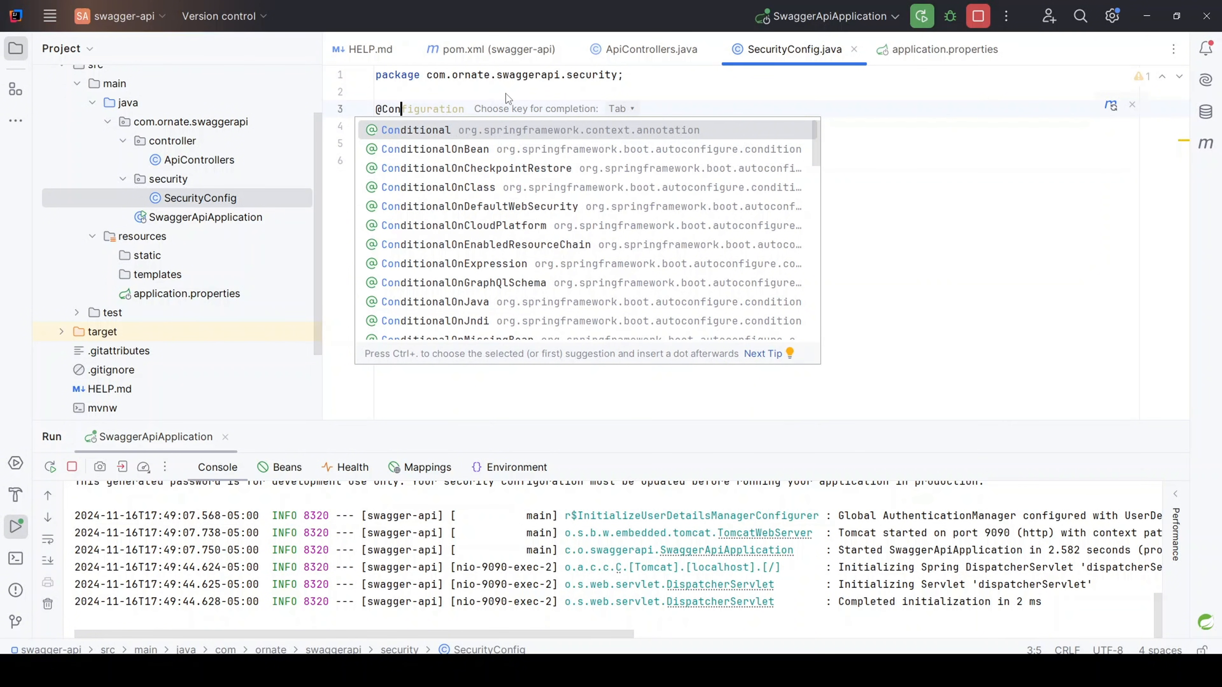
key("Tab")
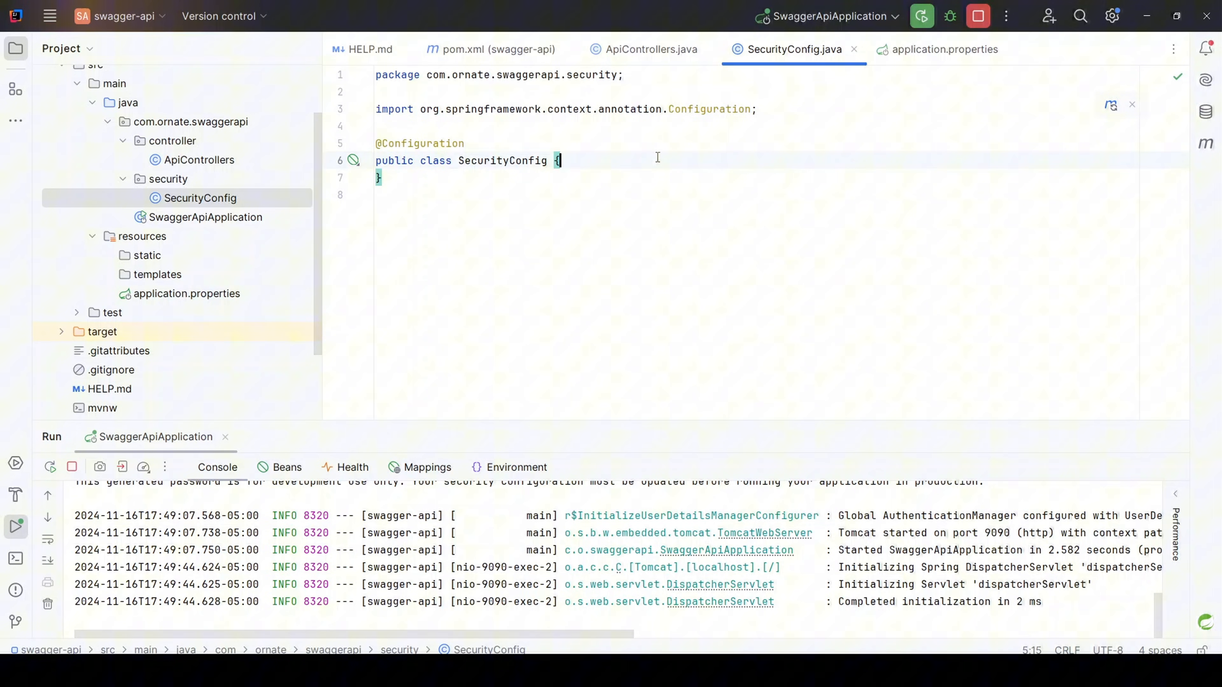
key("Enter")
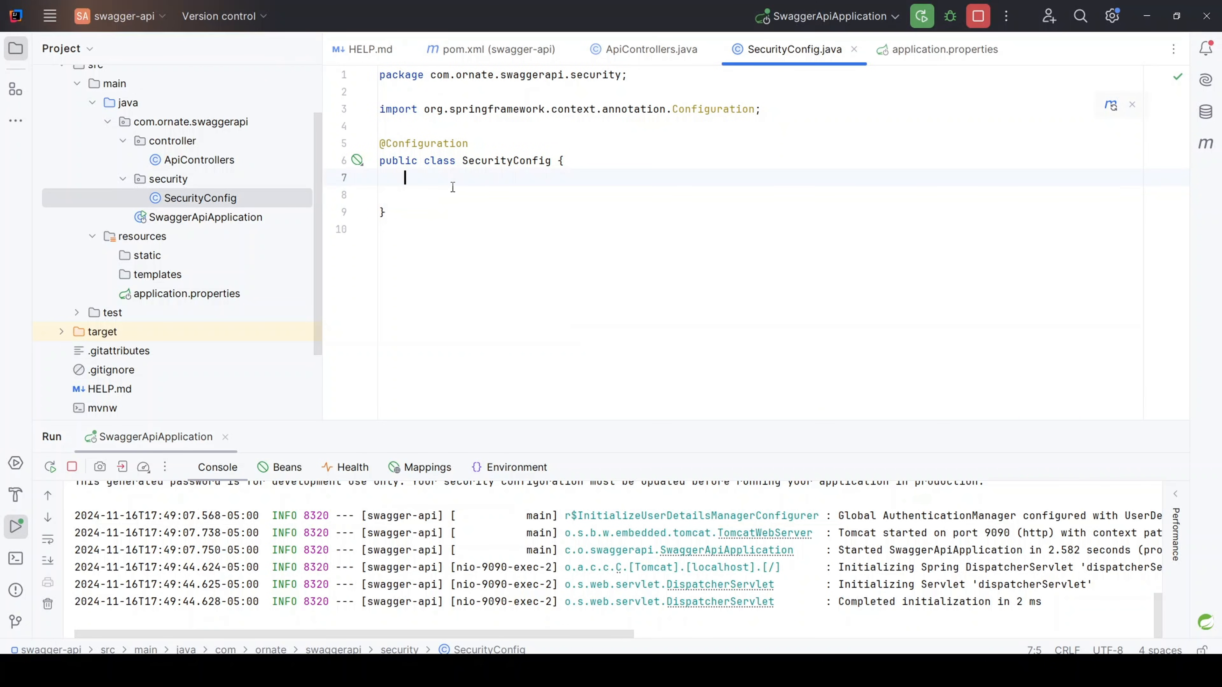
key("enter")
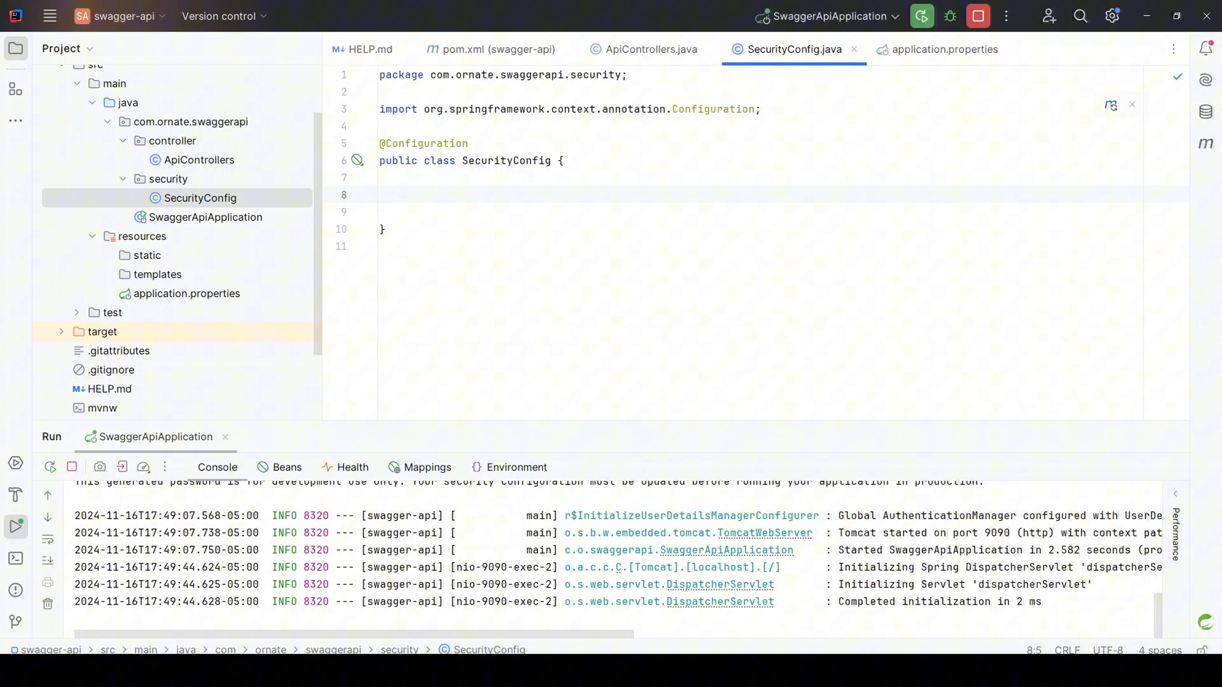
type("@Bean")
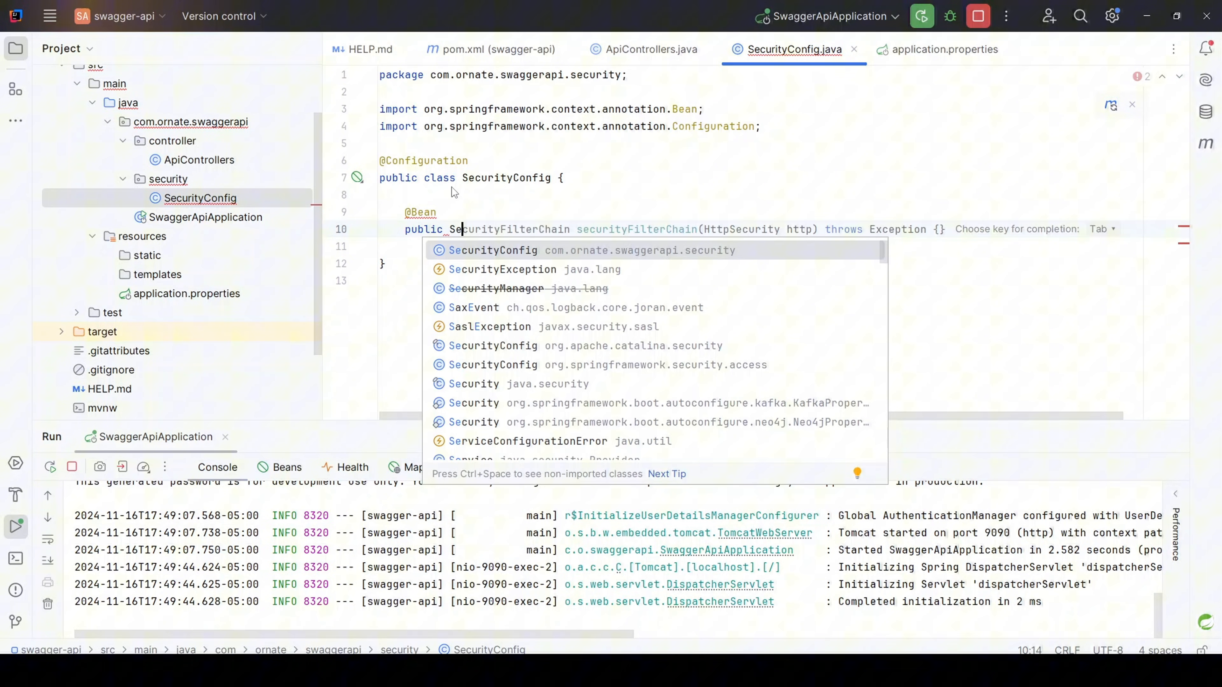
type("curityFilterChain securityFilterChain(HttpSecurity http) throws Exception {")
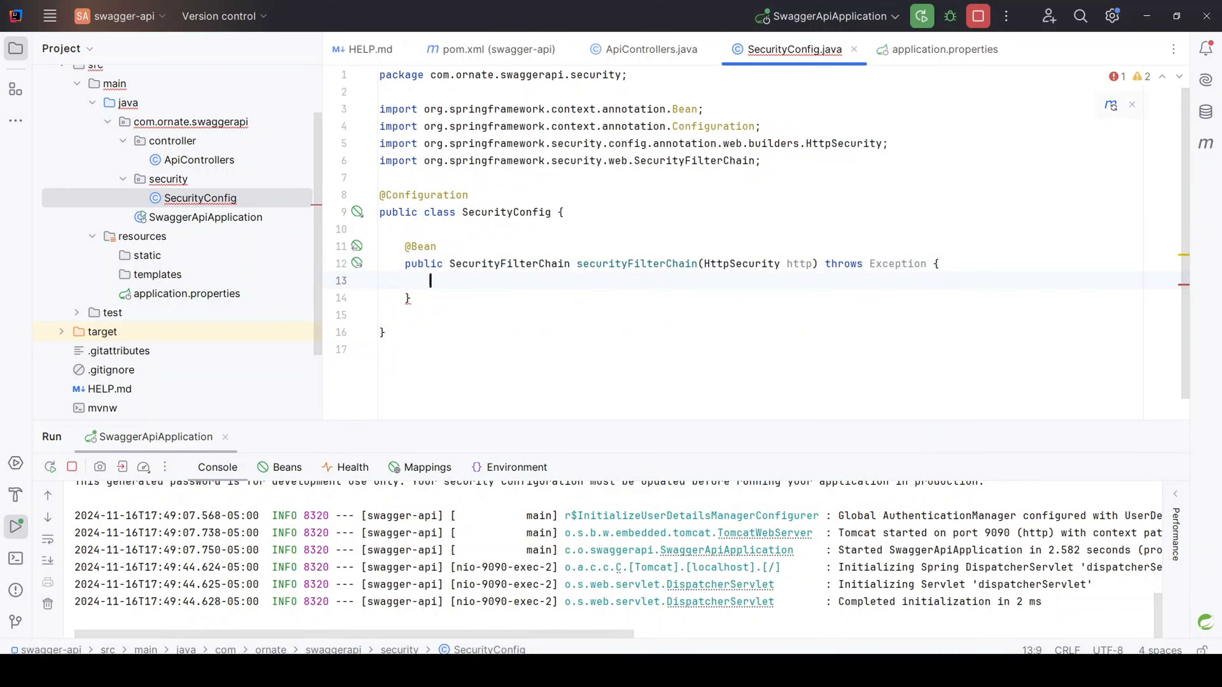
Start the method body with http.csrf(csrf -> csrf.disable())
type("http.authorizeRequests()")
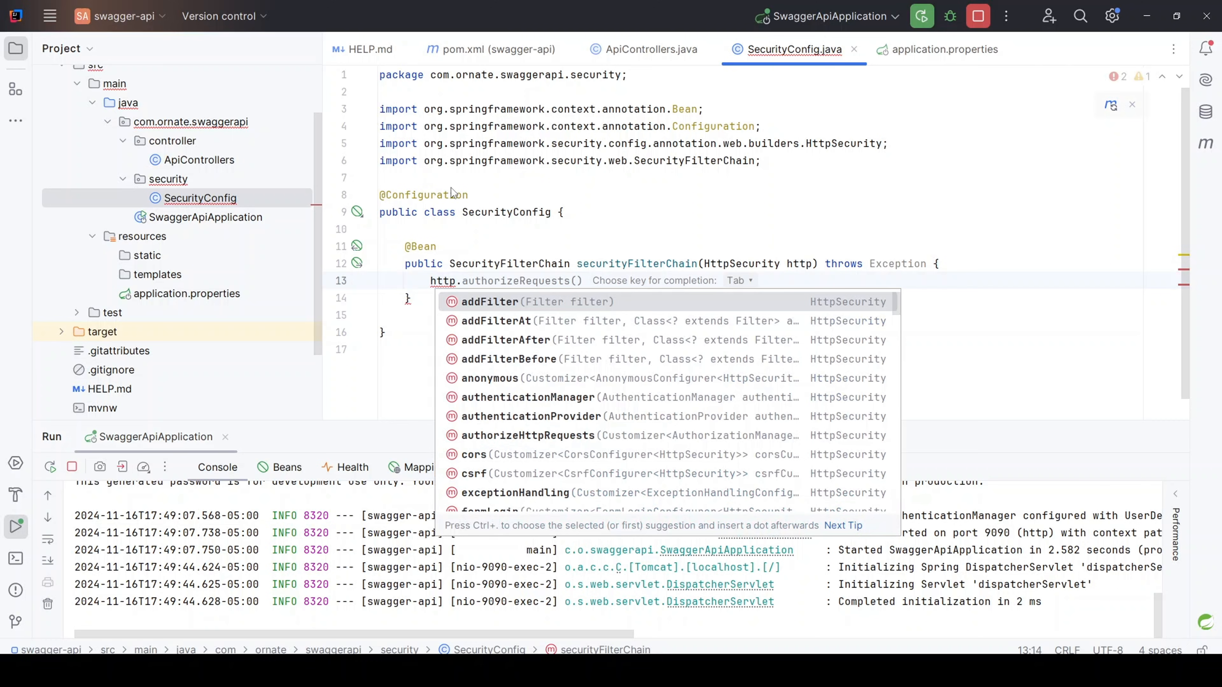
type("c")
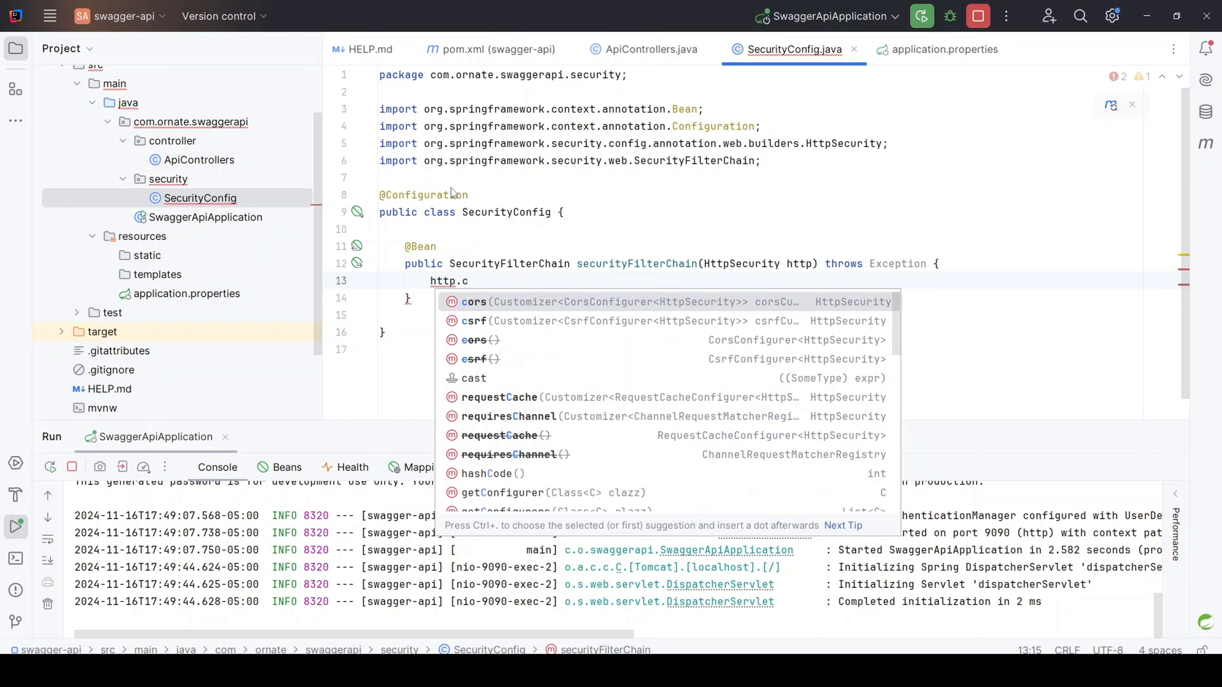
type("srf().disable();")
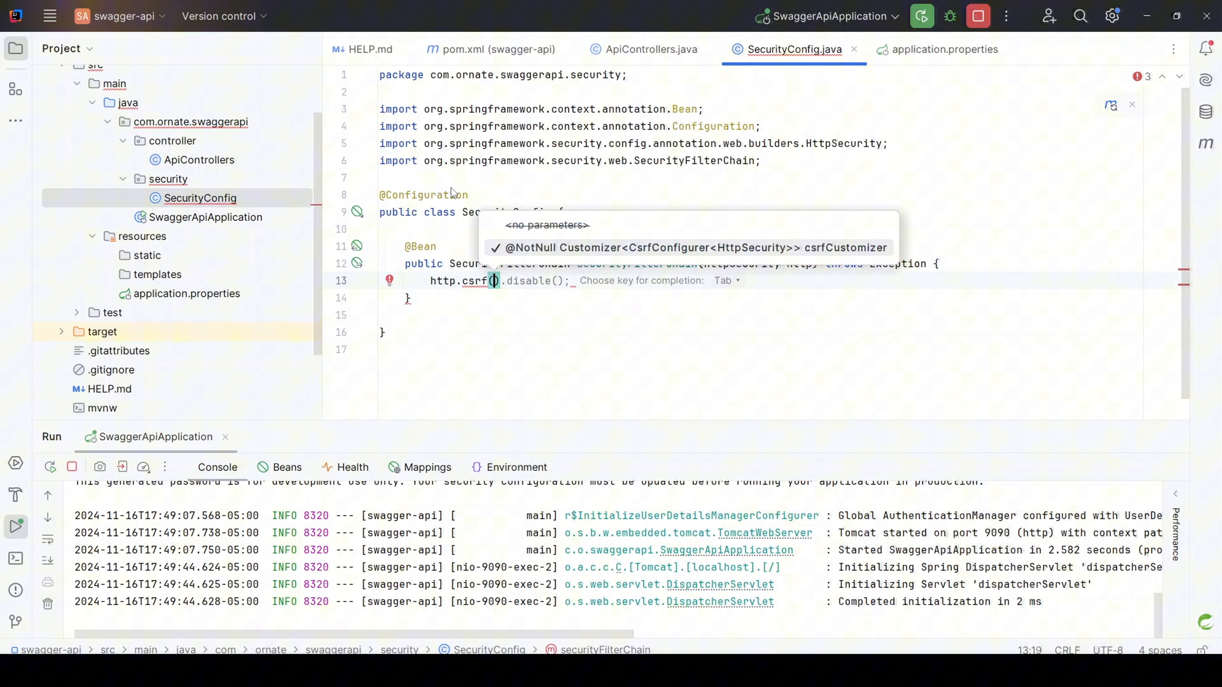
type("csr")
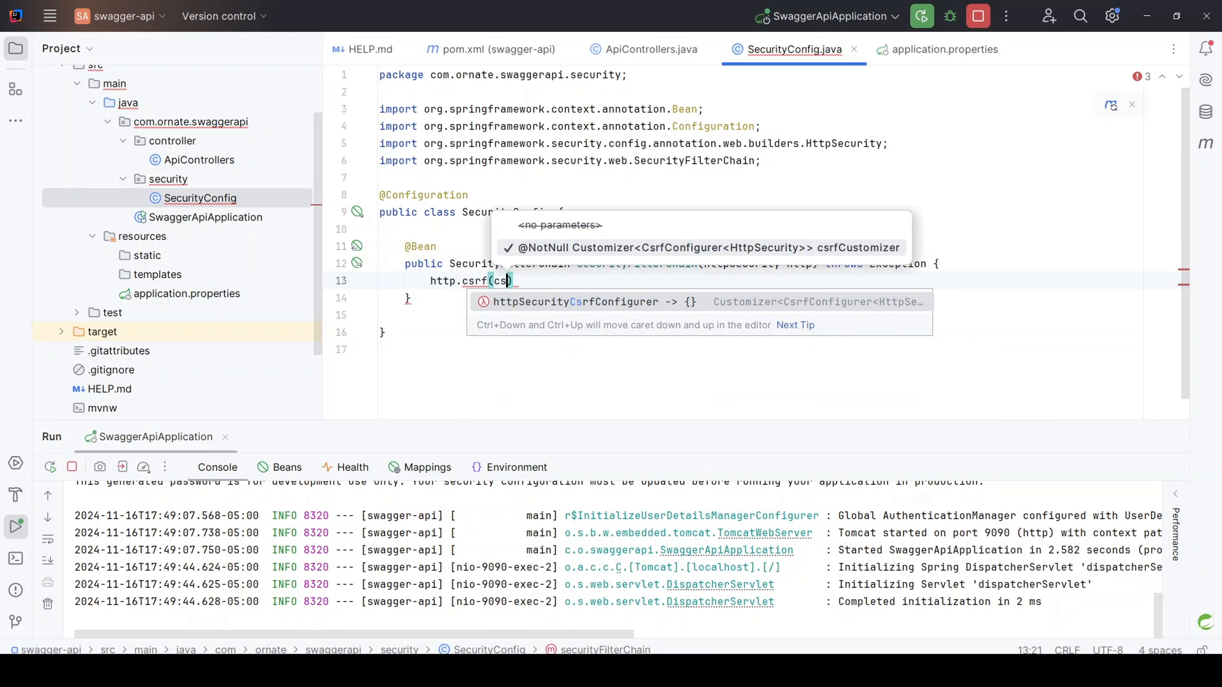
type("csrf ->")
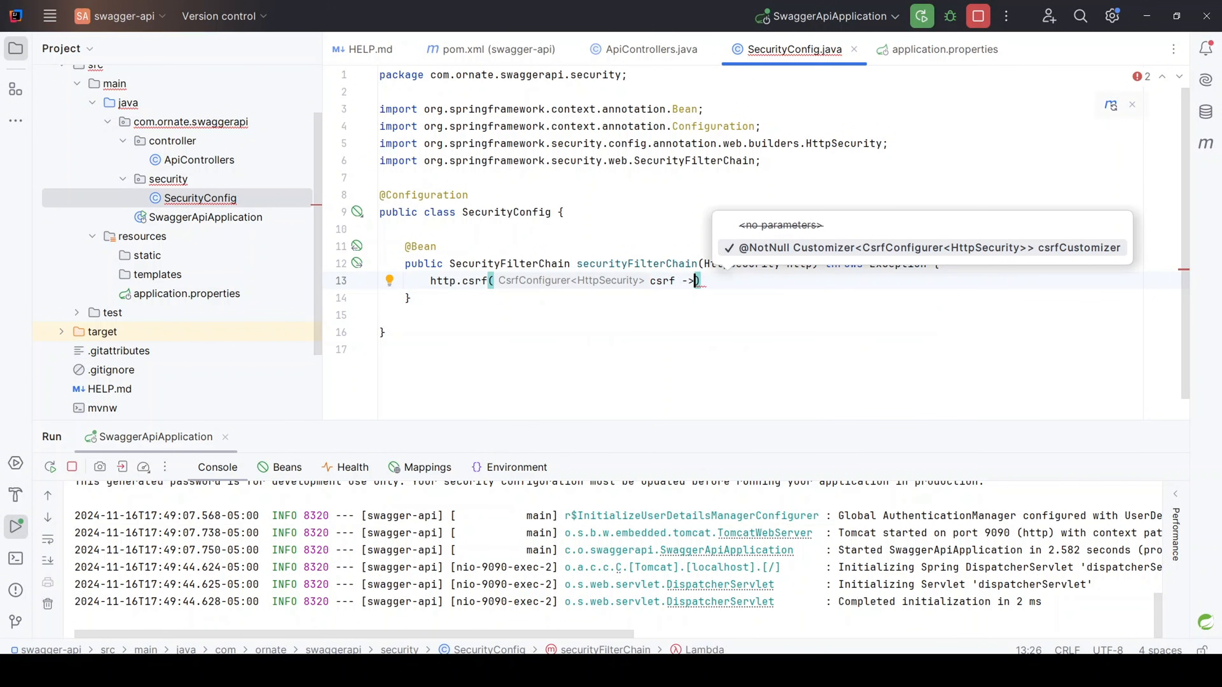
type("csrf.")
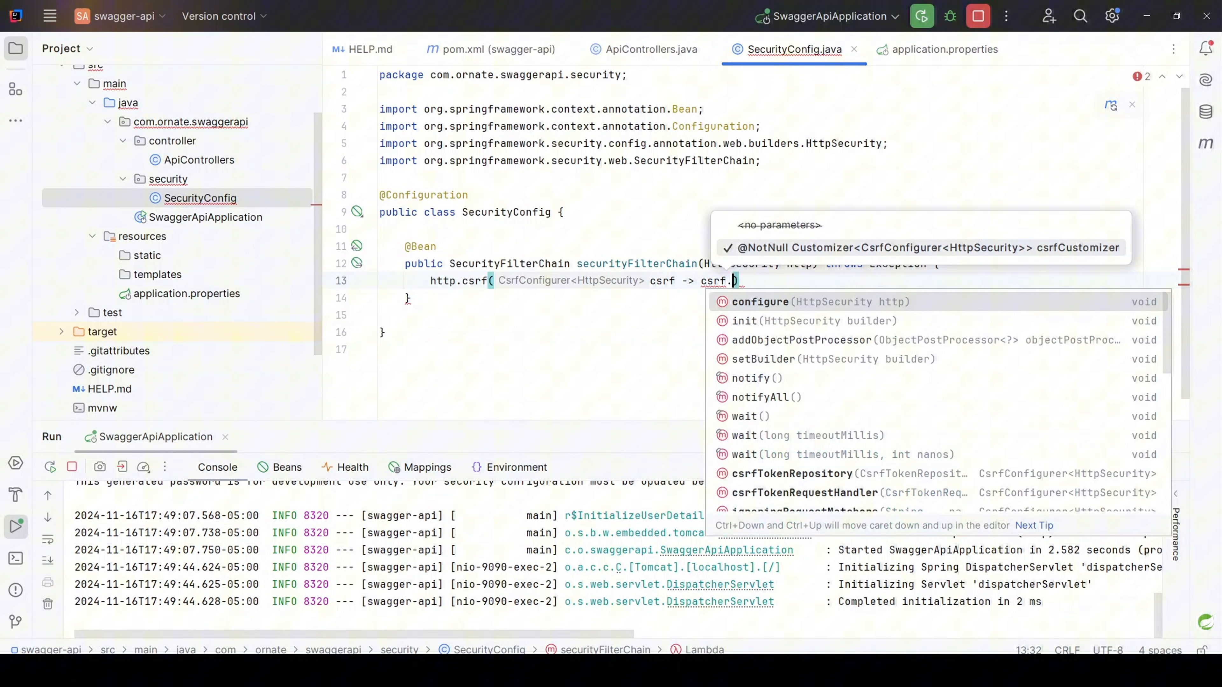
type("disable()")
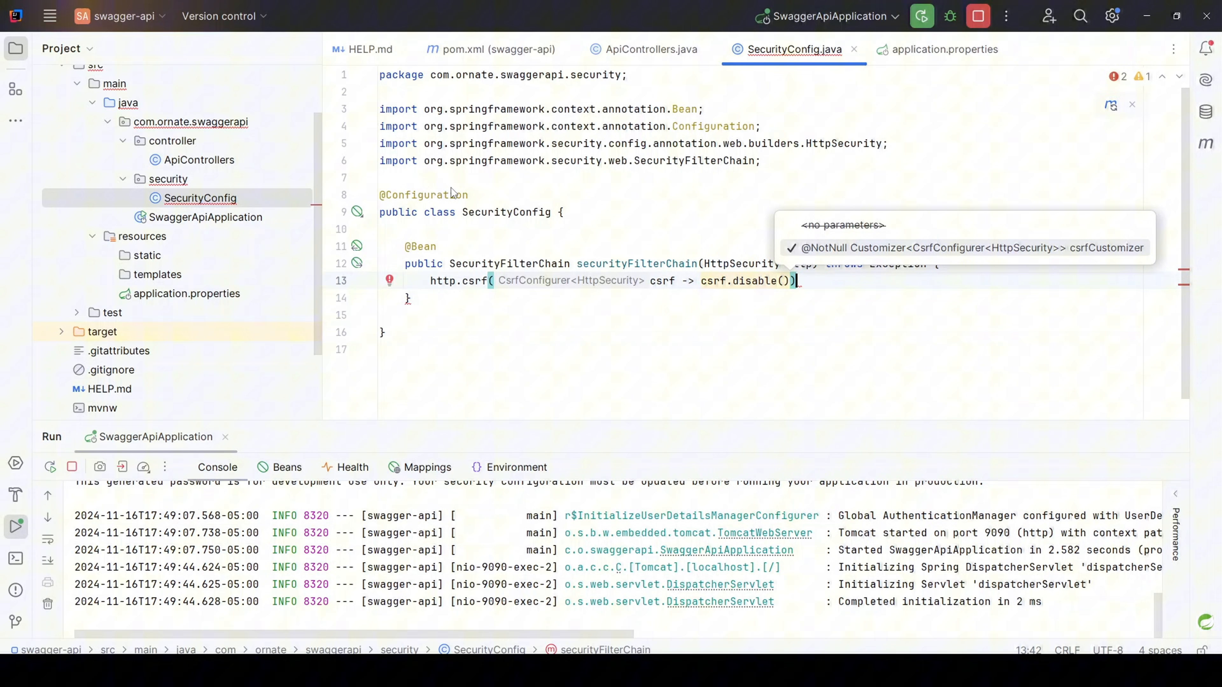
type(".")
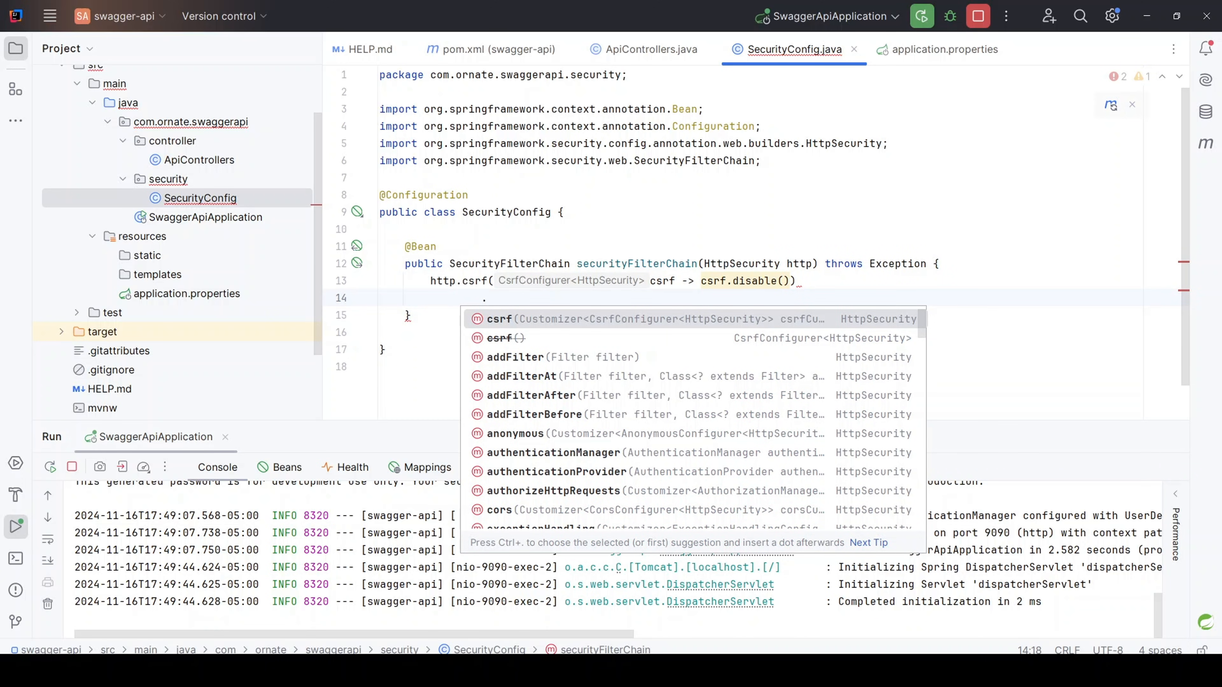
Chain .authorizeHttpRequests(authorizeRequests -> authorizeRequests.requestMatchers(...))
type(".authorizeHttpRequests(")
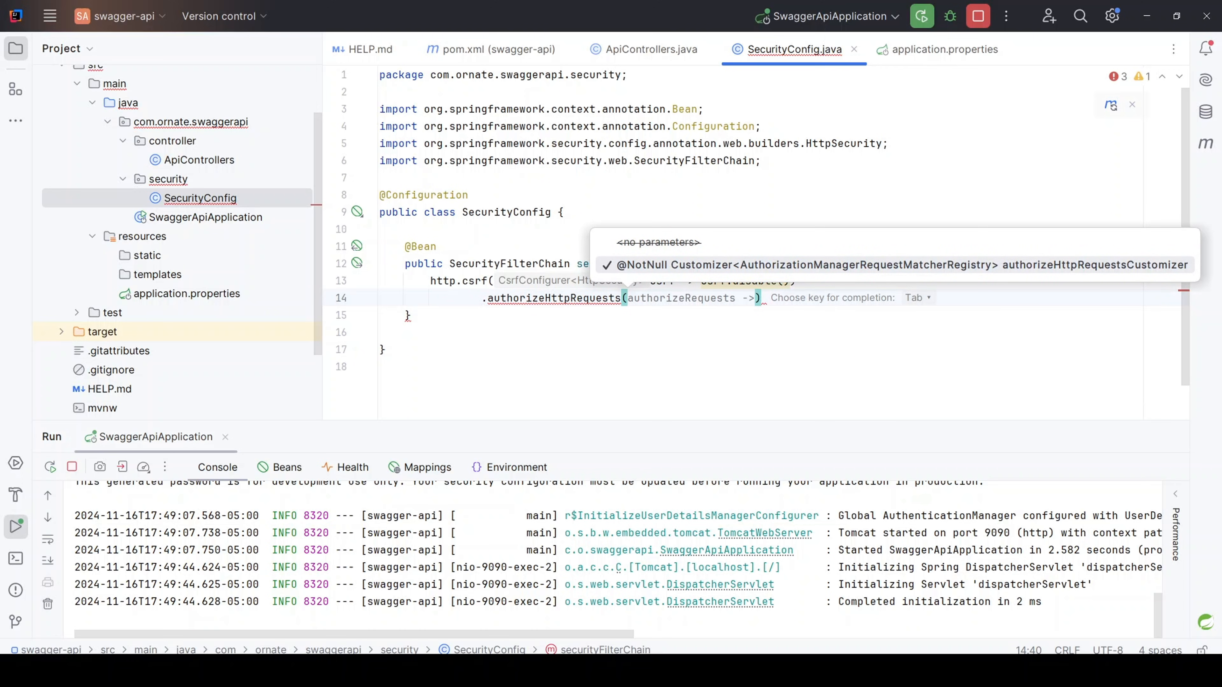
type("authorizeRequests ->")
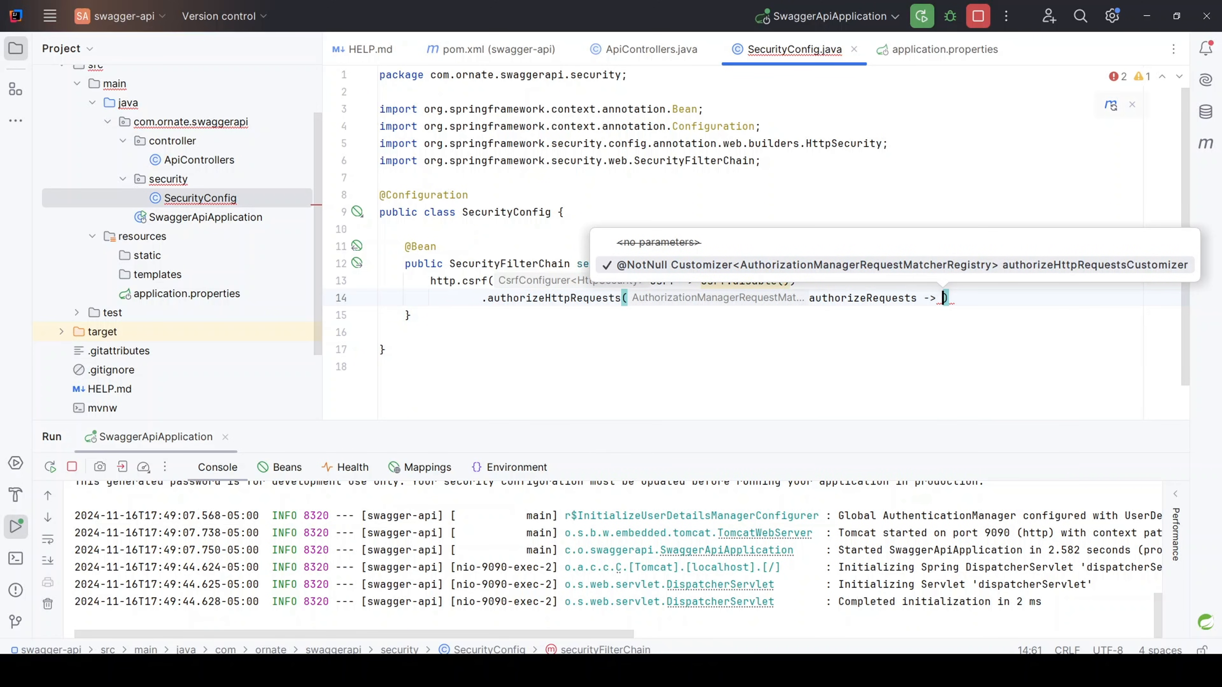
type("authorizeRequests")
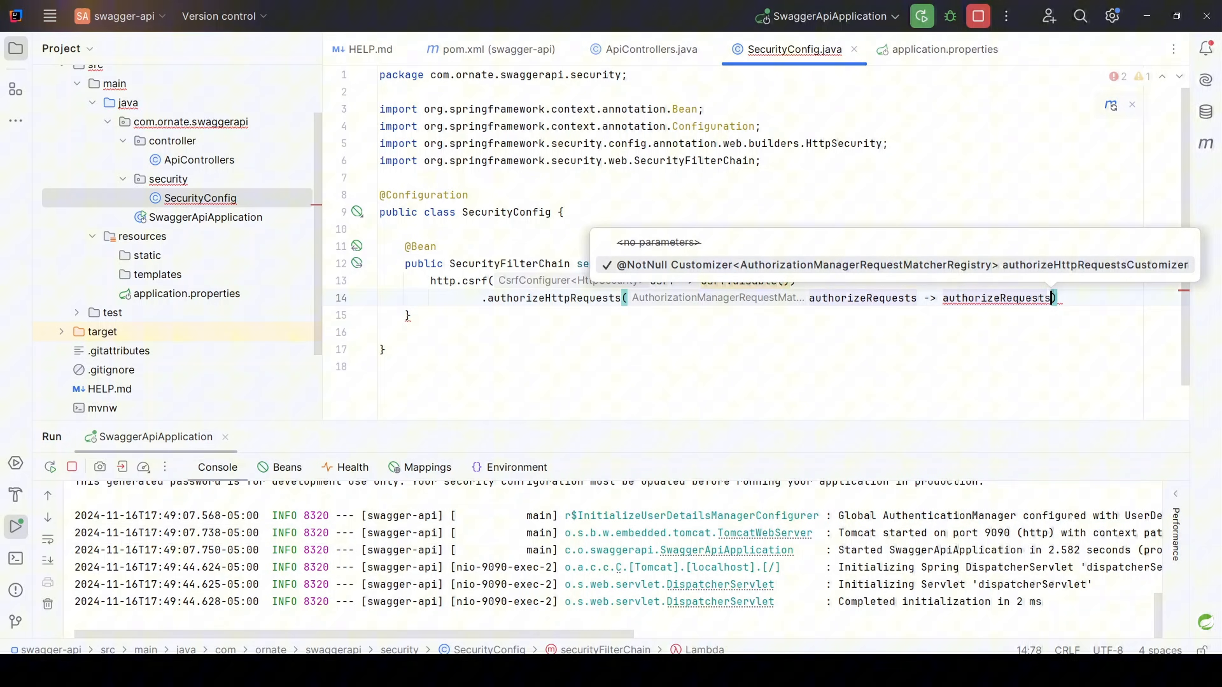
type("requestMatchers(")
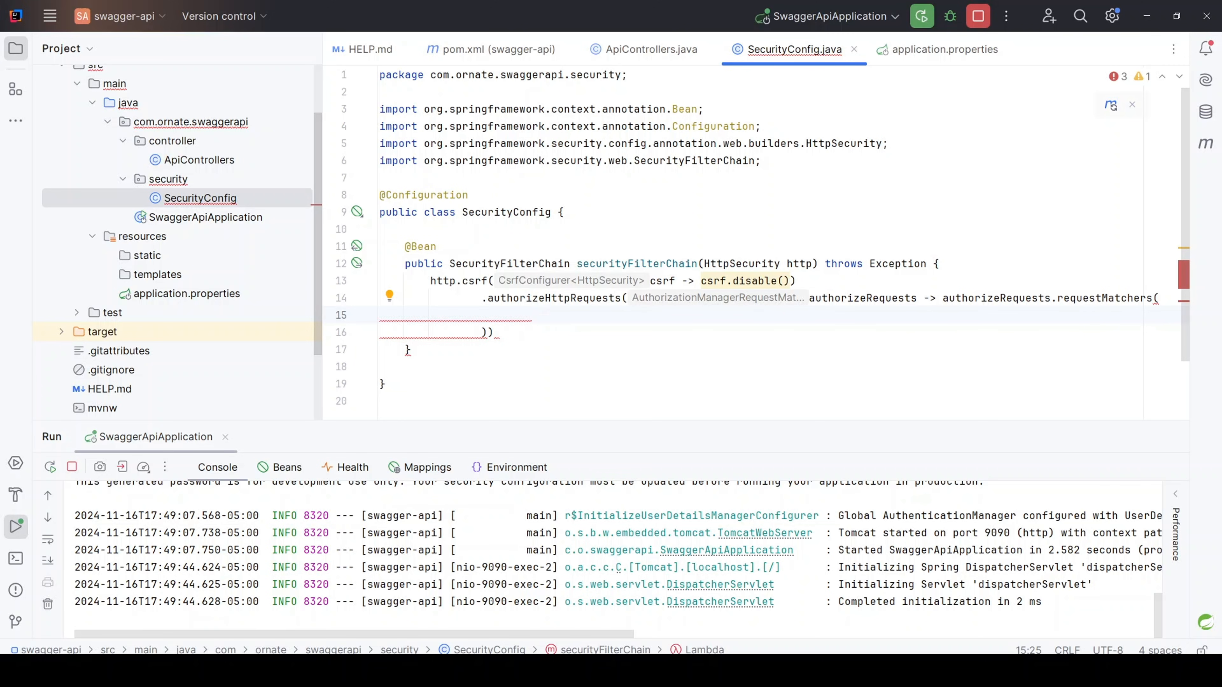
Permit "/v3/api-docs/**" and the Swagger UI path, with anyRequest().authenticated() for the rest
type("\"/")
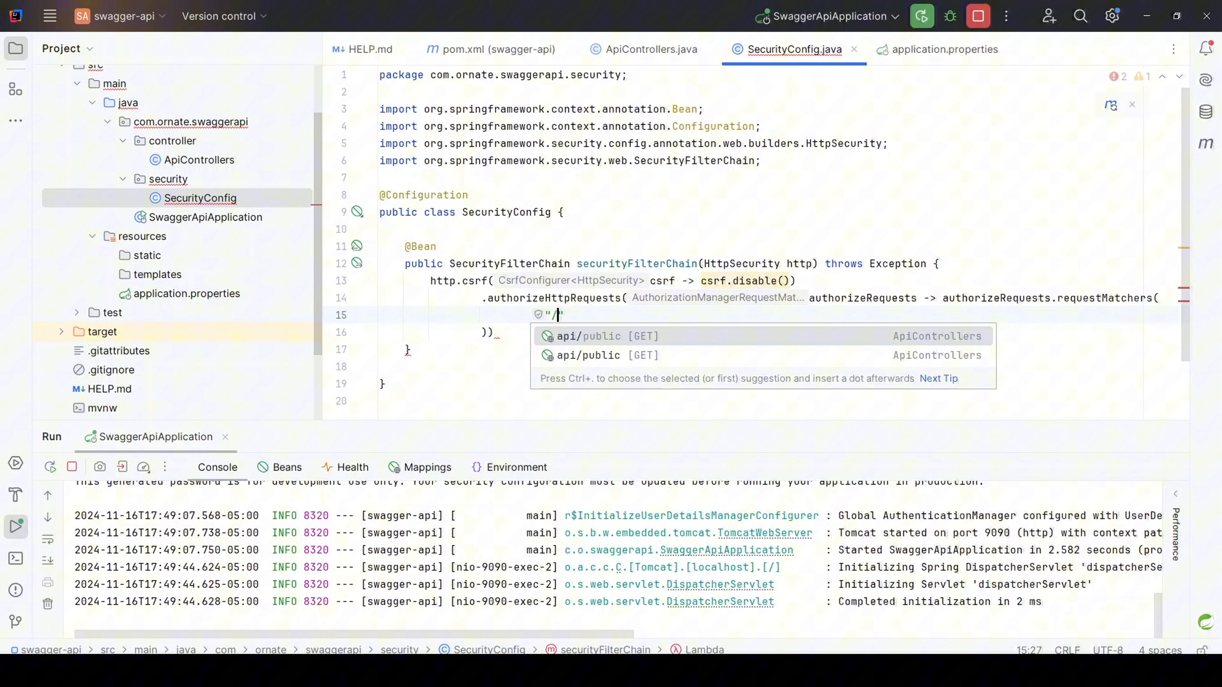
type("v3")
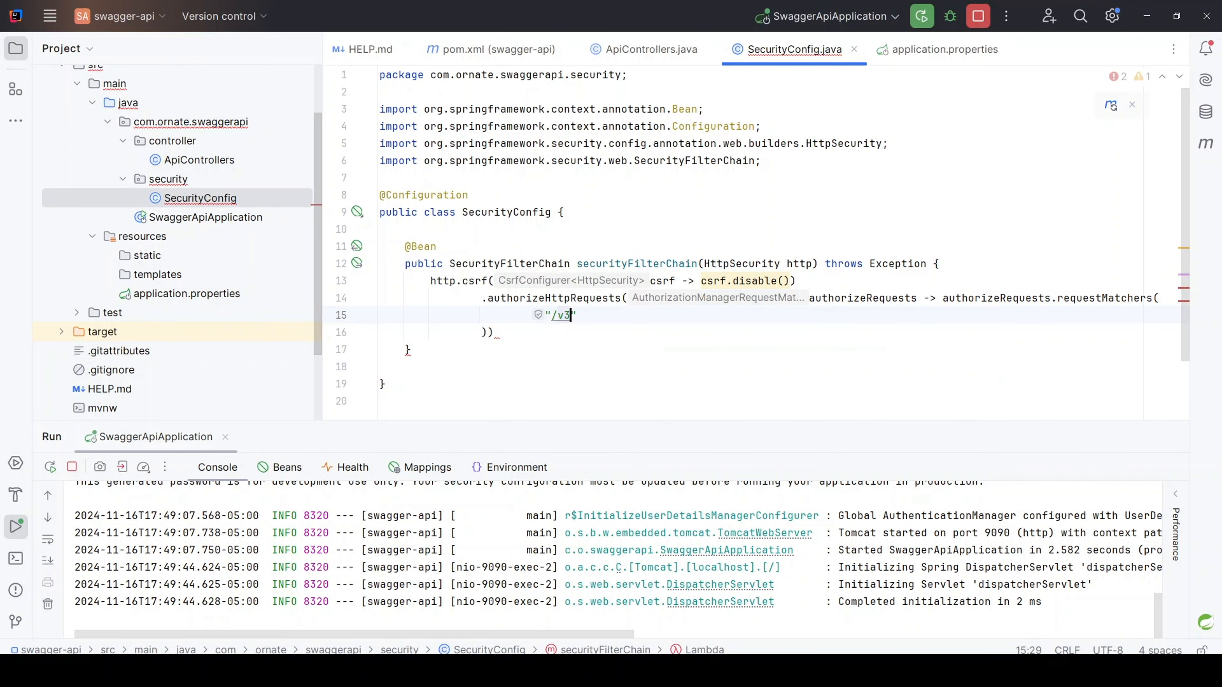
type("/api-")
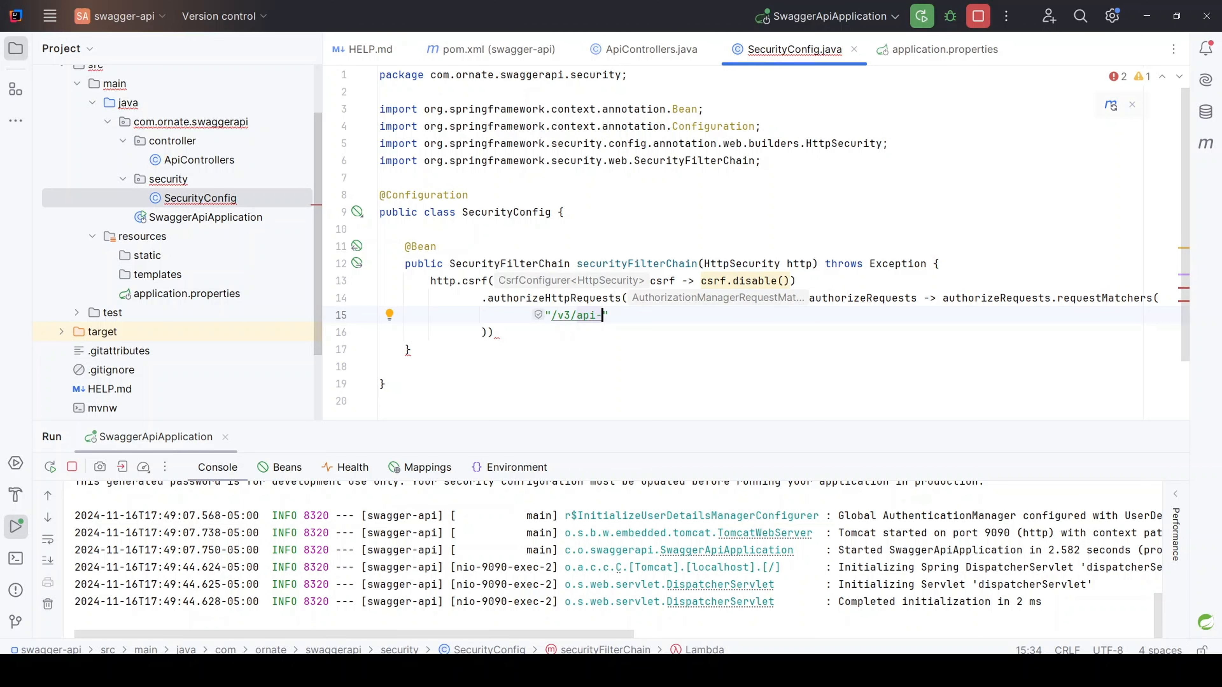
type("doc")
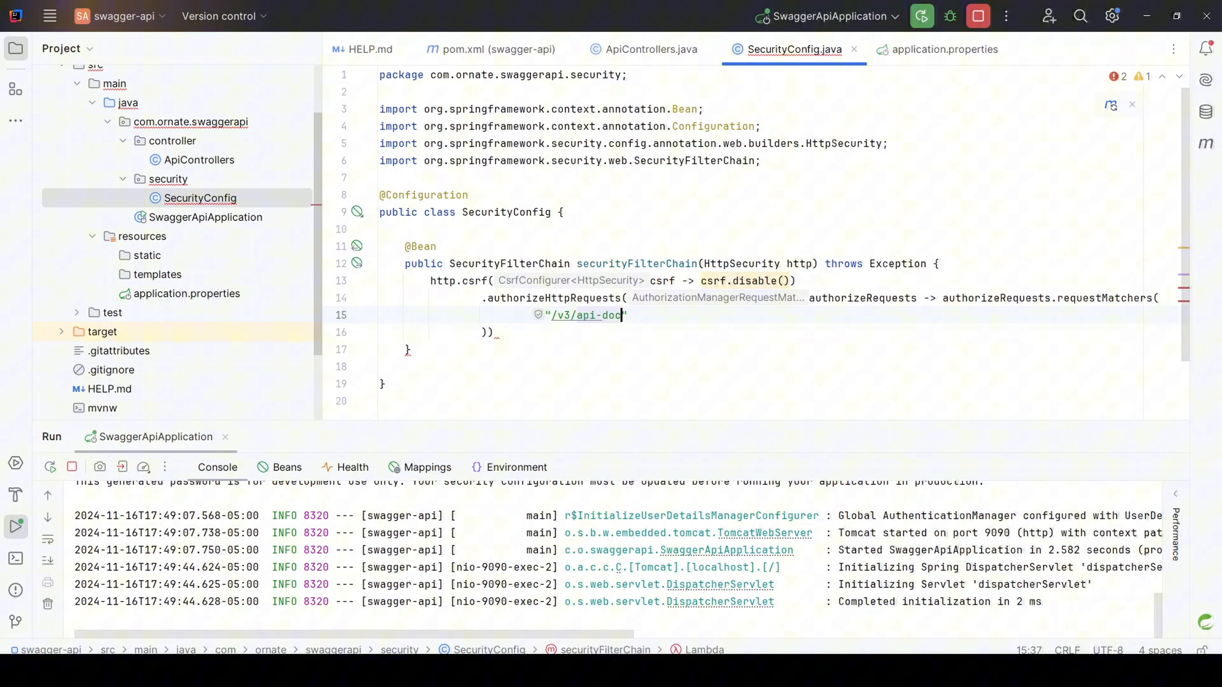
type("s")
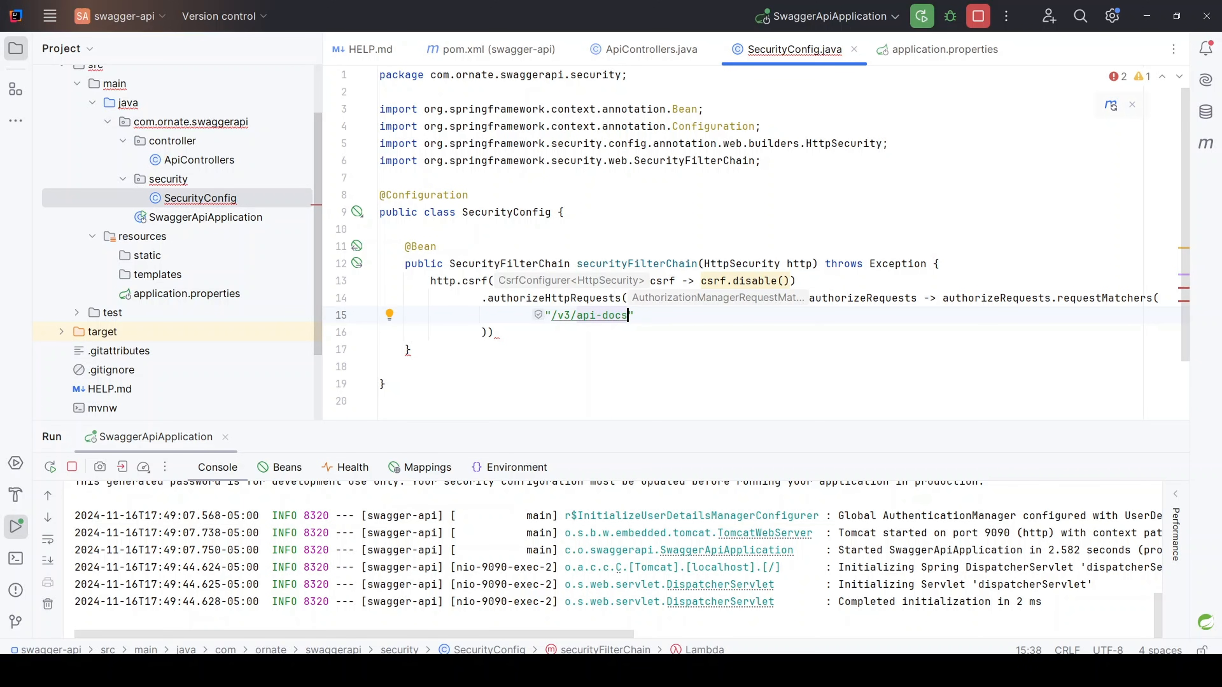
type("/")
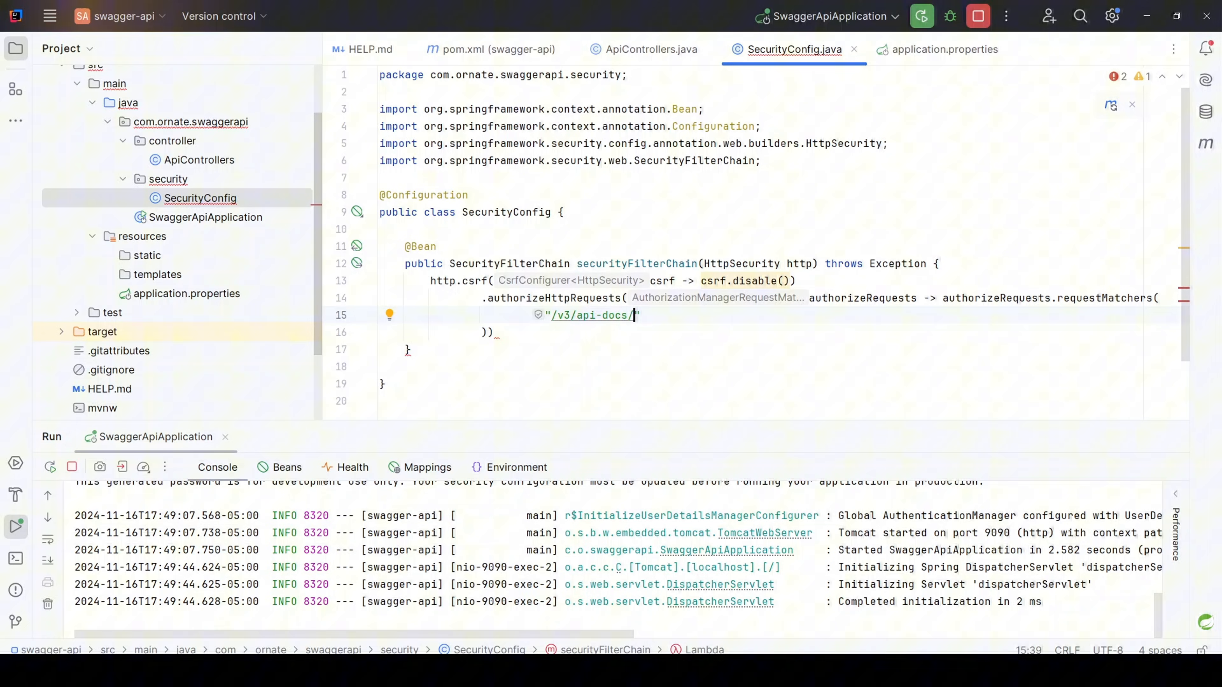
type("**")
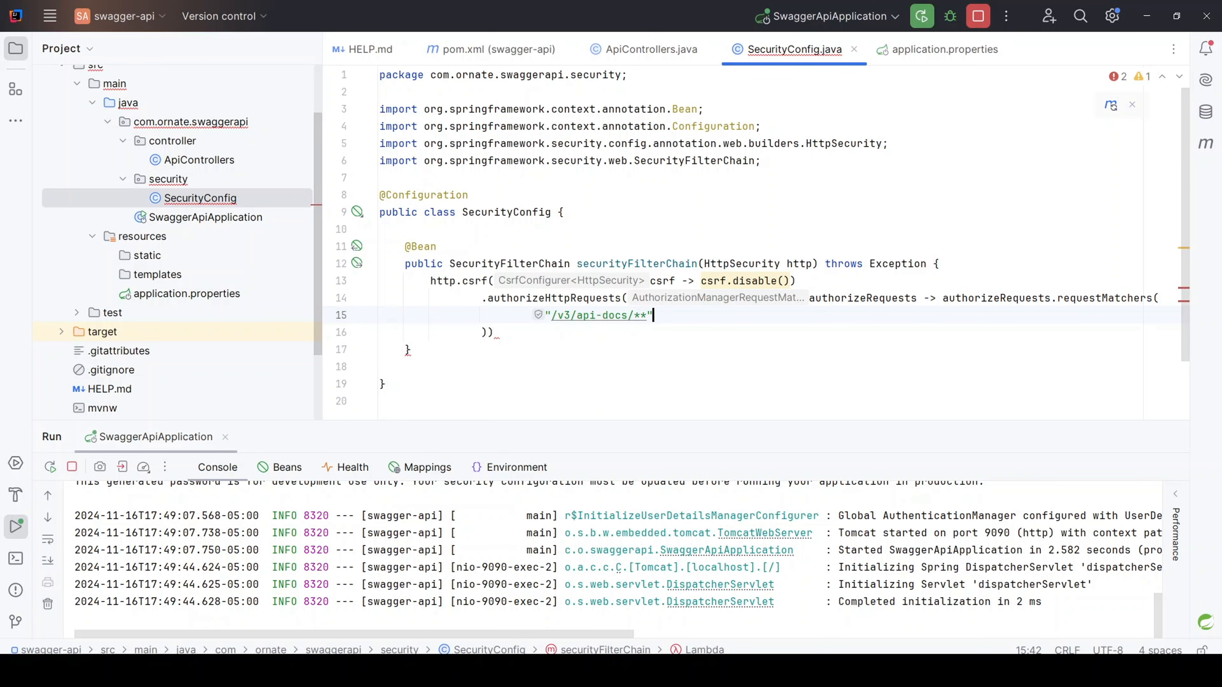
type(", \"\"")
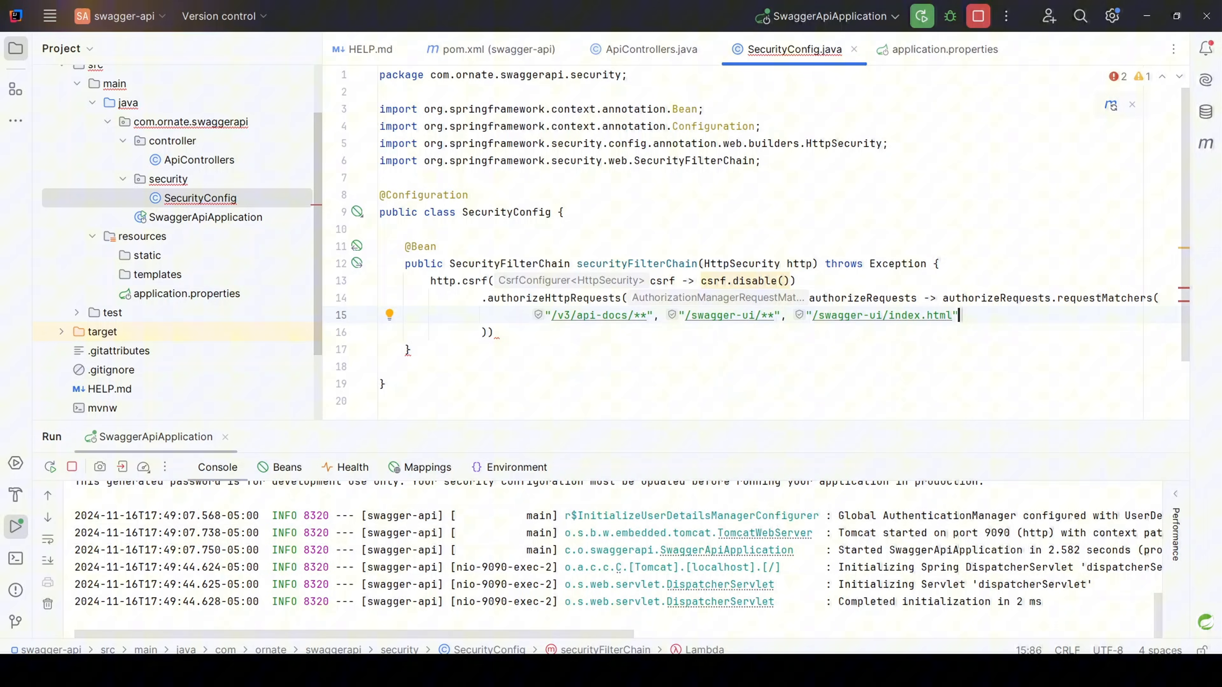
type(".permitAll(")
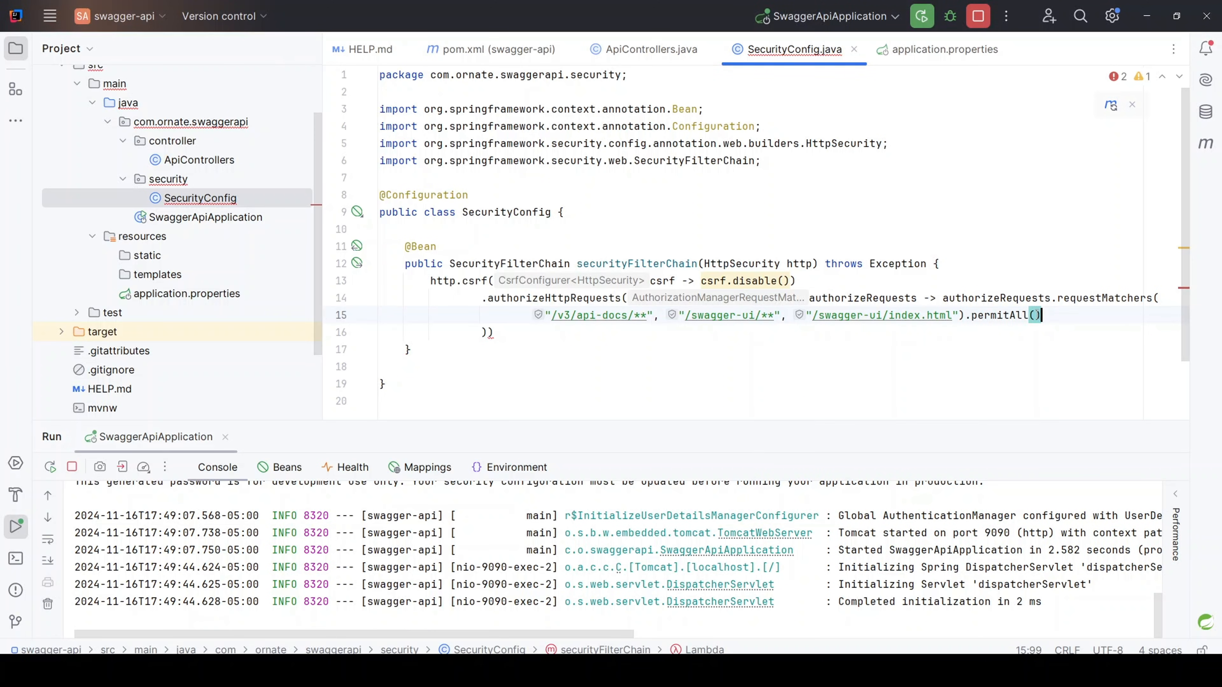
type(".anyRequest().authenticated()")
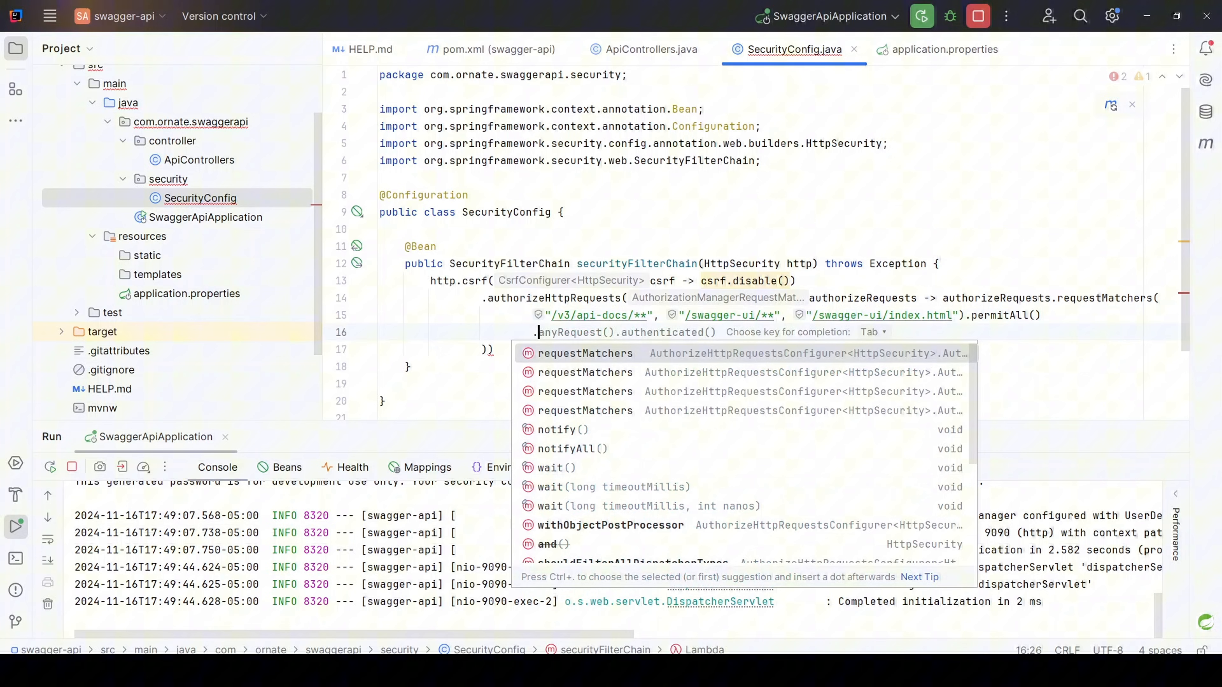
key("Escape")
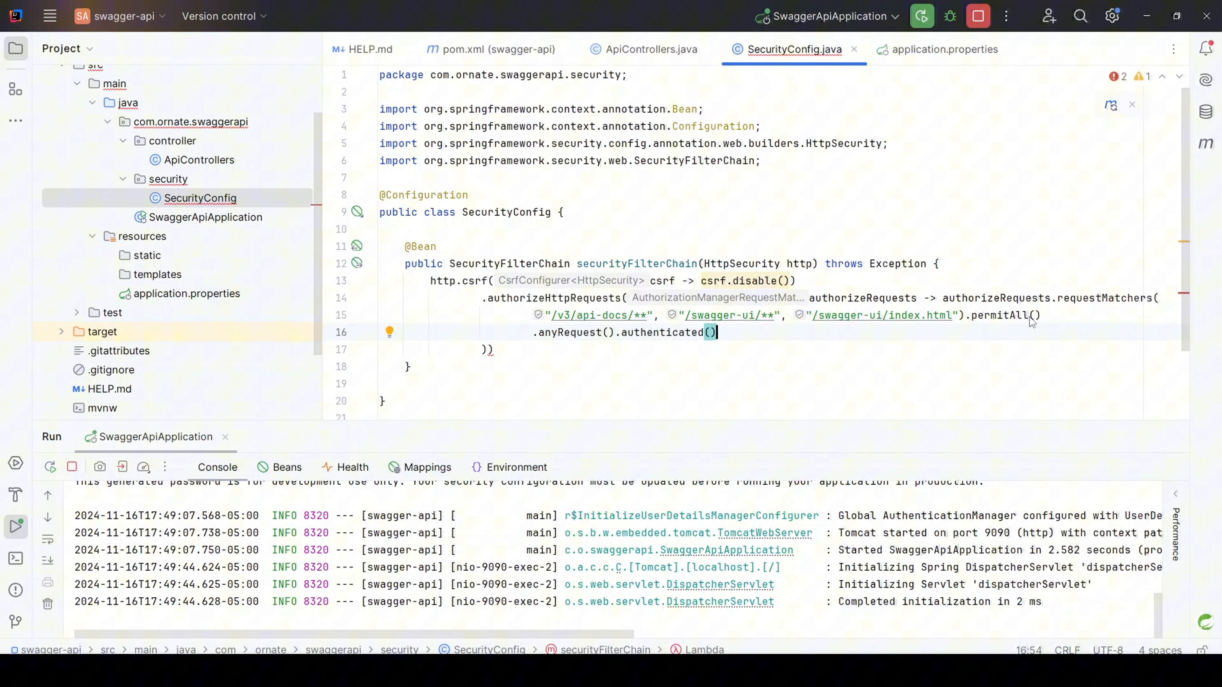
Enable .httpBasic() and return http.build() from the filter chain method
type(".")
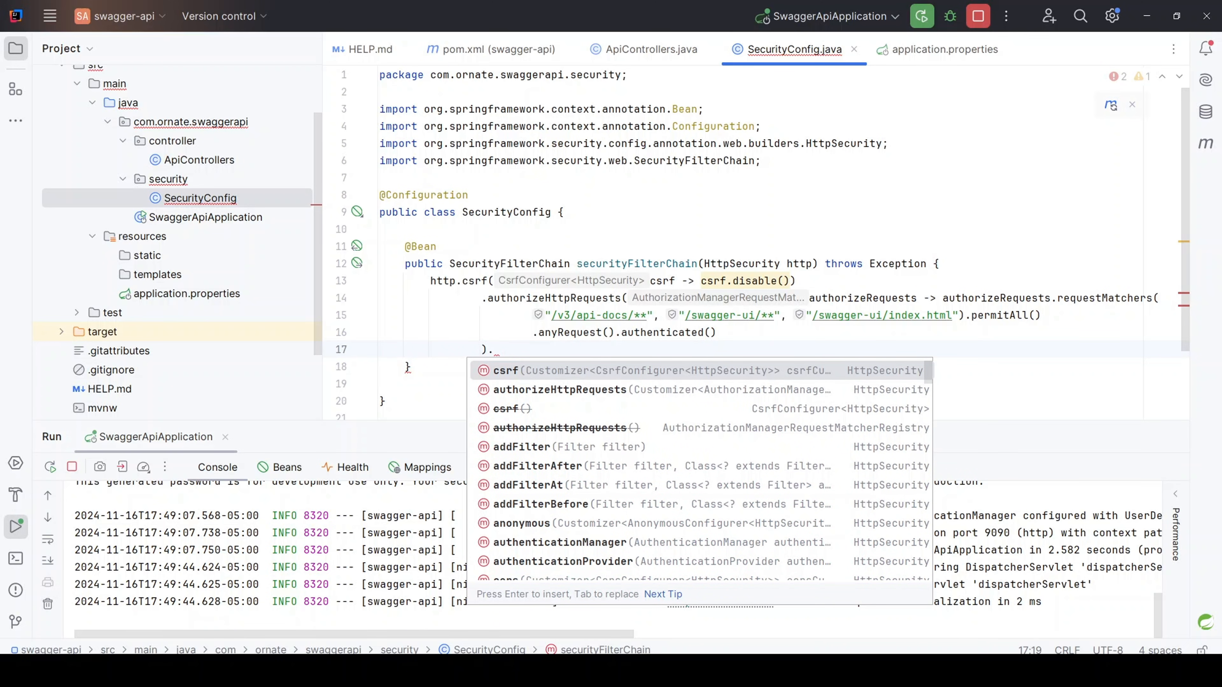
type("httpBasic();")
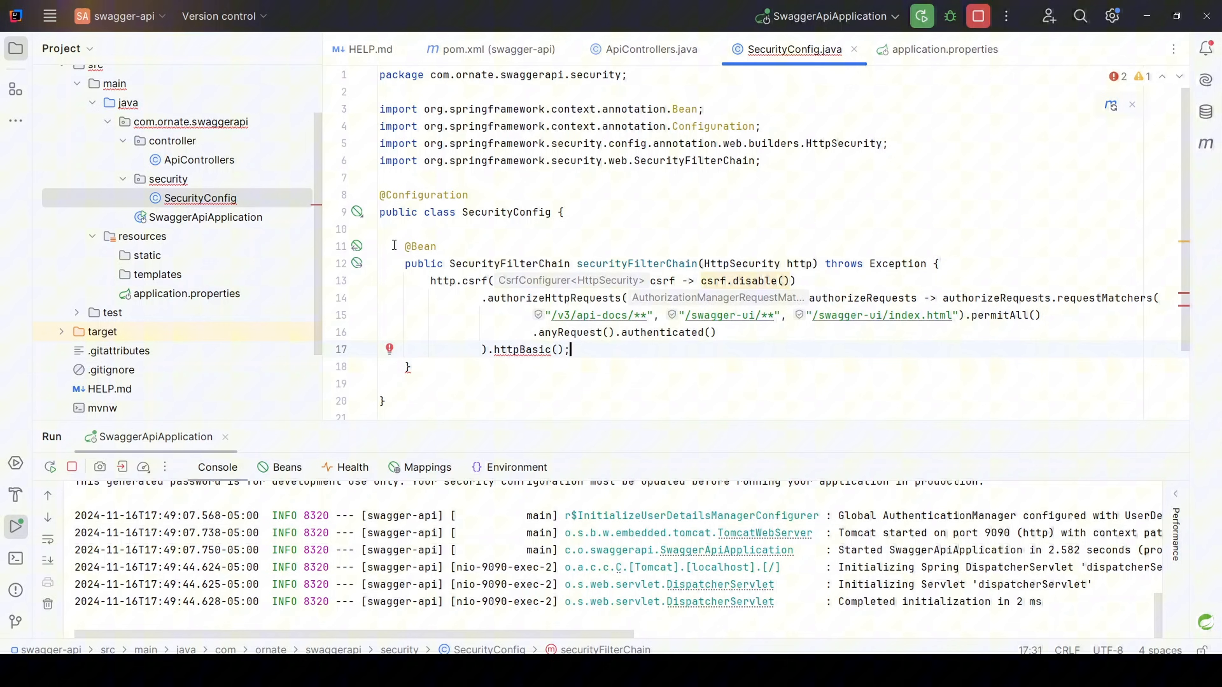
type("return http.build();")
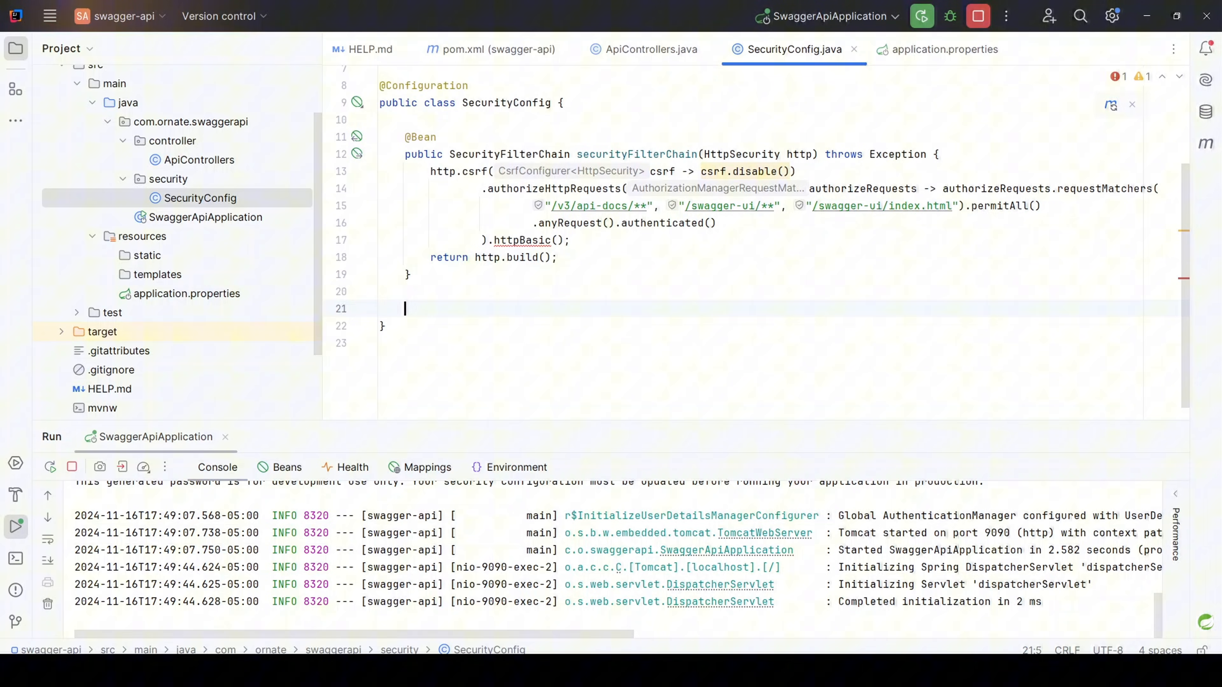
type("@Bea")
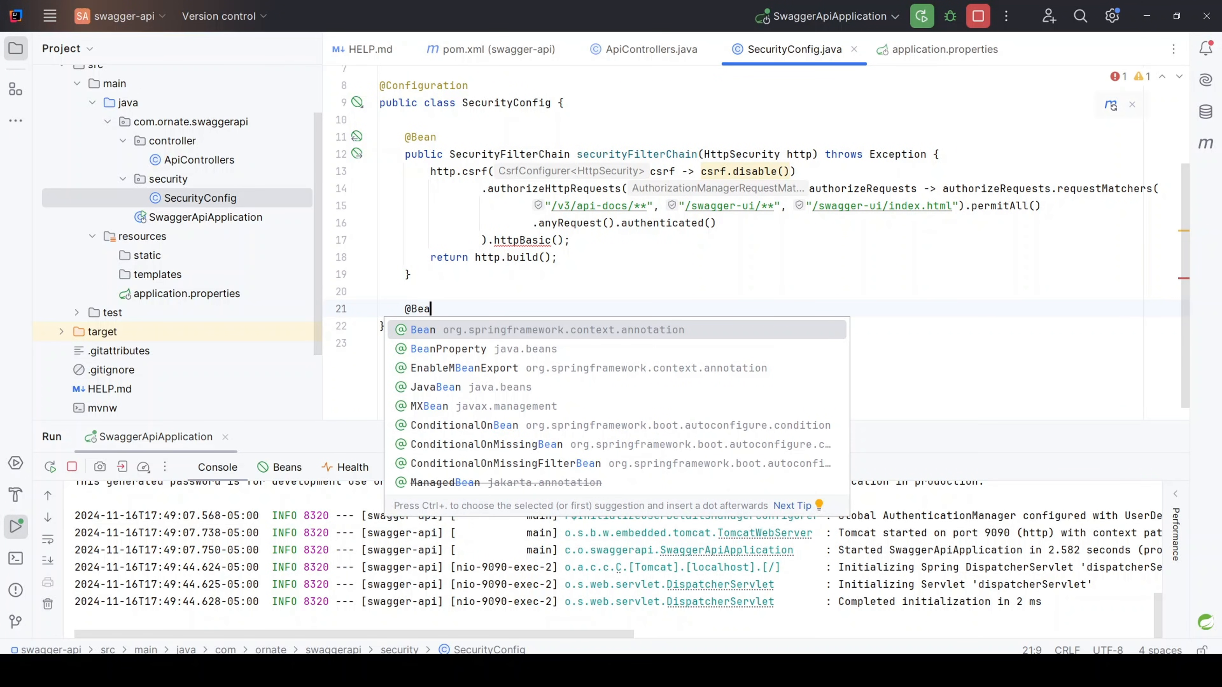
key("Enter")
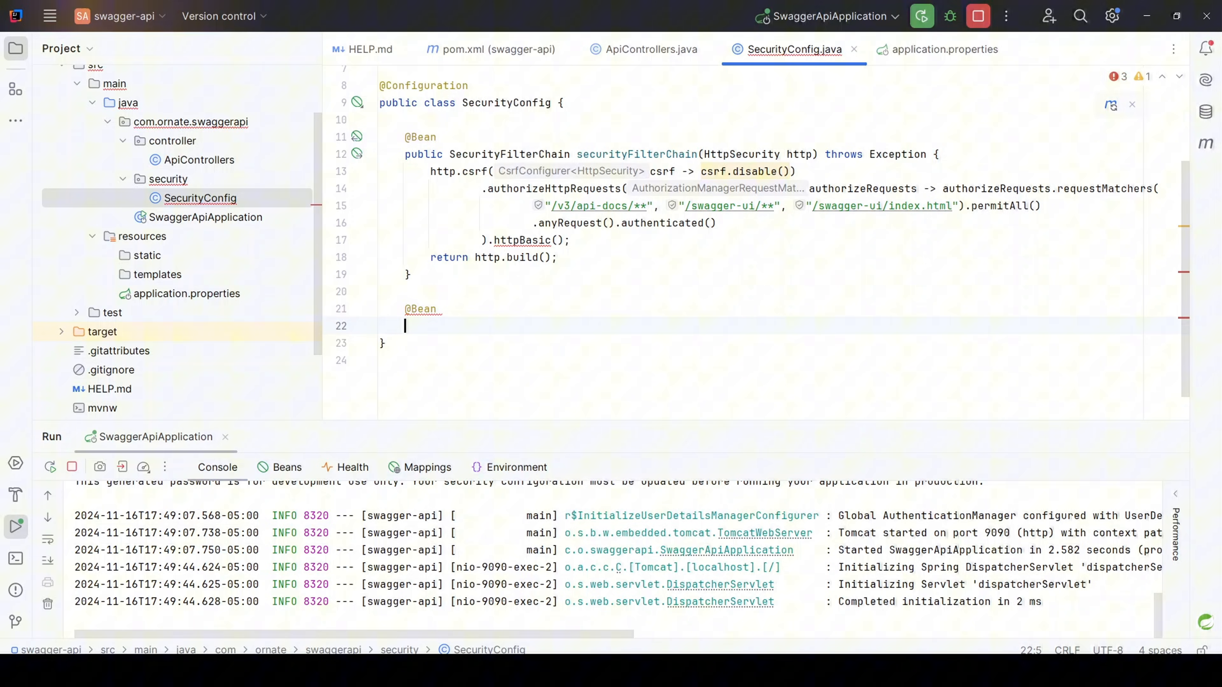
type("public Pass")
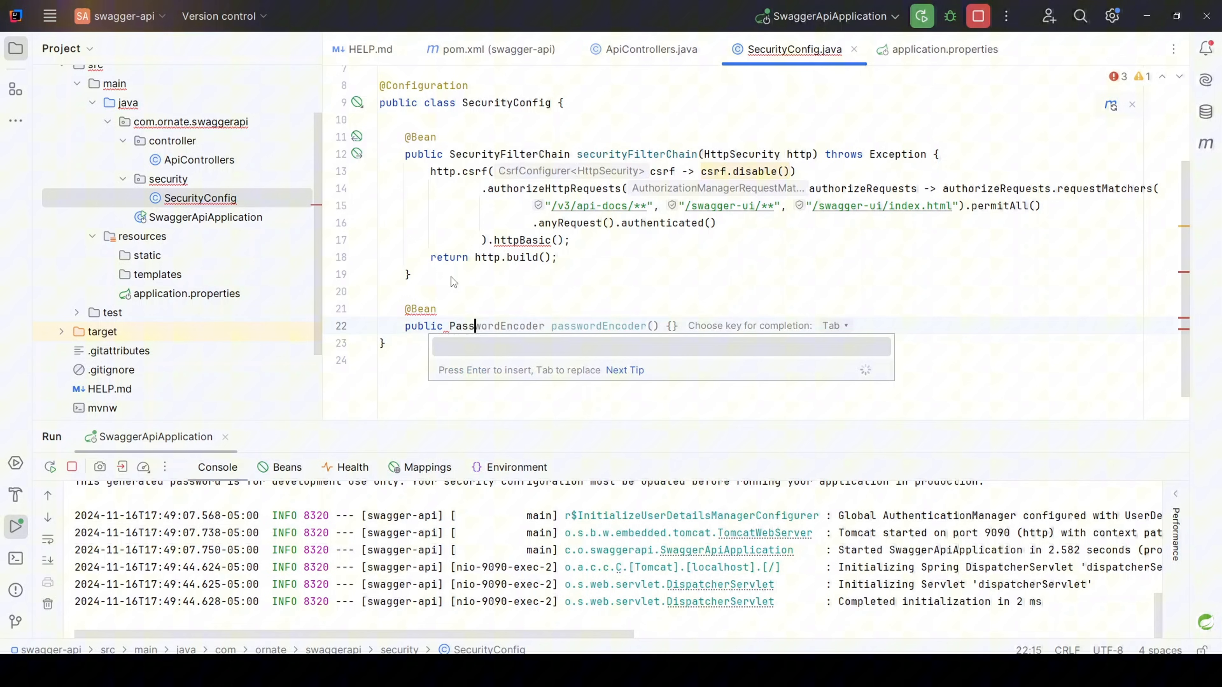
key("Enter")
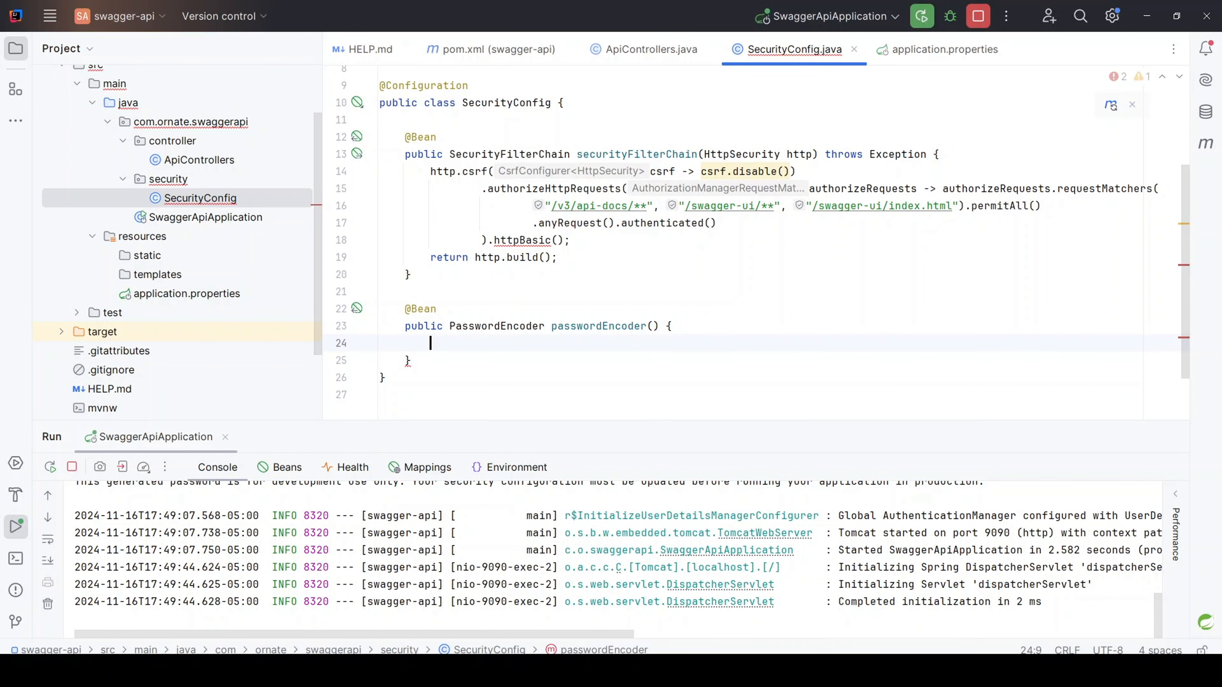
type("return new BCryptPasswordEncoder();")
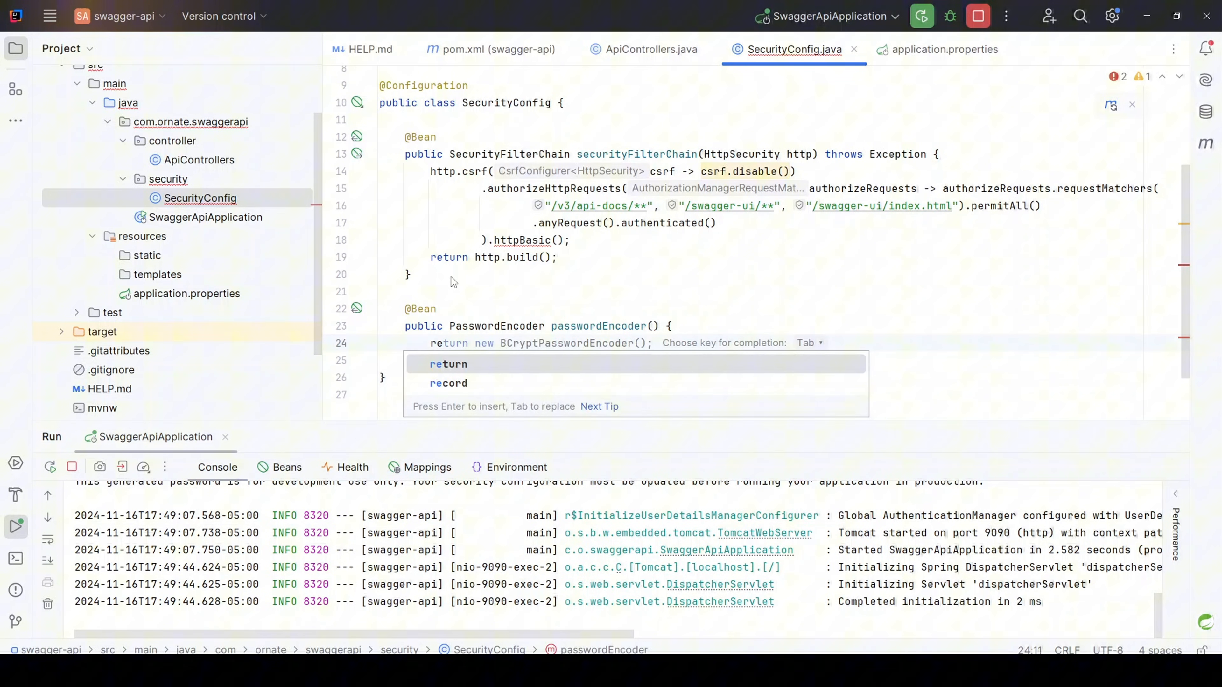
key("Escape")
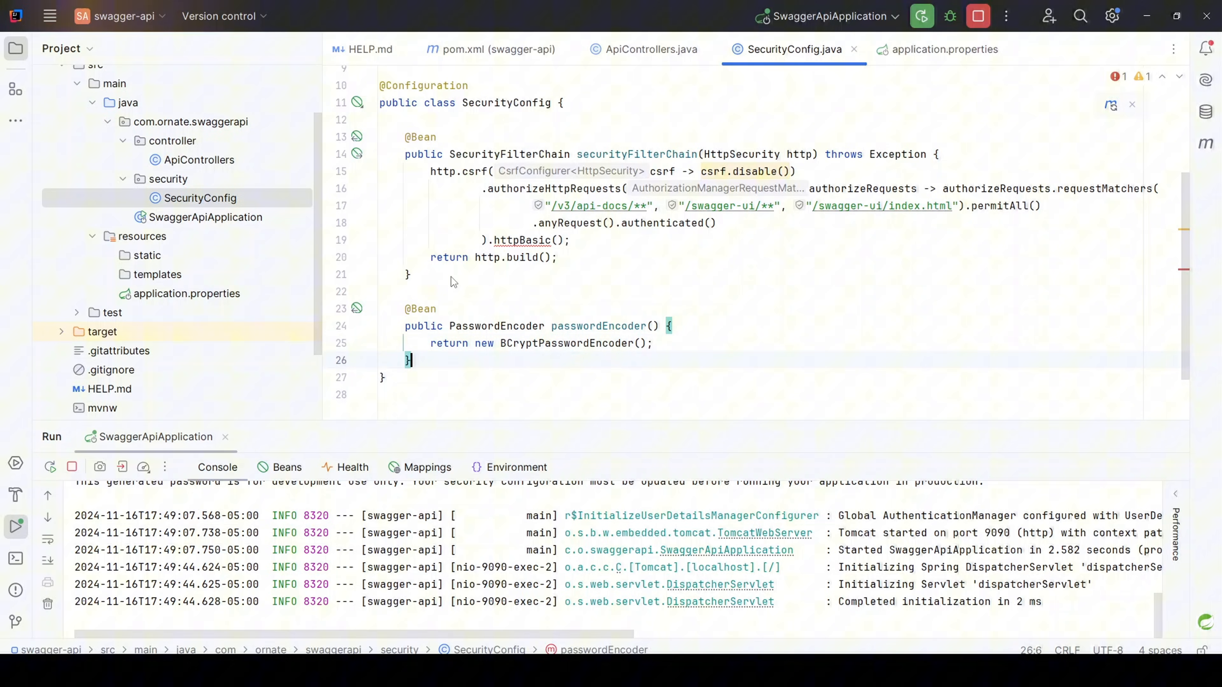
key("enter")
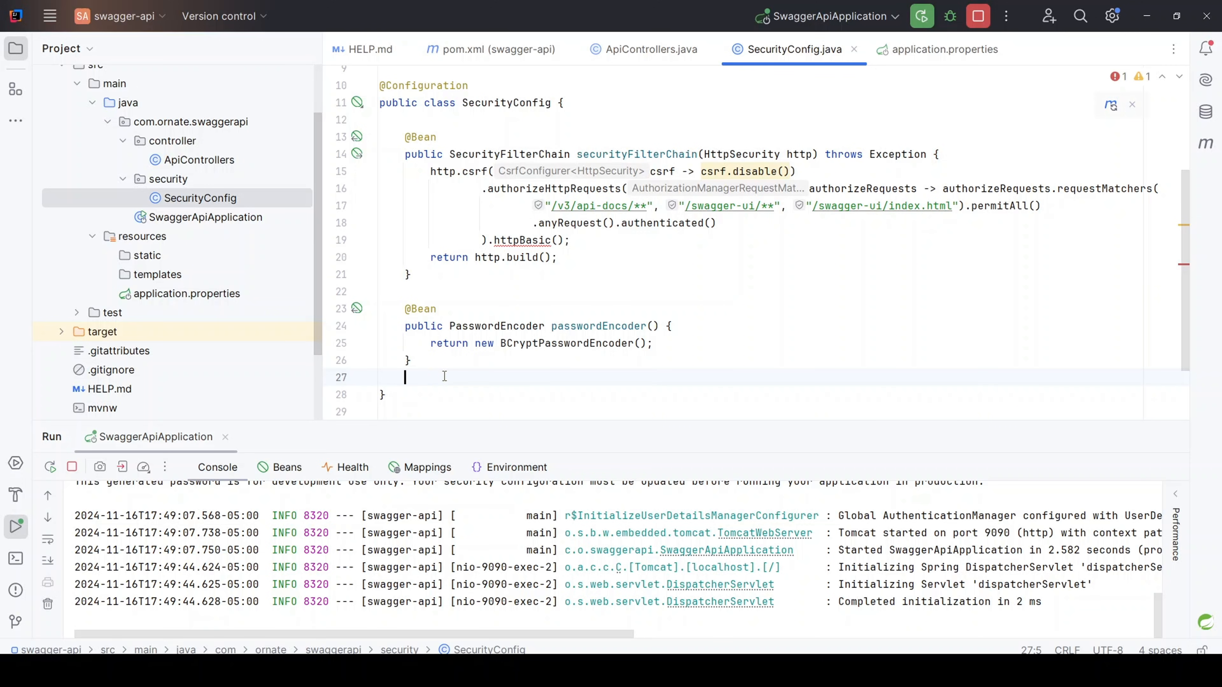
type("@Bean")
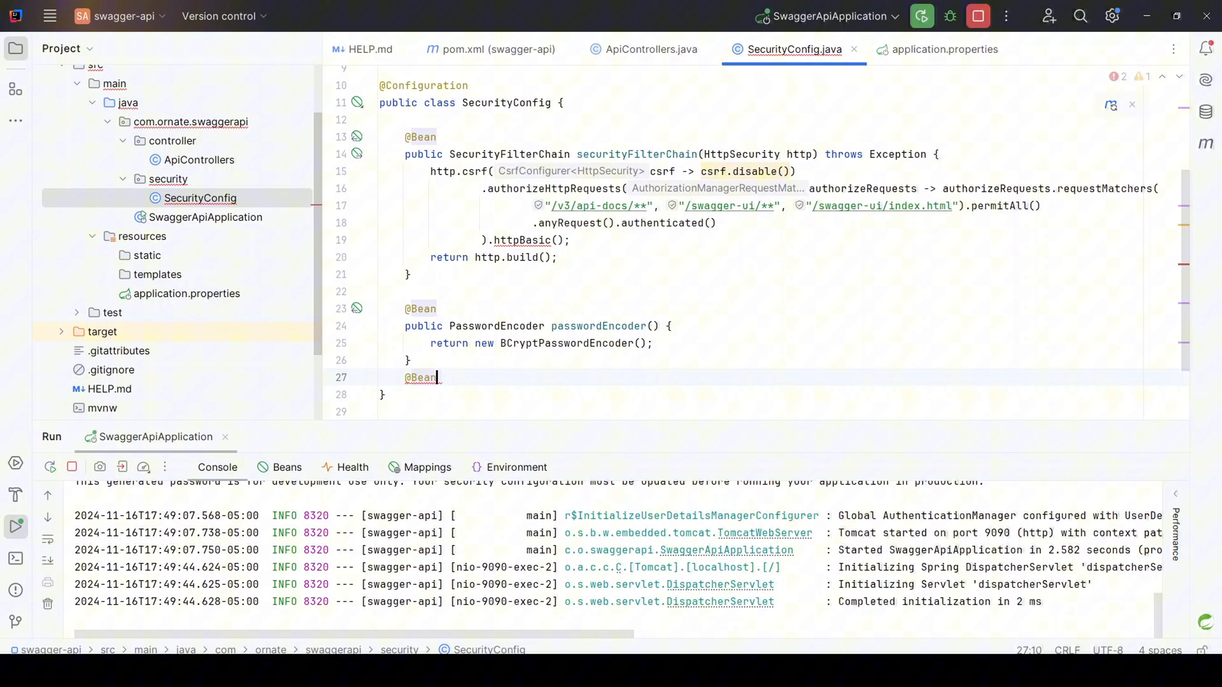
type("public CorsFilter corsFilter() {}")
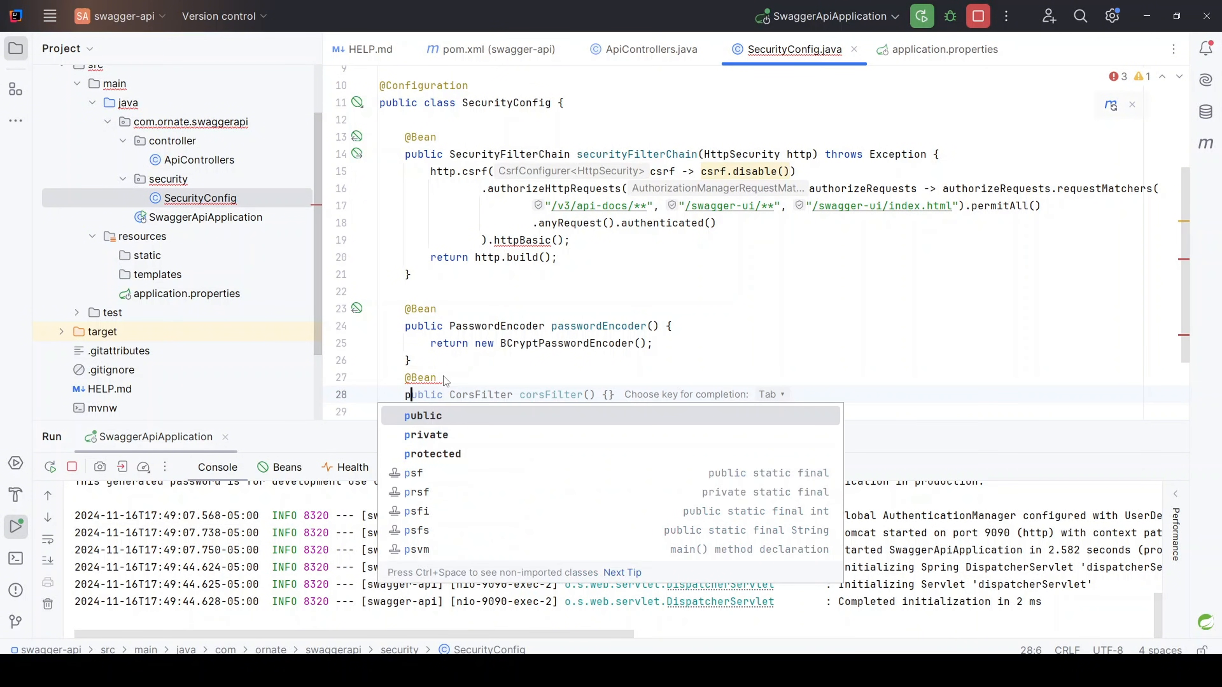
type("In")
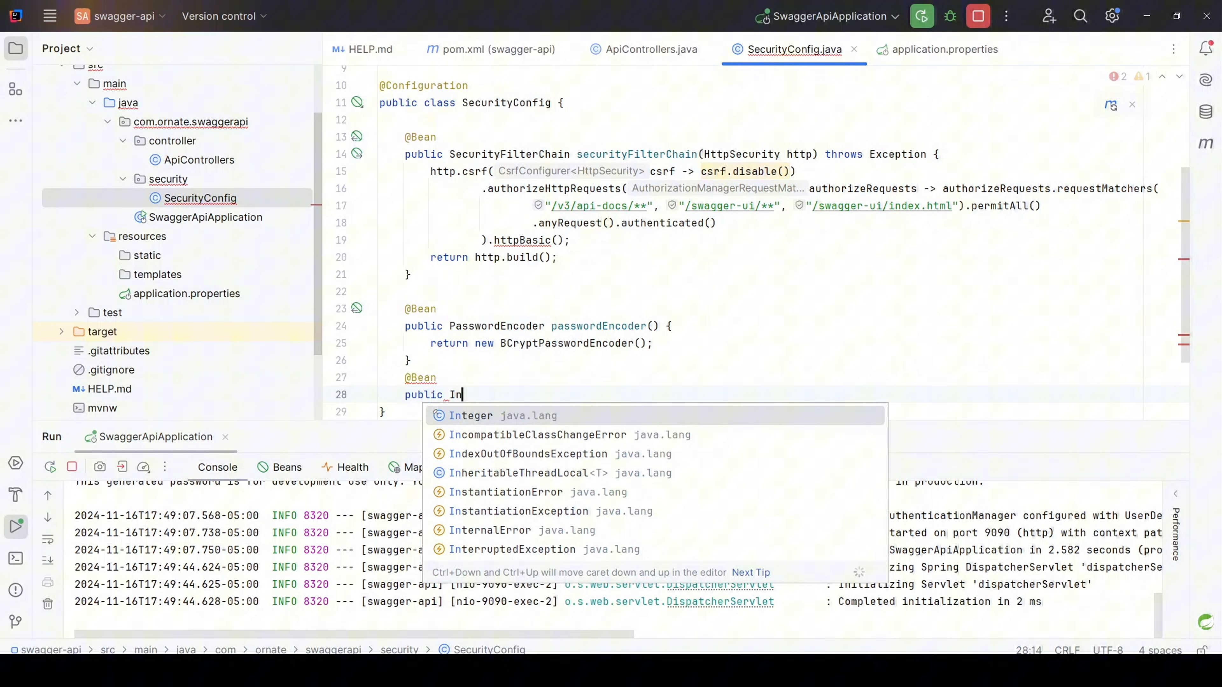
type("M")
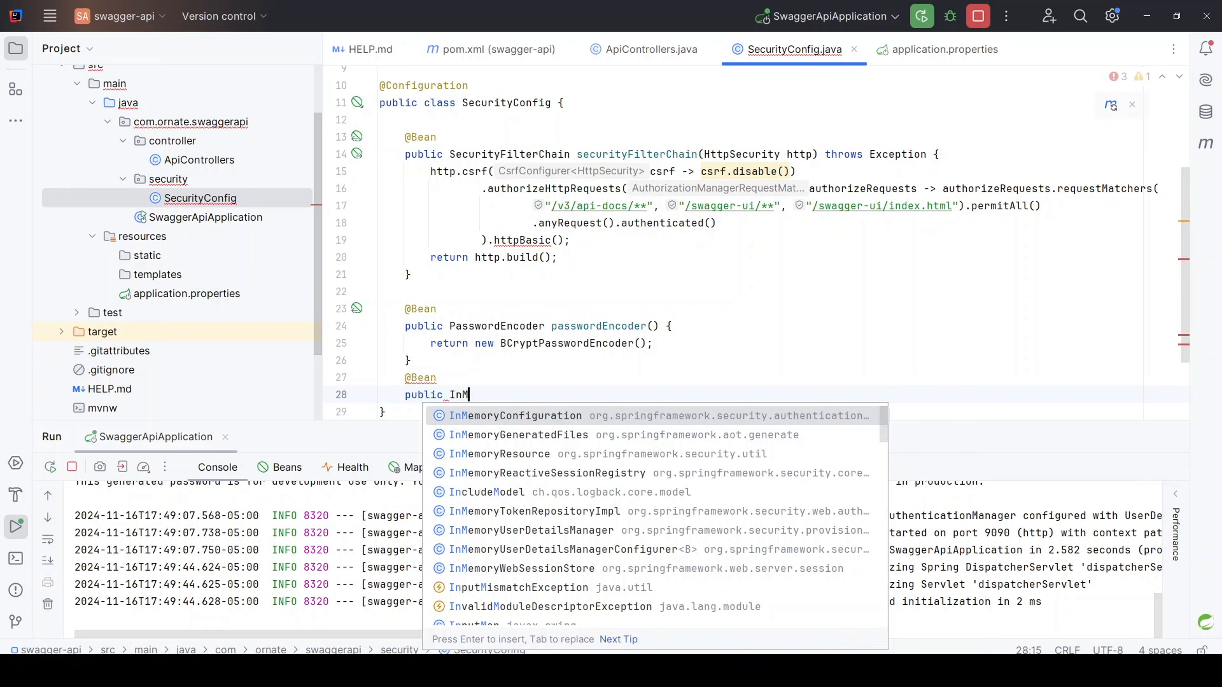
key("Down")
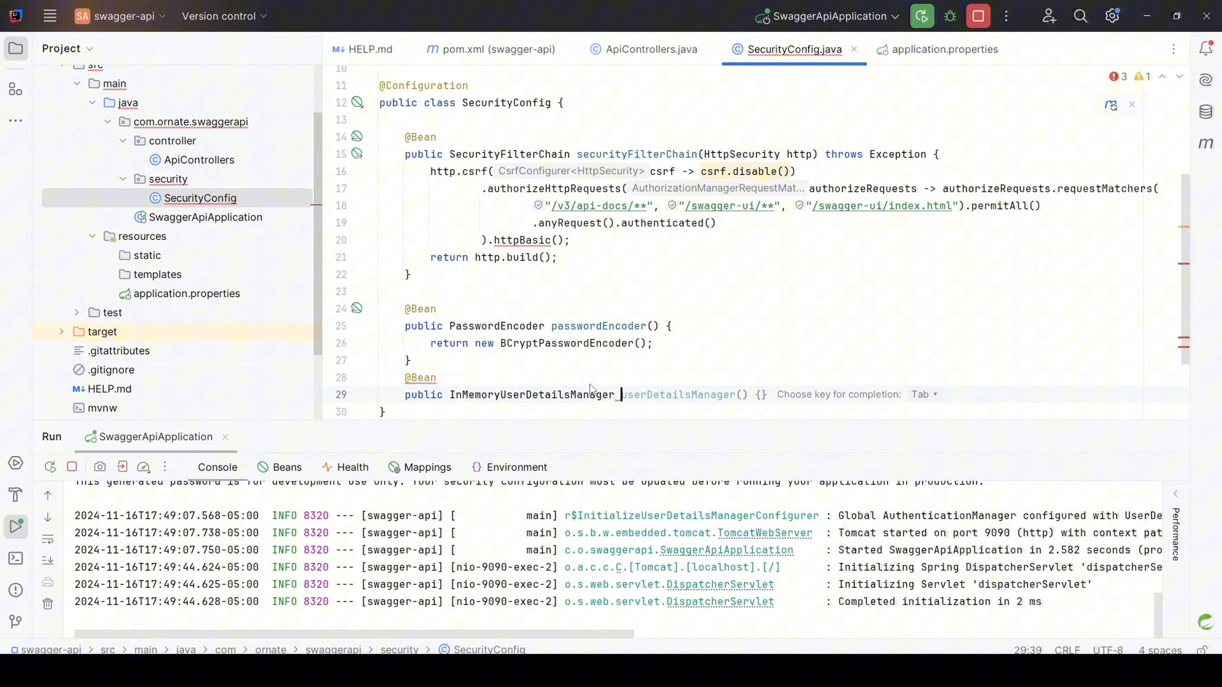
key("Tab")
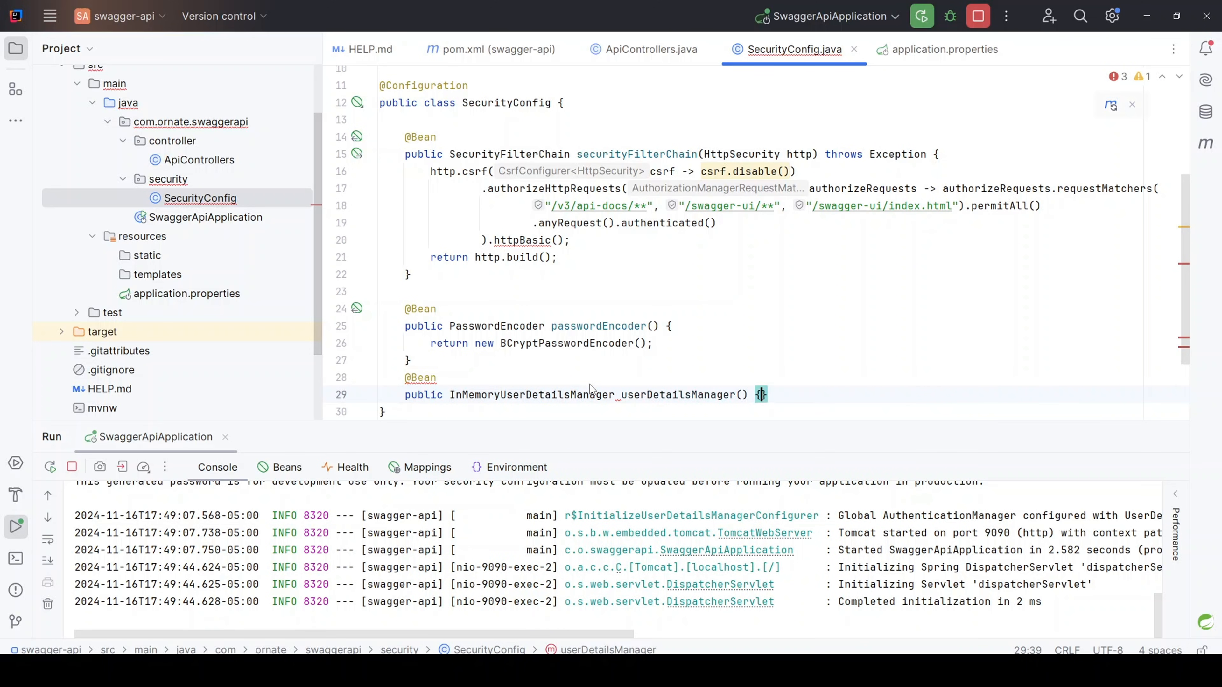
type("InMemoryUserDetailsManager manager = new InMemoryUserDetailsManager();")
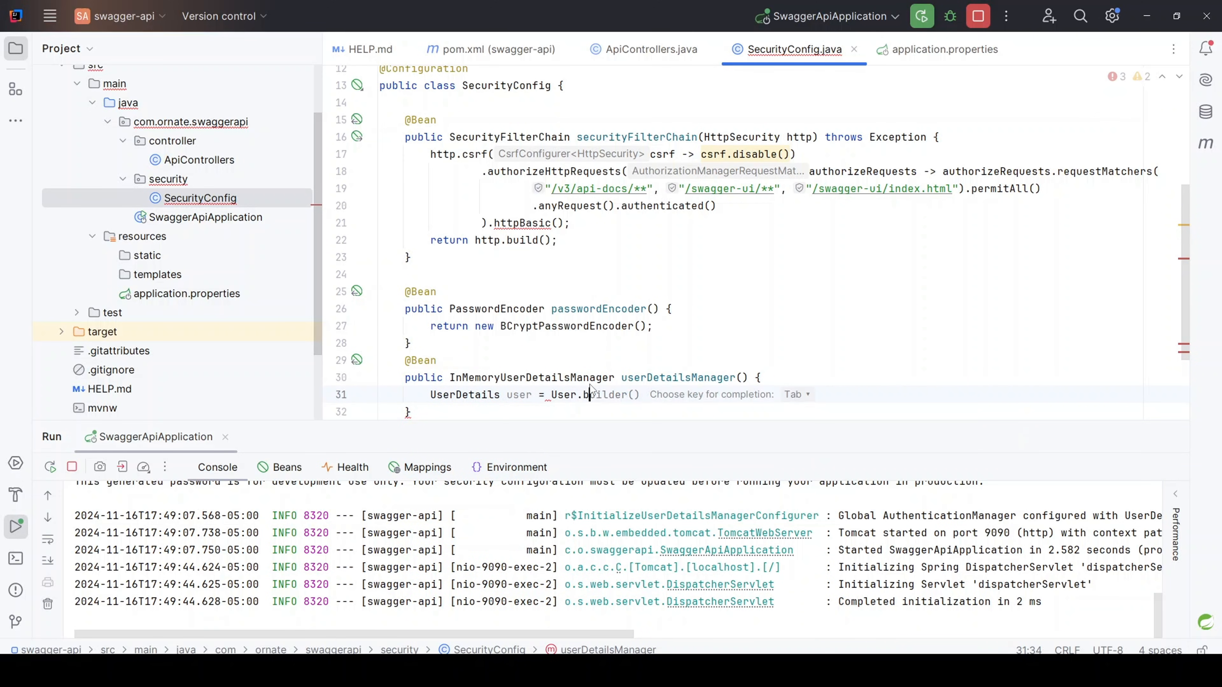
key("enter")
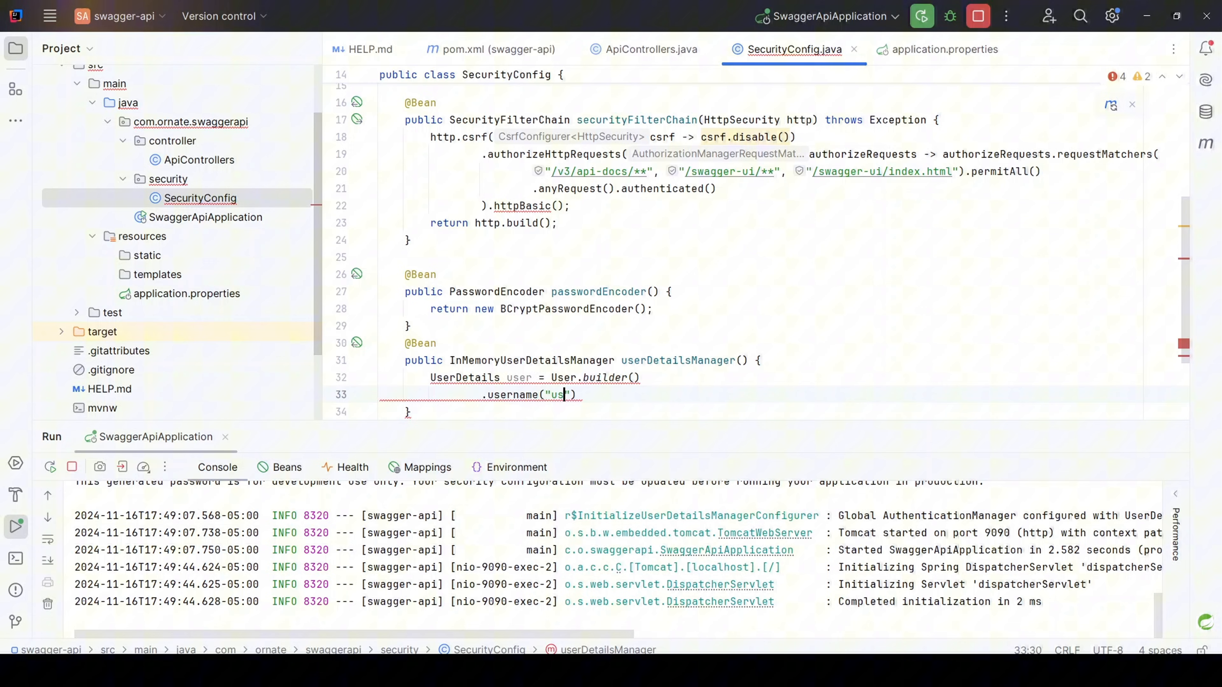
type("er\")")
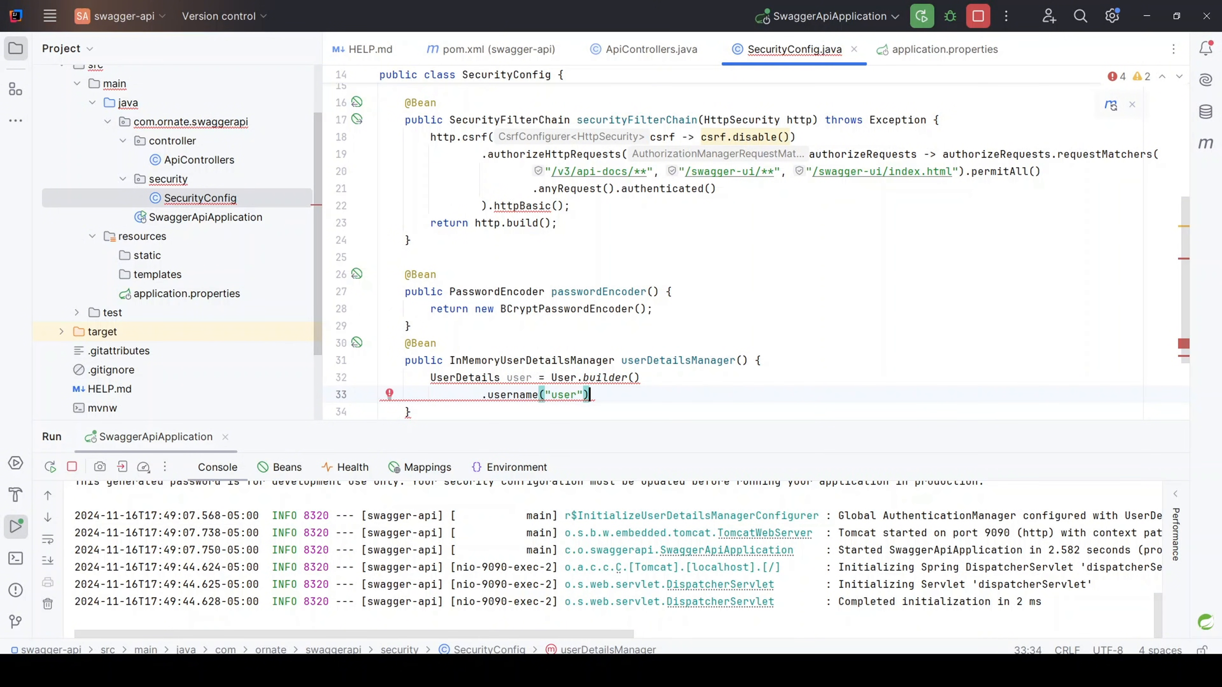
type(".password(passwordEncoder())")
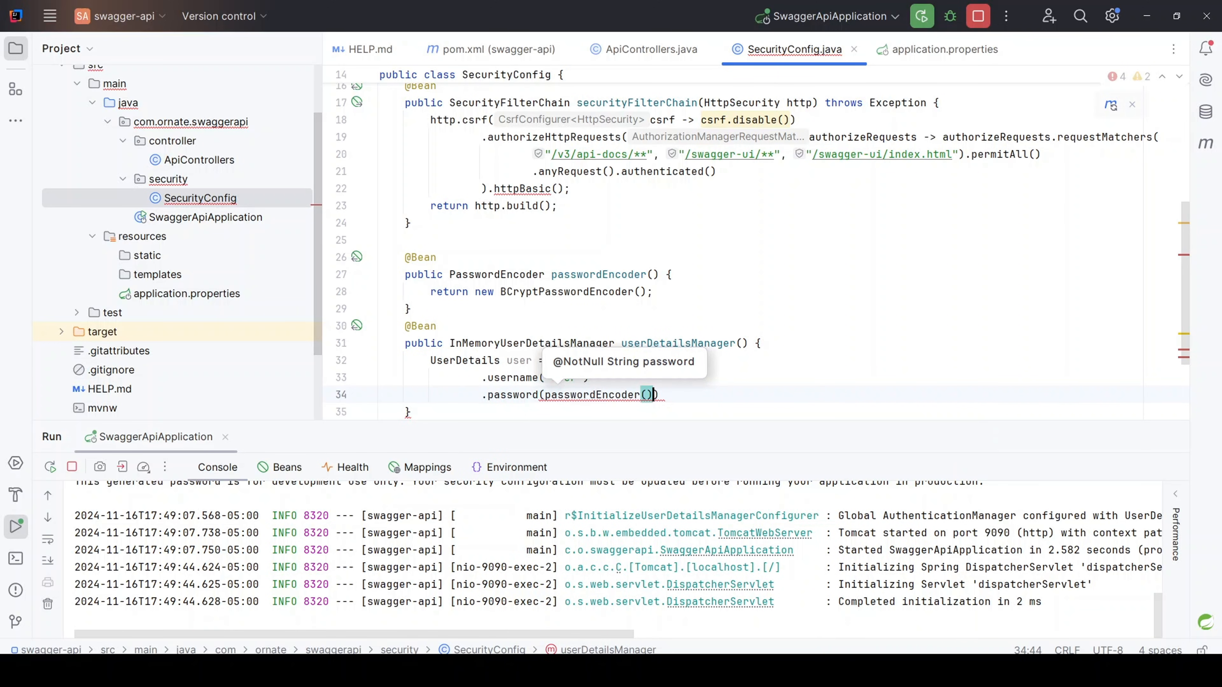
type(".encode(\"\"")
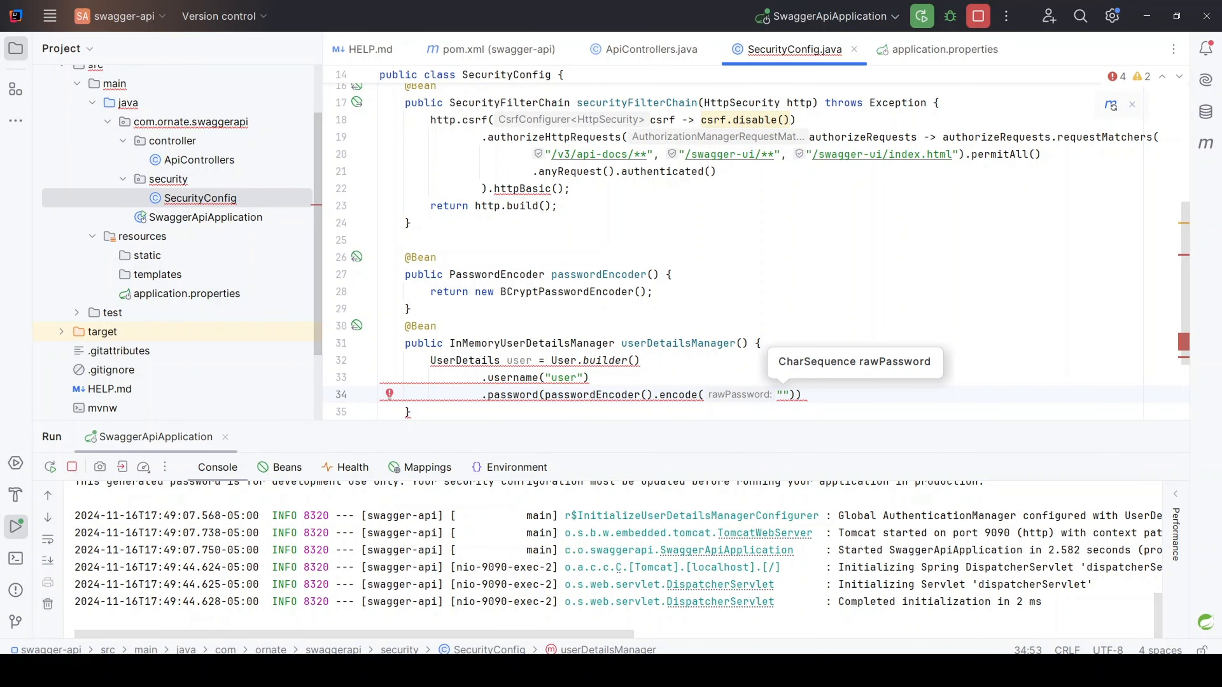
type("password")
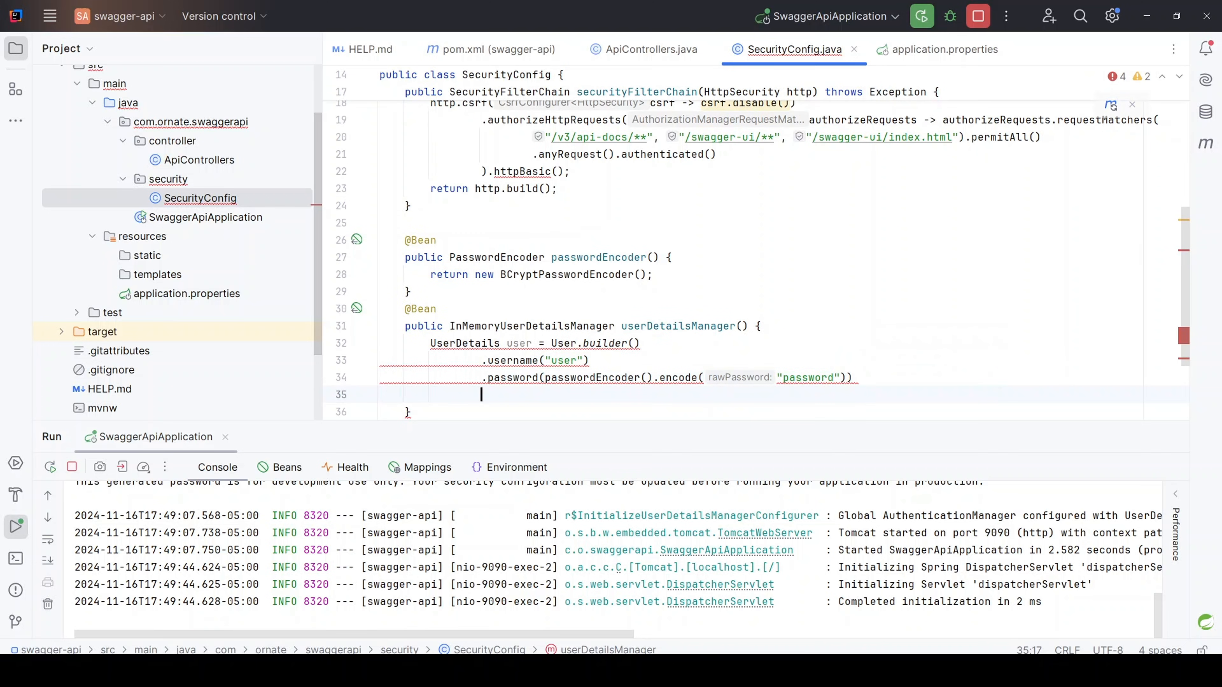
type(".roles(\"\")")
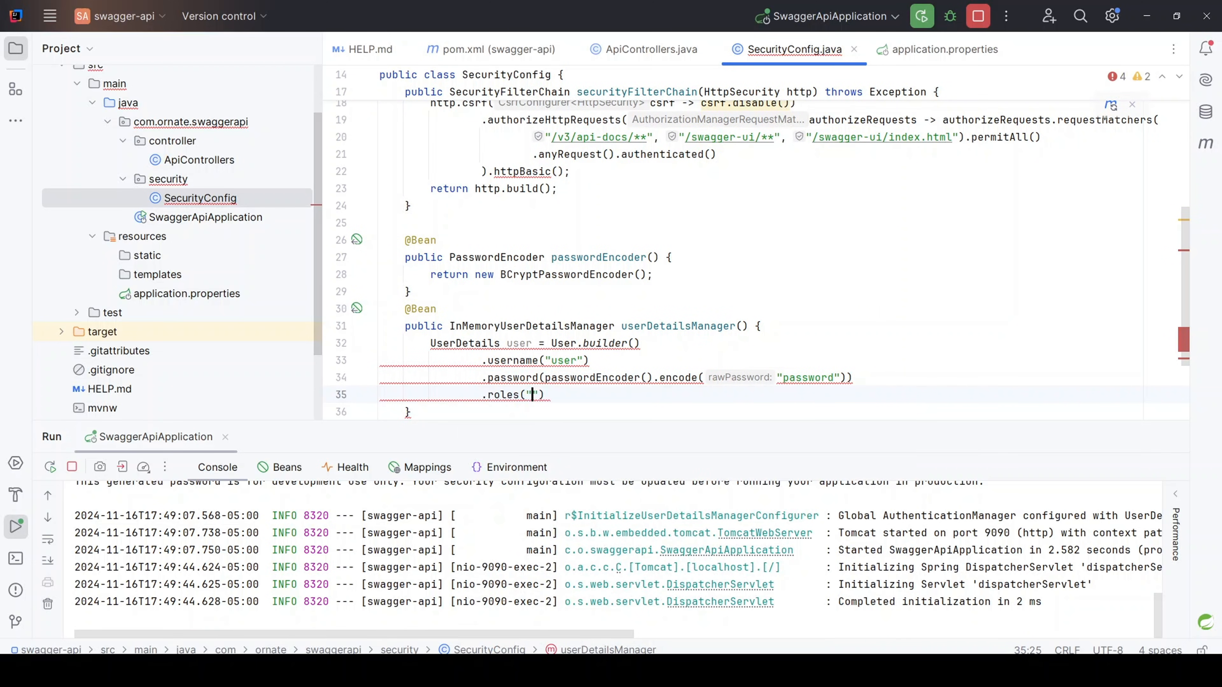
type("USER")
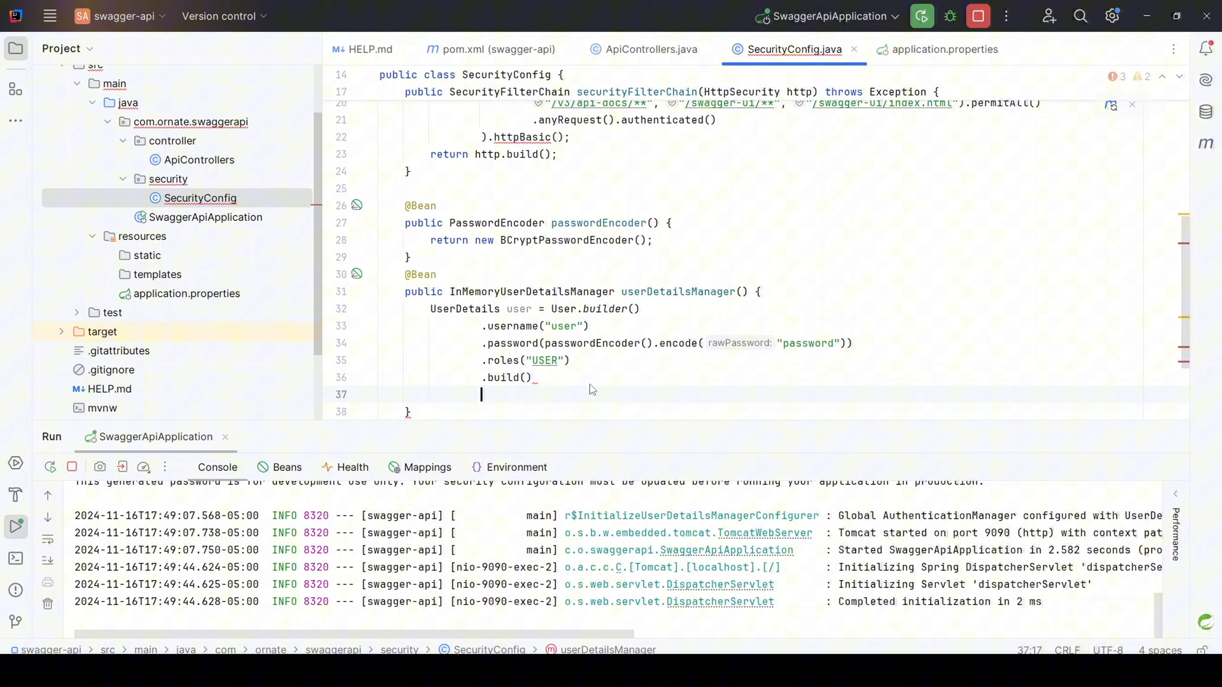
type("return new InMemoryUserDetailsManager(user);")
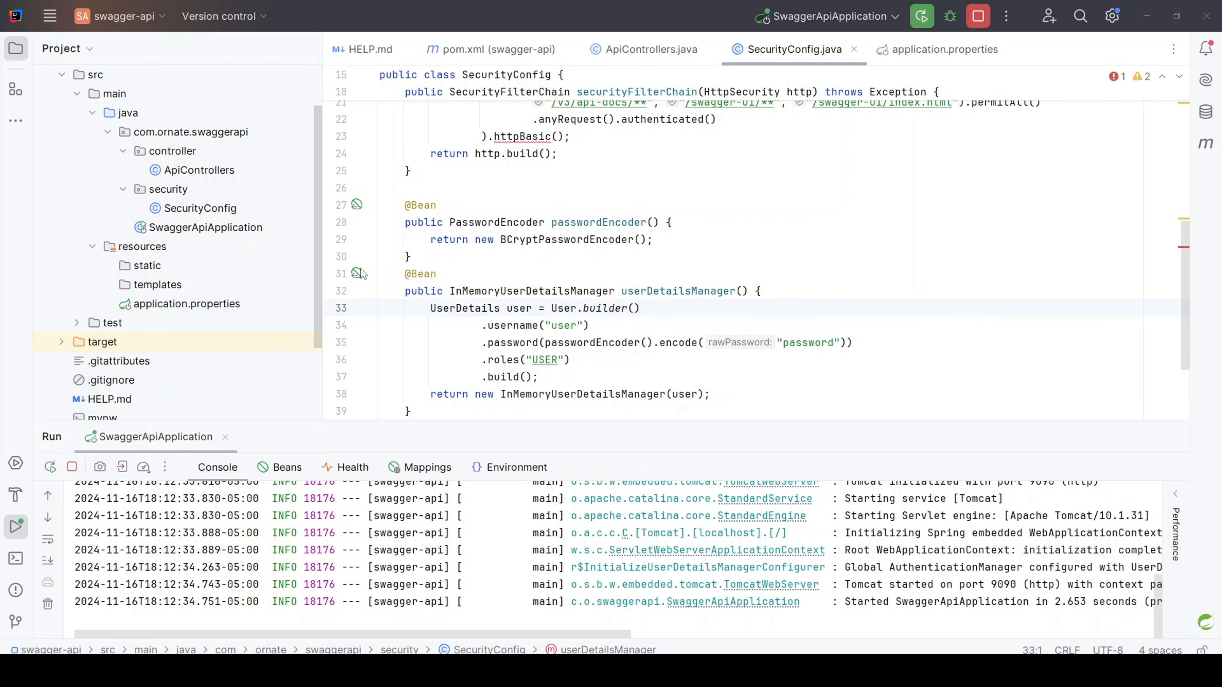
Create a new Java class OpenApiConfig in the security package
right_click(168, 188)
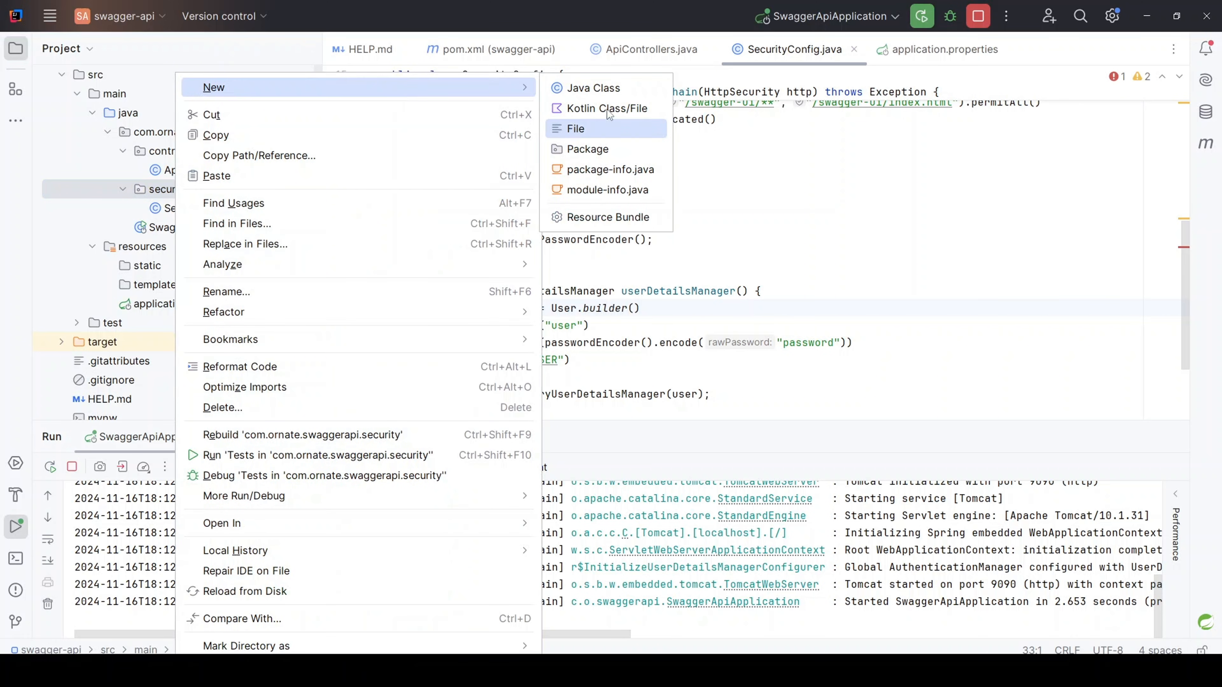
left_click(592, 87)
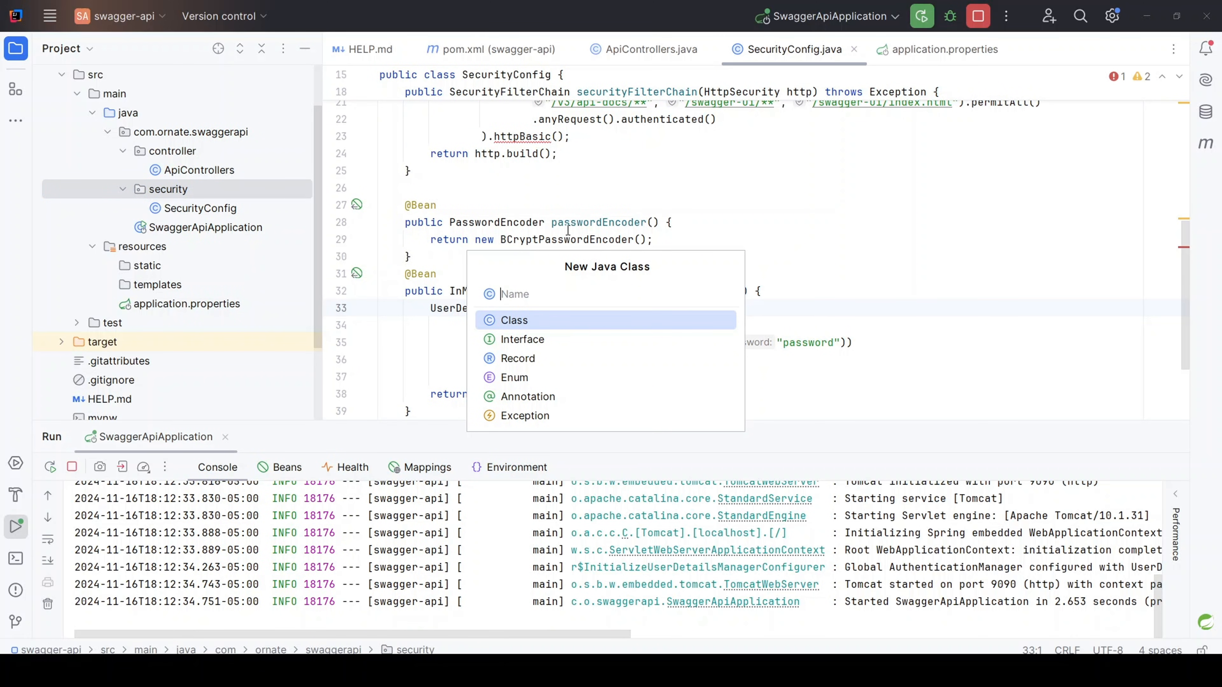
type("OpenApi")
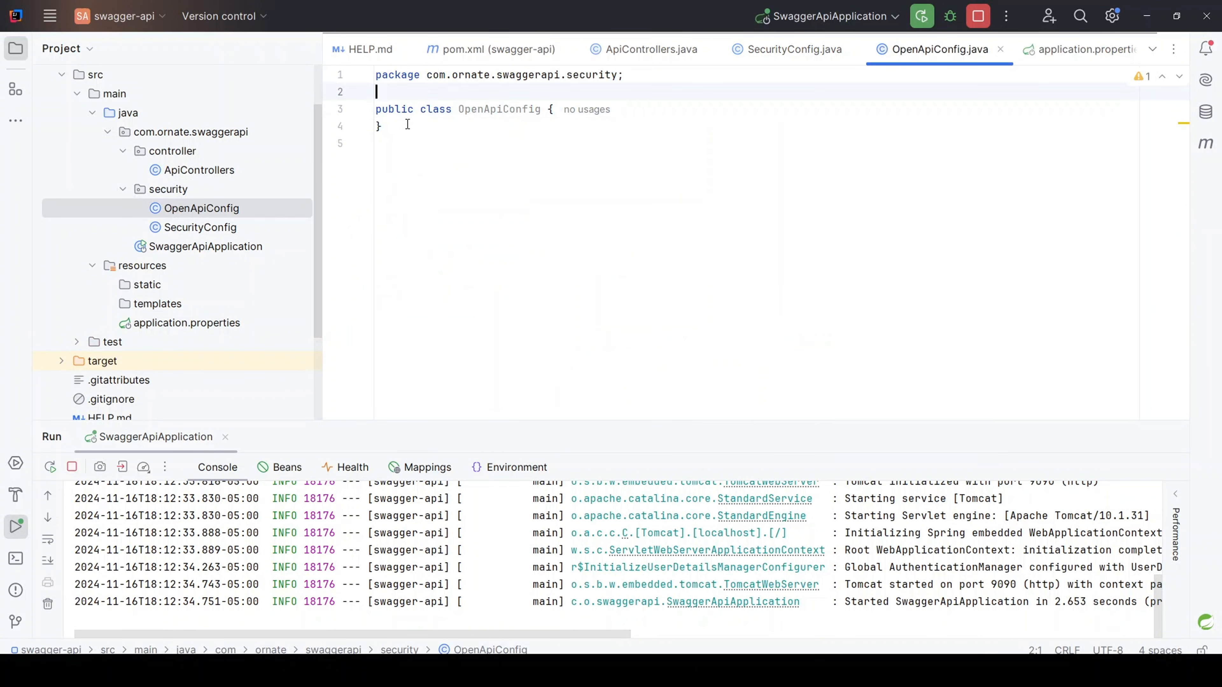
type("@Con")
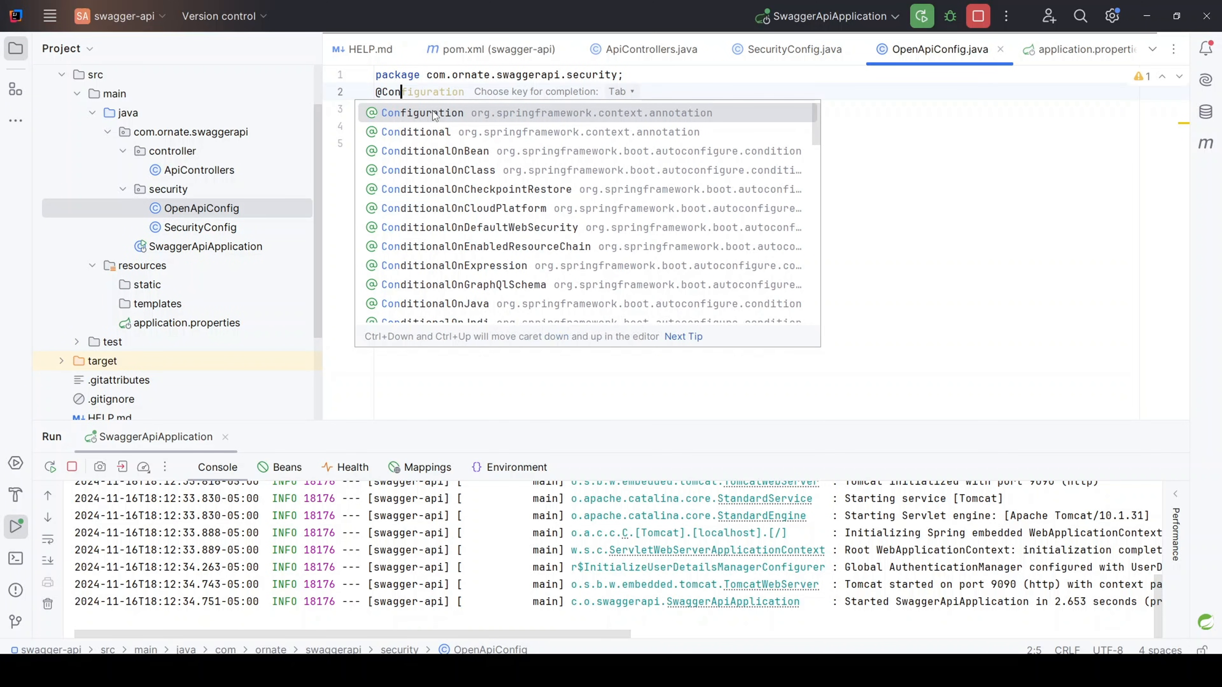
left_click(421, 112)
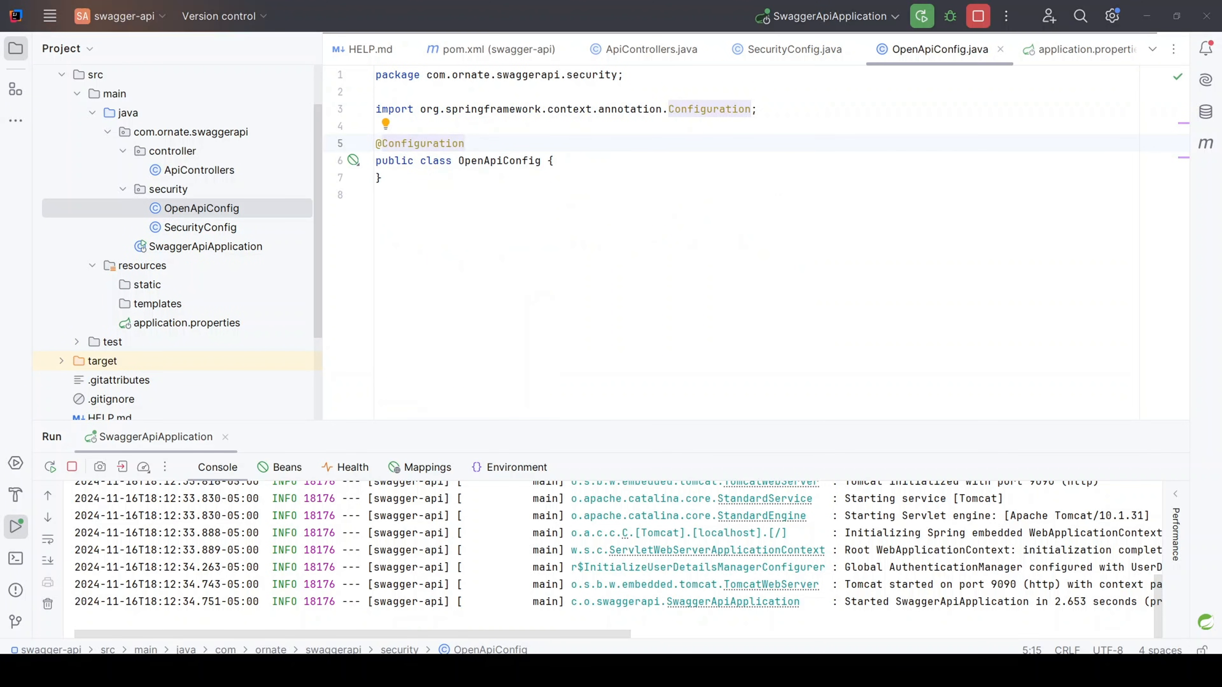
left_click(587, 161)
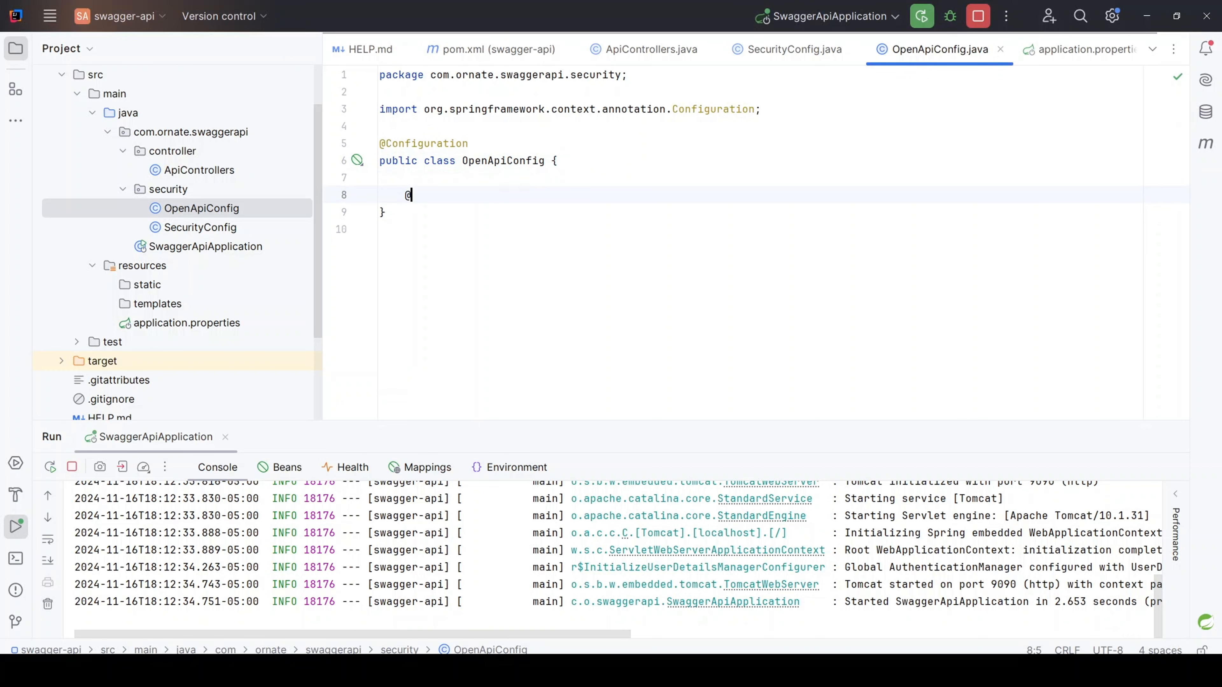
type("Bean")
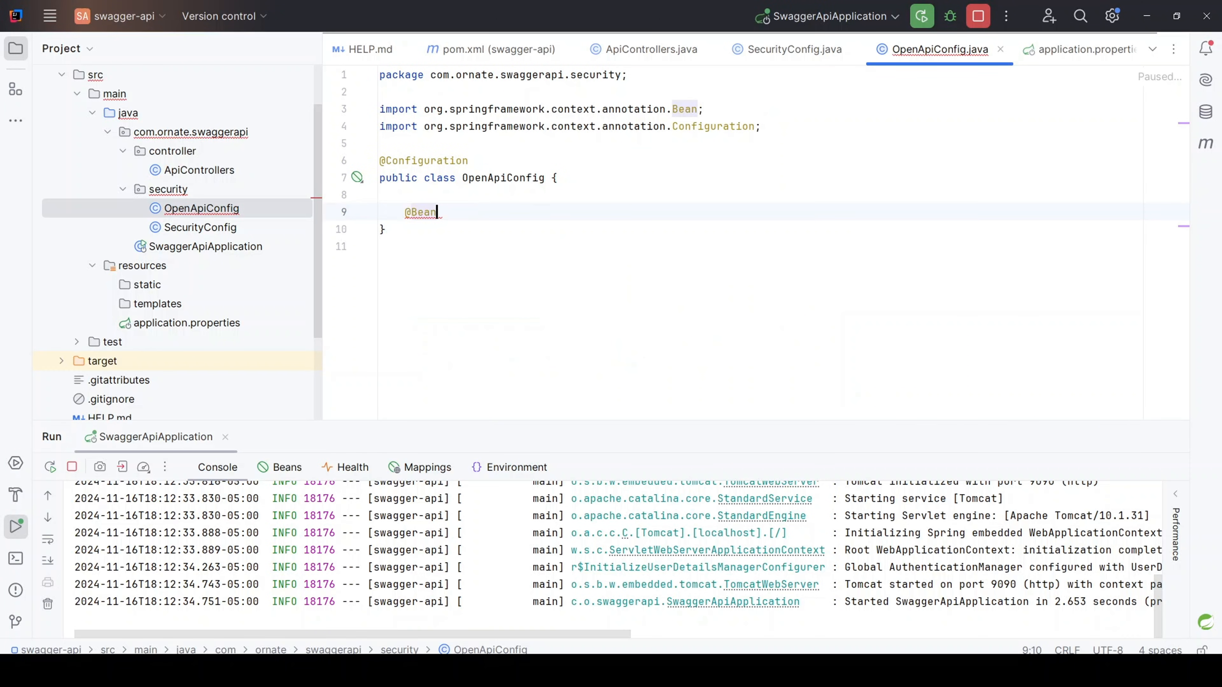
type("public OpenAPI customOpenAPI() {}")
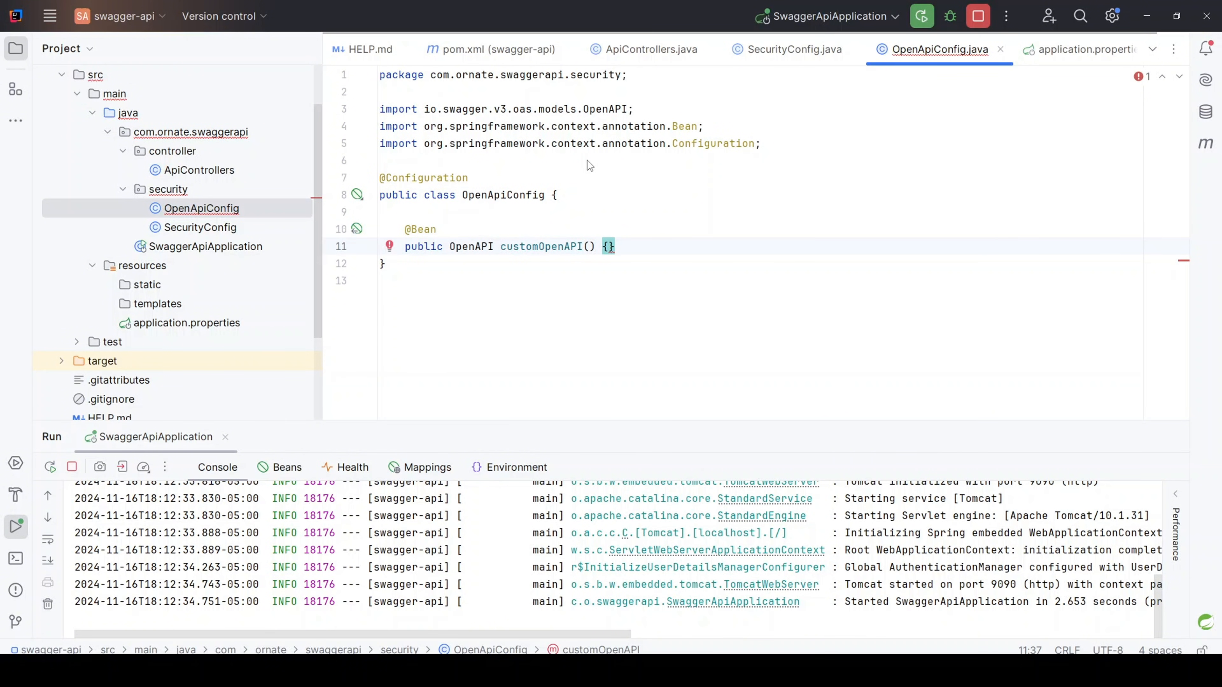
Return new OpenAPI().info(new Info().title("Ornate Spring Boot Swagger"))
type("return new OpenAPI()")
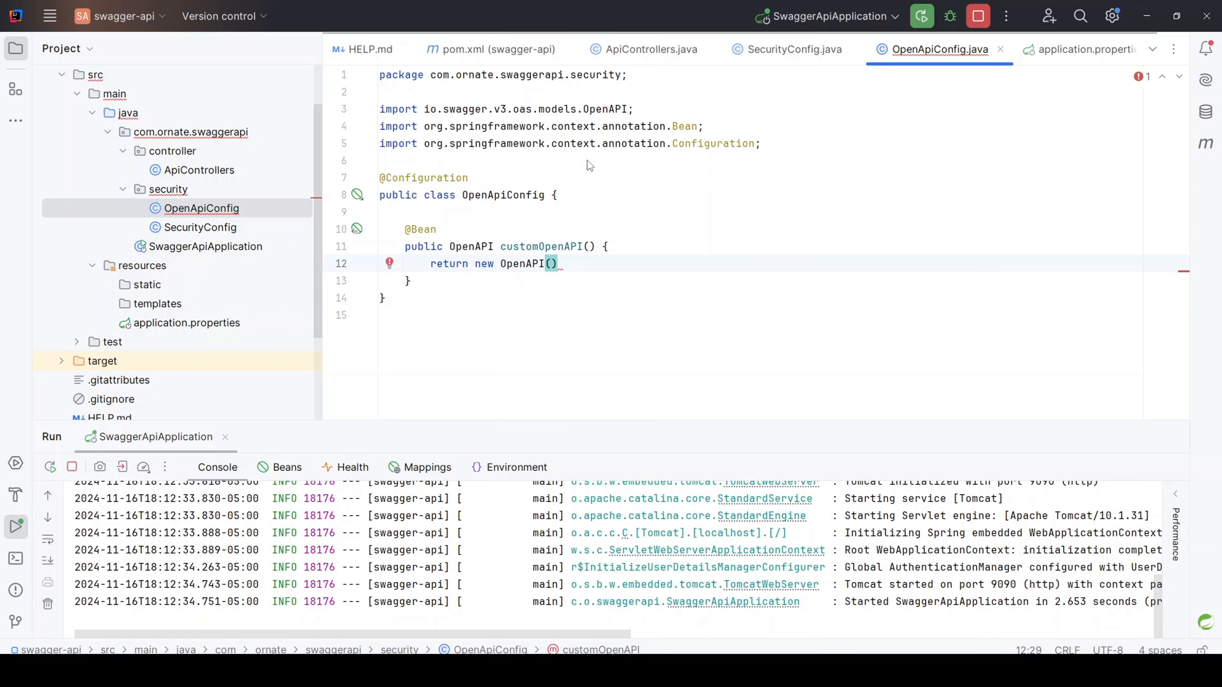
type(".info(")
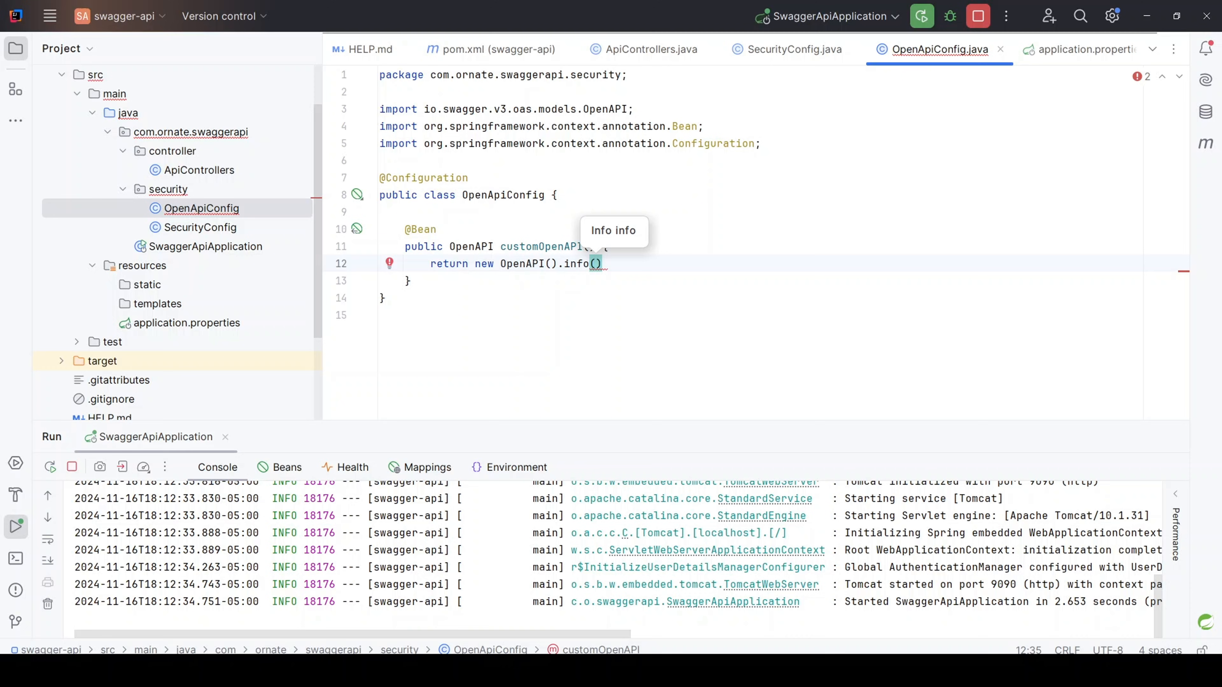
type("new Info()")
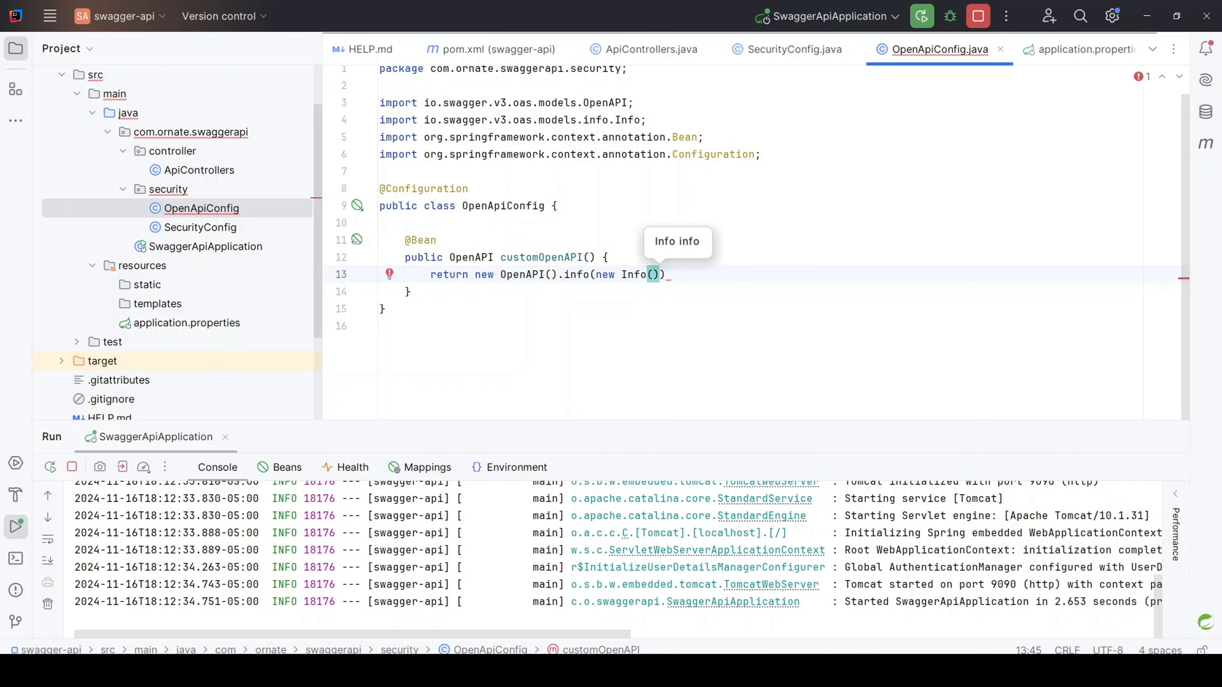
type(".")
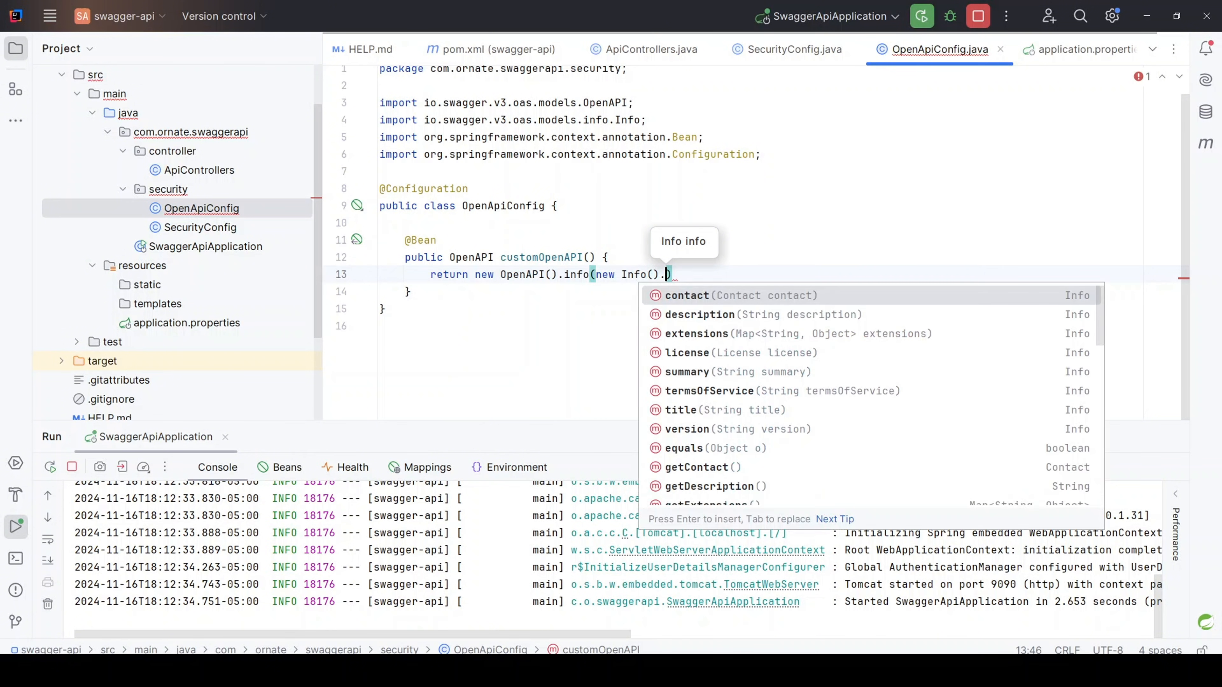
type("TI")
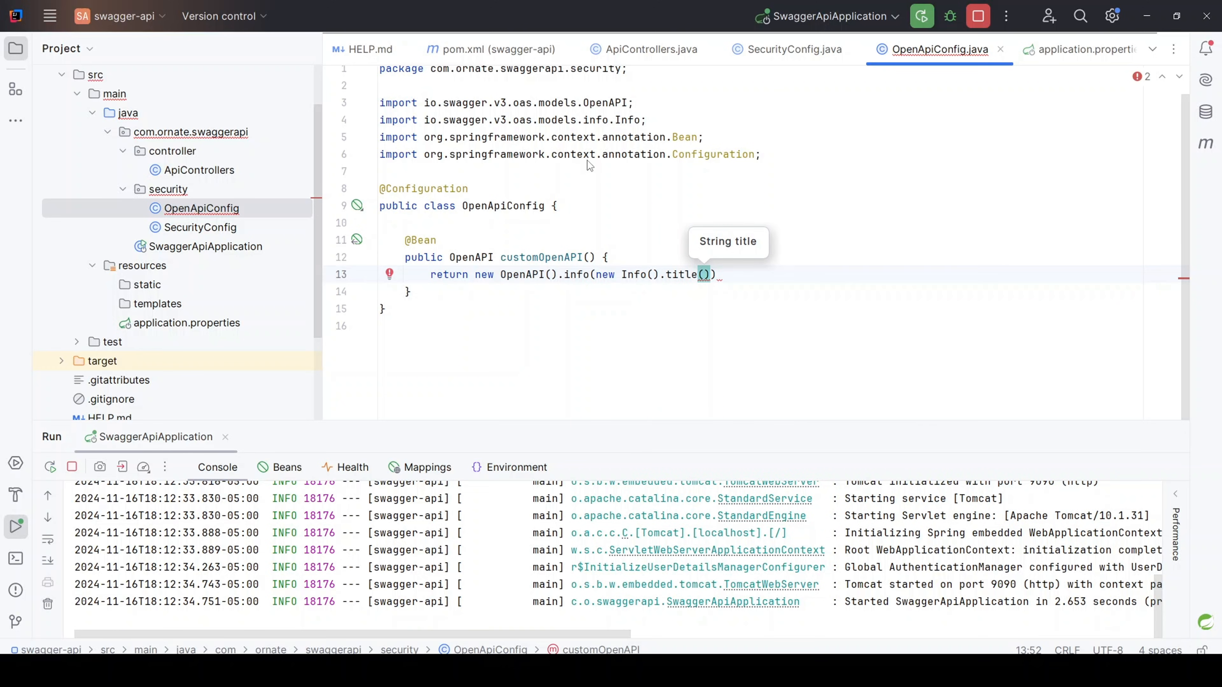
type("\"O\"")
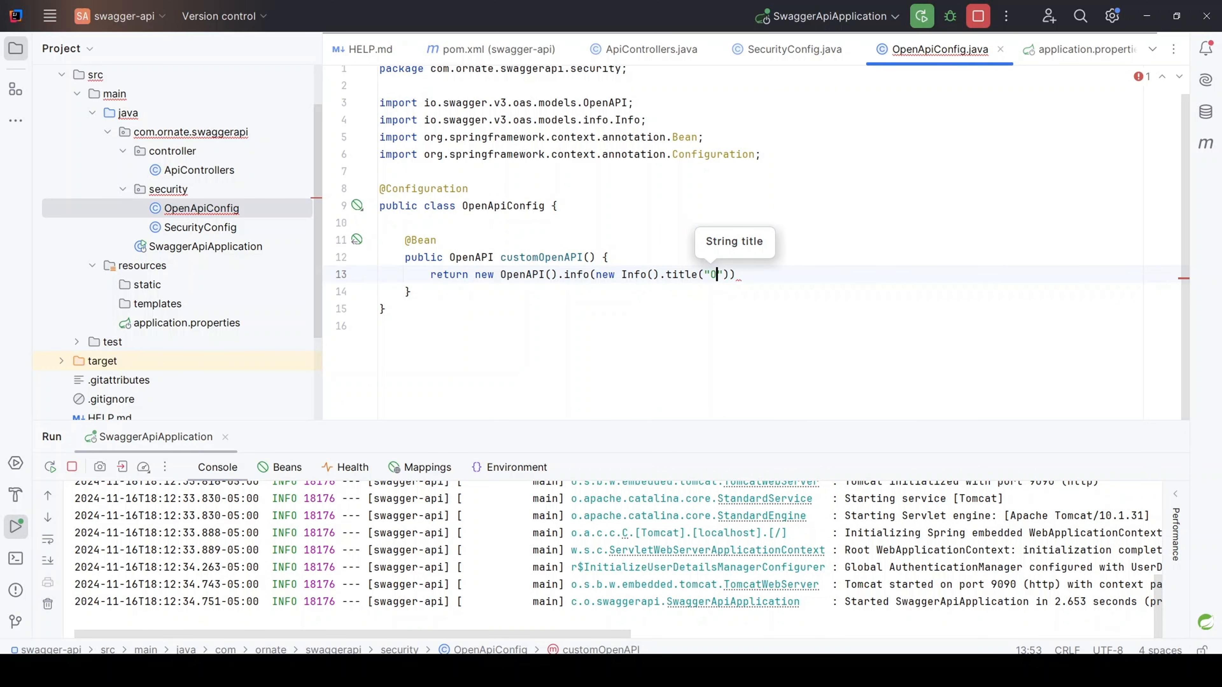
type("rnate S")
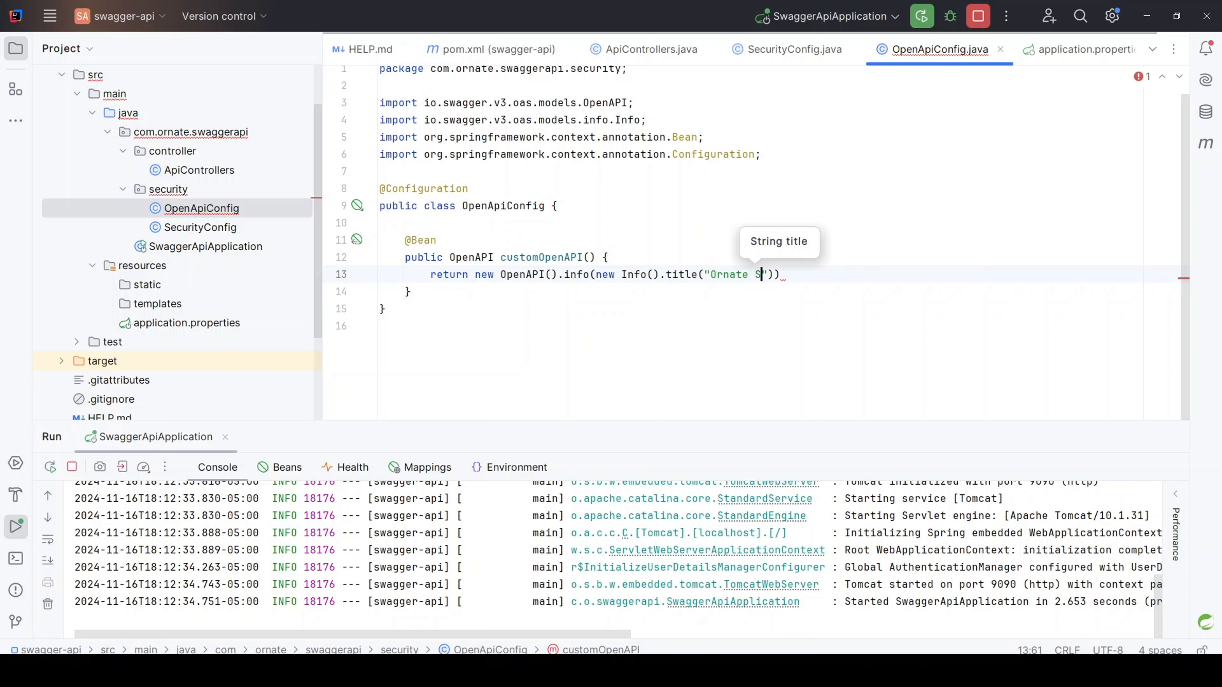
type("pring Boot")
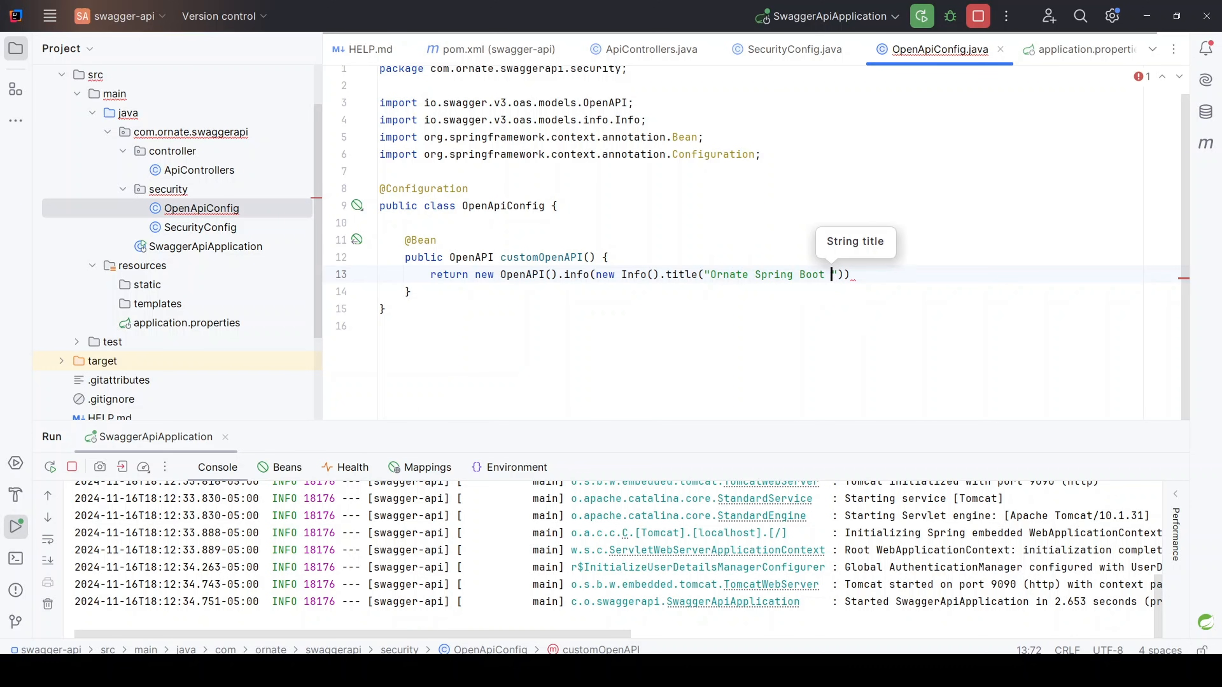
type("Sw")
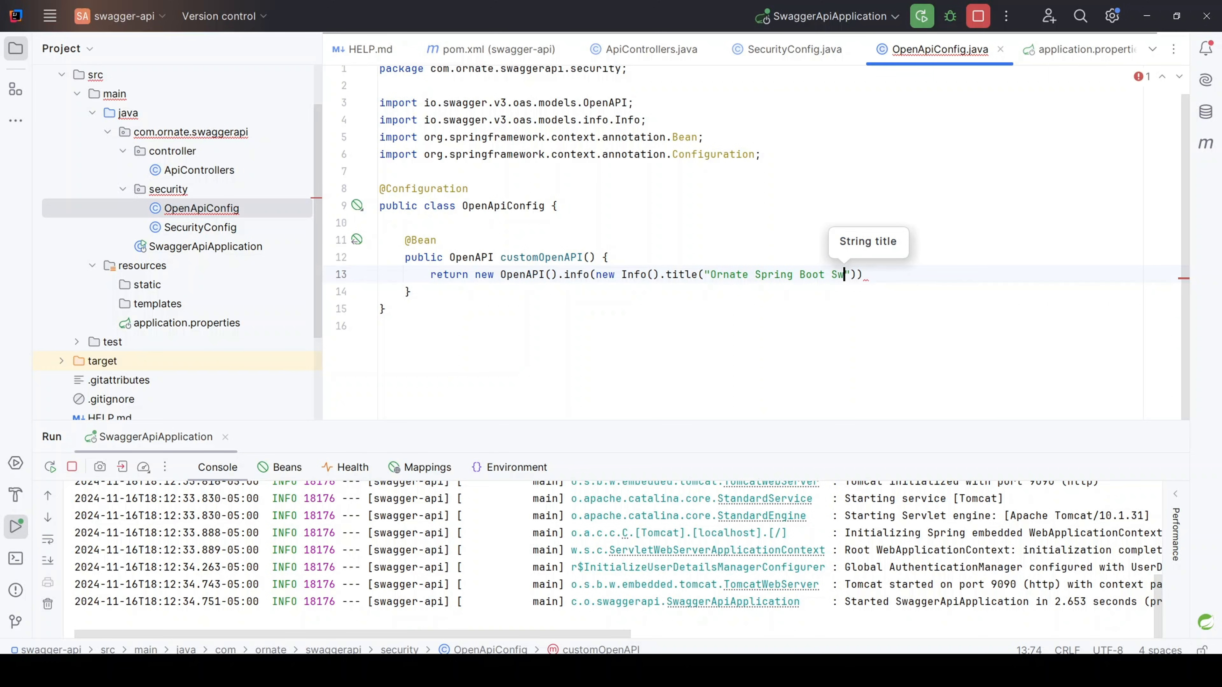
type("agger")
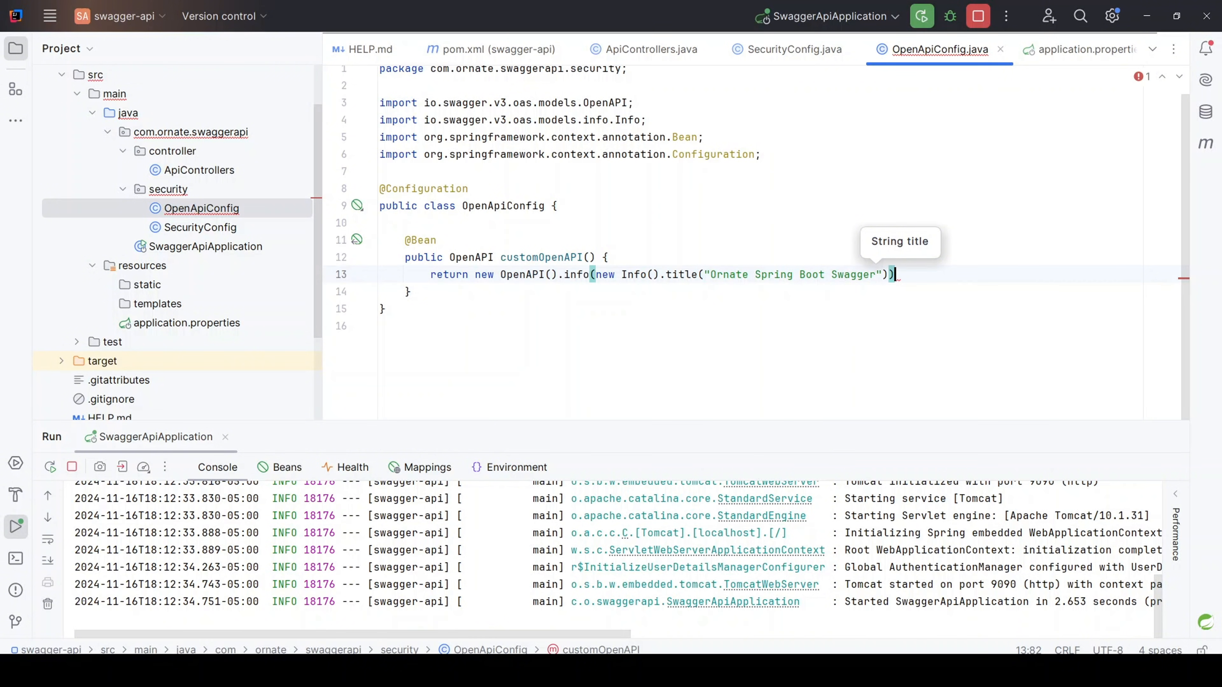
key("Enter")
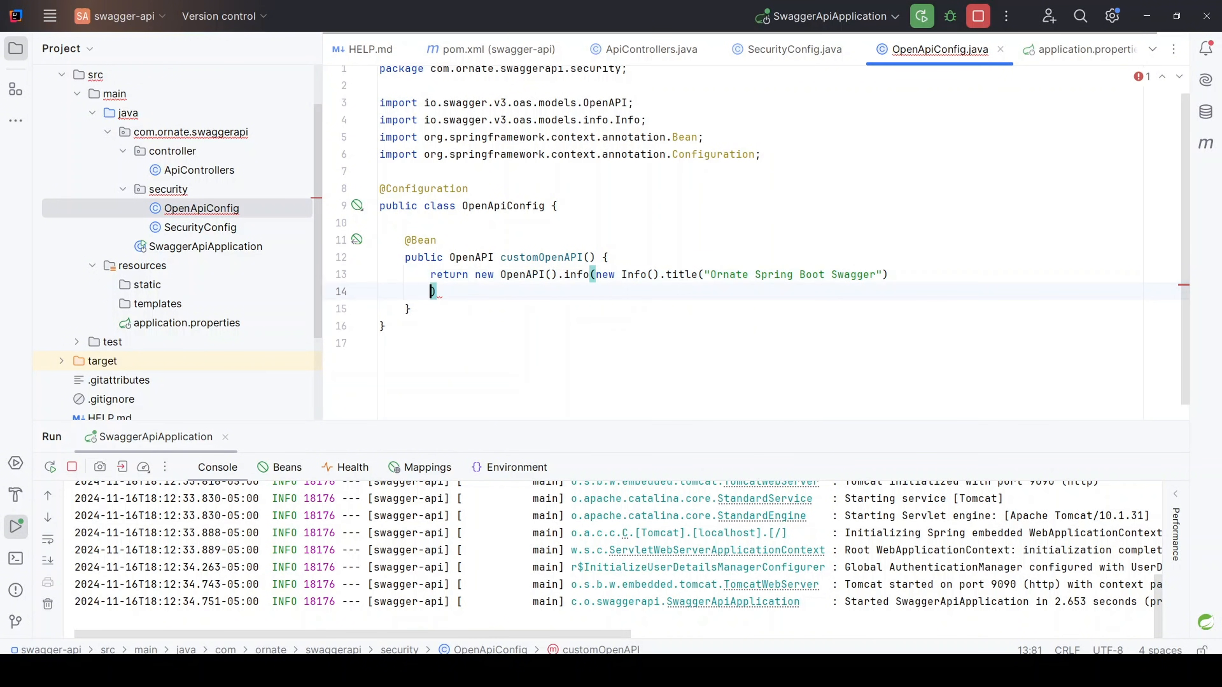
Chain .version("1.0.0") and a .description(...) mentioning Swagger onto the Info
type(".")
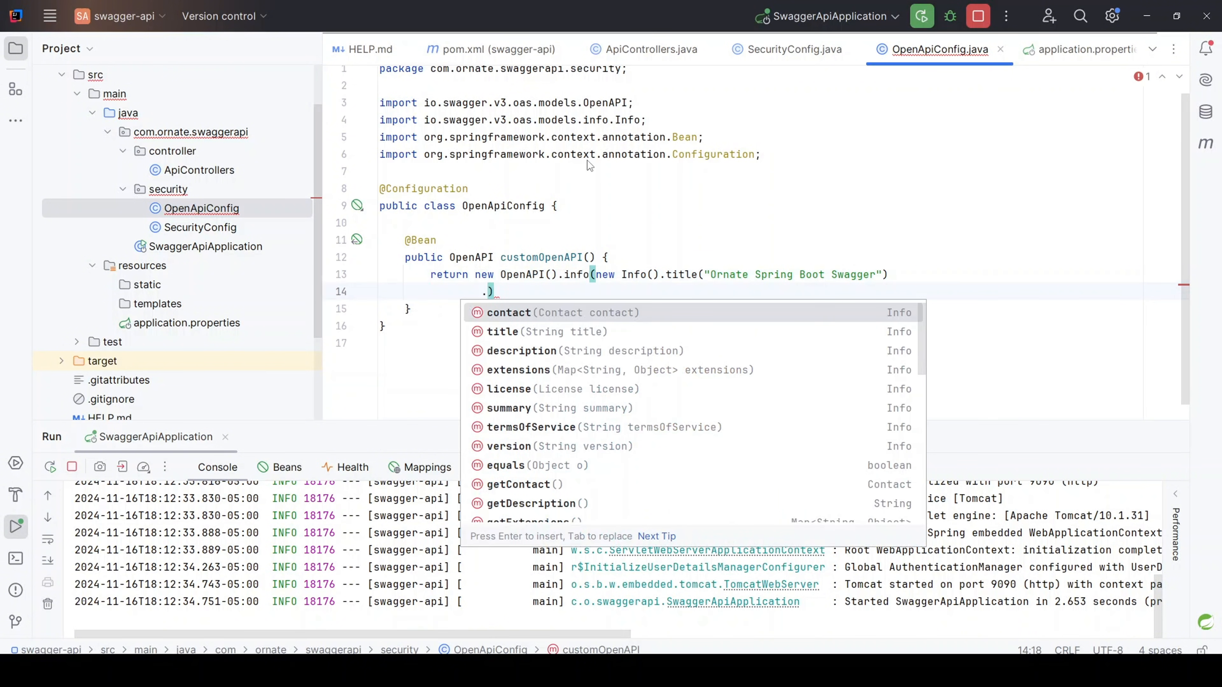
type("version(")
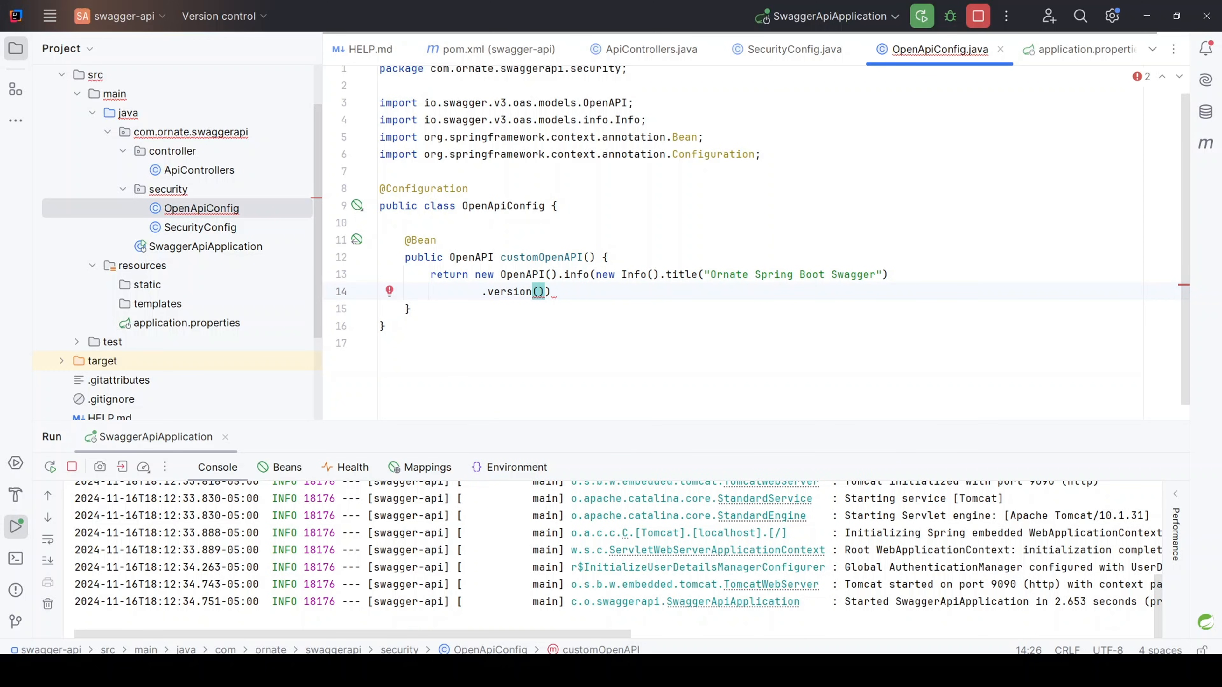
type("\"")
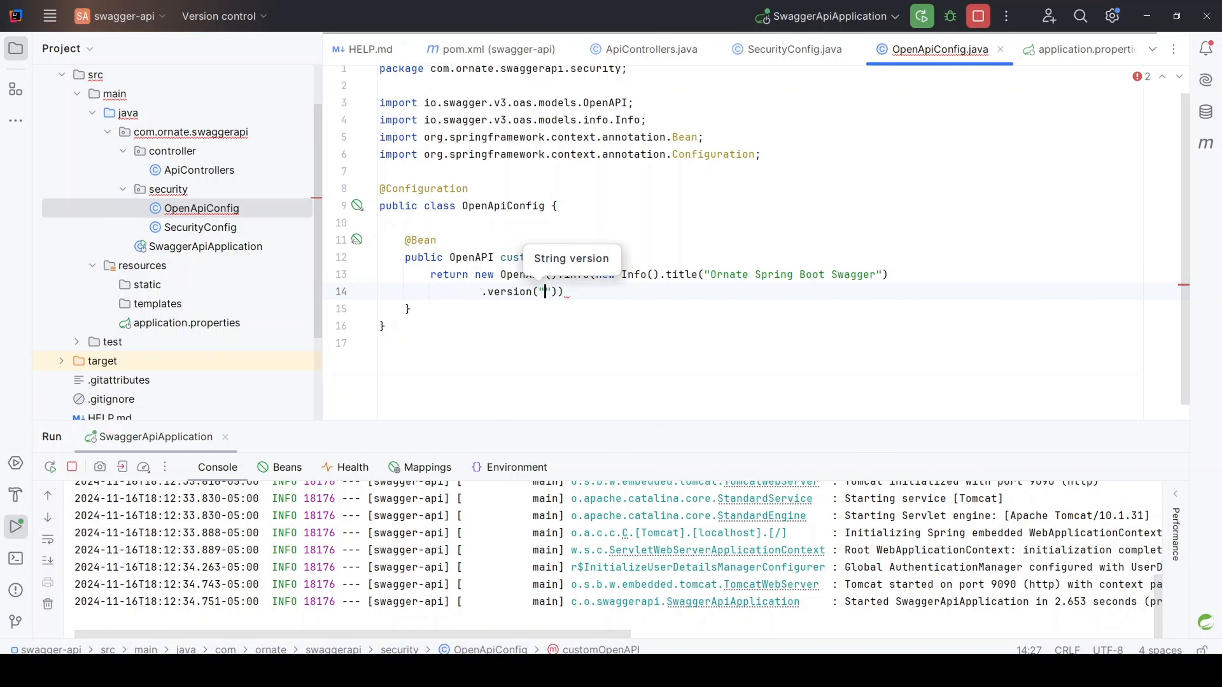
type("1.00")
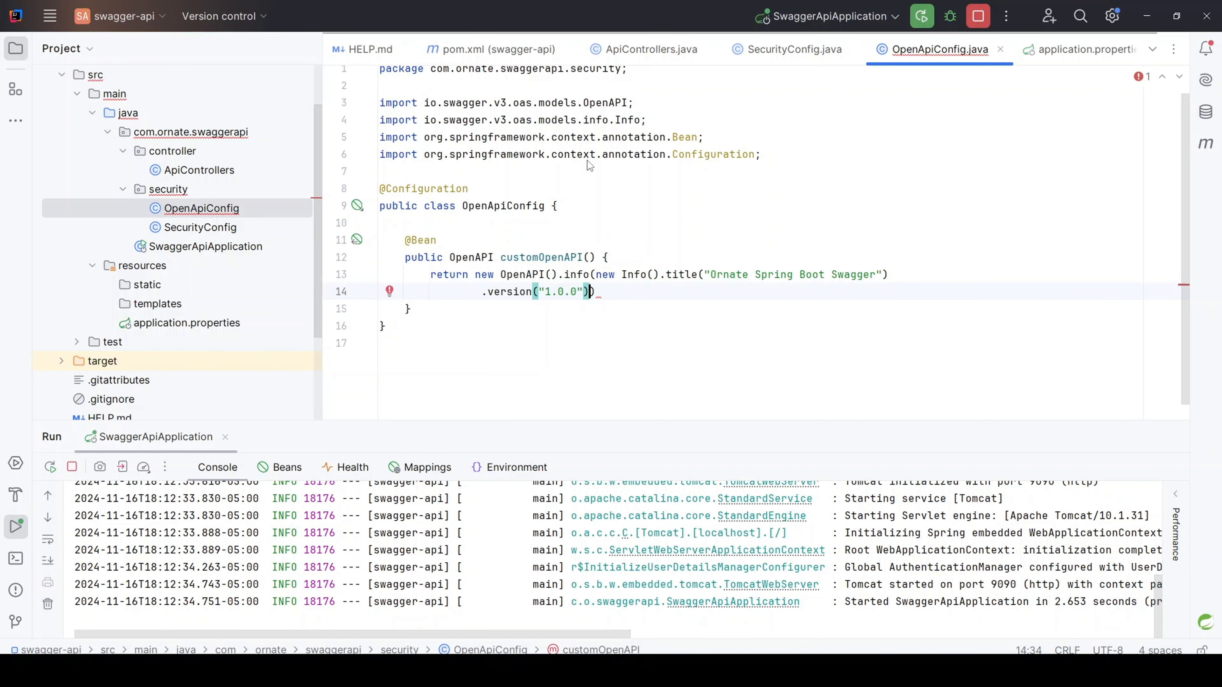
type(".description(")
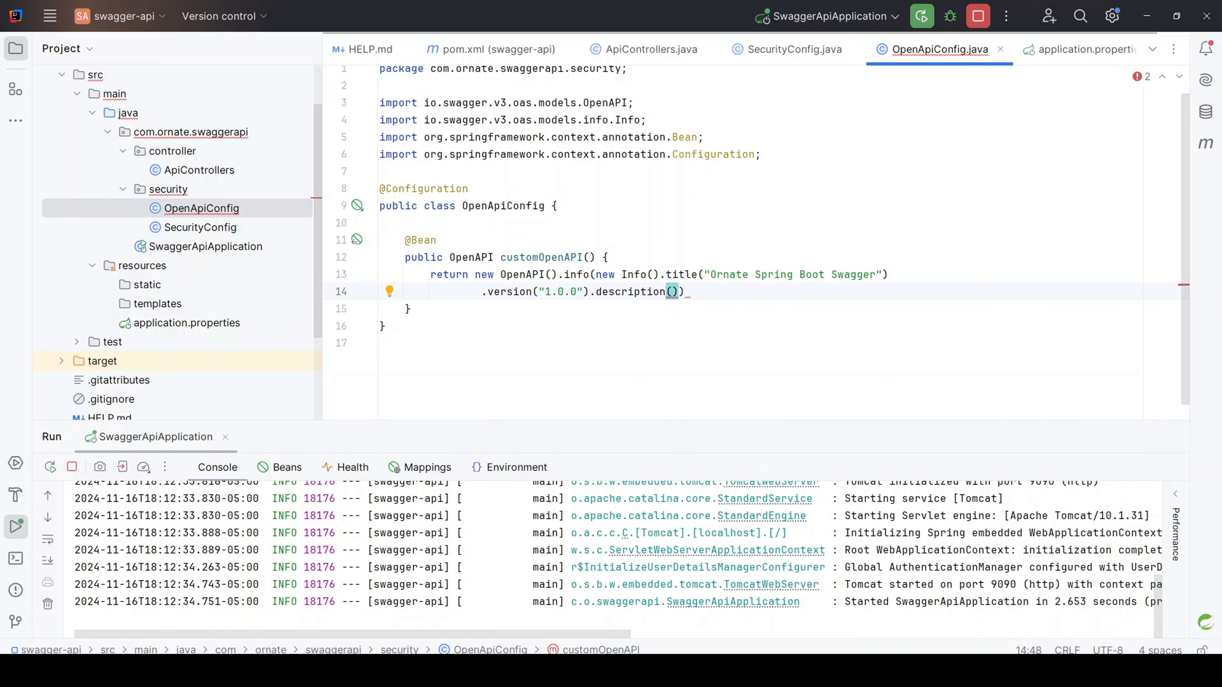
type("\"\"")
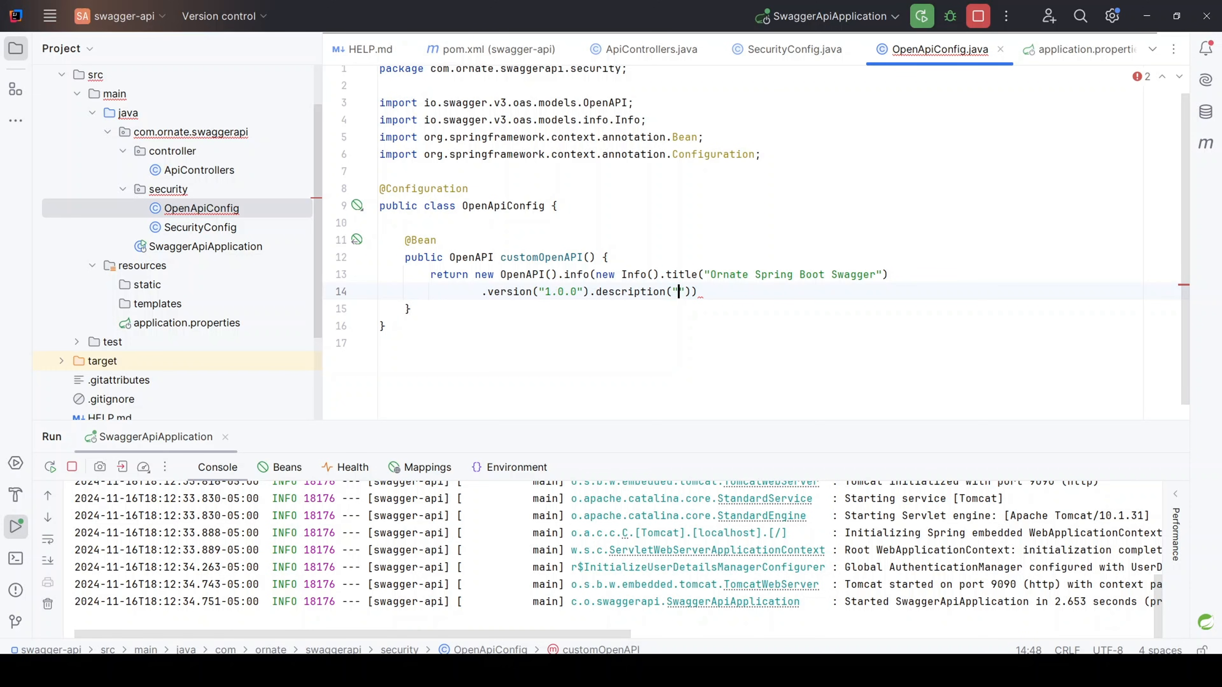
type("A demo project on")
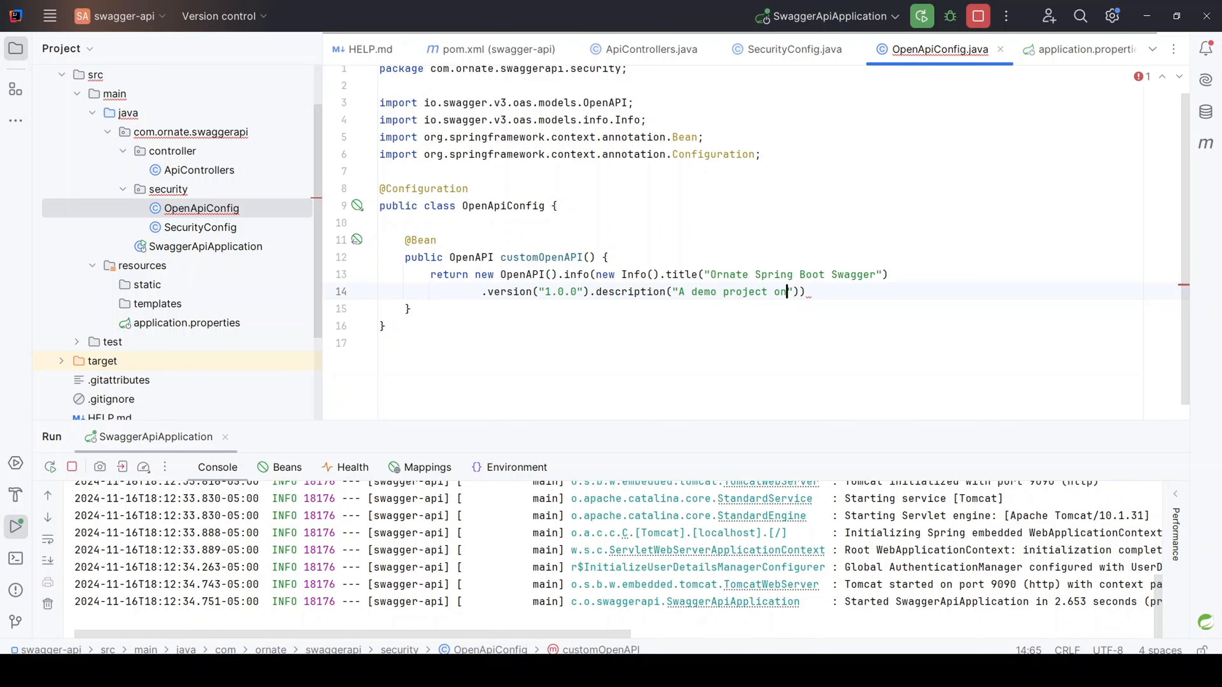
key("Backspace")
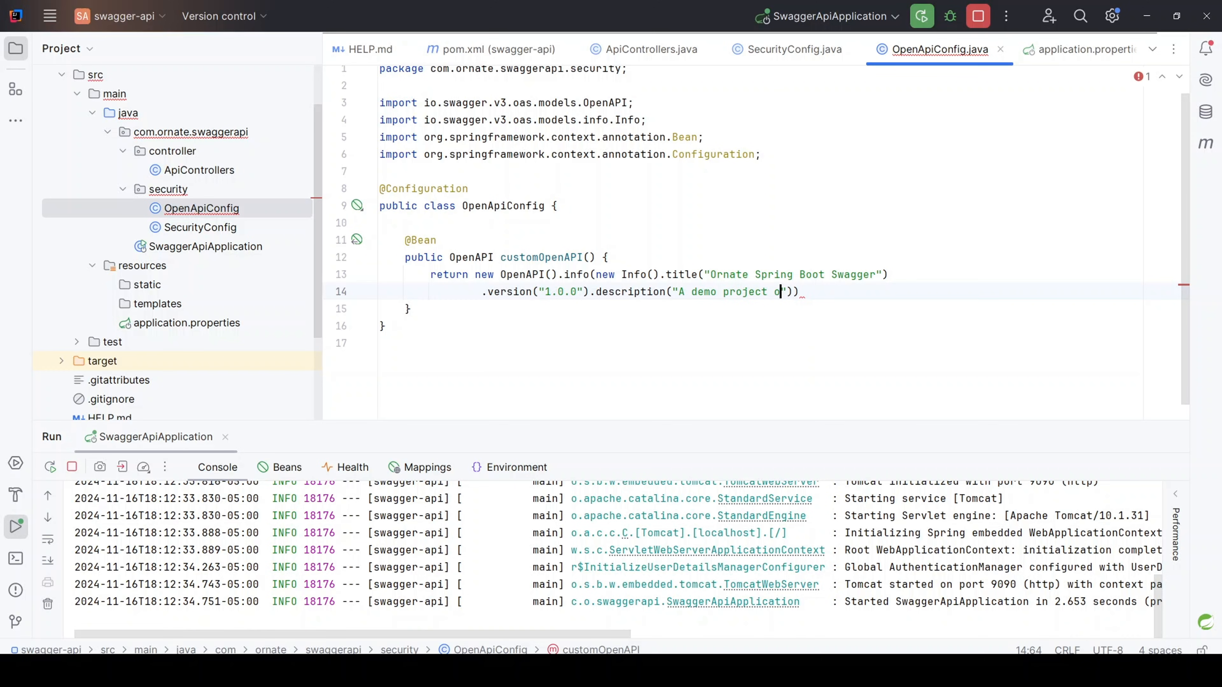
type("n")
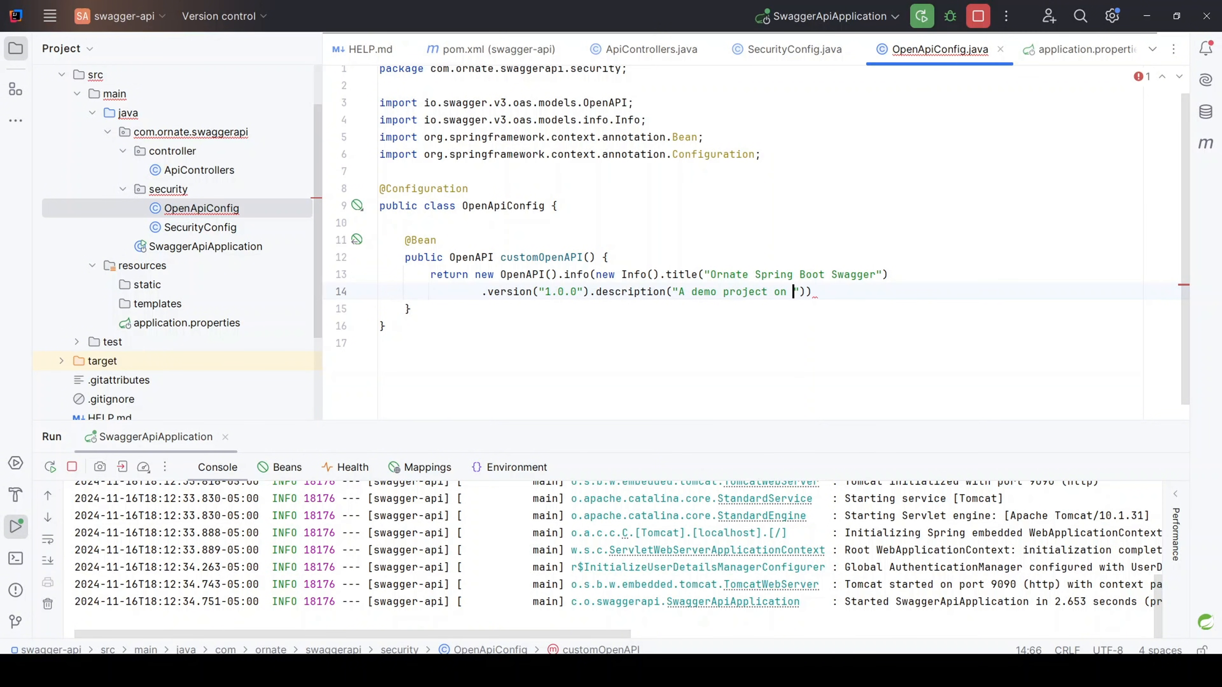
type("Swagger")
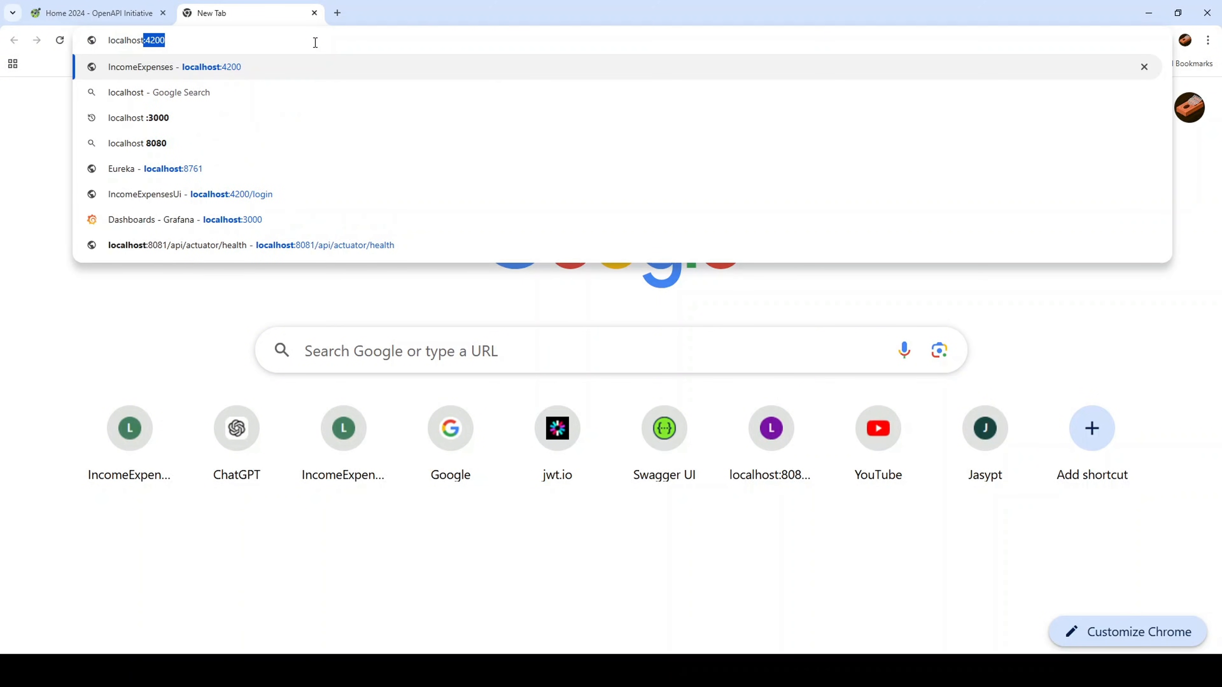
Load localhost:9090, execute GET /api/public and get 200 "This is a public API"
type("localhost:9090/swagger-ui/index.html")
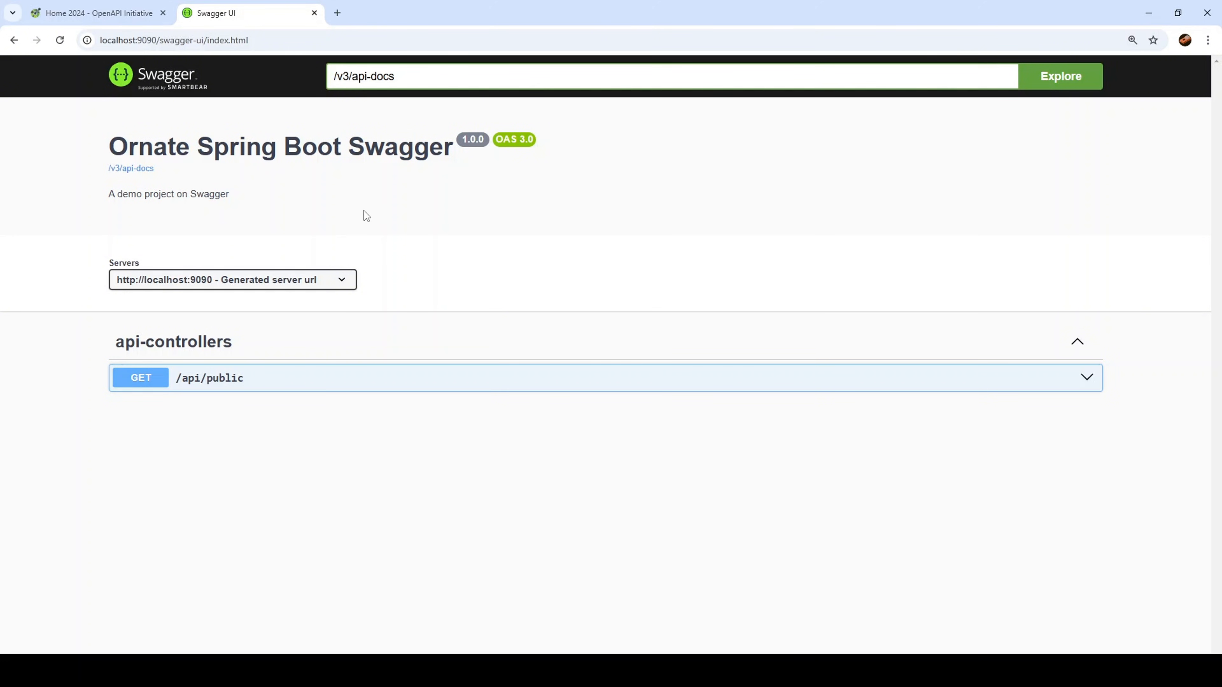
left_click(211, 378)
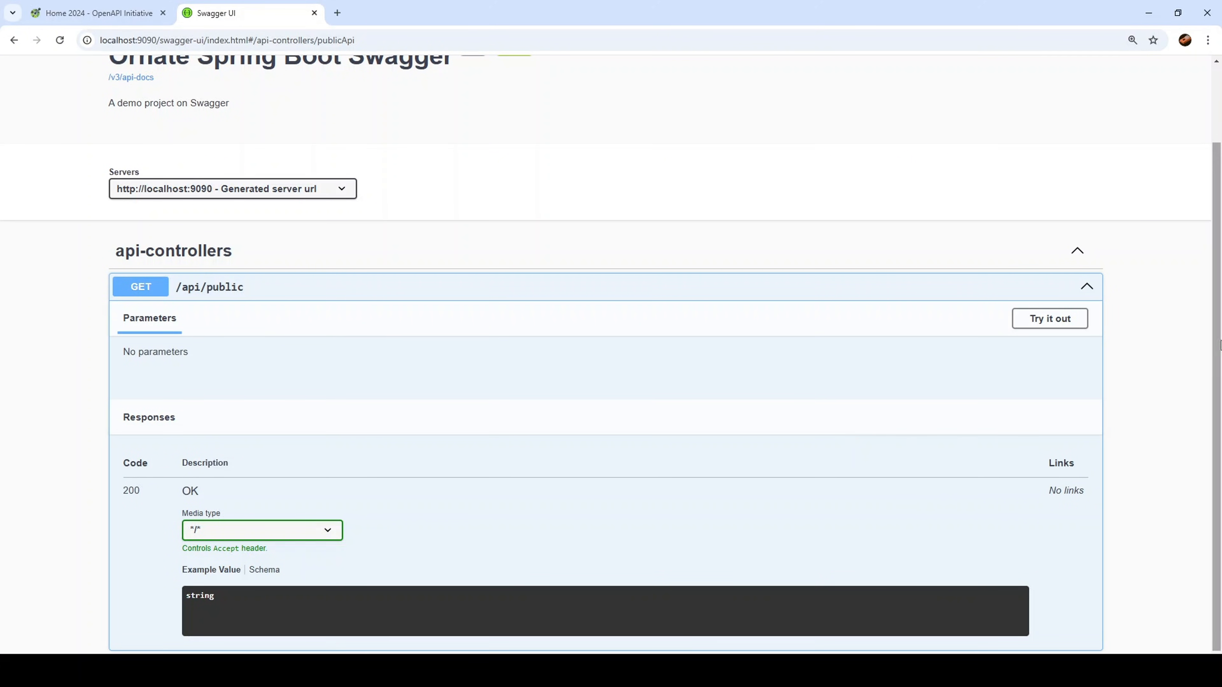
left_click(1048, 318)
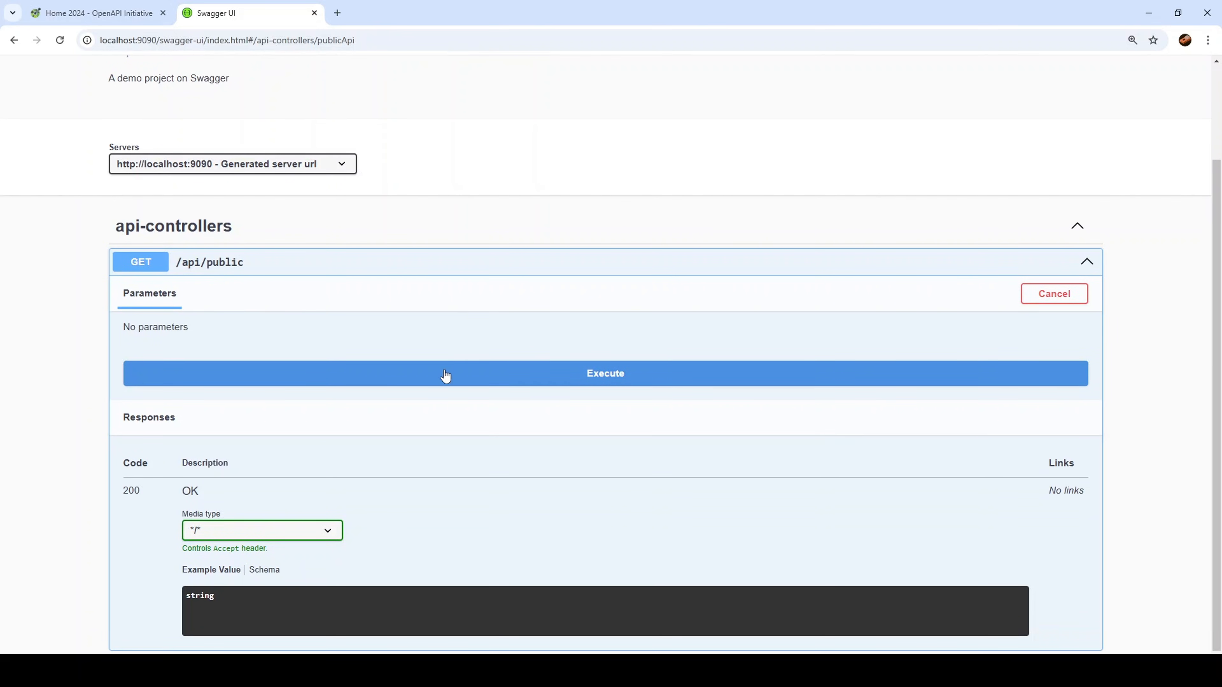
left_click(605, 374)
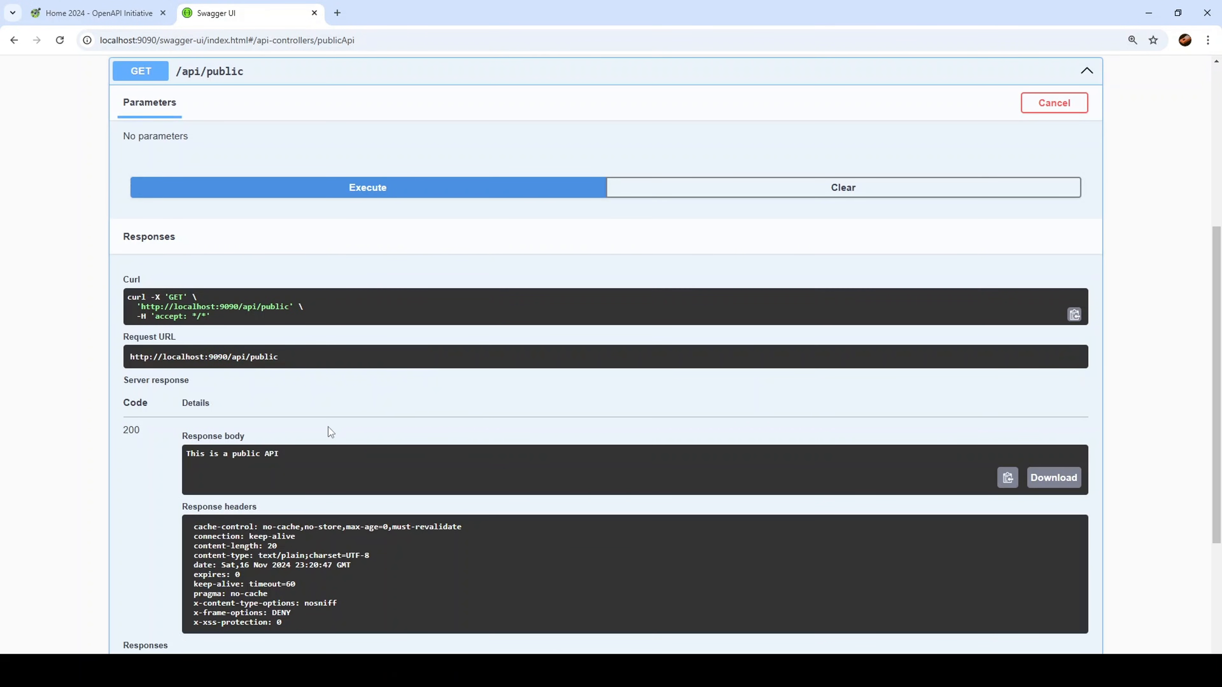
double_click(232, 454)
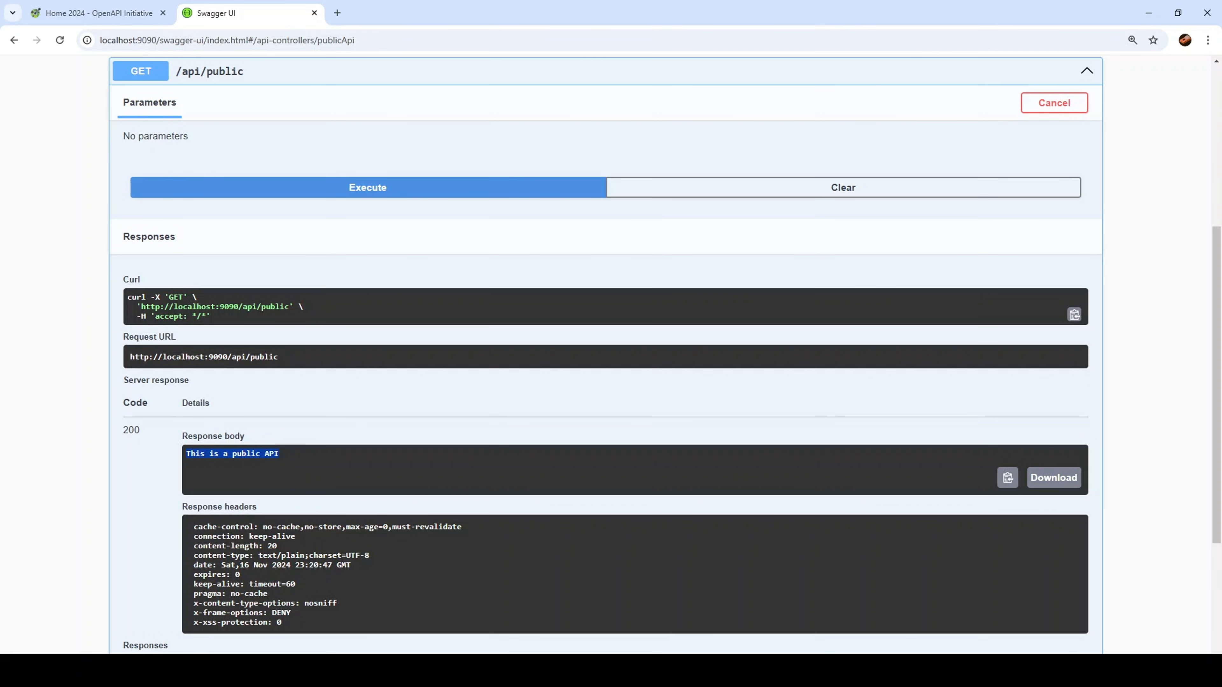
mouse_move(183, 341)
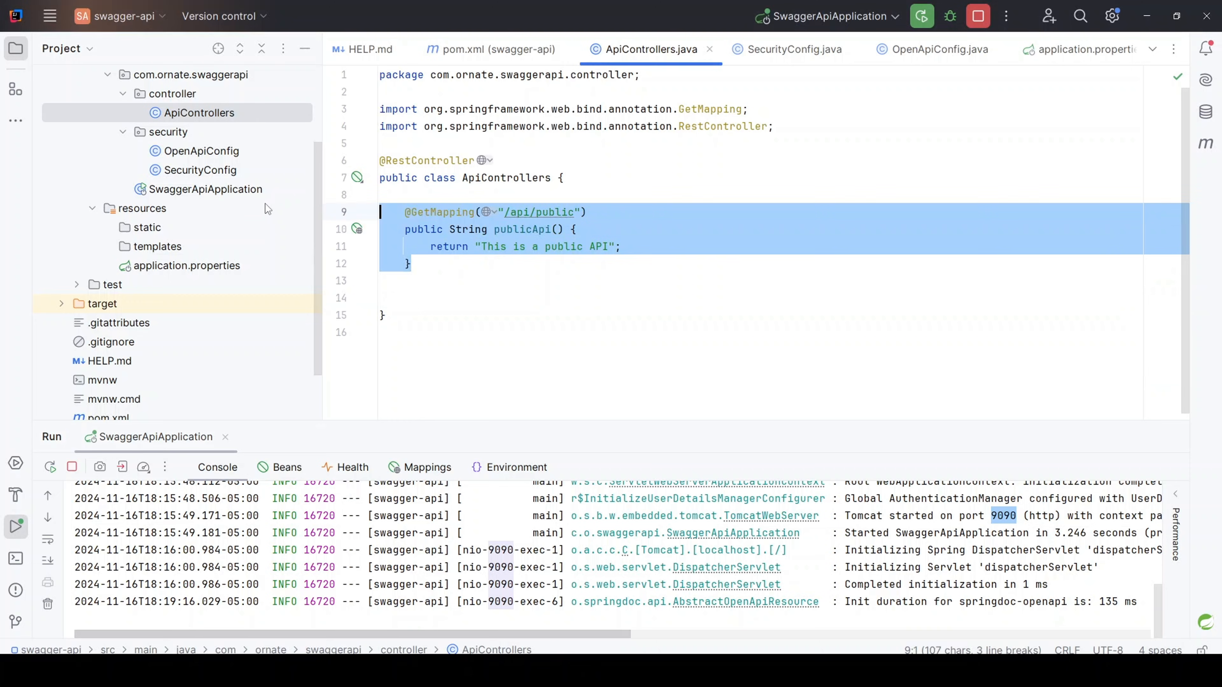
Duplicate publicApi as privateApi mapped to /api/private returning "This is a private API"
left_click(455, 281)
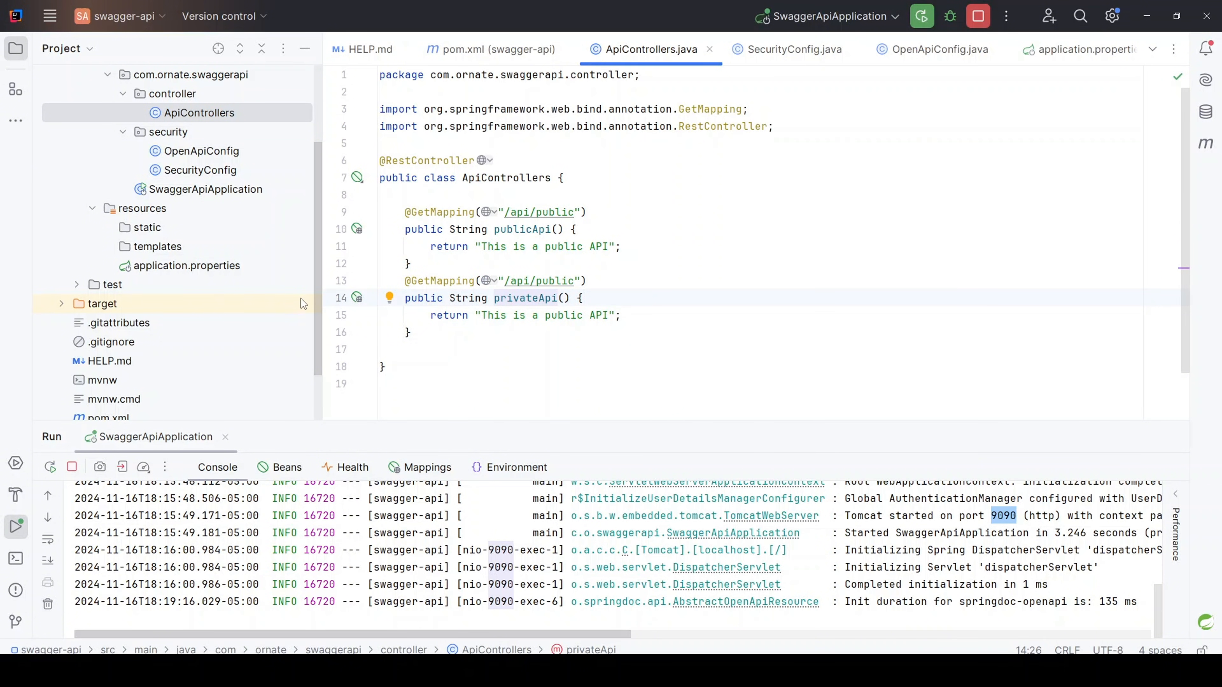
double_click(563, 315)
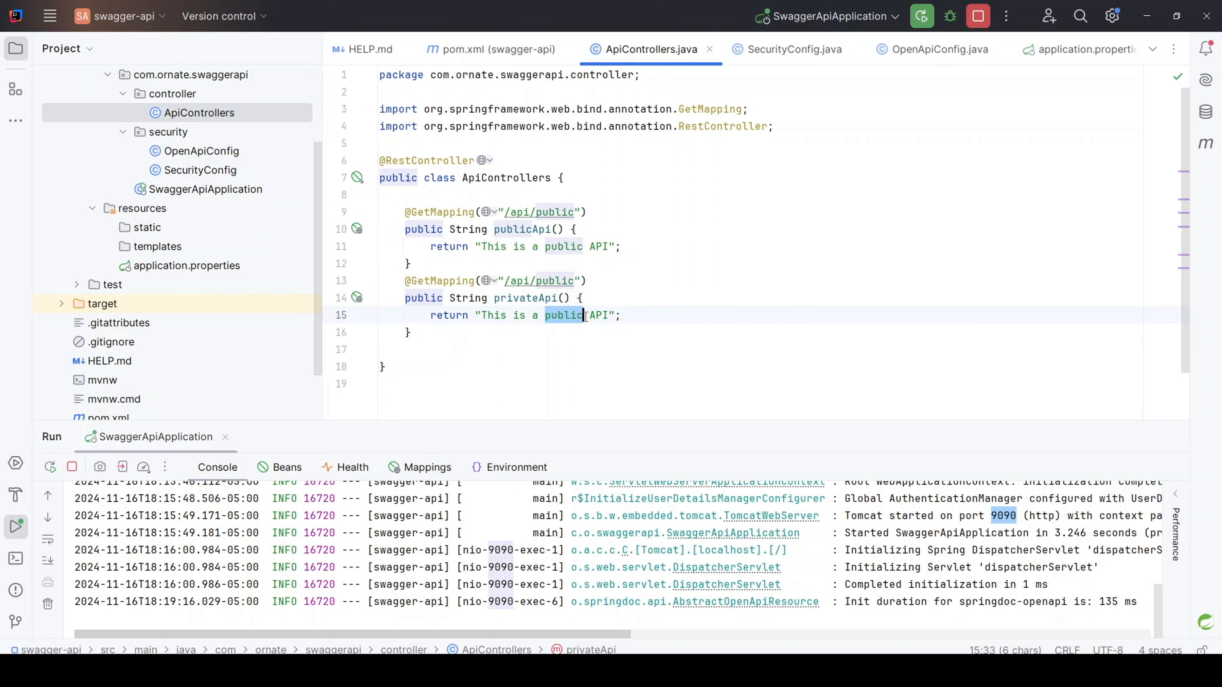
type("private")
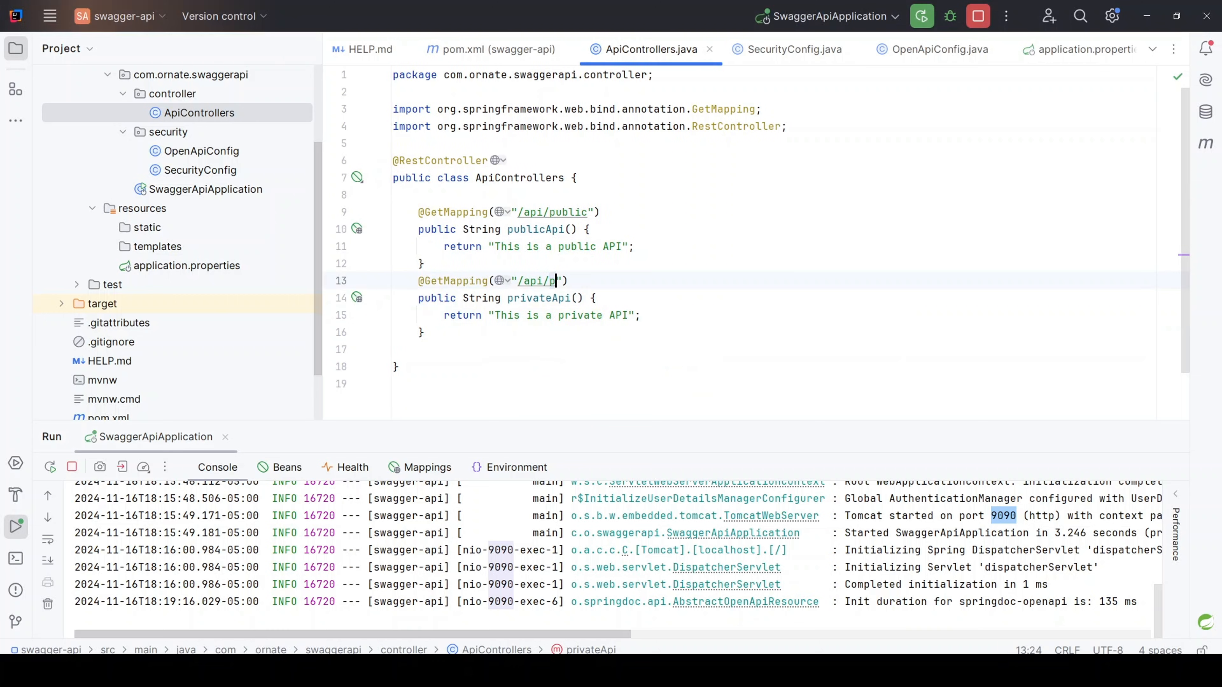
type("rivate")
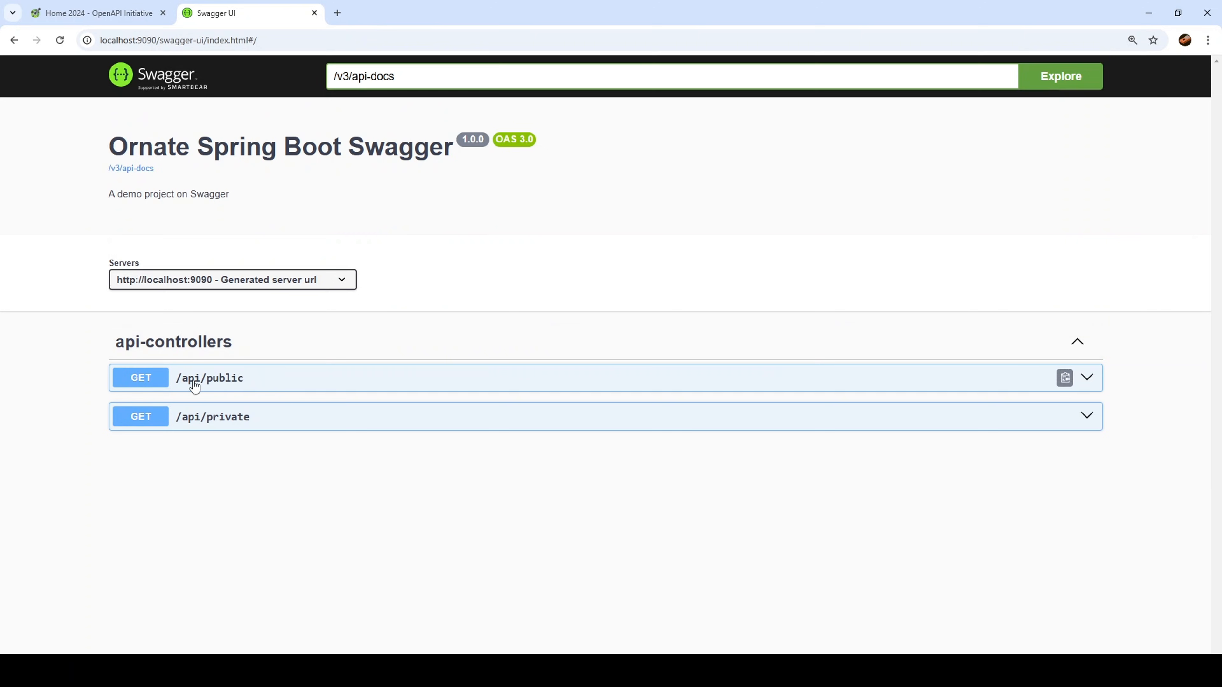
mouse_move(222, 414)
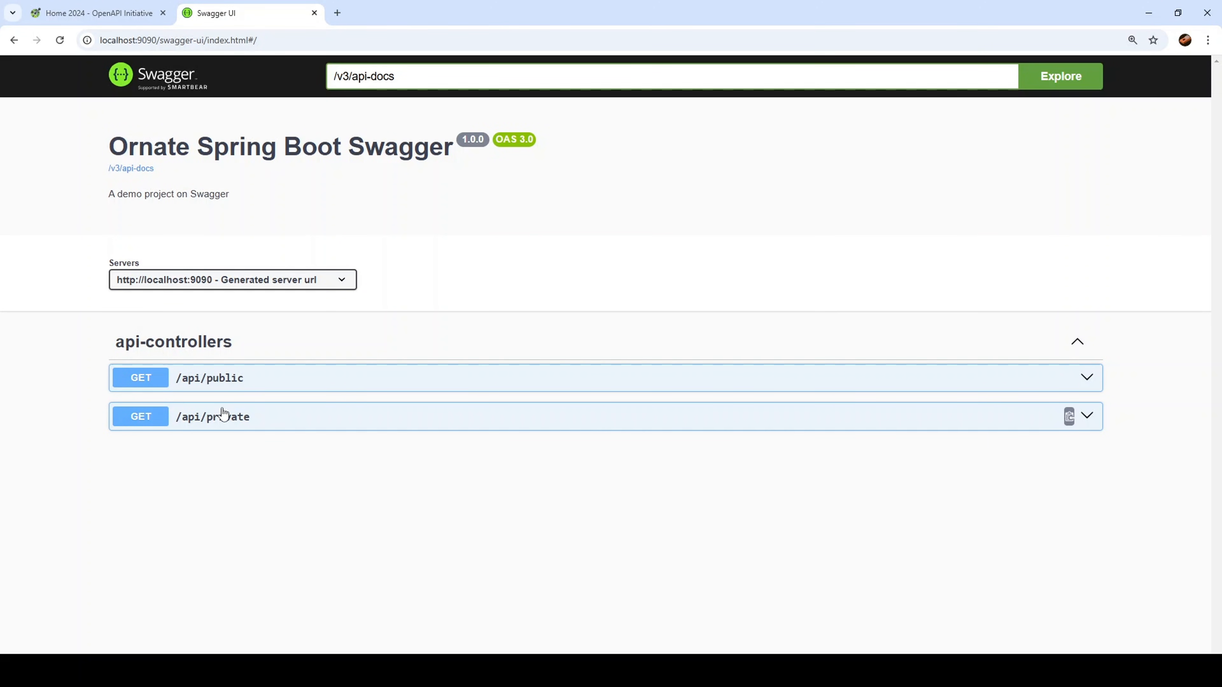
Expand GET /api/private in Swagger UI and enable Try it out
left_click(212, 417)
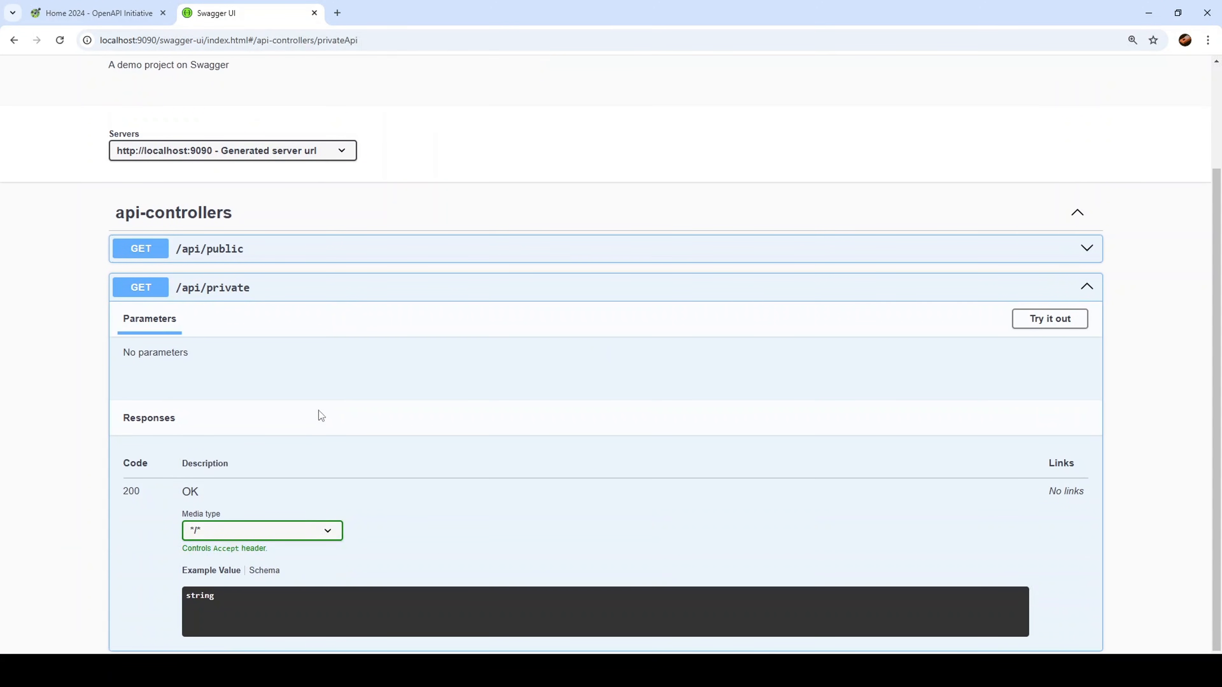
left_click(1048, 318)
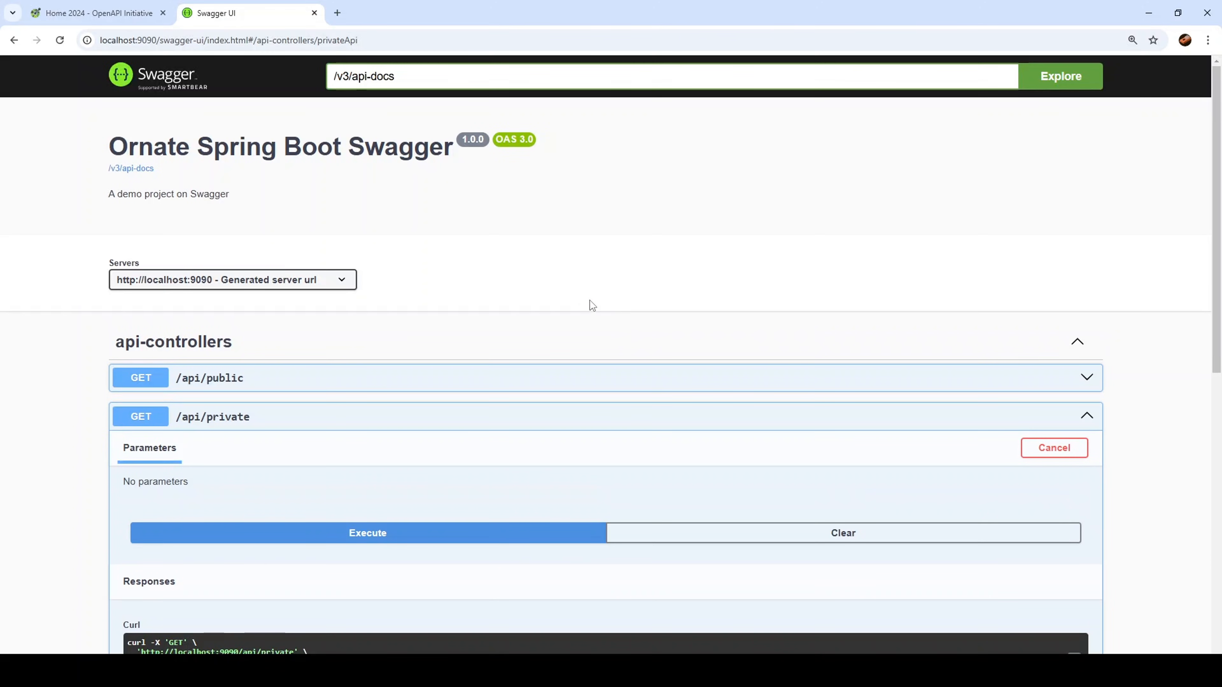
mouse_move(448, 291)
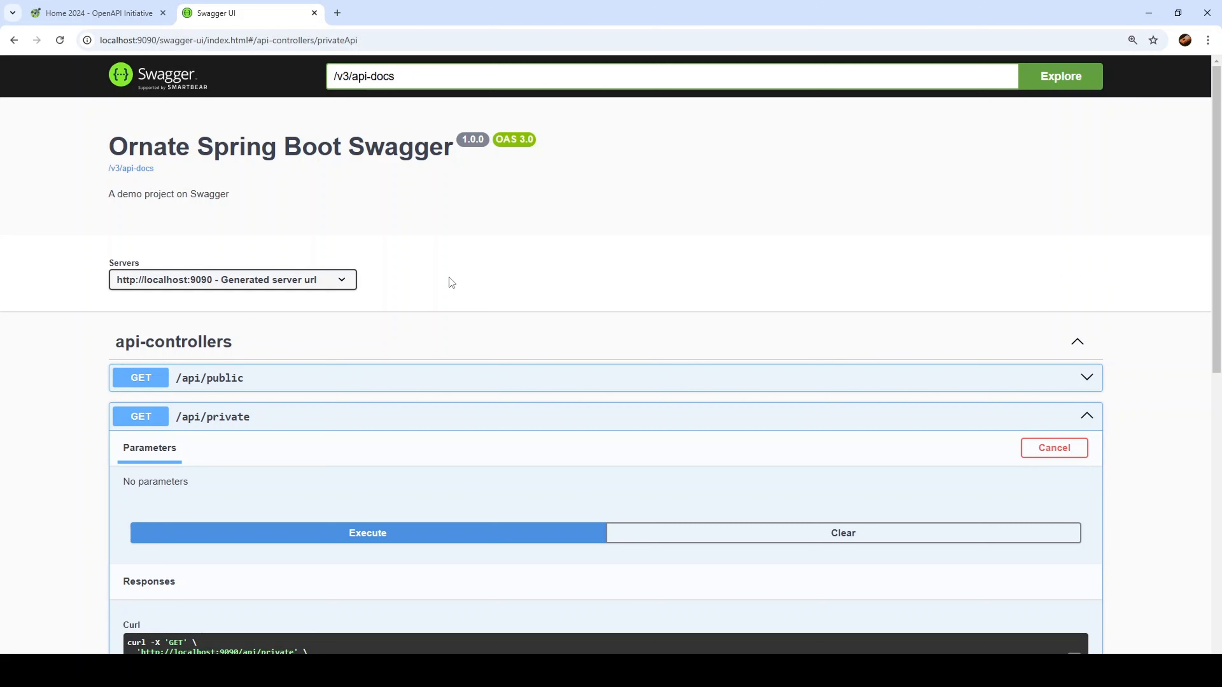
mouse_move(448, 274)
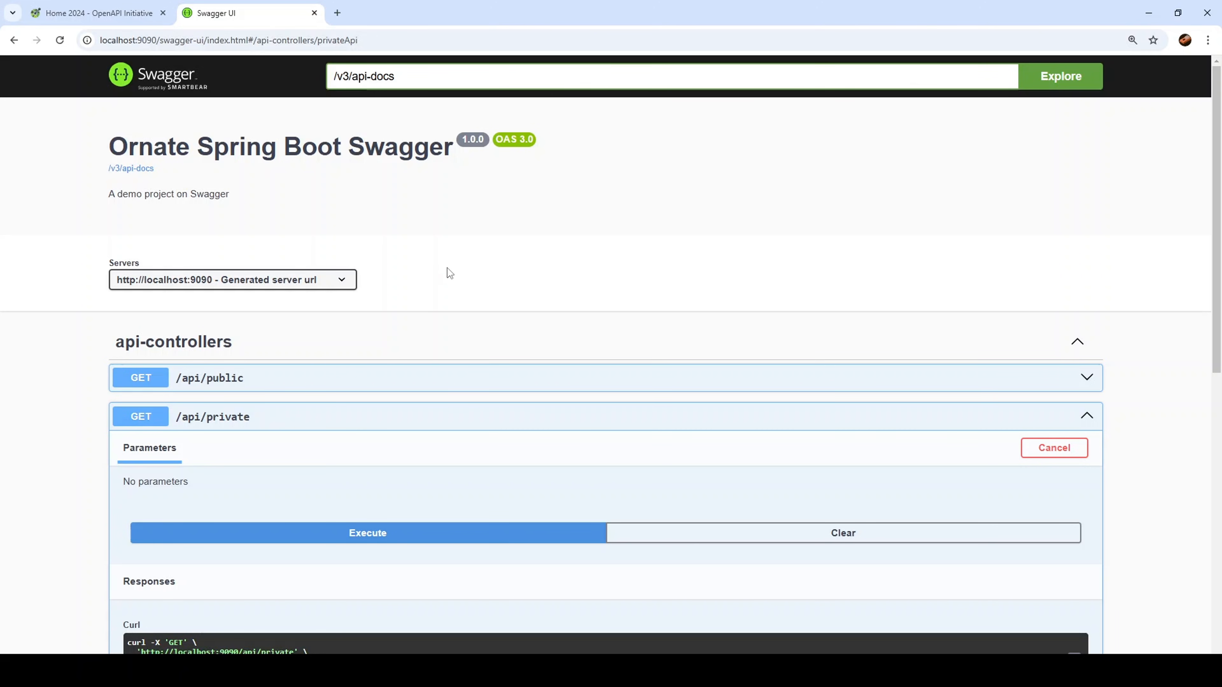
mouse_move(443, 285)
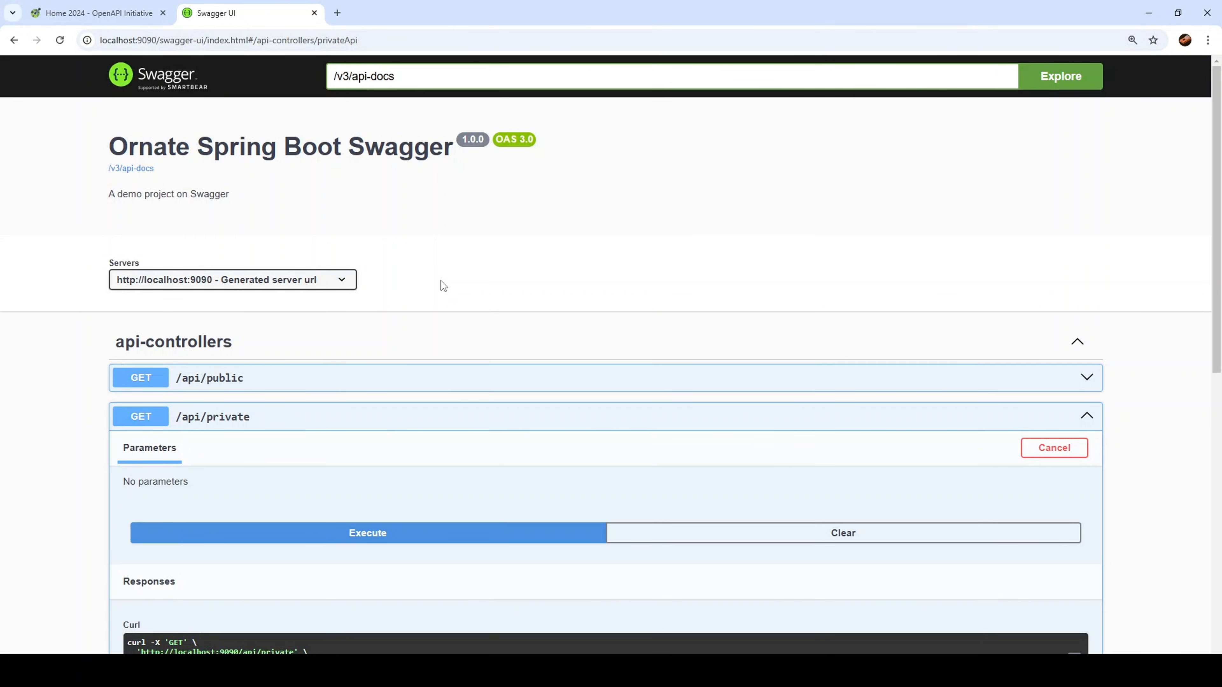
mouse_move(483, 647)
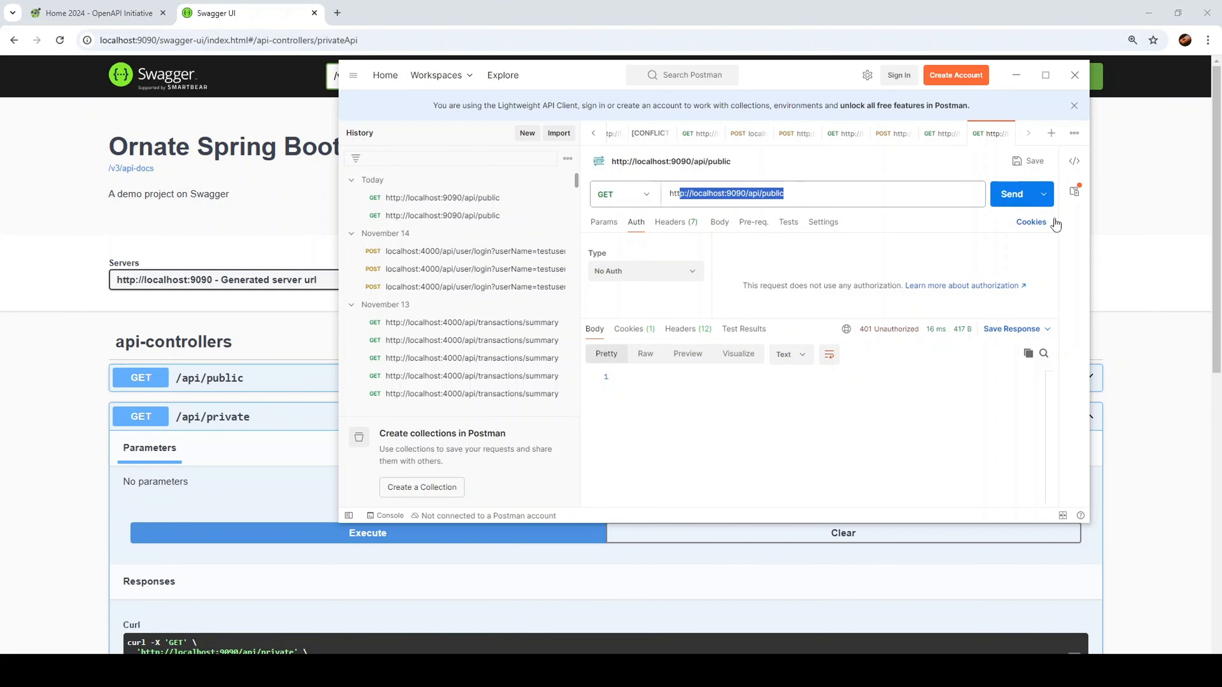
Send the /api/public request with Basic Auth user/password and get 200 "This is a public API"
left_click(1010, 193)
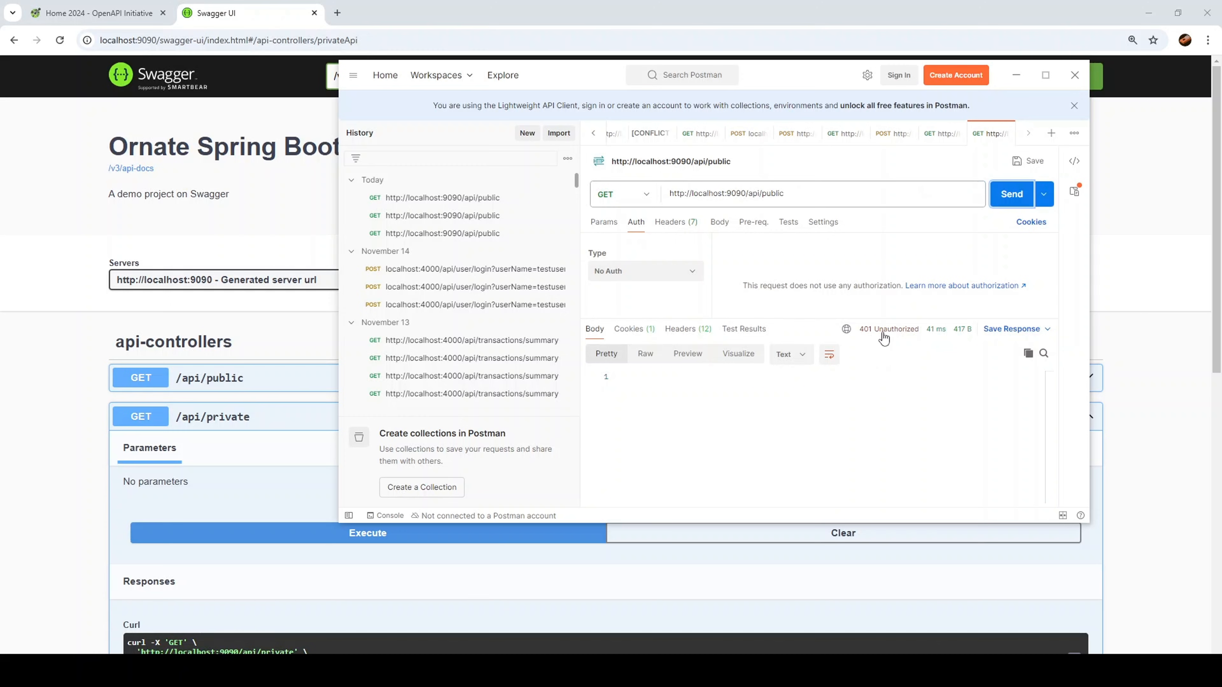
mouse_move(916, 341)
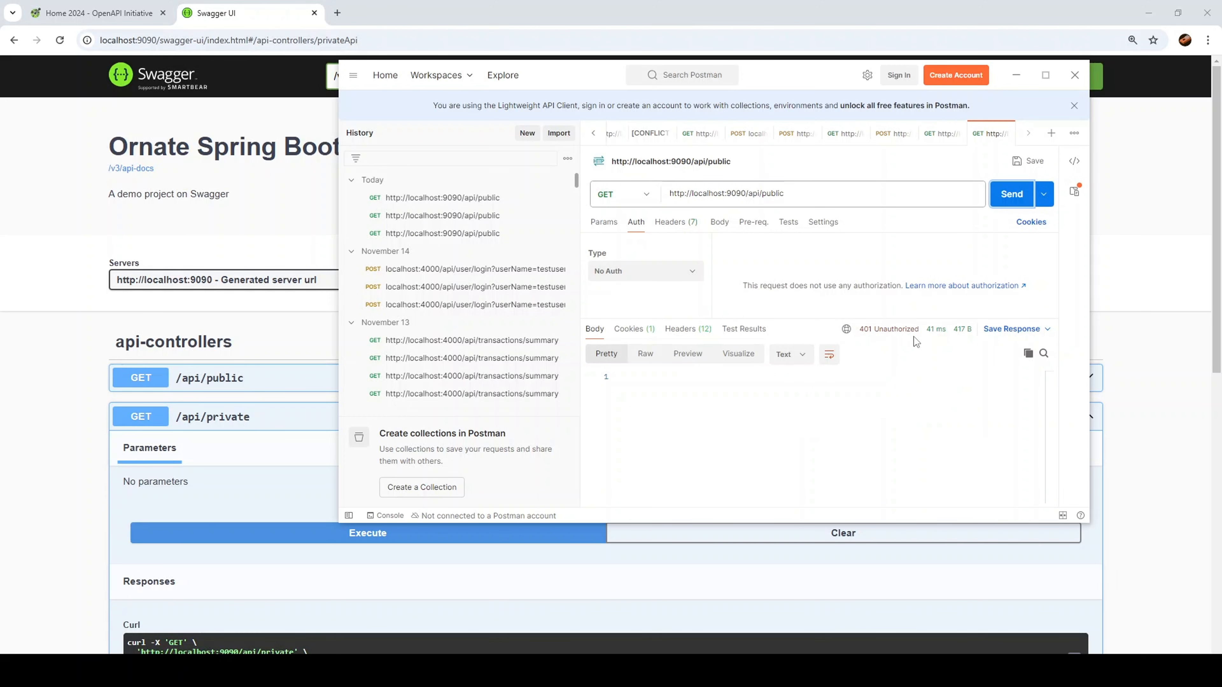
mouse_move(636, 226)
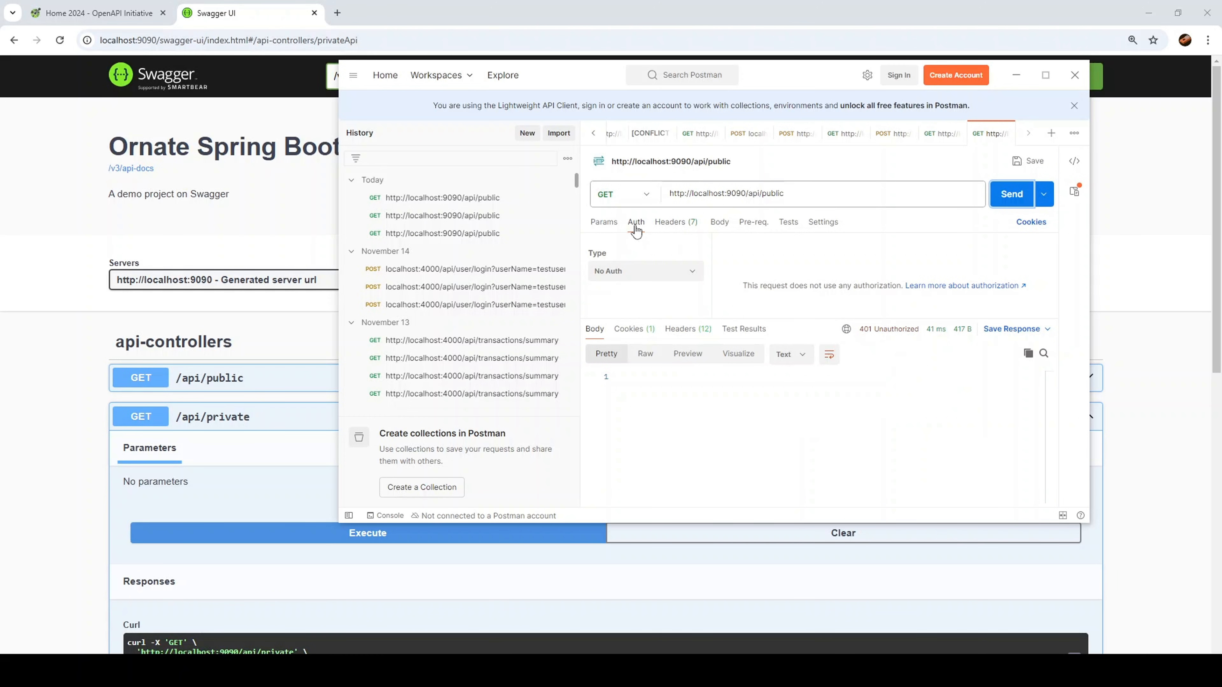
left_click(643, 270)
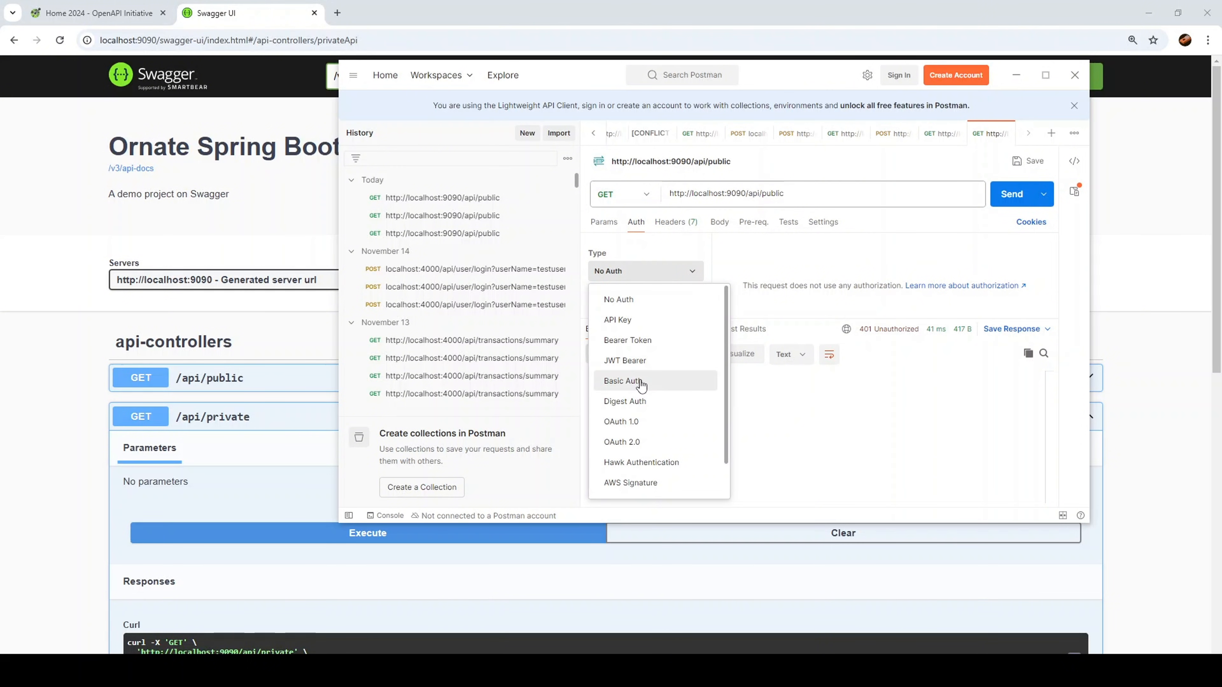
left_click(622, 382)
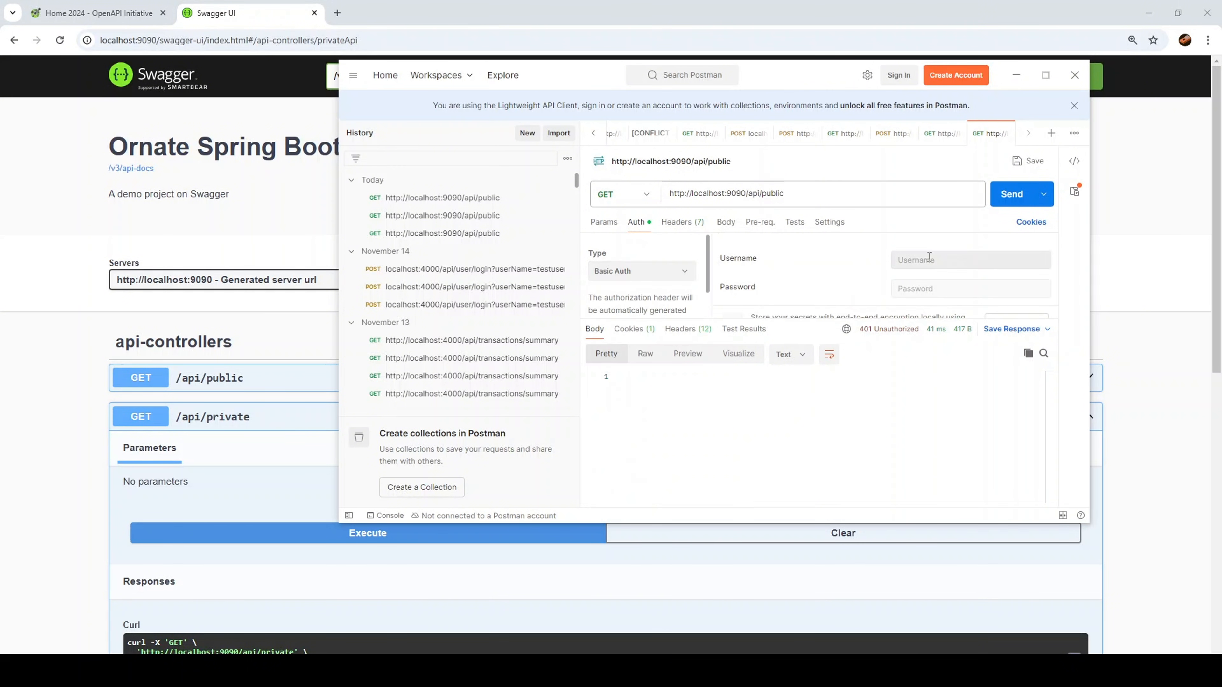
type("use")
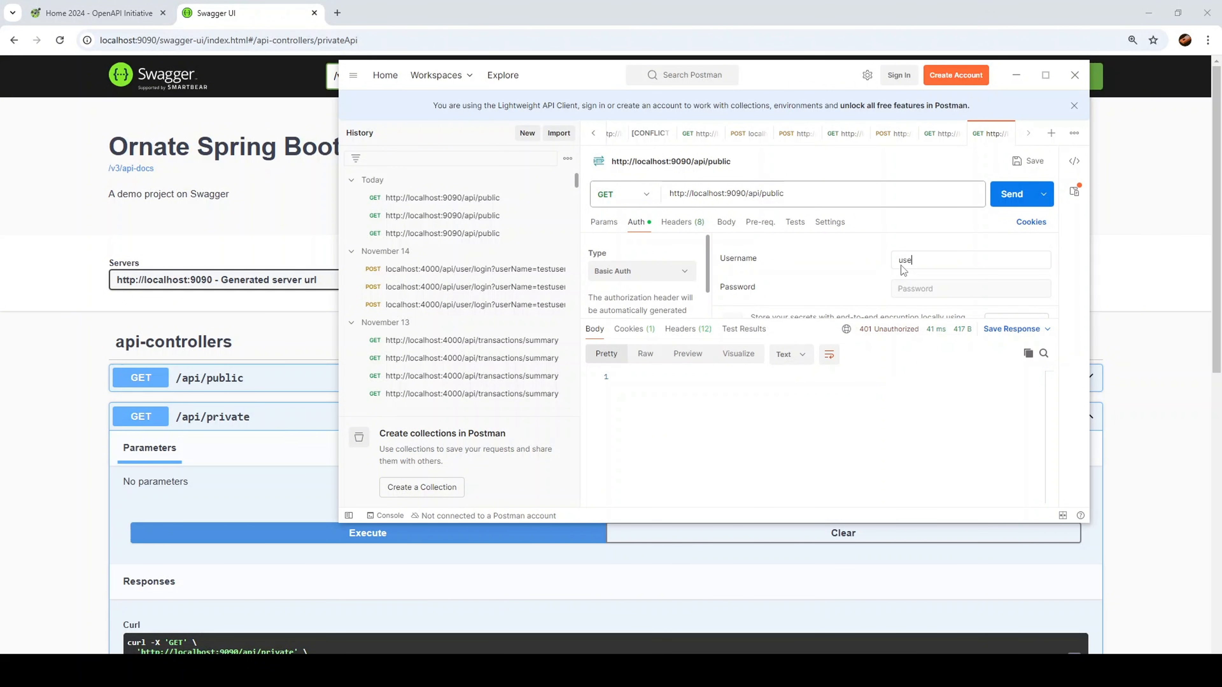
type("p")
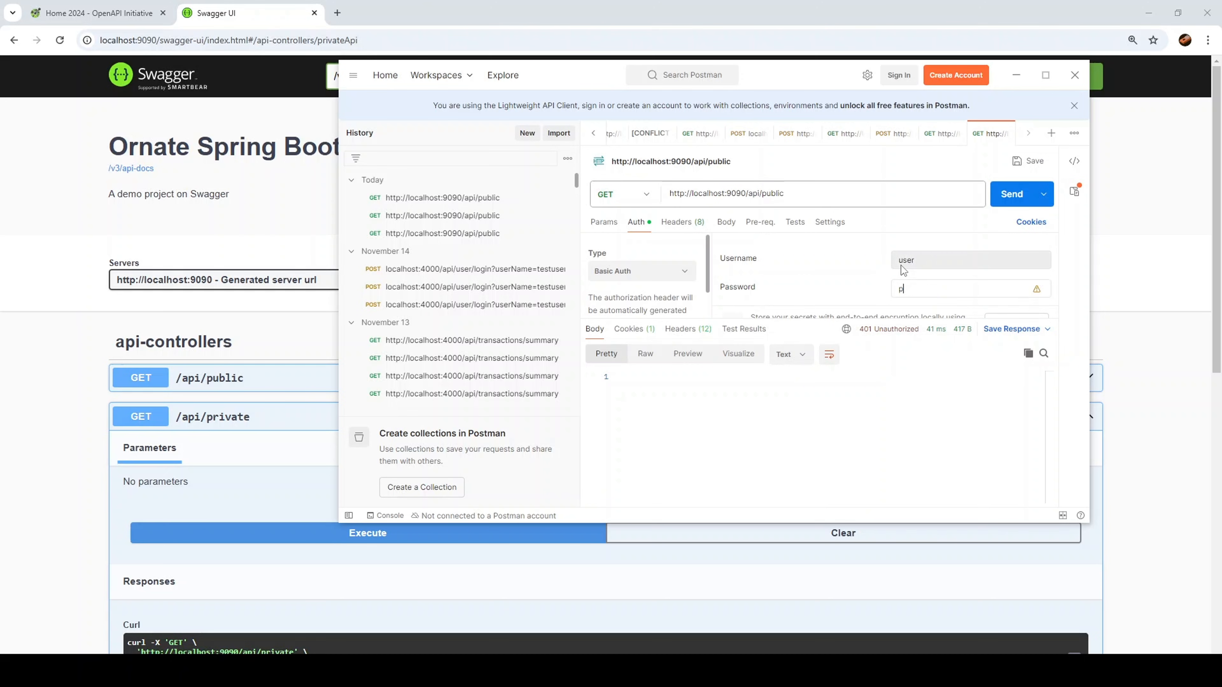
type("assword")
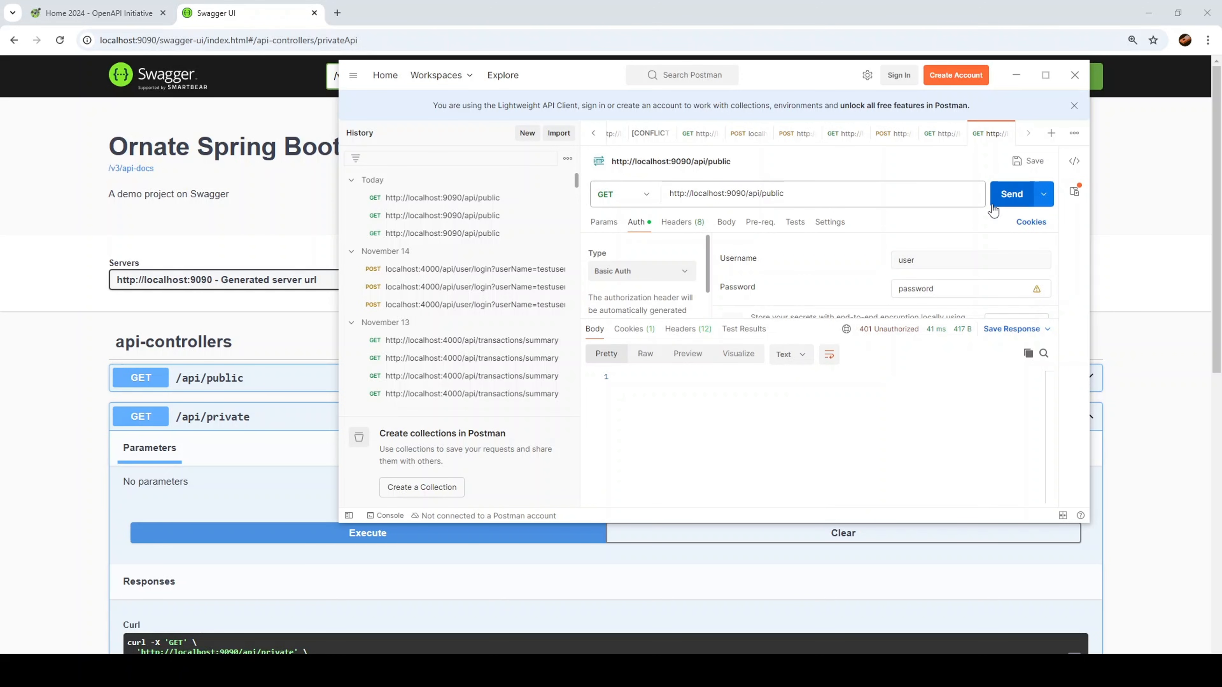
left_click(1011, 193)
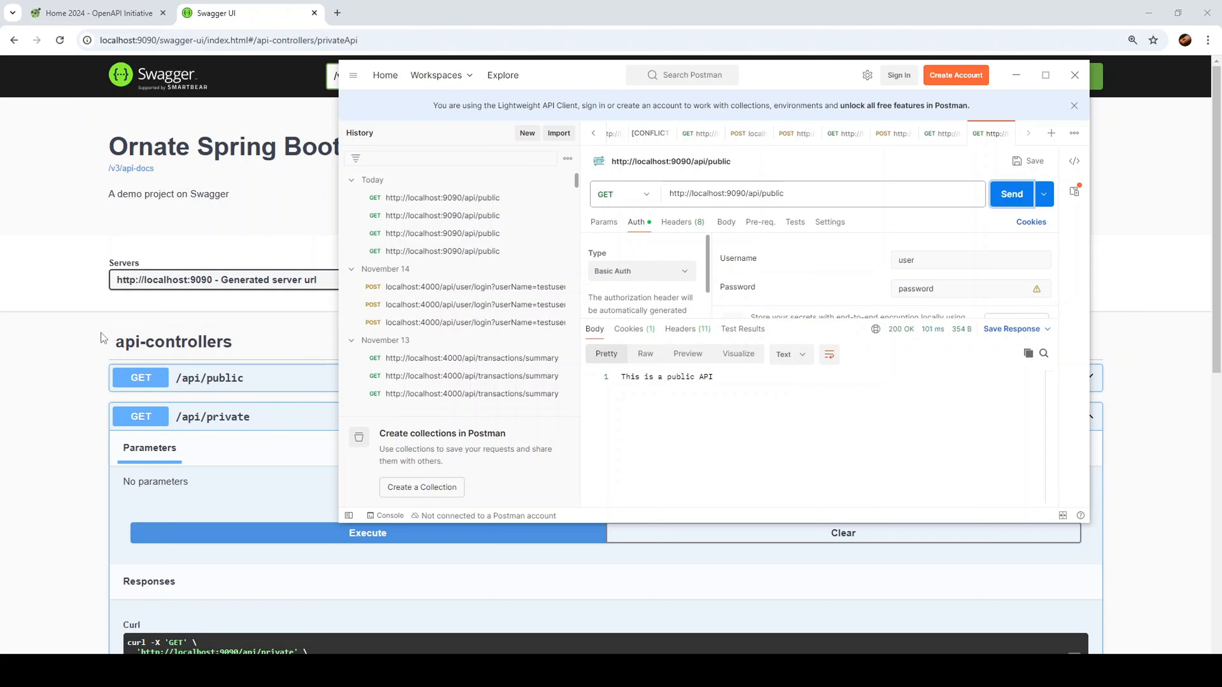
Change the request path from public to /api/private and send it
left_click(678, 377)
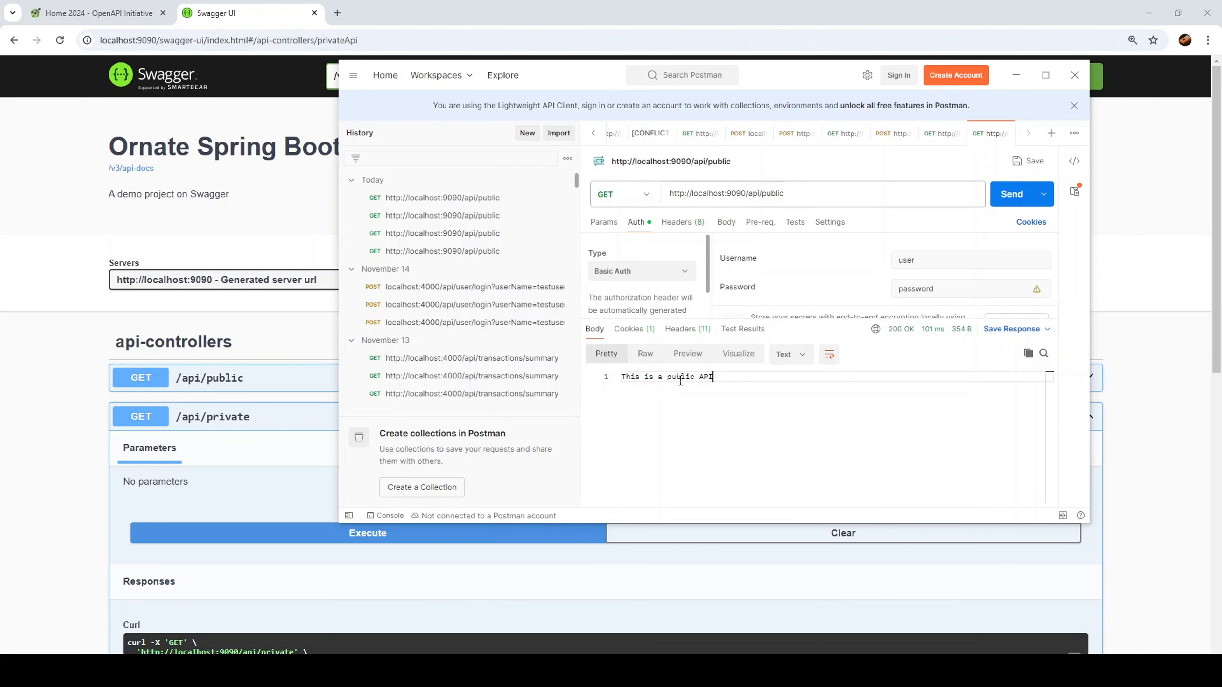
double_click(770, 193)
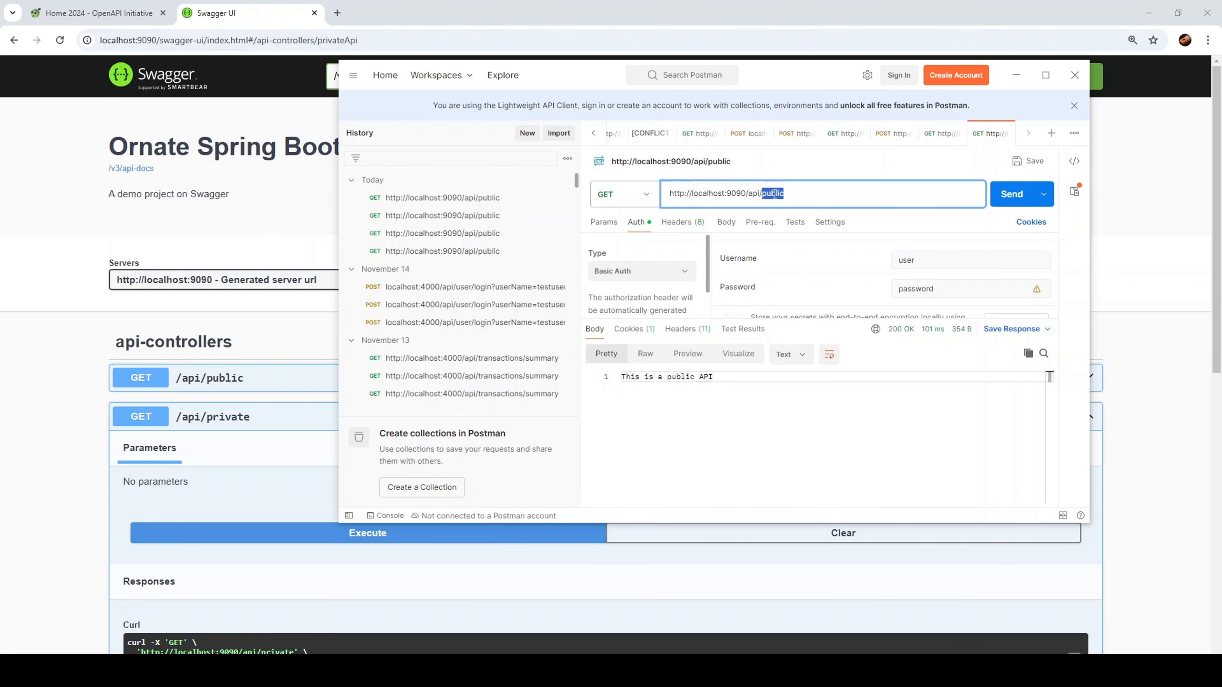
type("private")
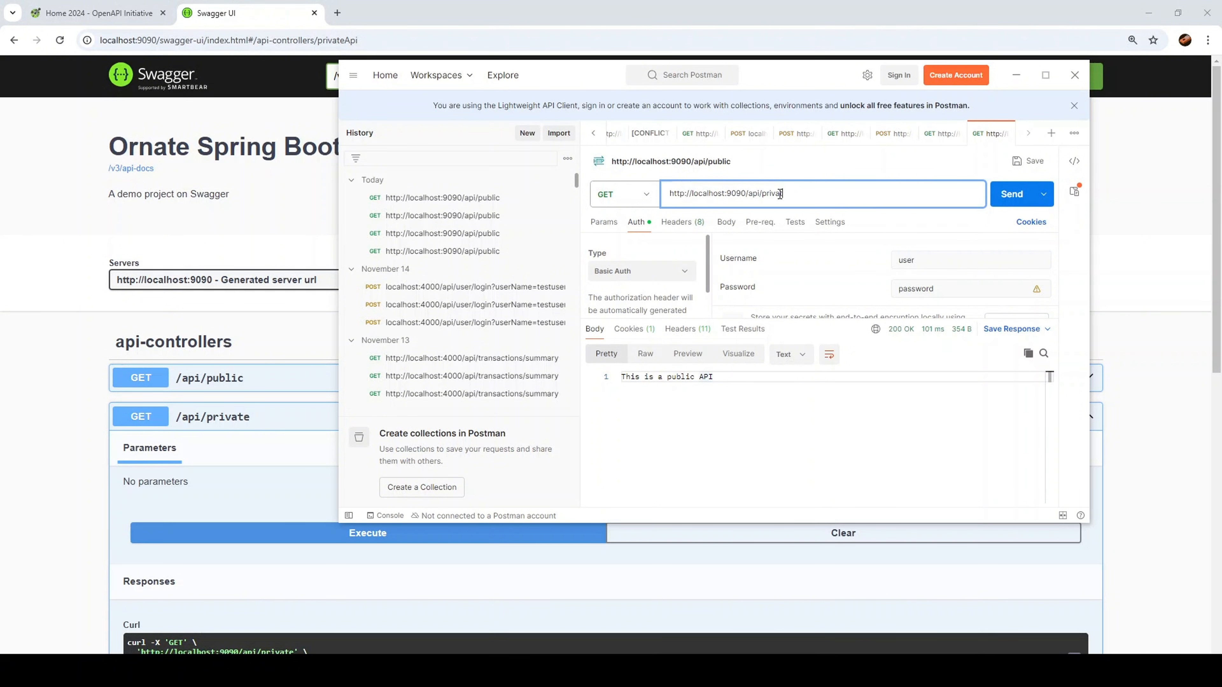
left_click(1016, 194)
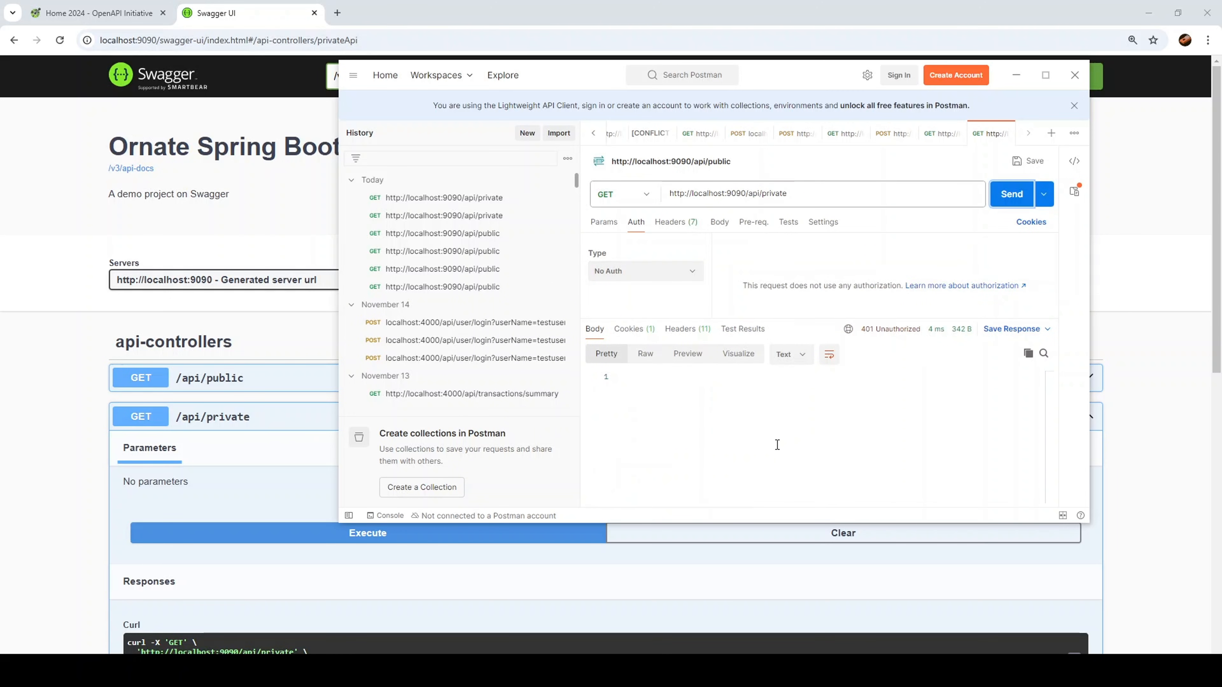
mouse_move(698, 432)
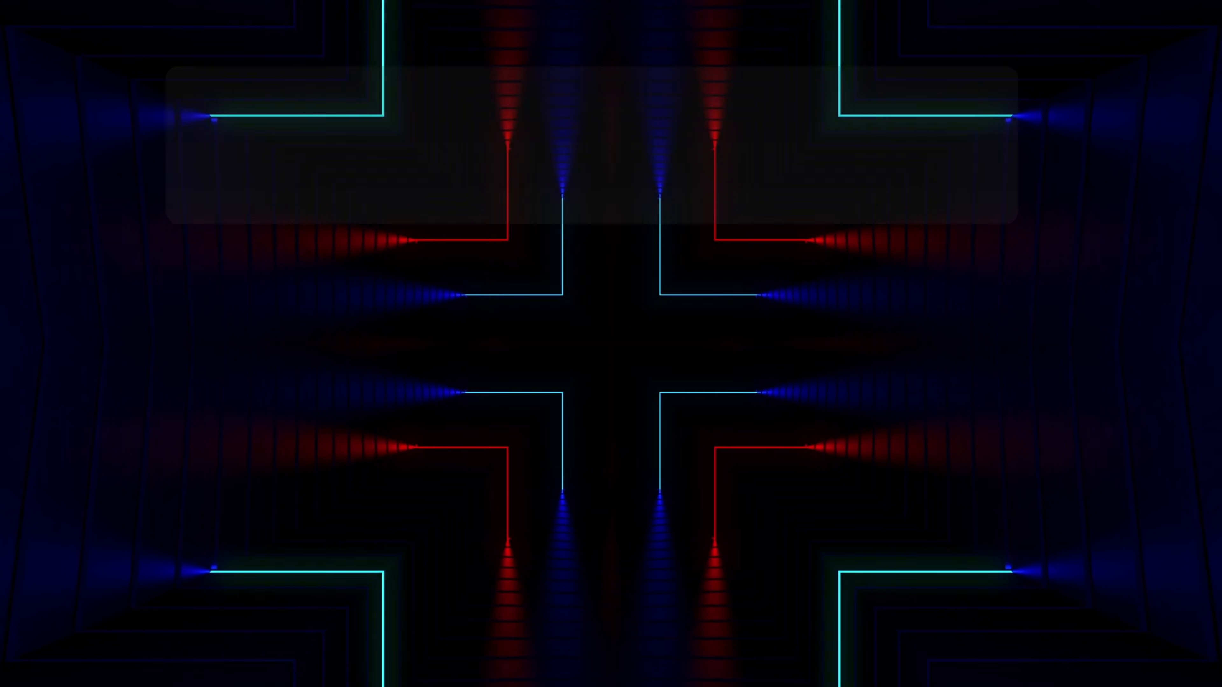
left_click(295, 407)
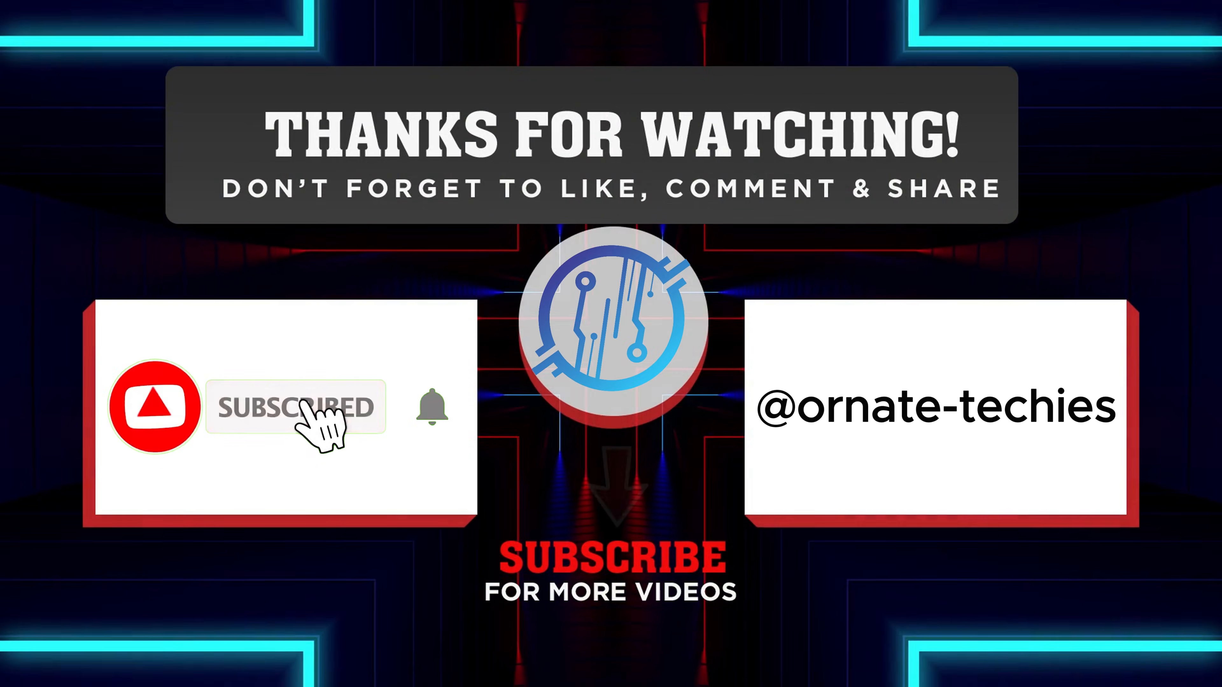